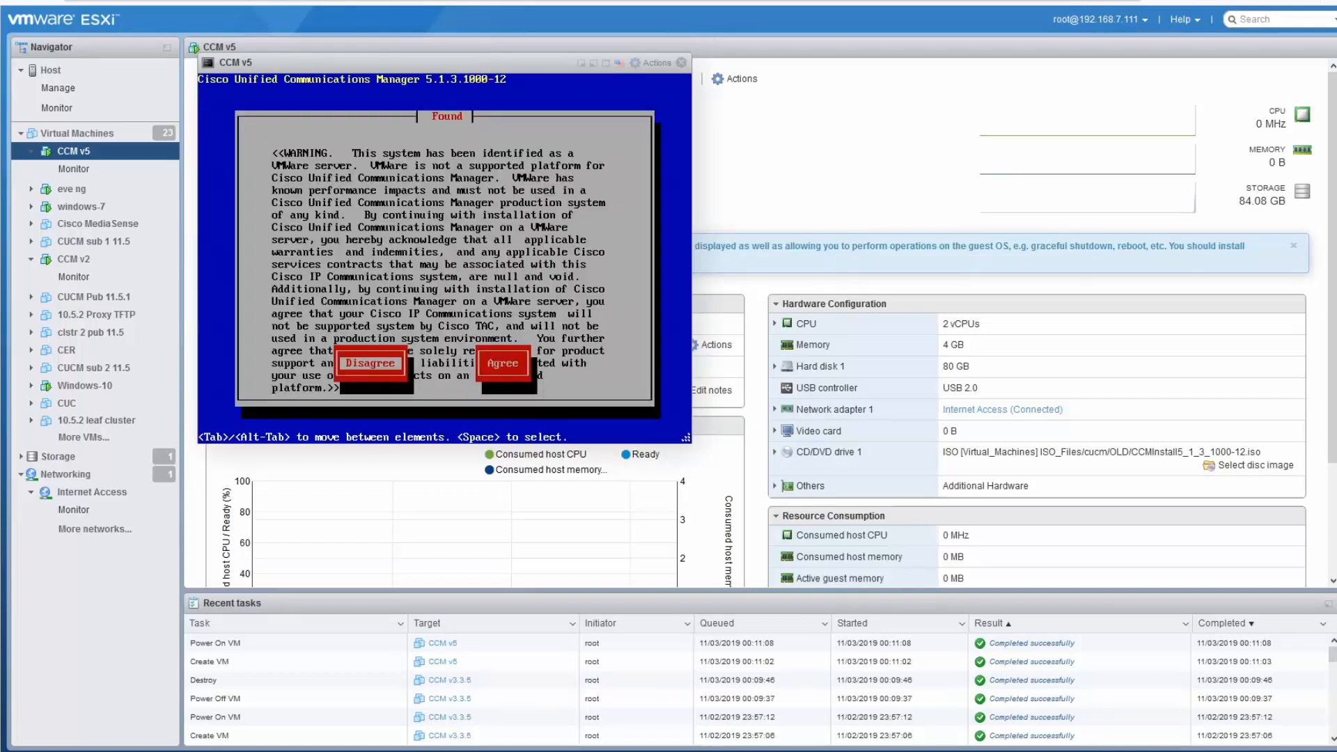
Accept the platform warning, overwrite the disk, and choose basic install without Windows import
click(502, 362)
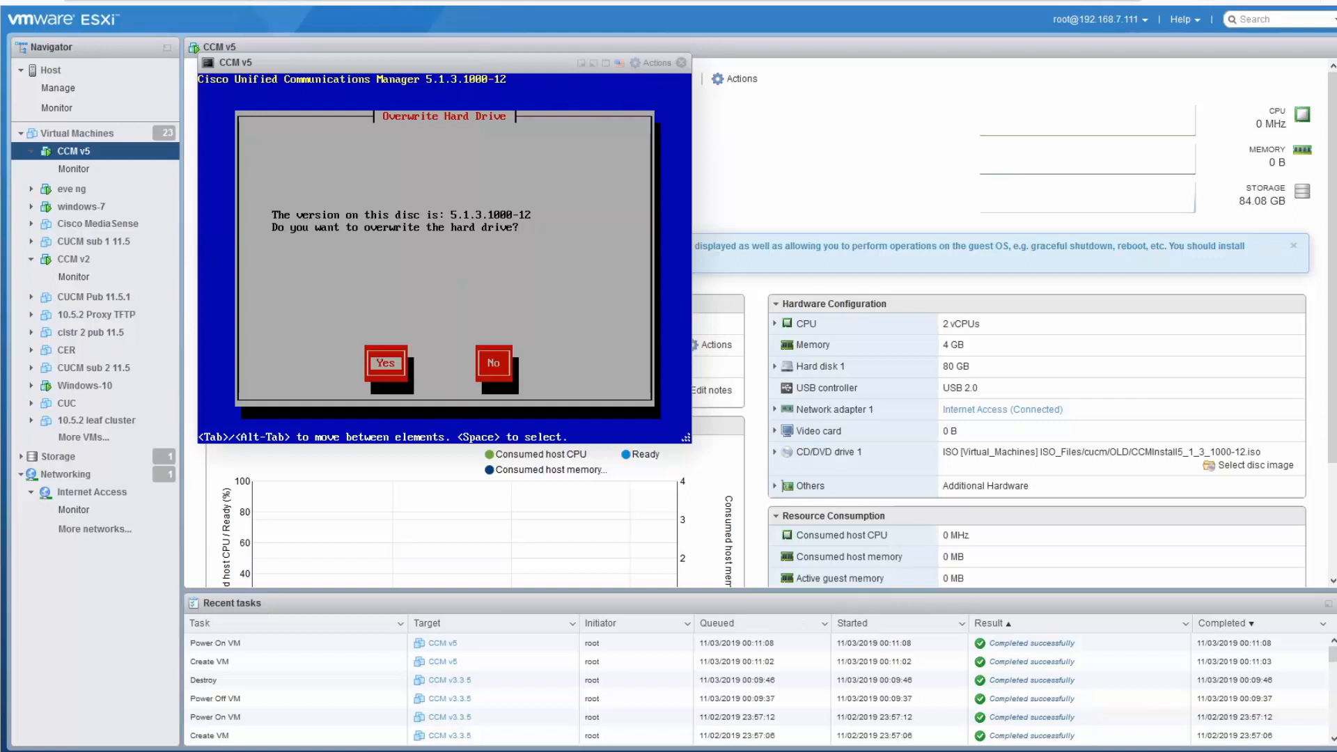
click(385, 363)
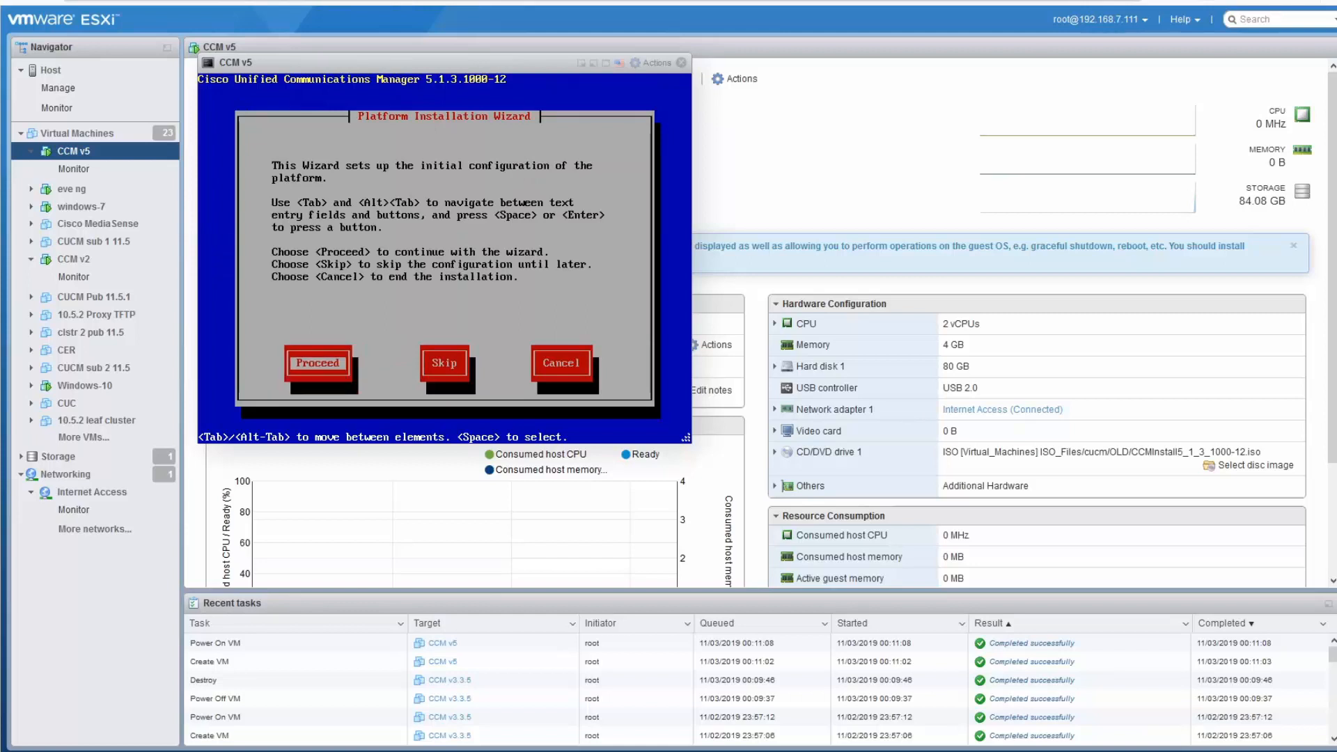
click(316, 362)
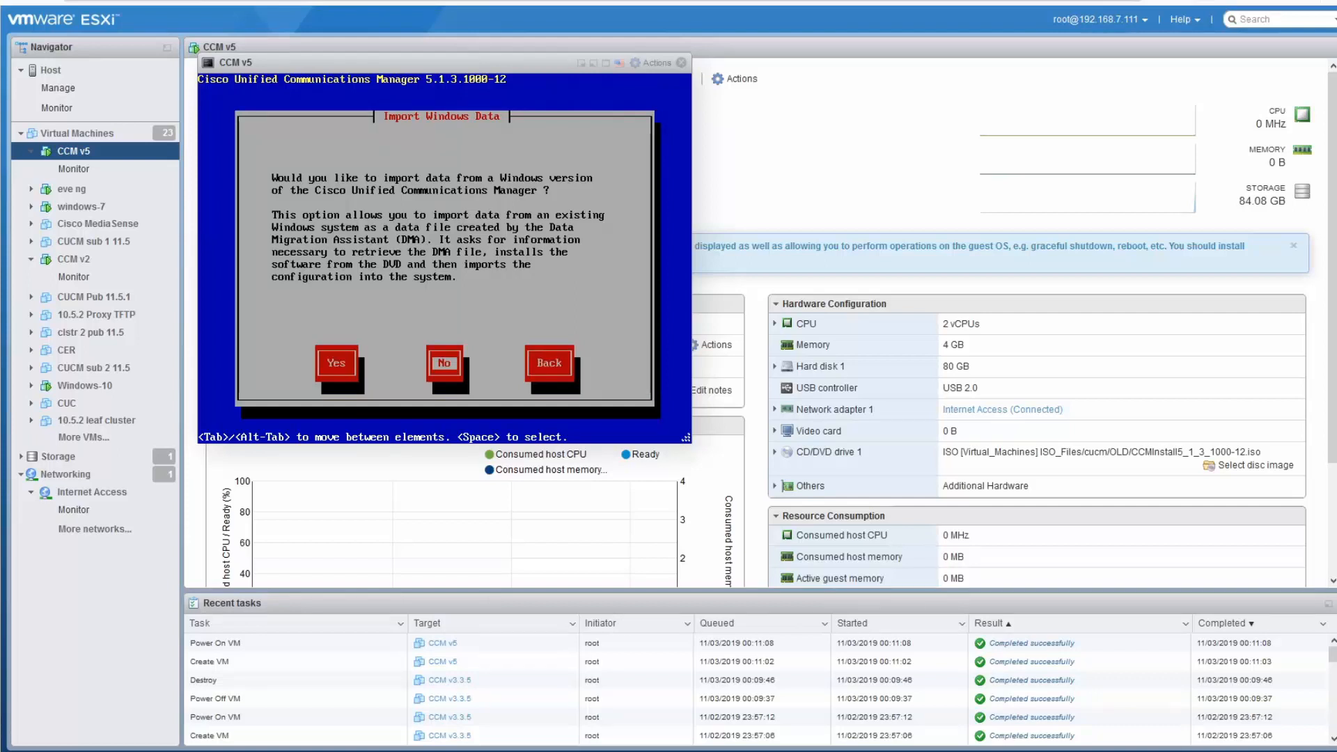
click(444, 362)
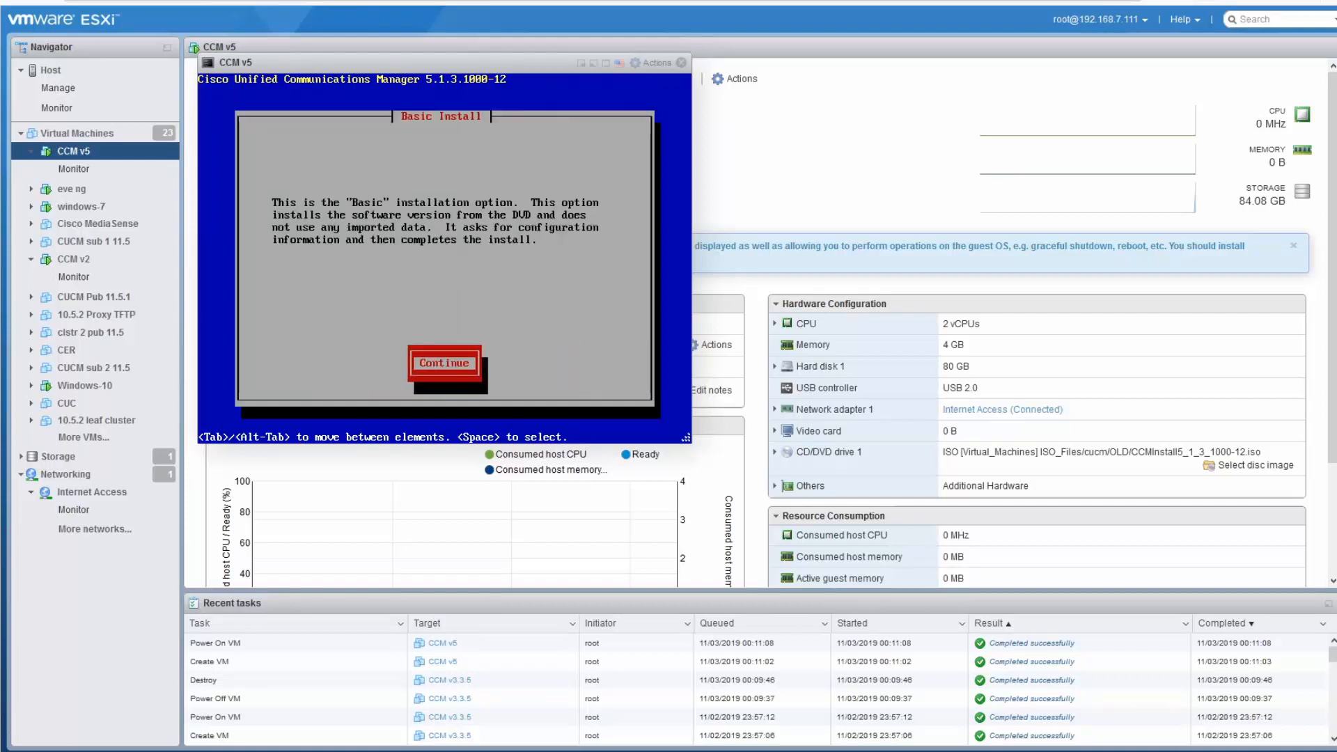
click(445, 363)
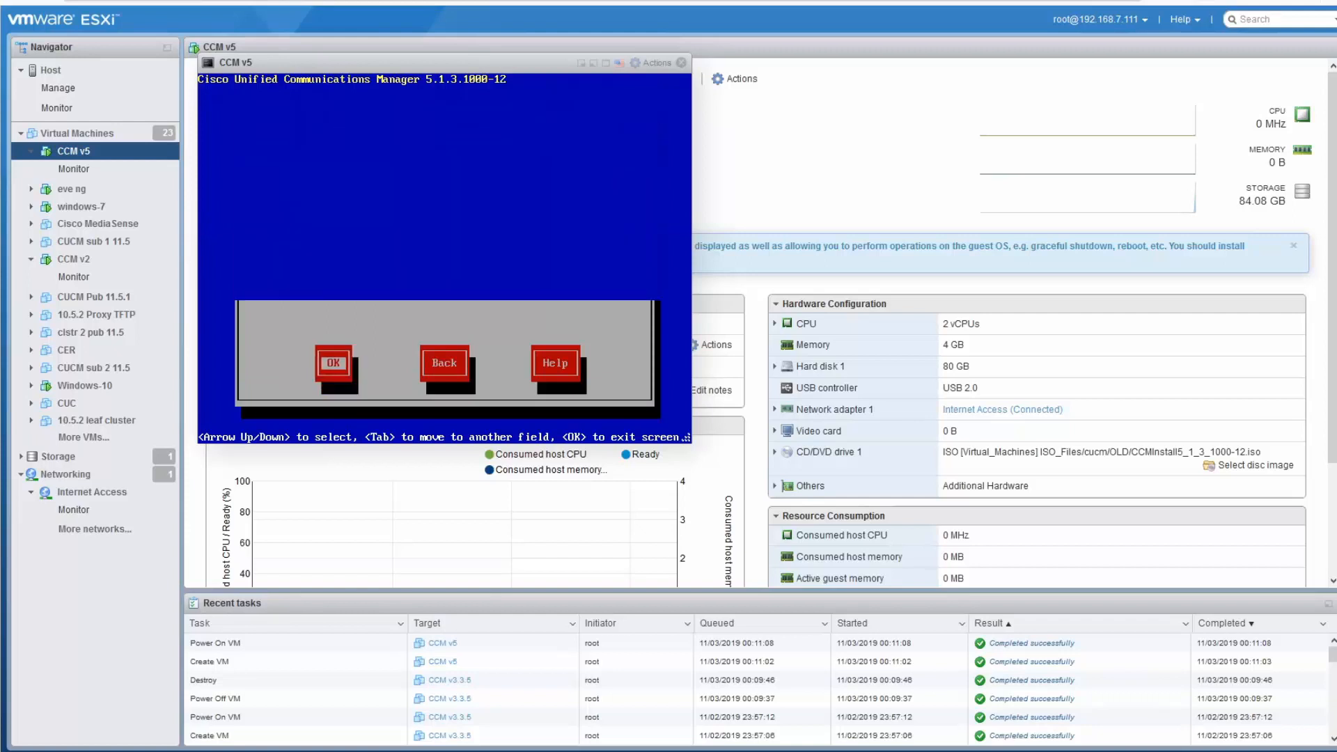
Accept setup defaults, keep the default MTU, and decline DHCP for static addressing
click(333, 362)
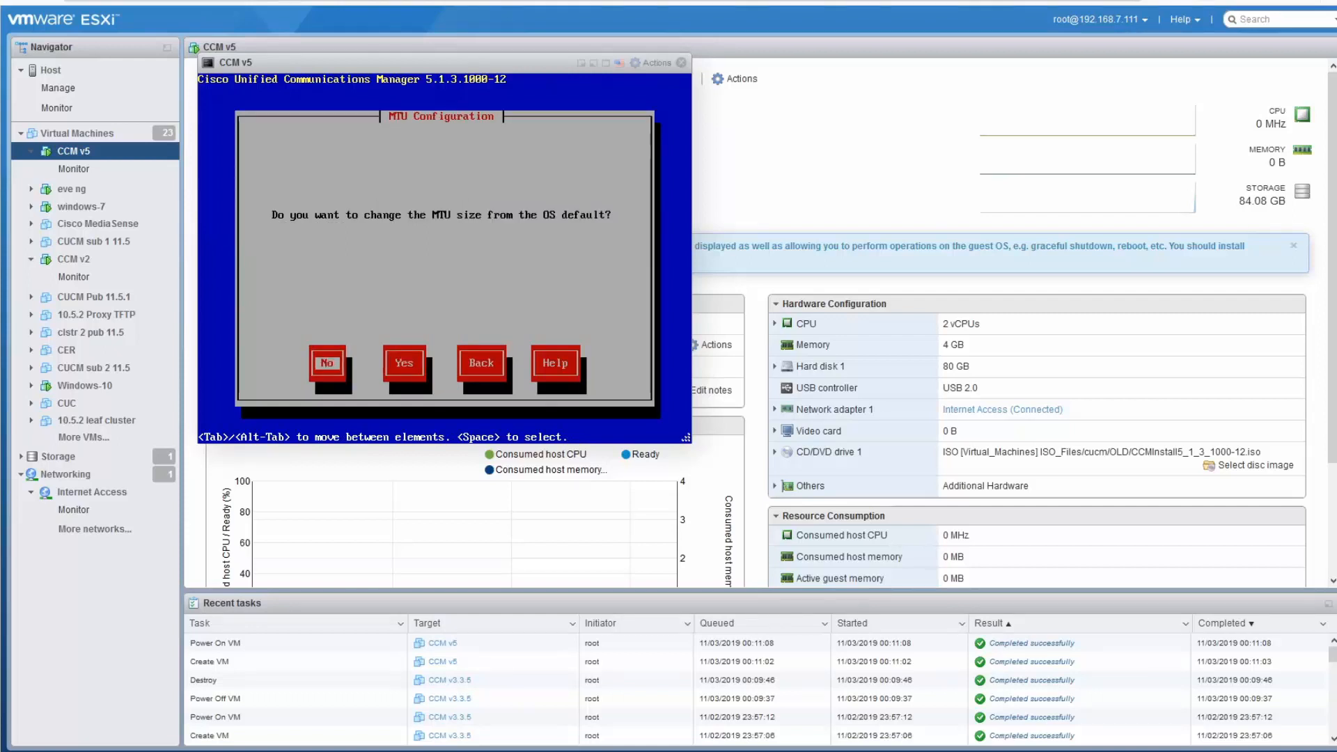
click(327, 362)
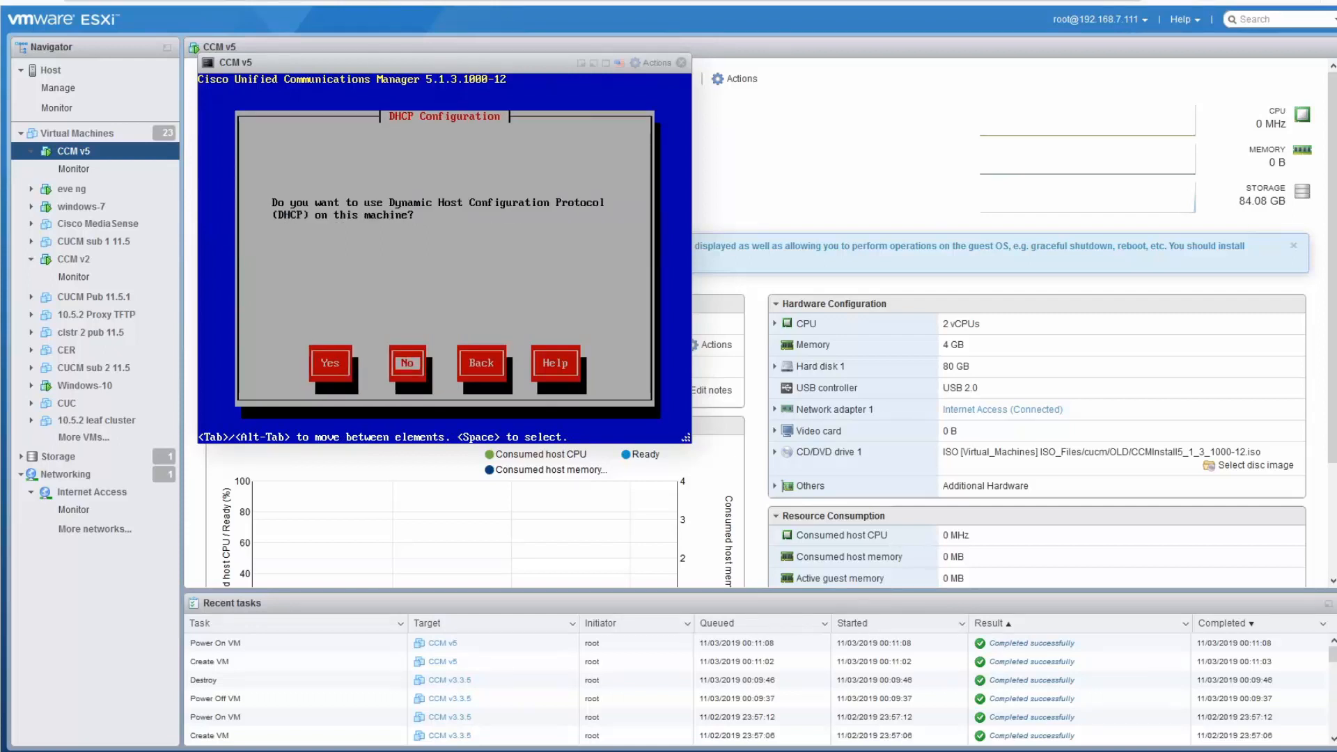
click(407, 363)
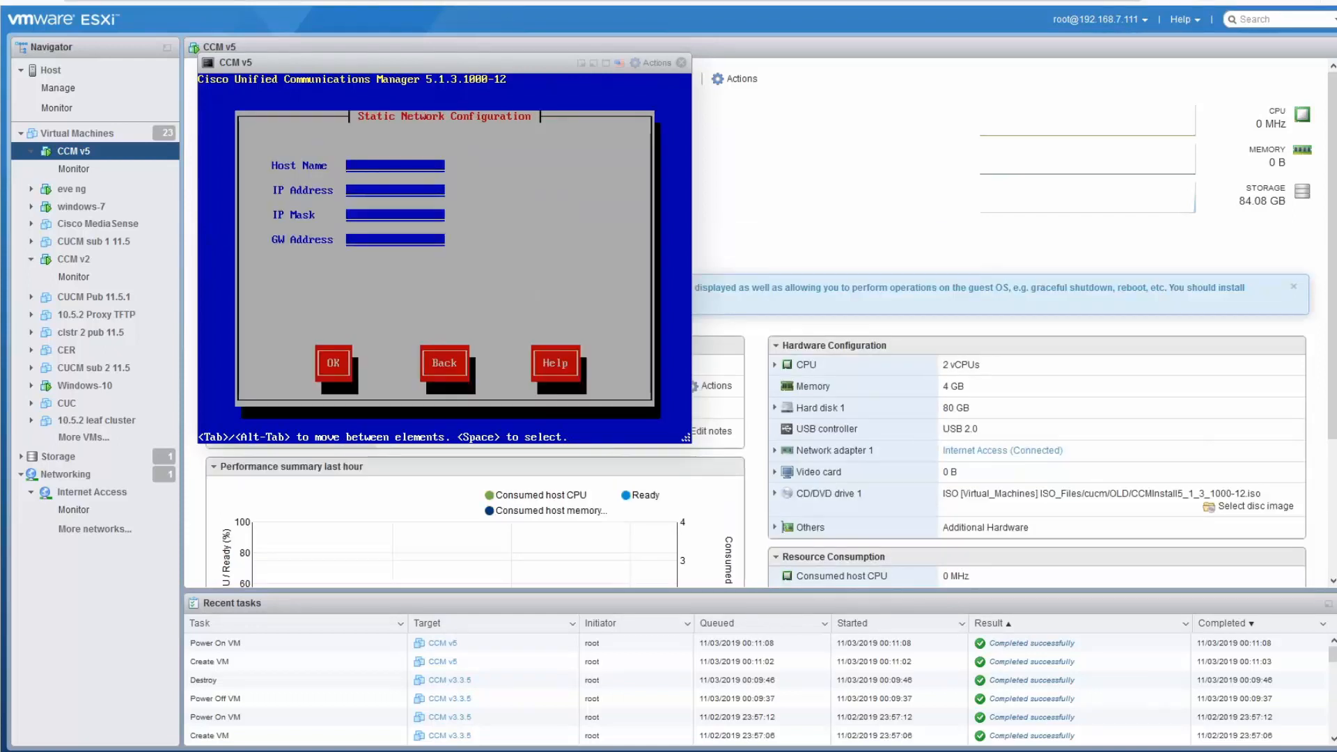
Enter host ccm5, IP 192.168.7.115, mask 255.255.255.0, gateway 192.168.7.1, and admin login
text(ccm)
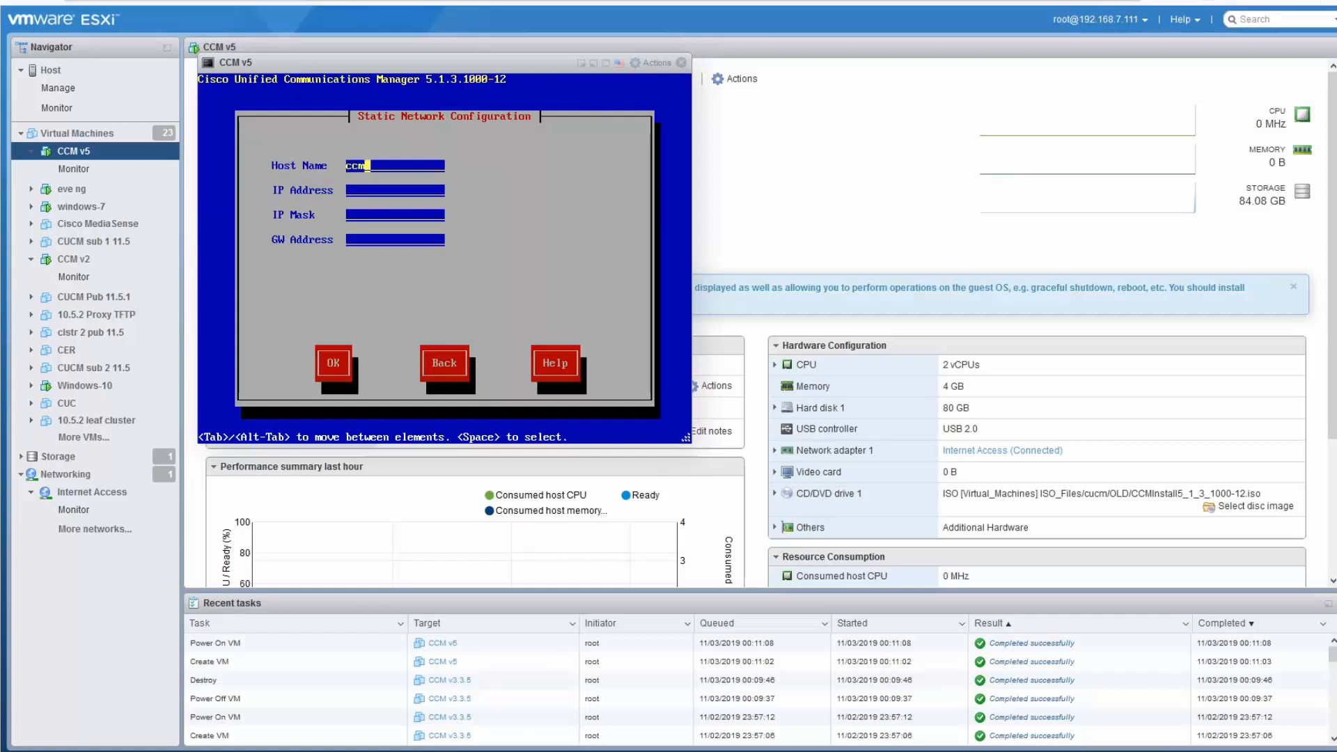
text(5)
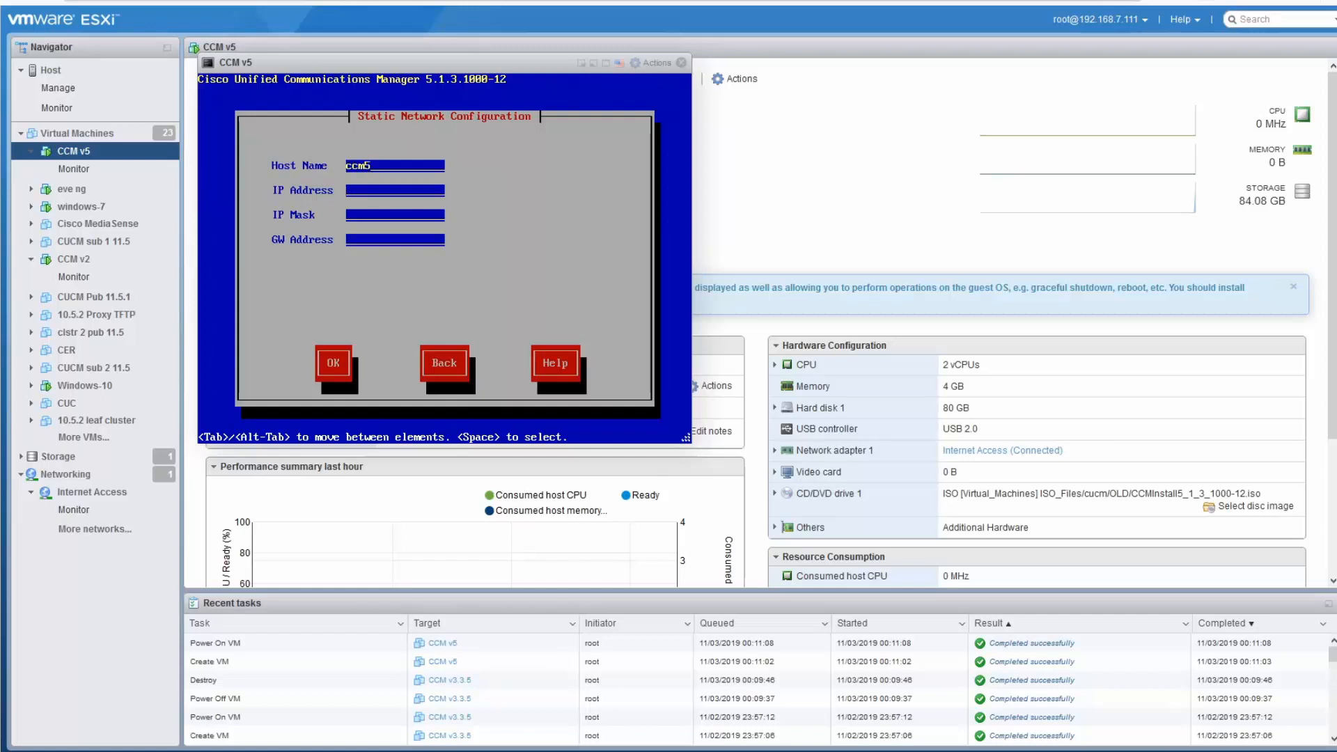
text(192.168.7.113)
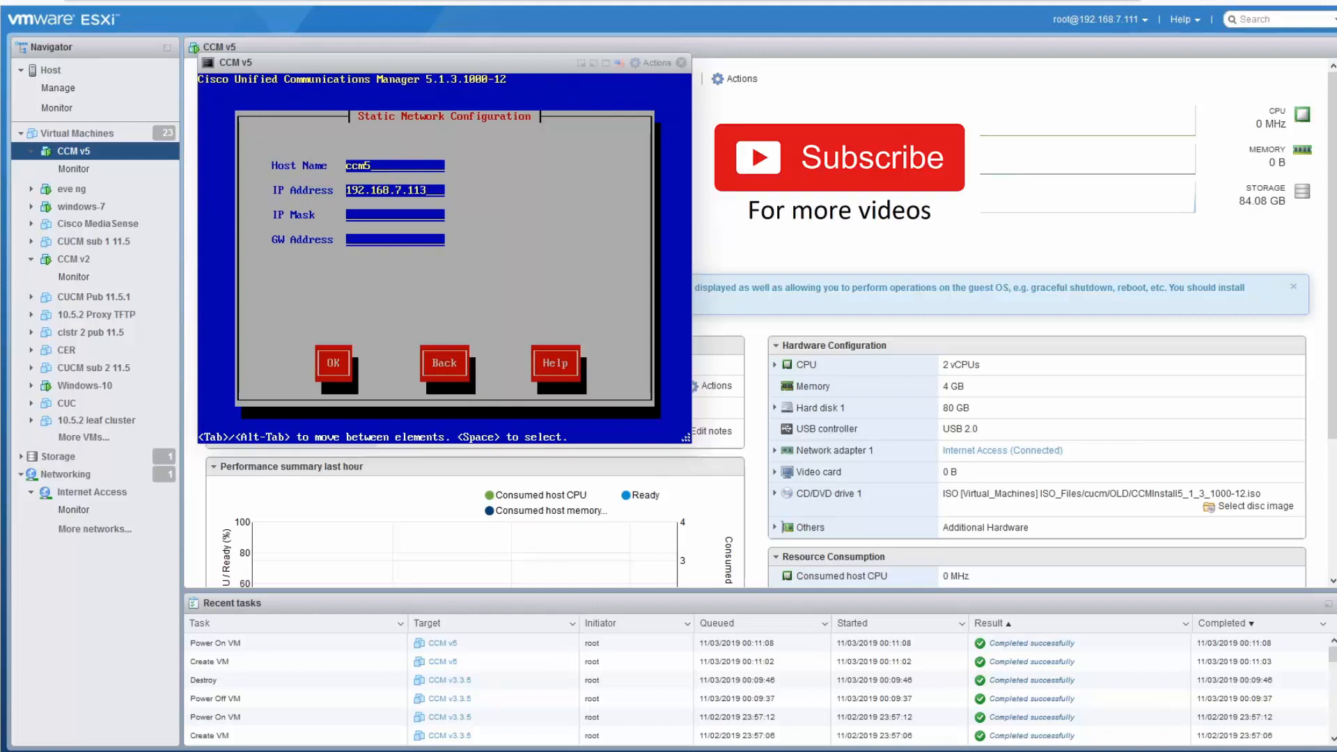
text(255.255.255.0)
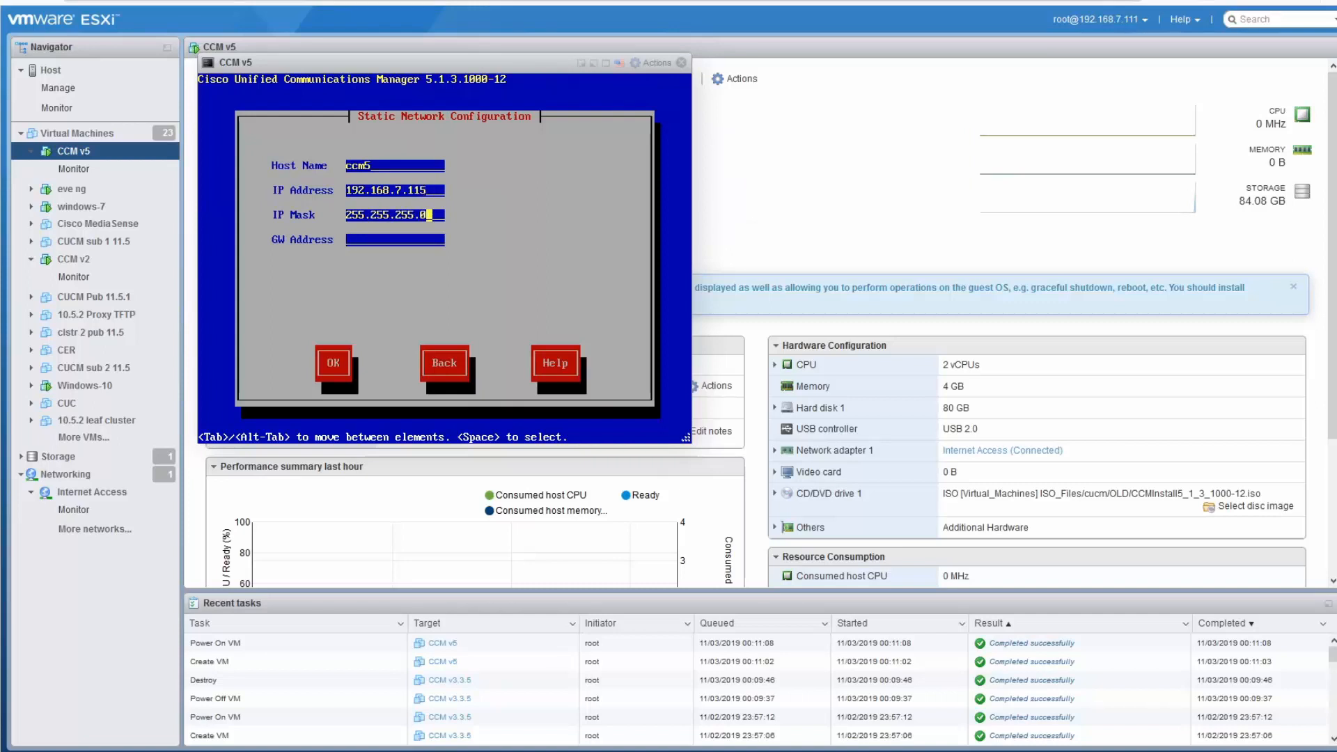
key(Tab)
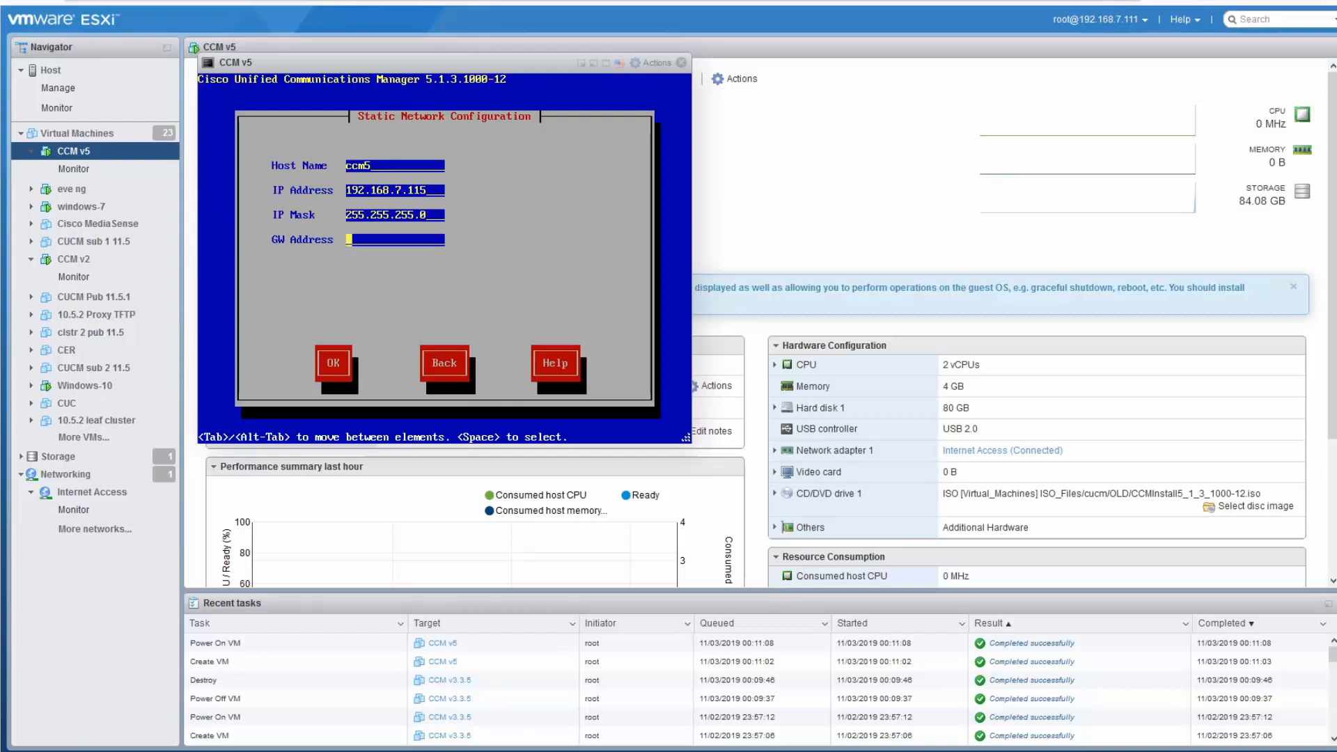
text(192.168.7.1)
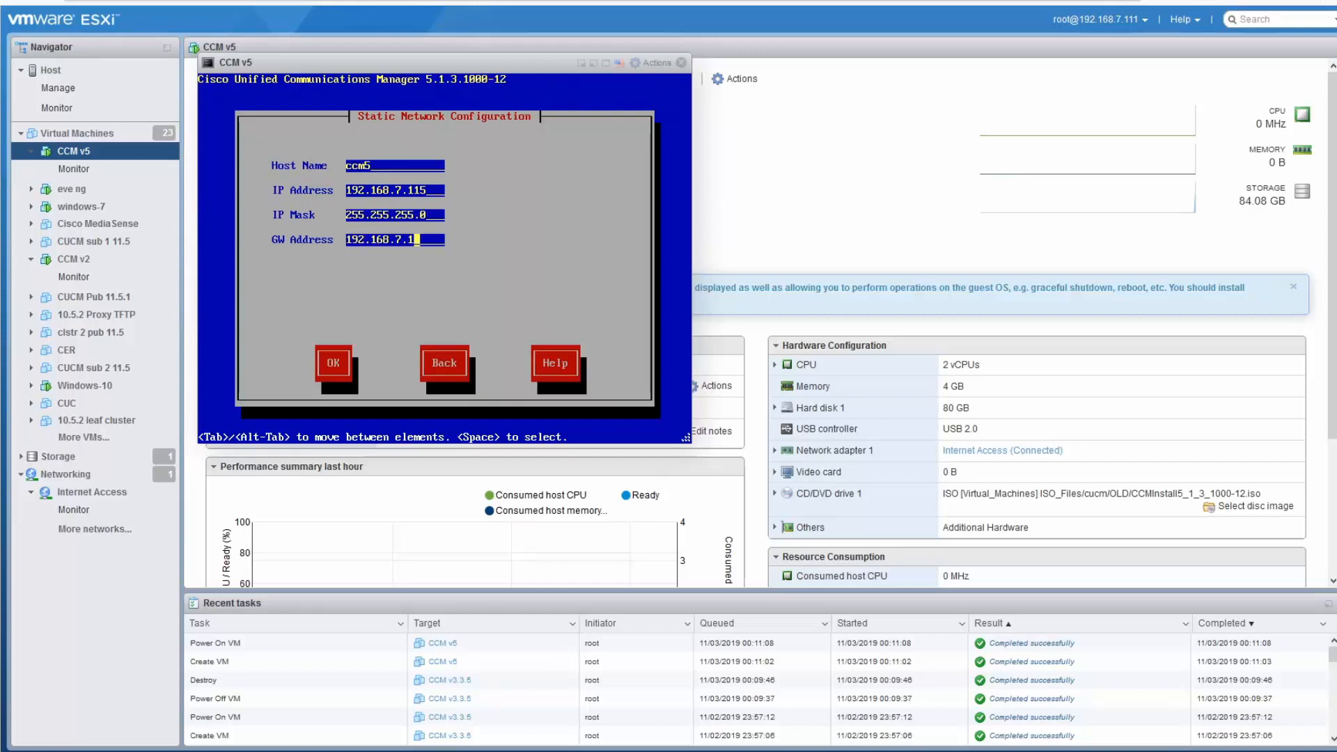
click(333, 362)
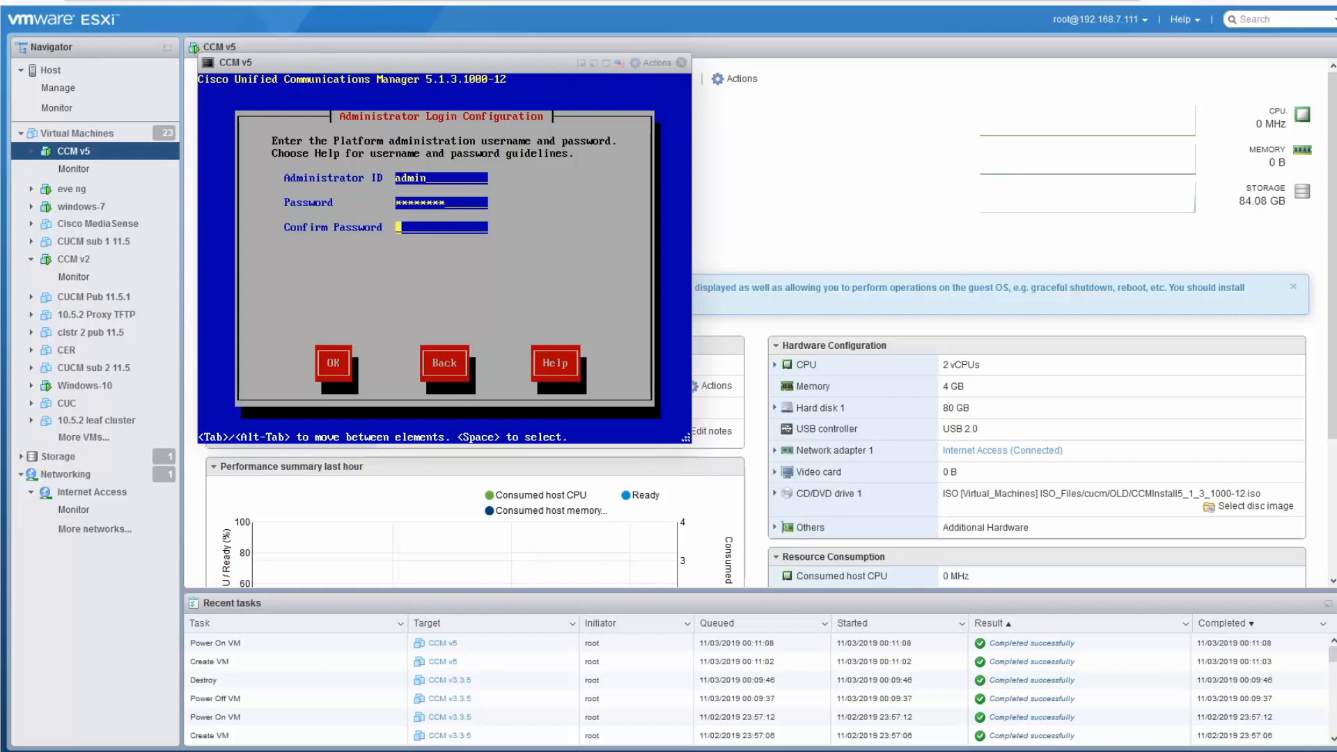
text(********)
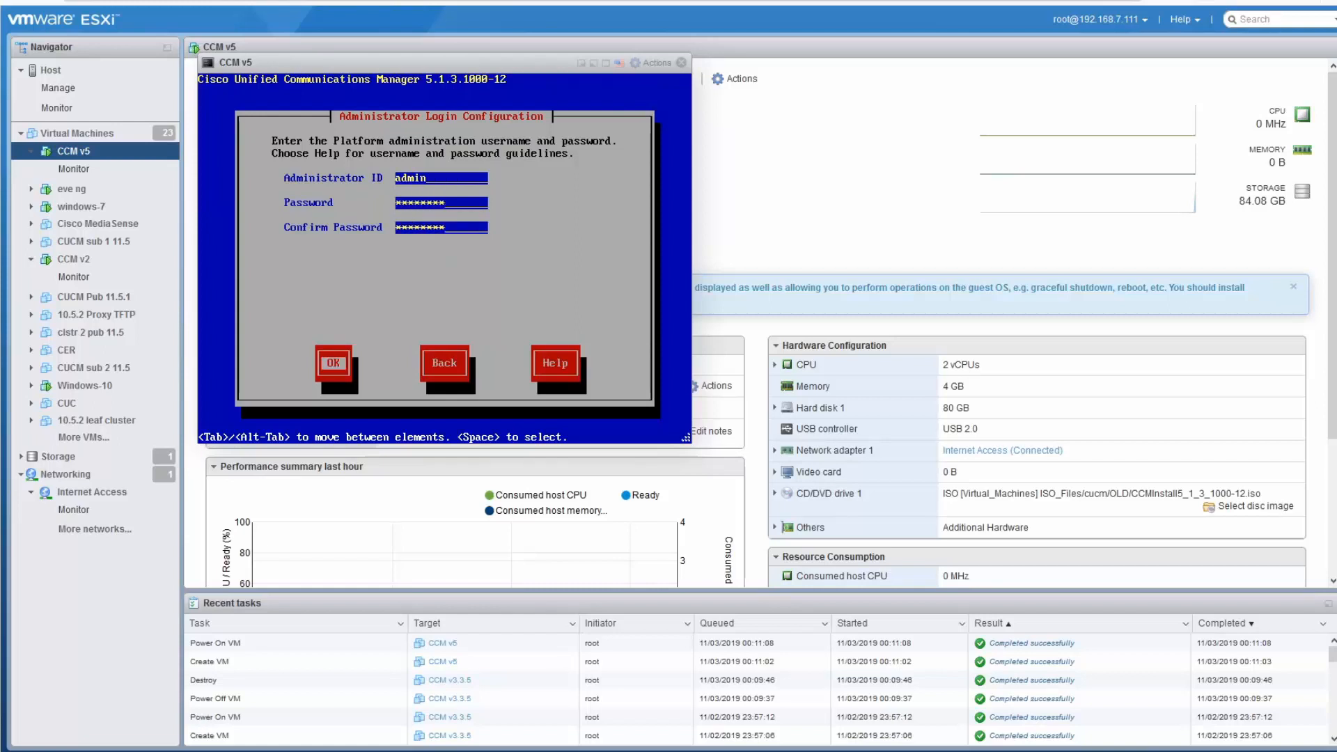
click(333, 361)
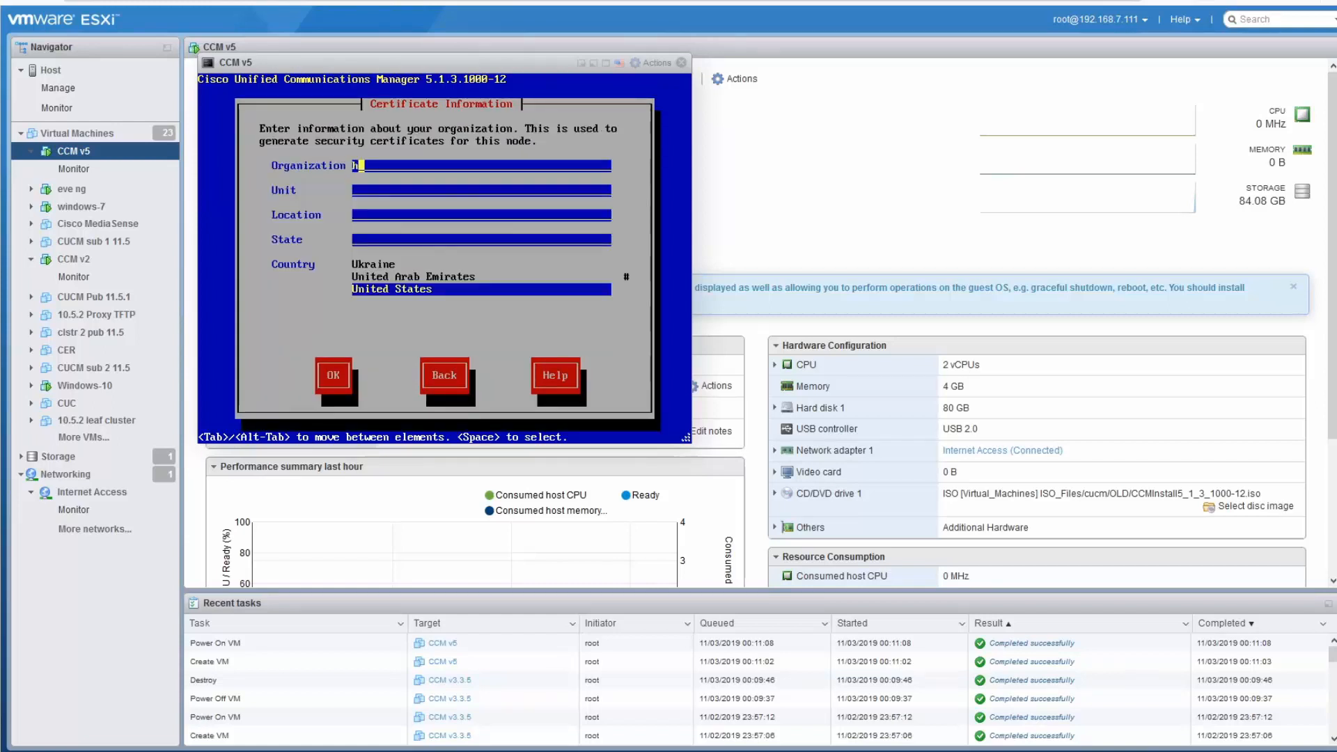
Set certificate organization to home, make this the first node, skip NTP, accept the clock
text(home)
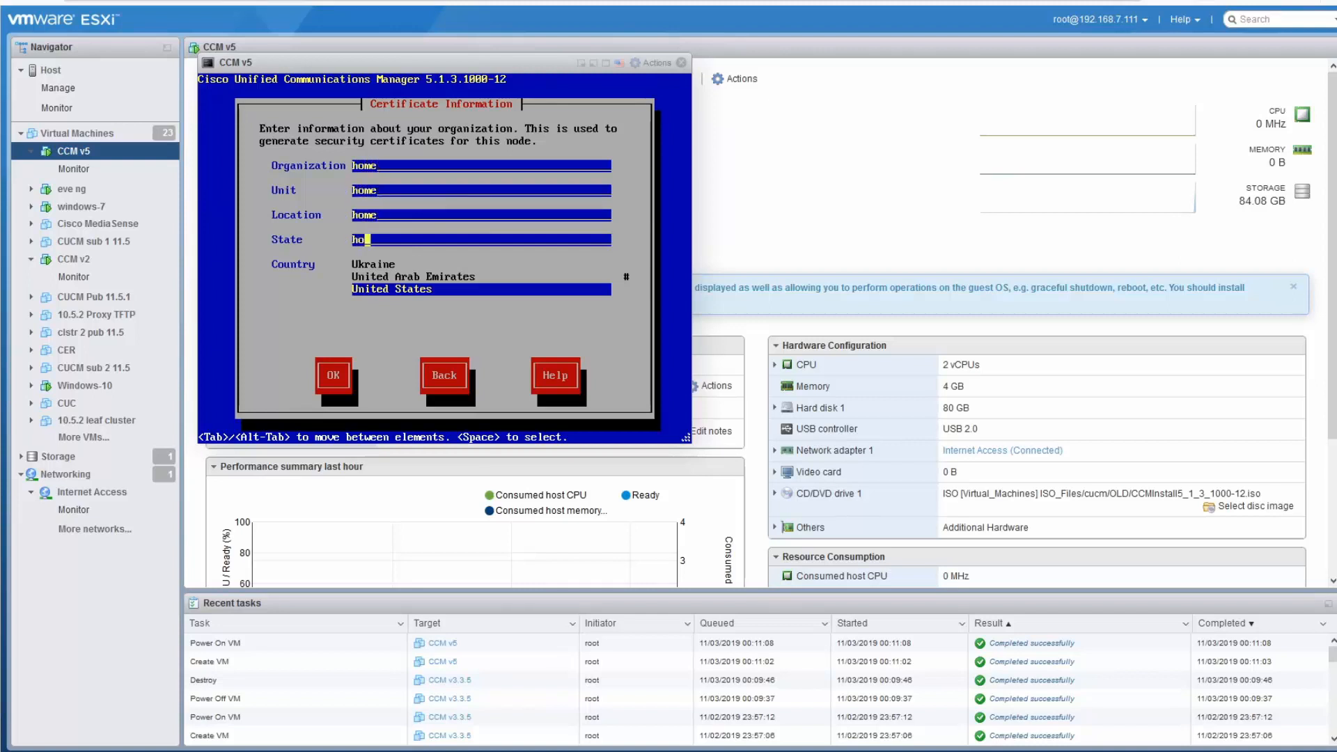
click(333, 376)
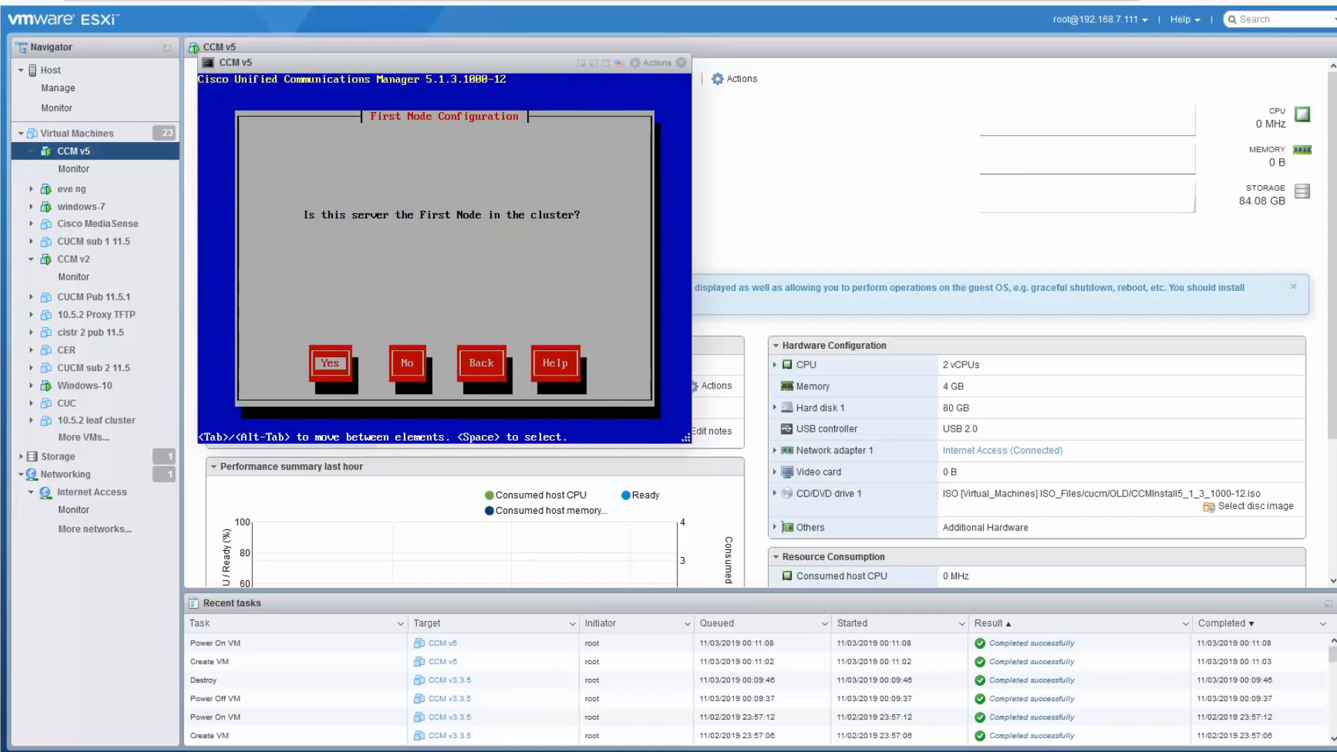
click(330, 362)
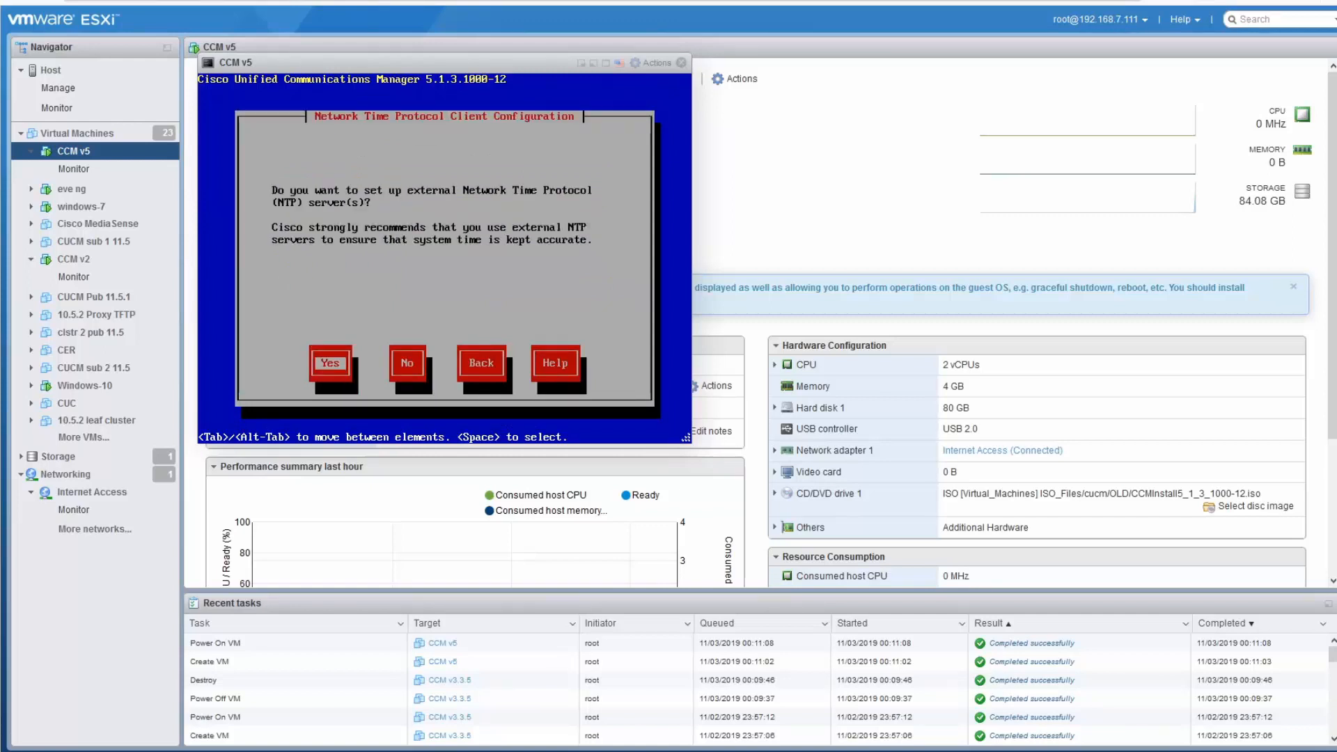
click(407, 362)
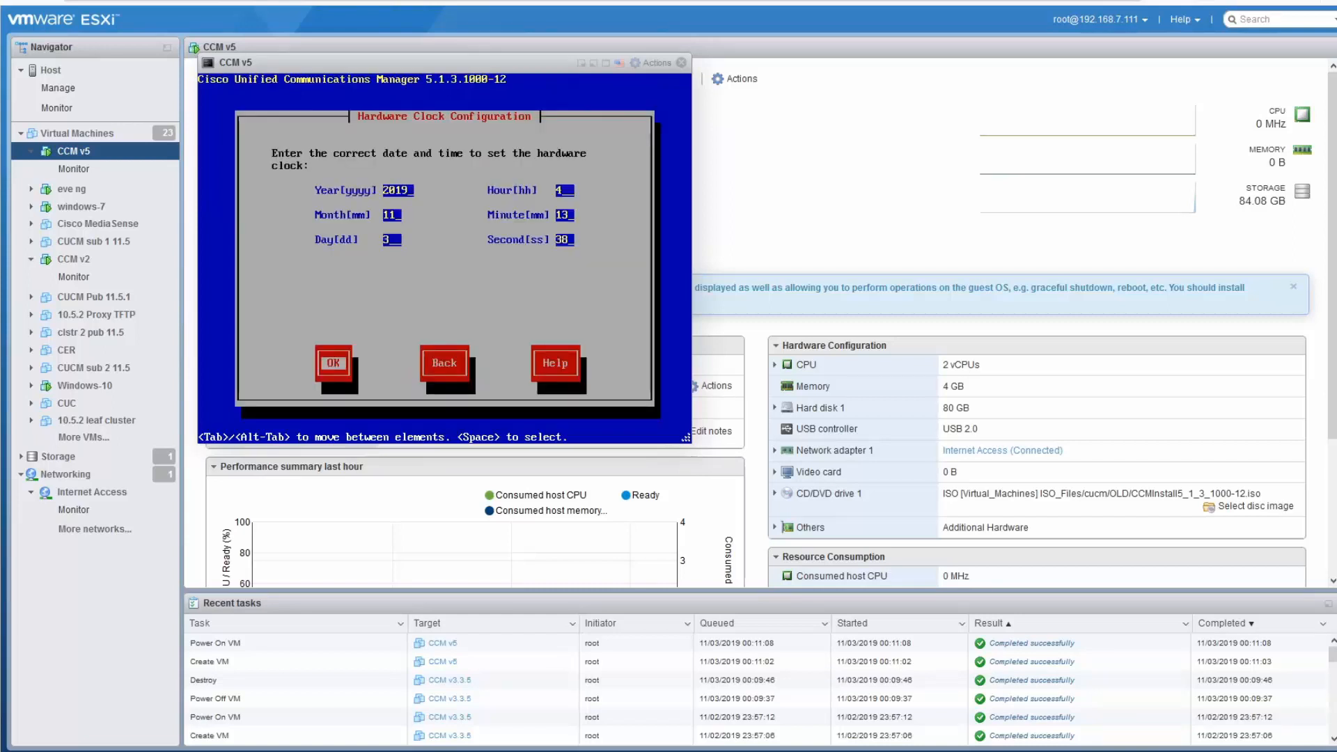
click(333, 361)
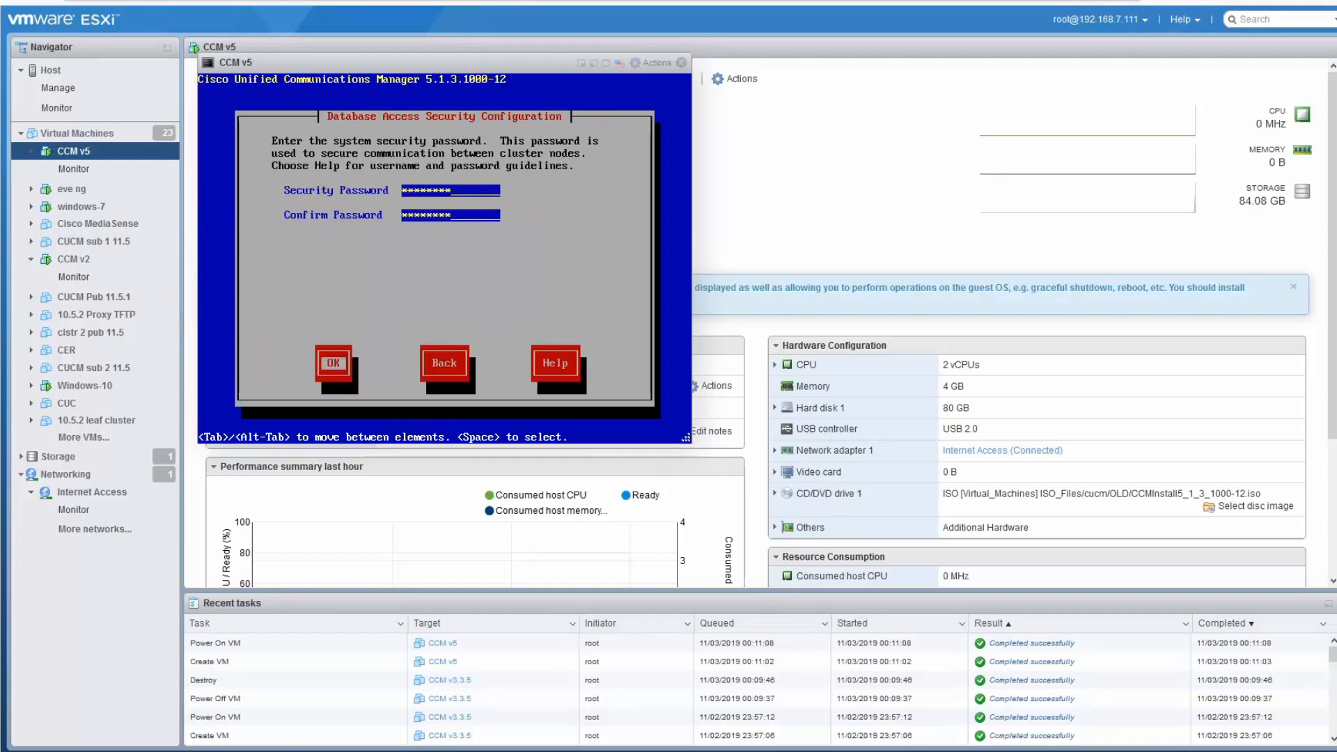
Set the security password, skip SMTP, confirm the configuration, and set the application user password
click(333, 362)
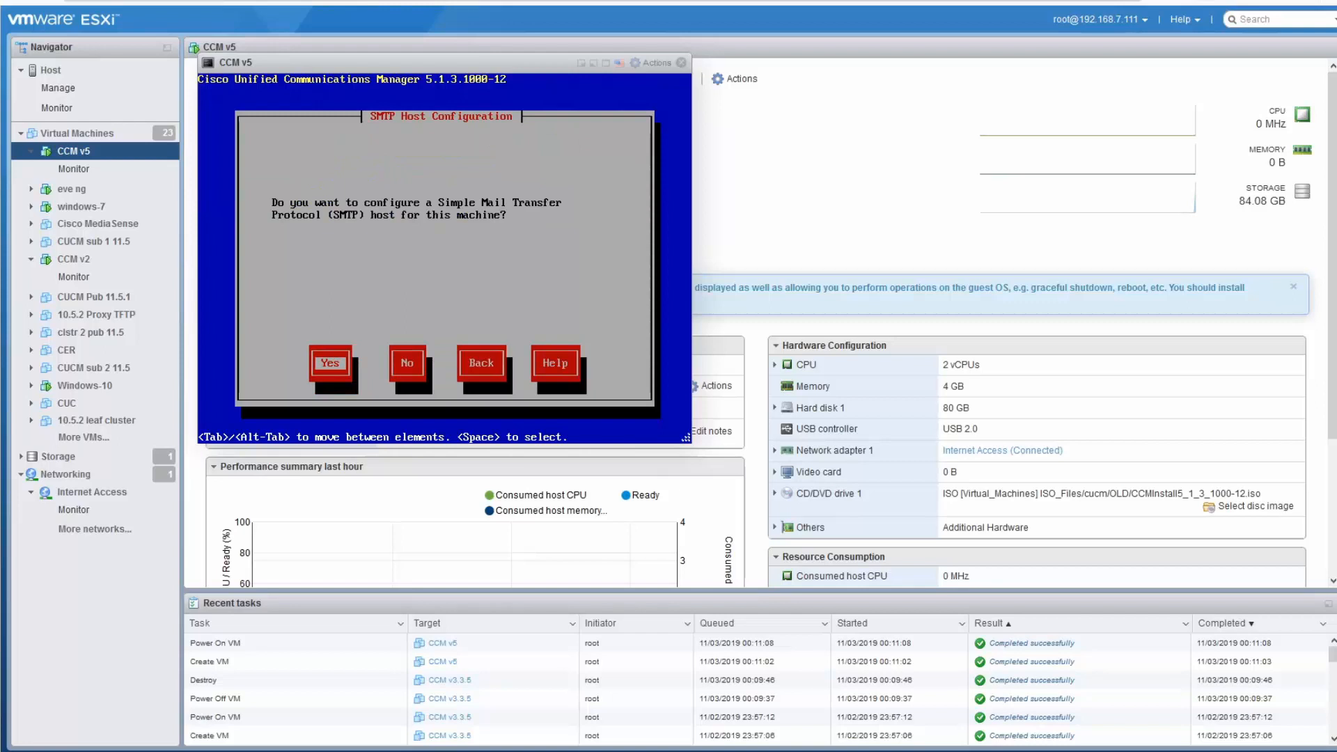
click(407, 362)
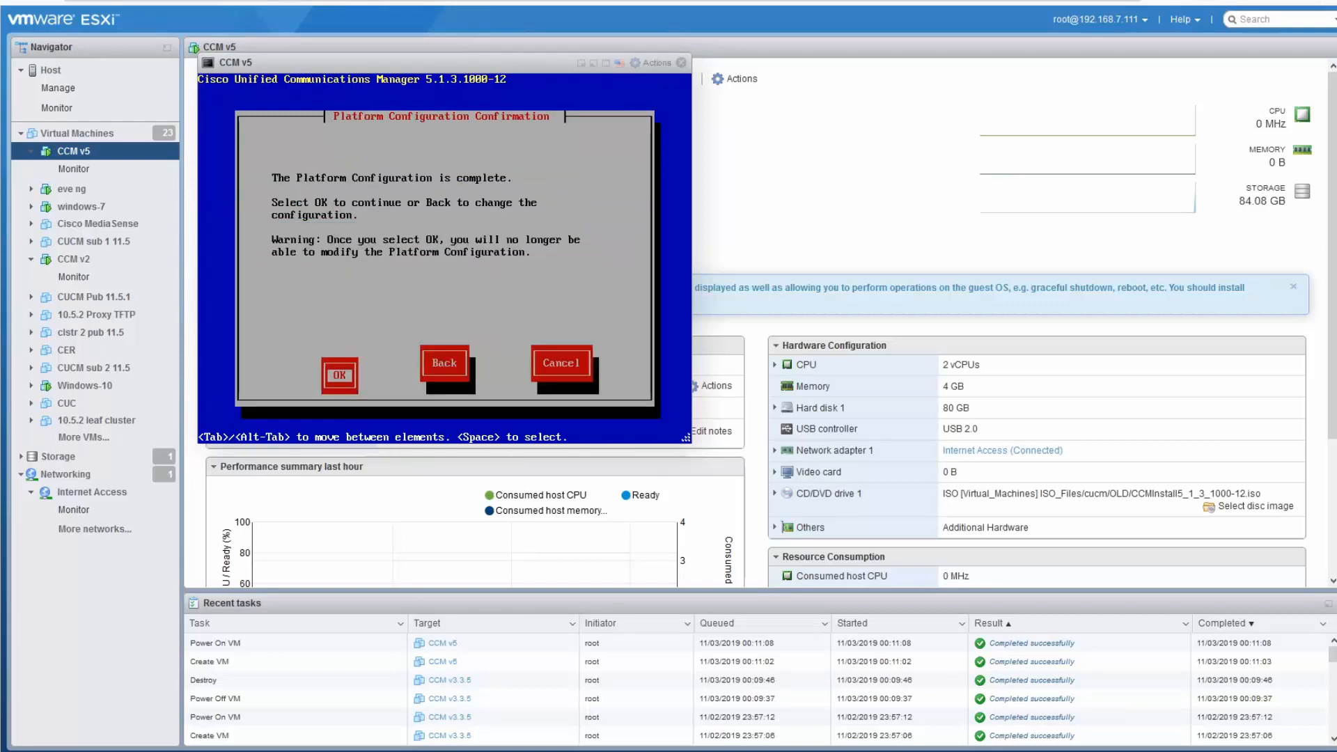
click(339, 375)
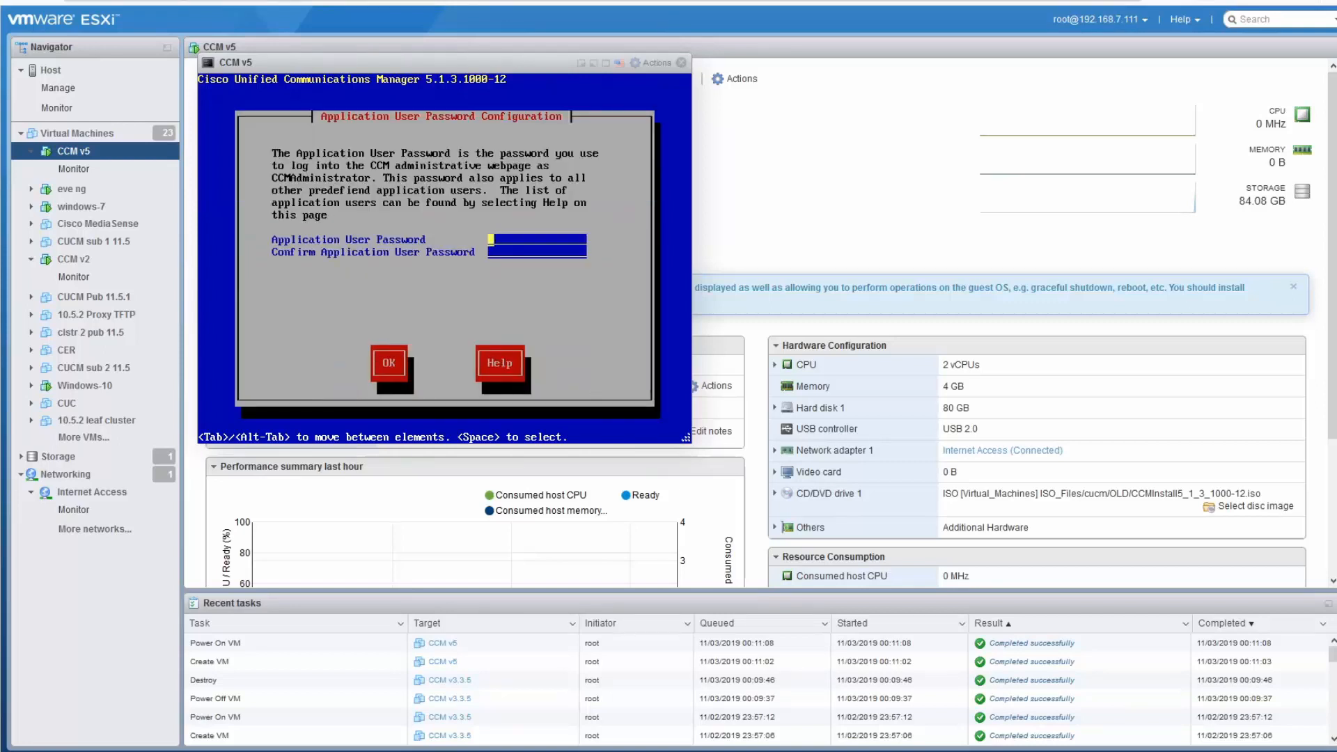
text(****)
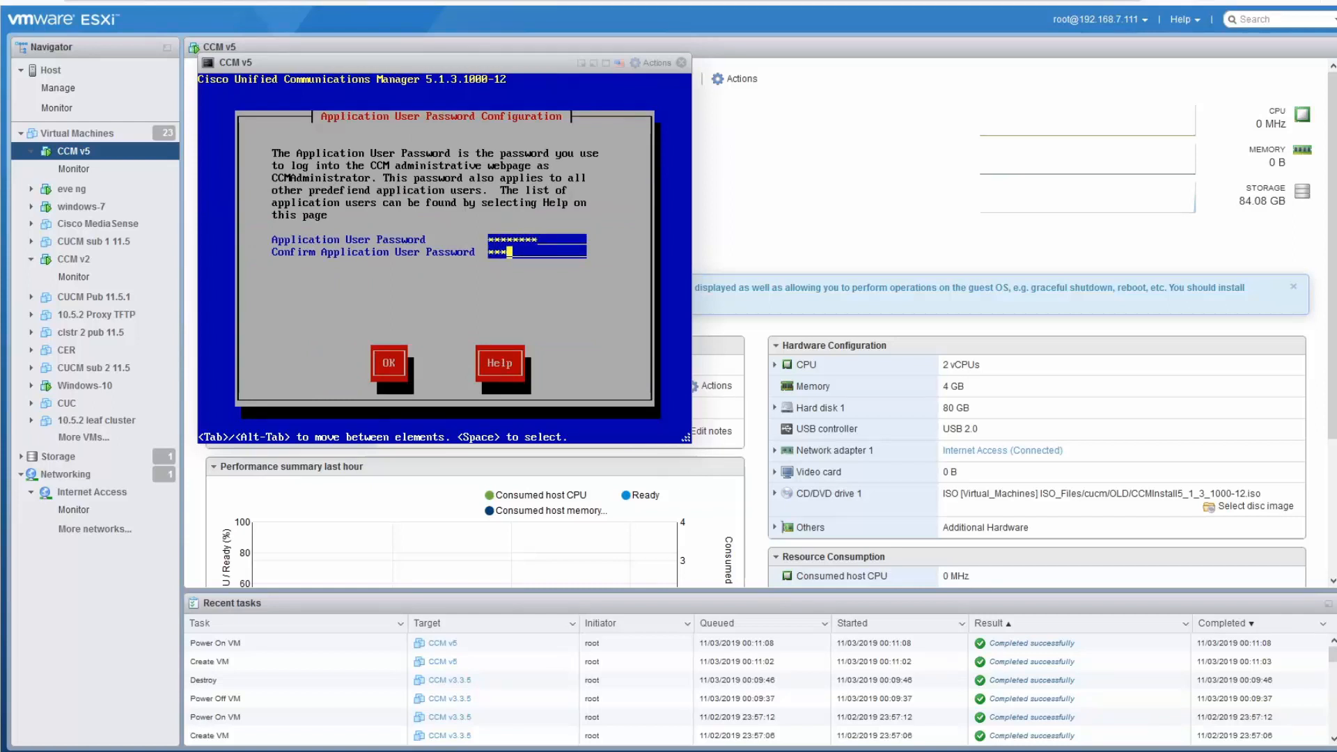
click(388, 362)
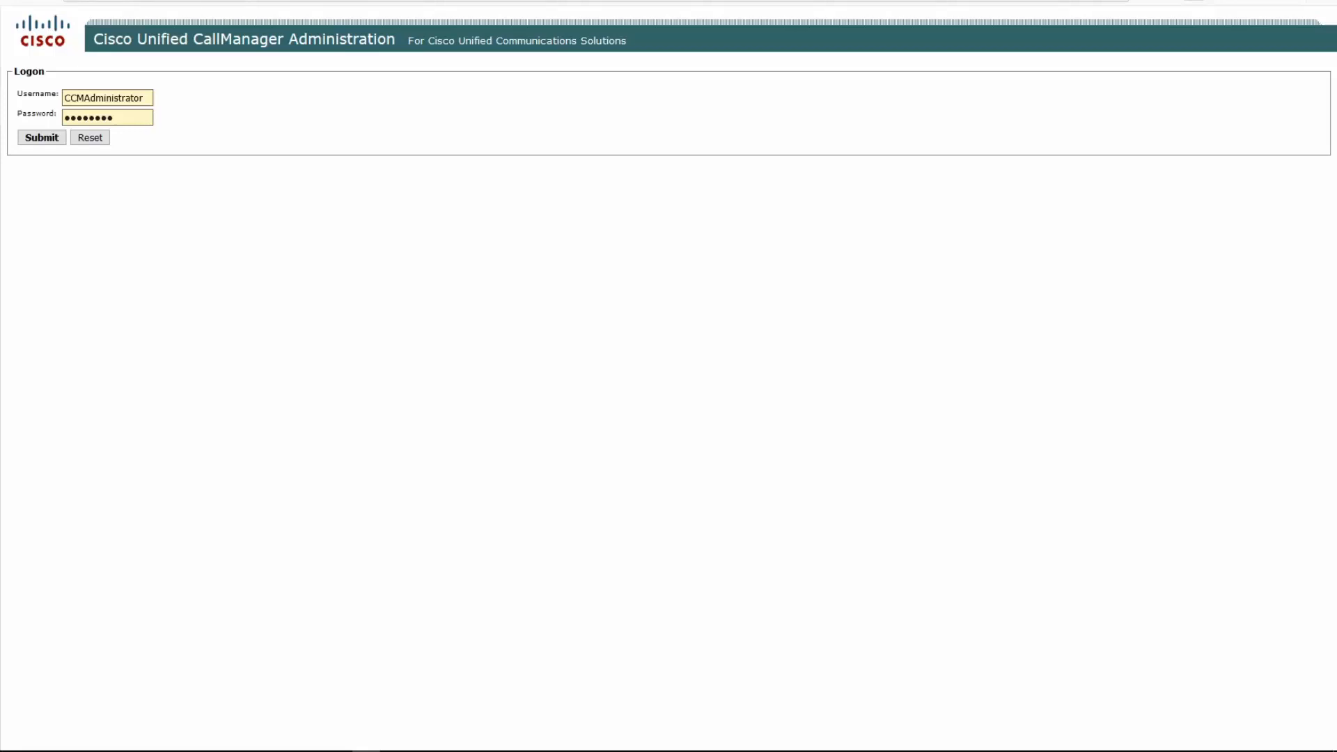
mouse_move(218, 410)
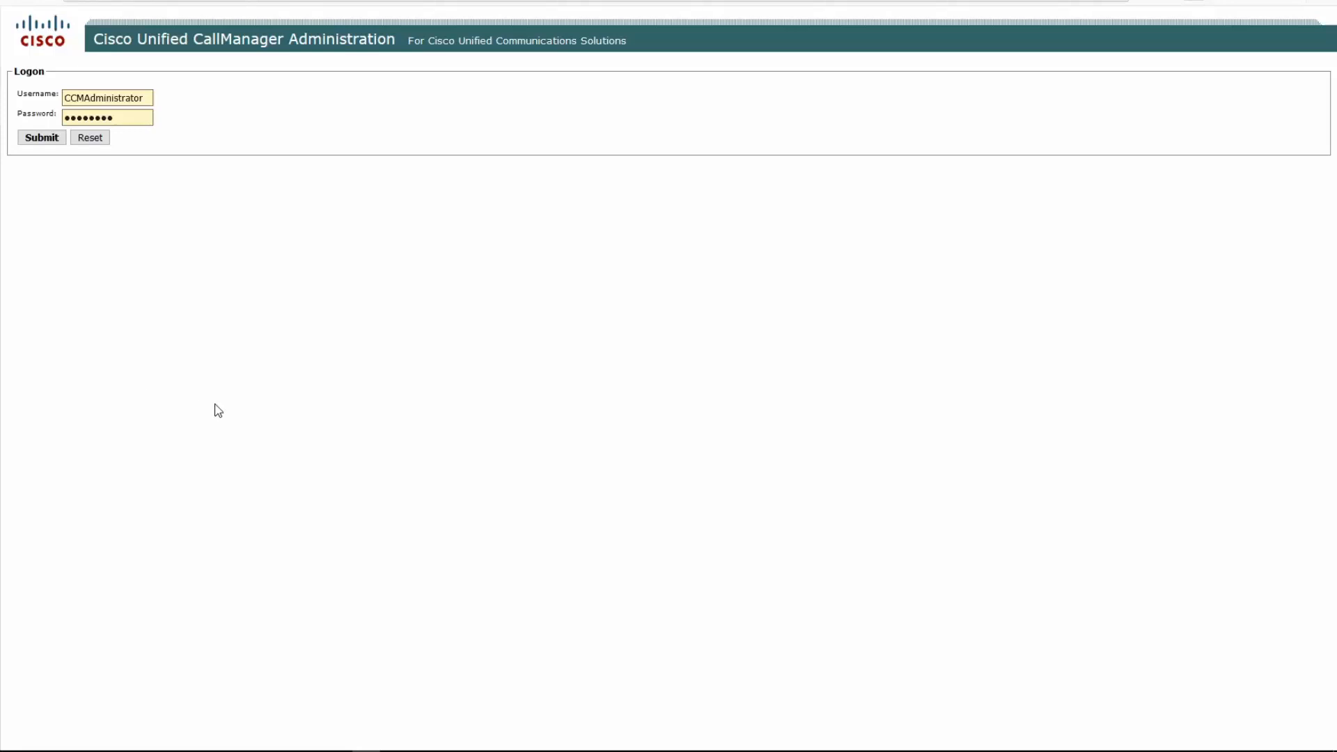
mouse_move(403, 419)
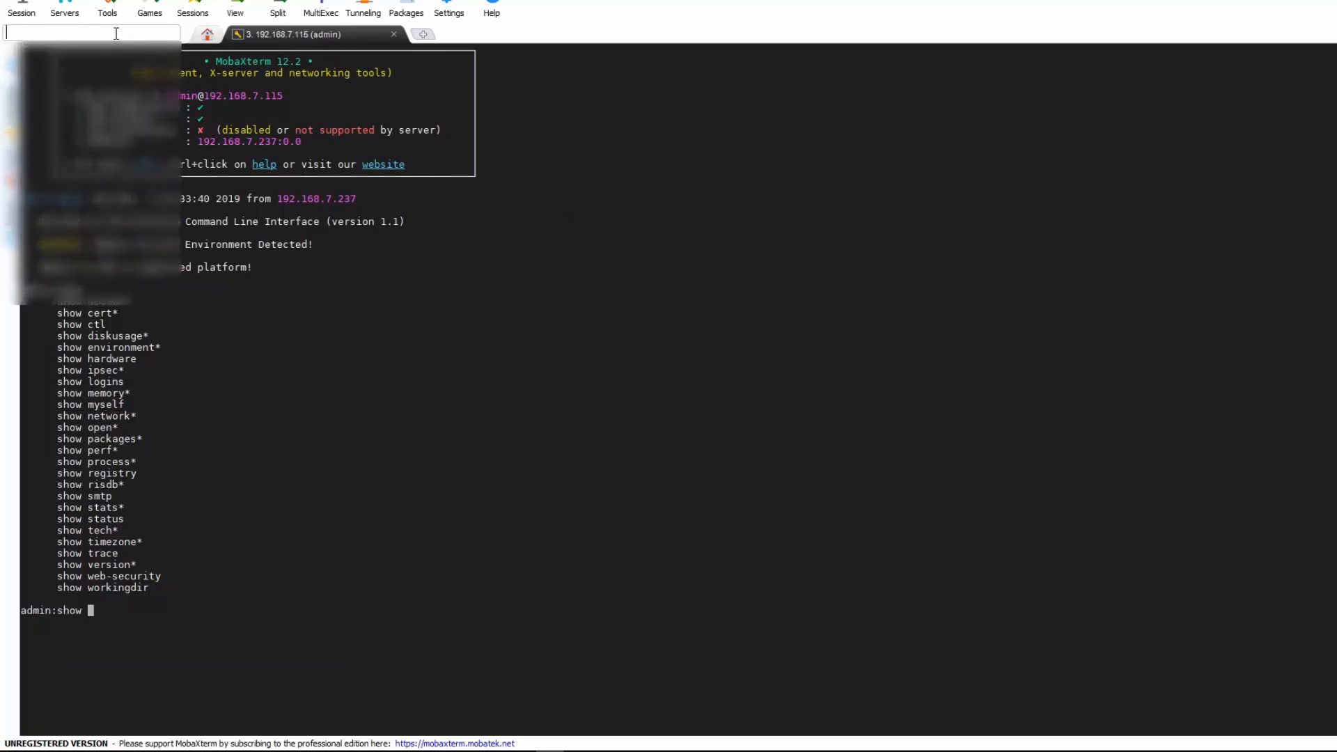
Open an SSH session to 192.168.7.100, then list utils commands on the v5 server
text(192.168.7.100)
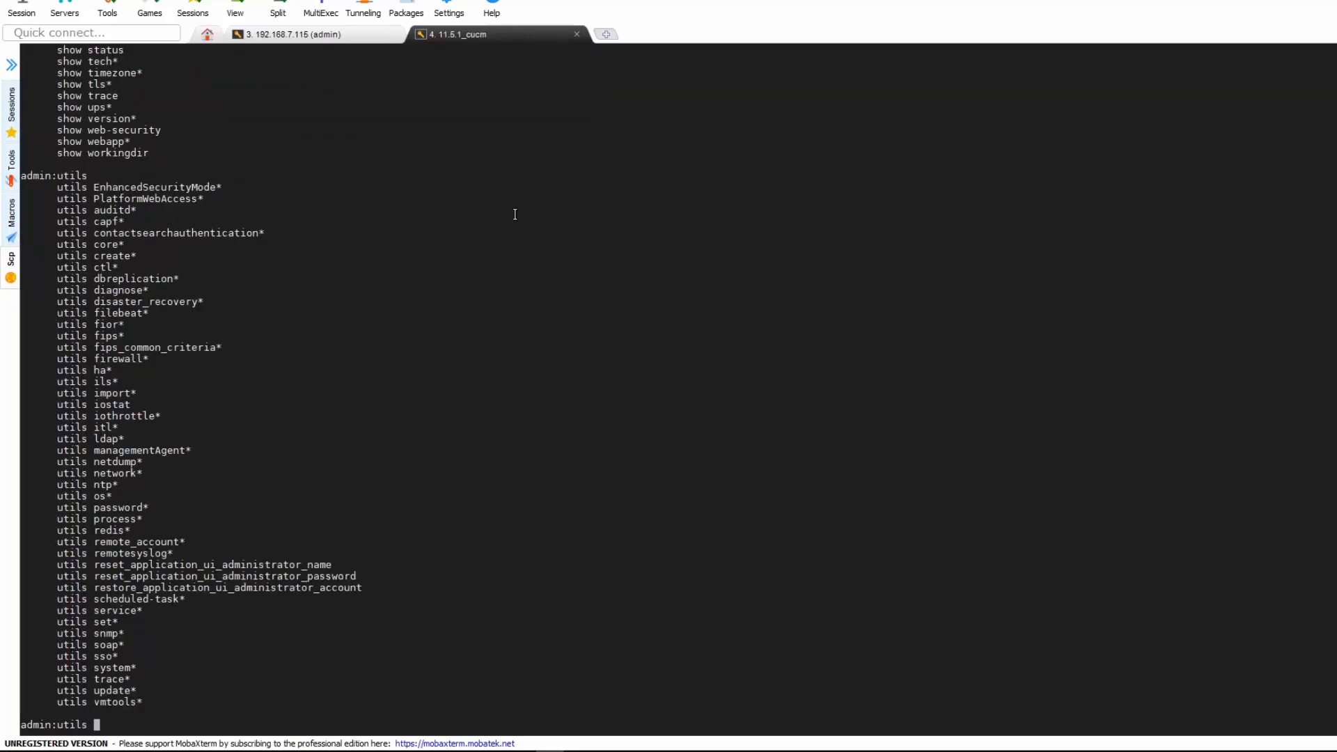
click(294, 34)
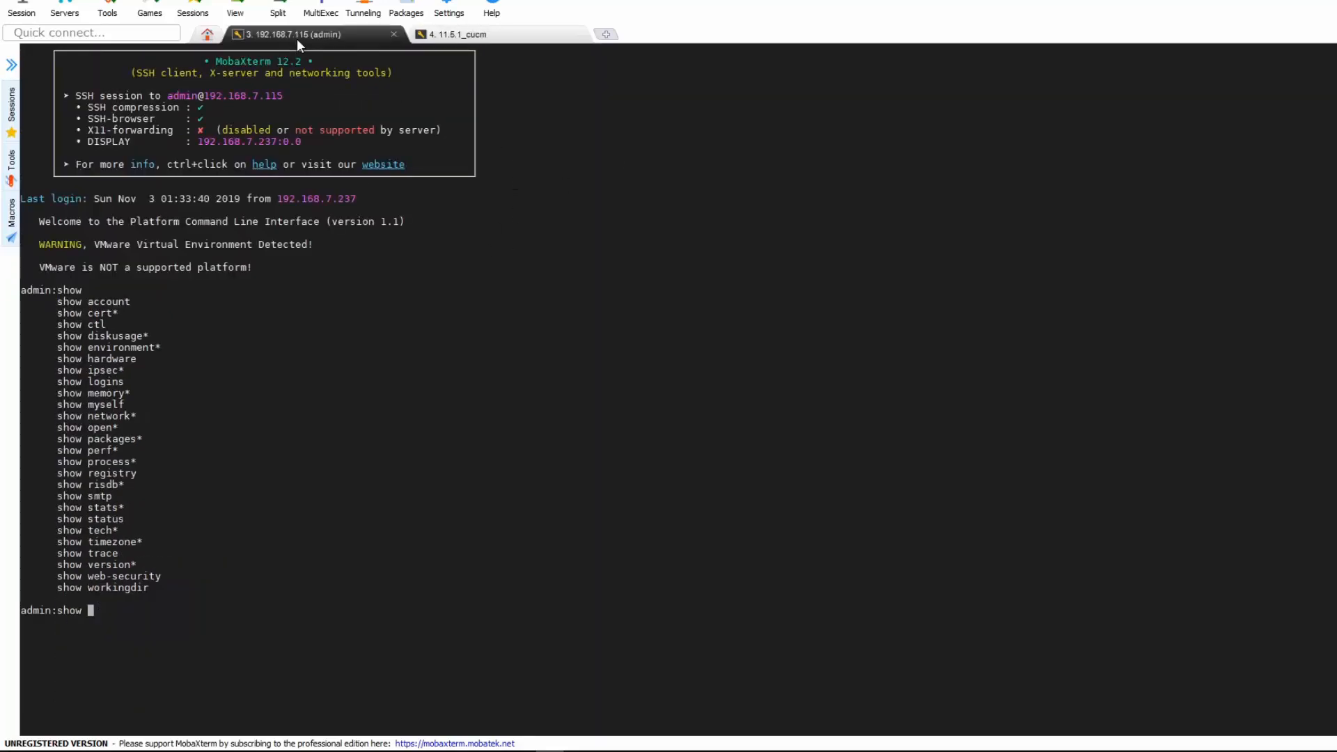
text(util)
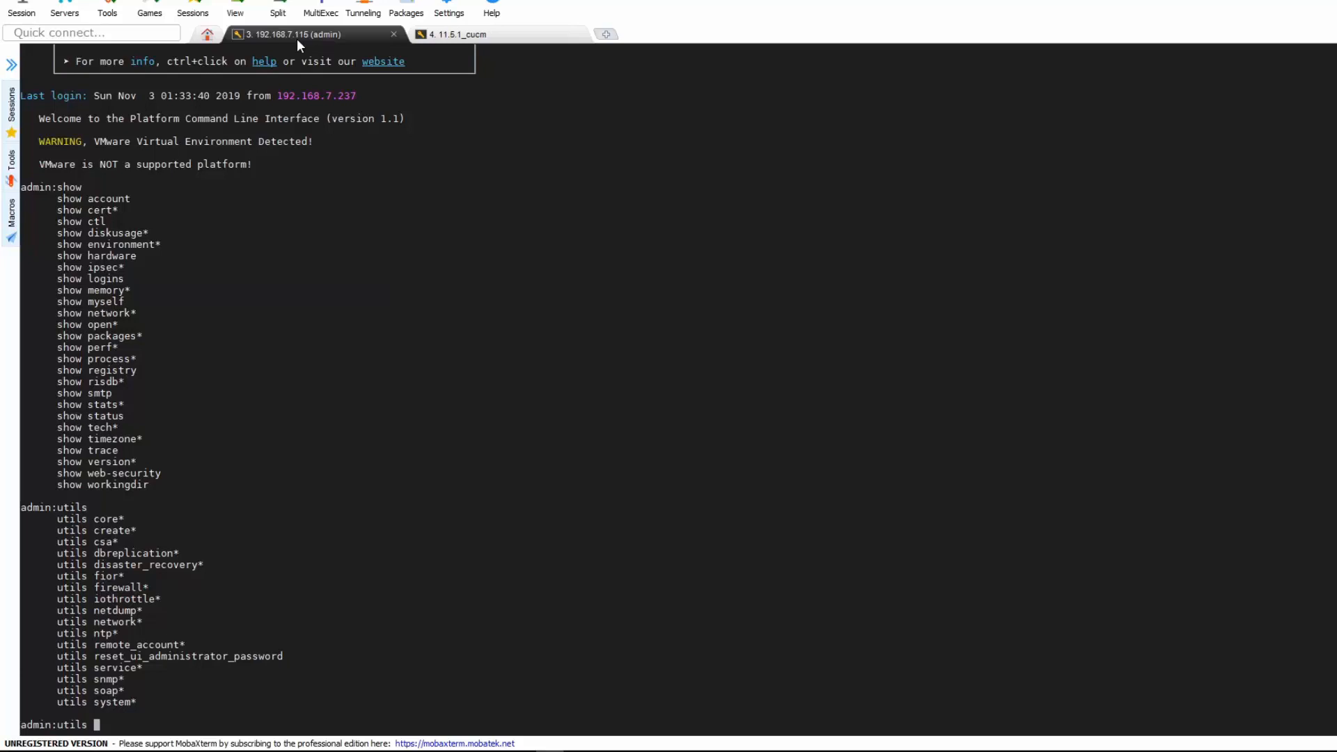
Run a utils dbreplication command, which returns Invalid Command, then retype utils
text(db)
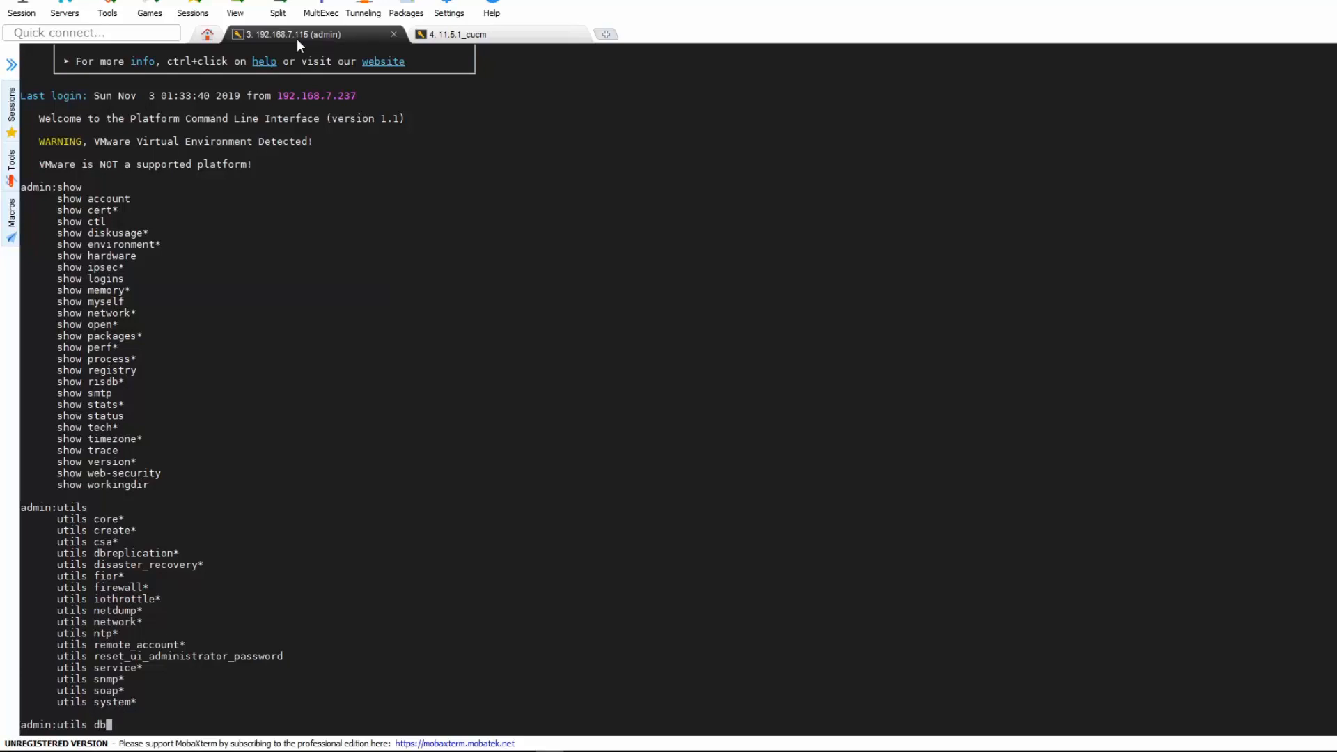
key(Return)
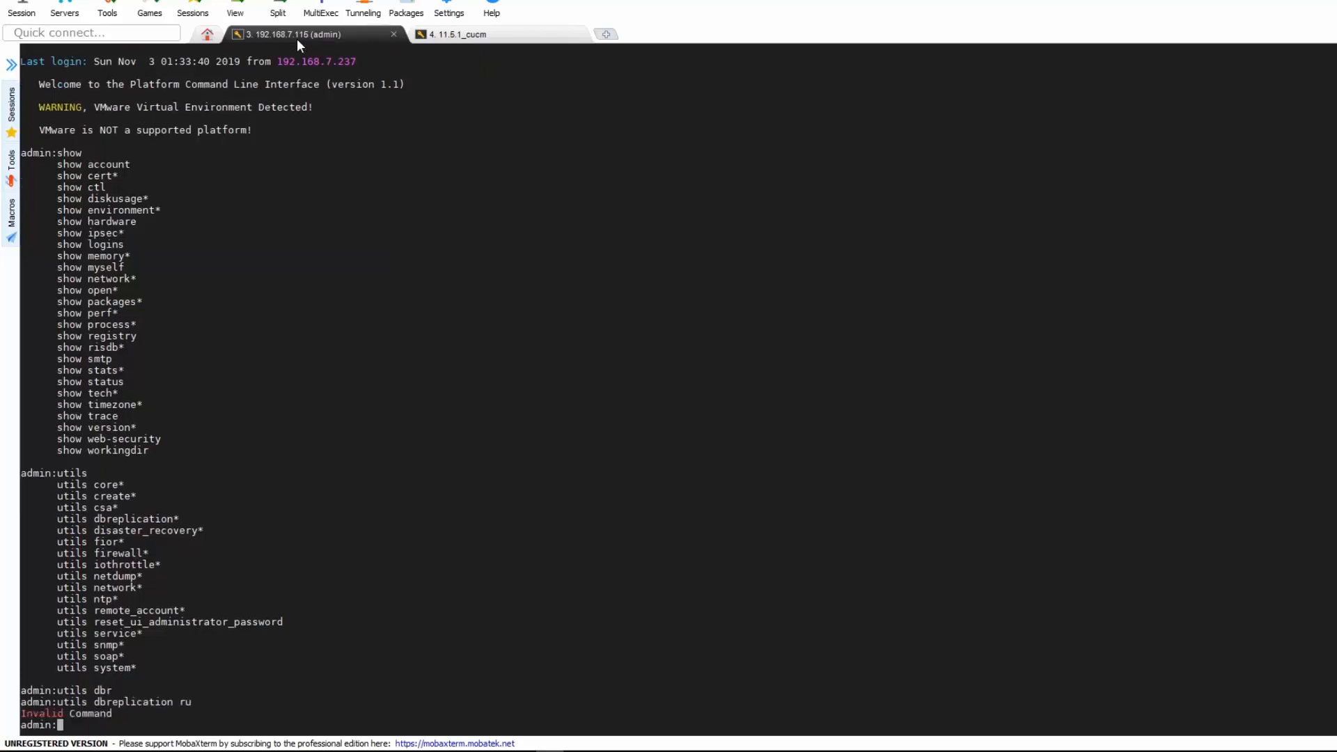
text(utils)
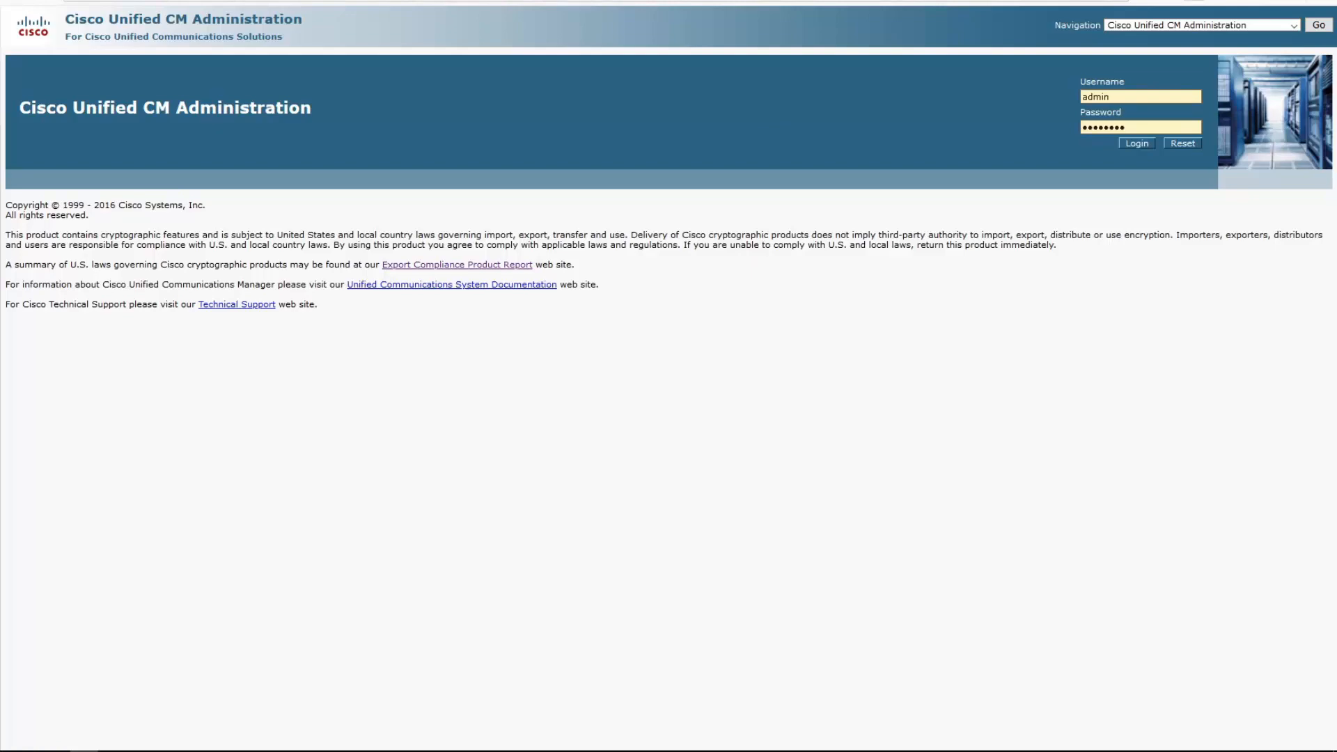
Enter CCMAdministrator and its password on the CallManager 5.1.3 Logon page
click(1135, 142)
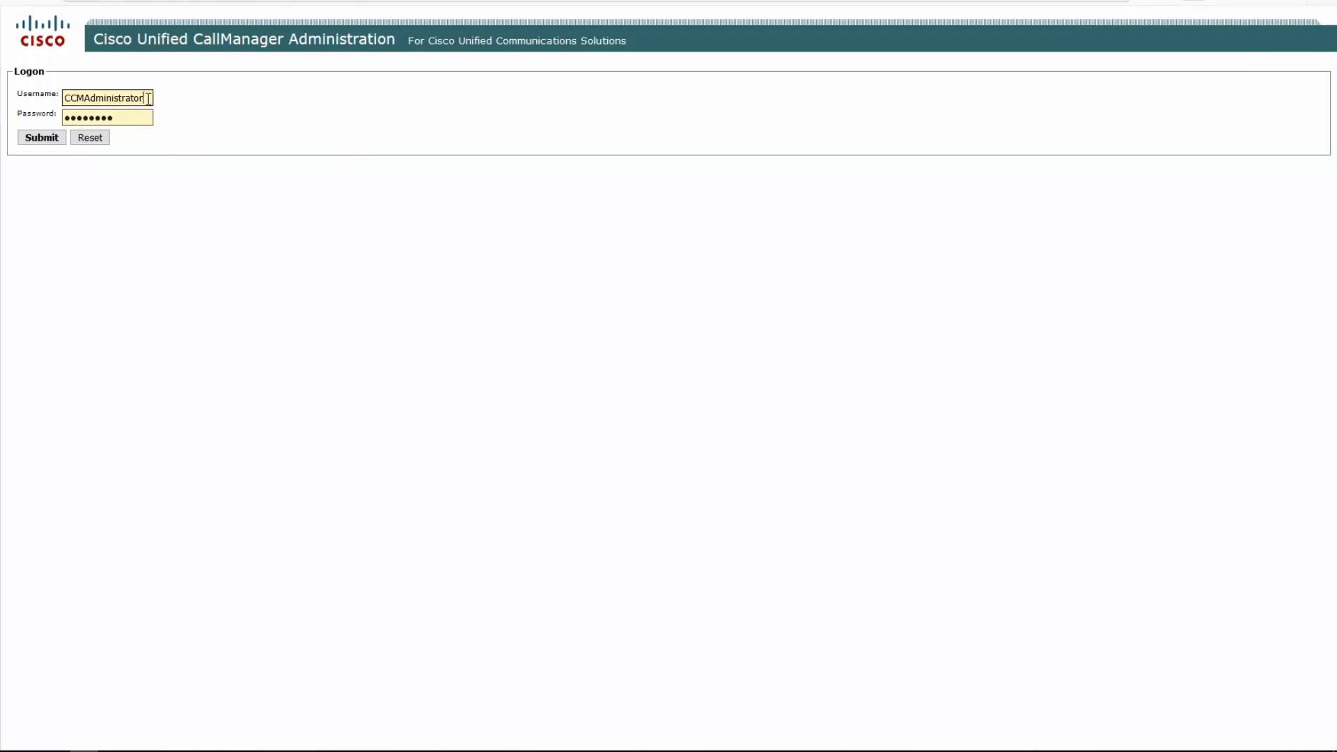
click(106, 98)
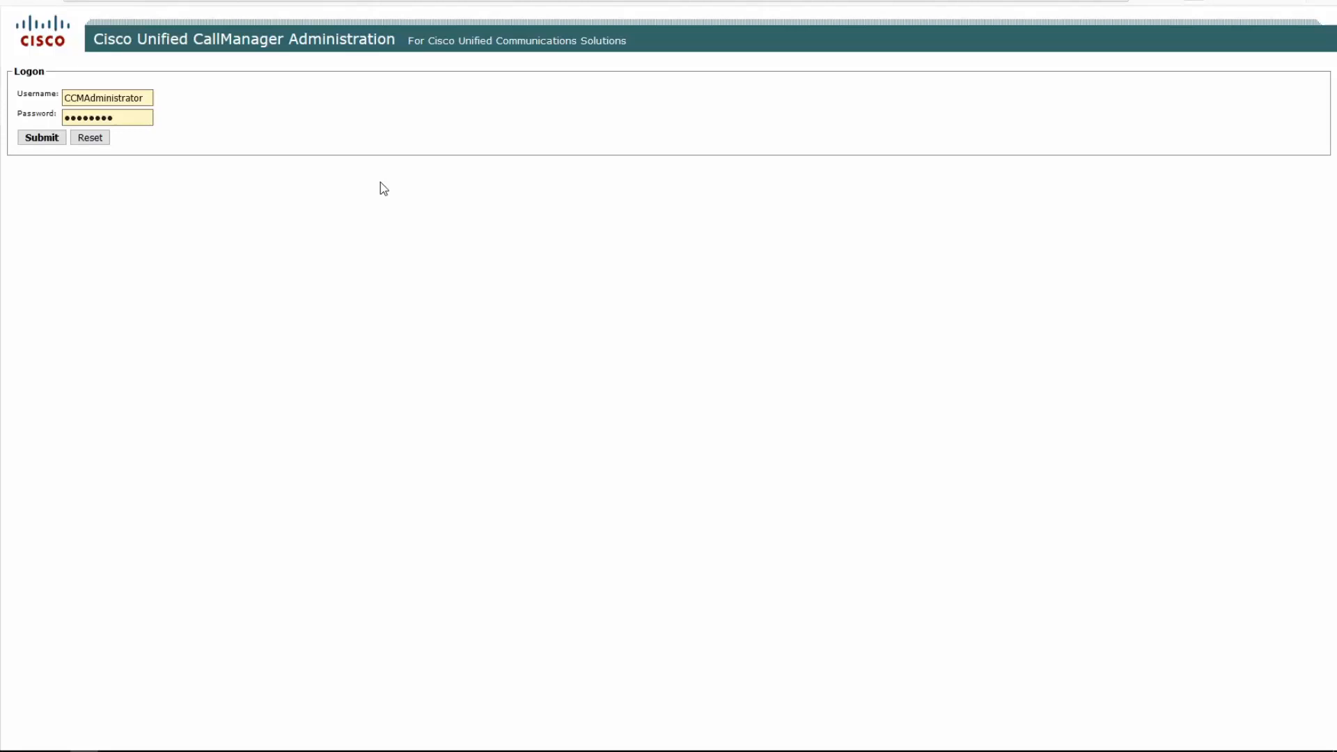
click(41, 137)
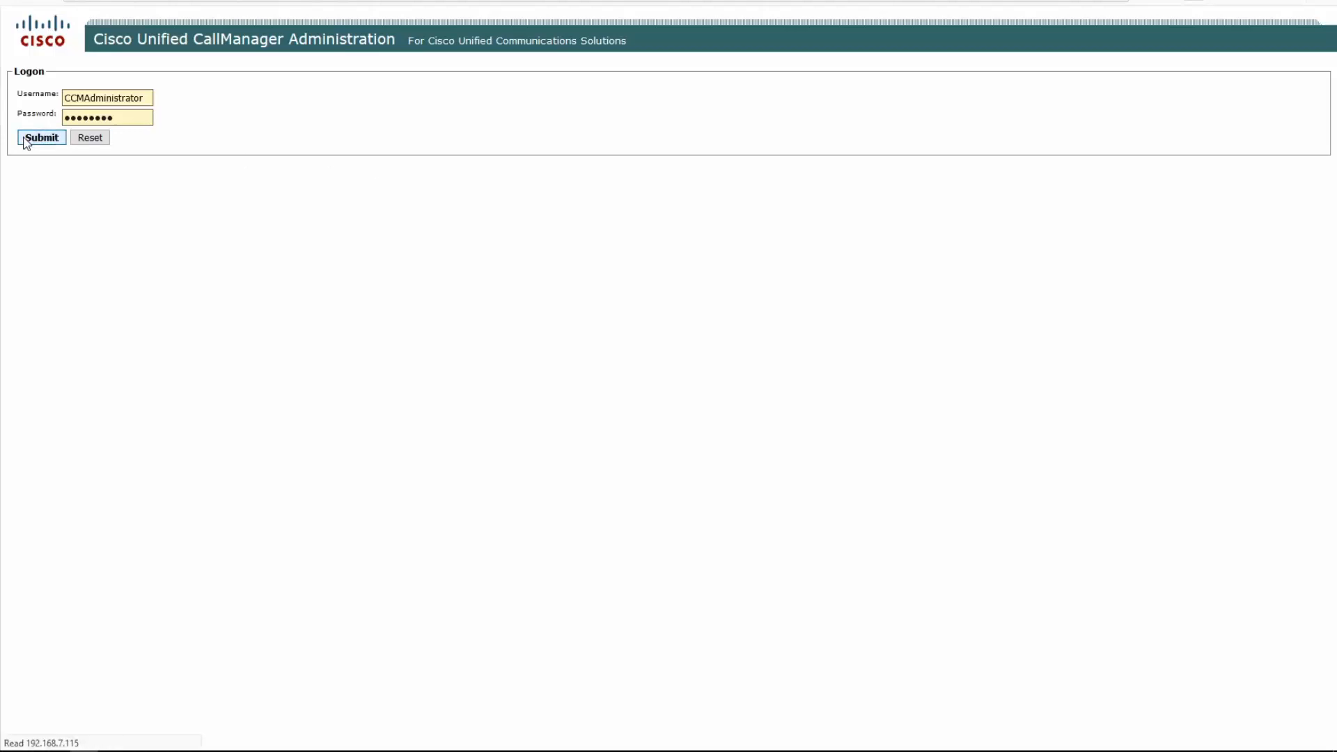
Log in to 5.1.3 and compare its System menu entries against those in 11.5
click(41, 137)
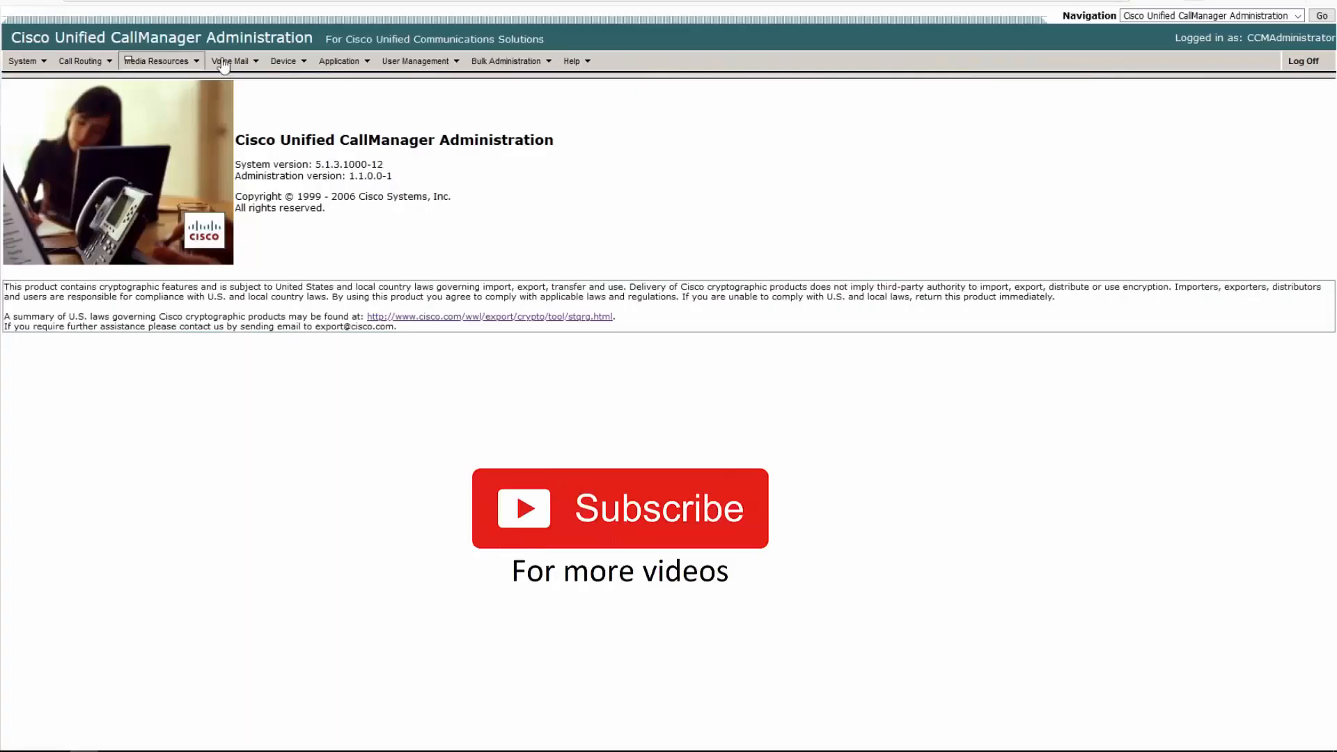
mouse_move(228, 147)
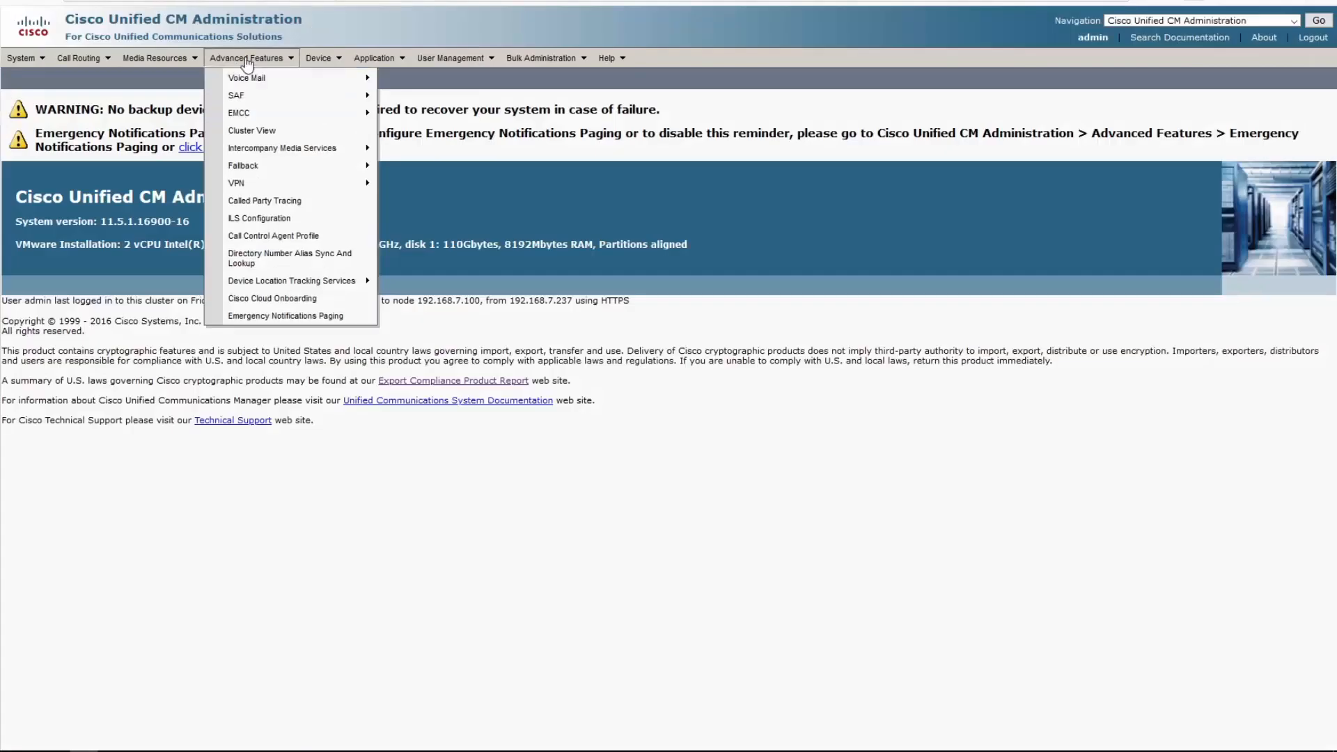
mouse_move(236, 95)
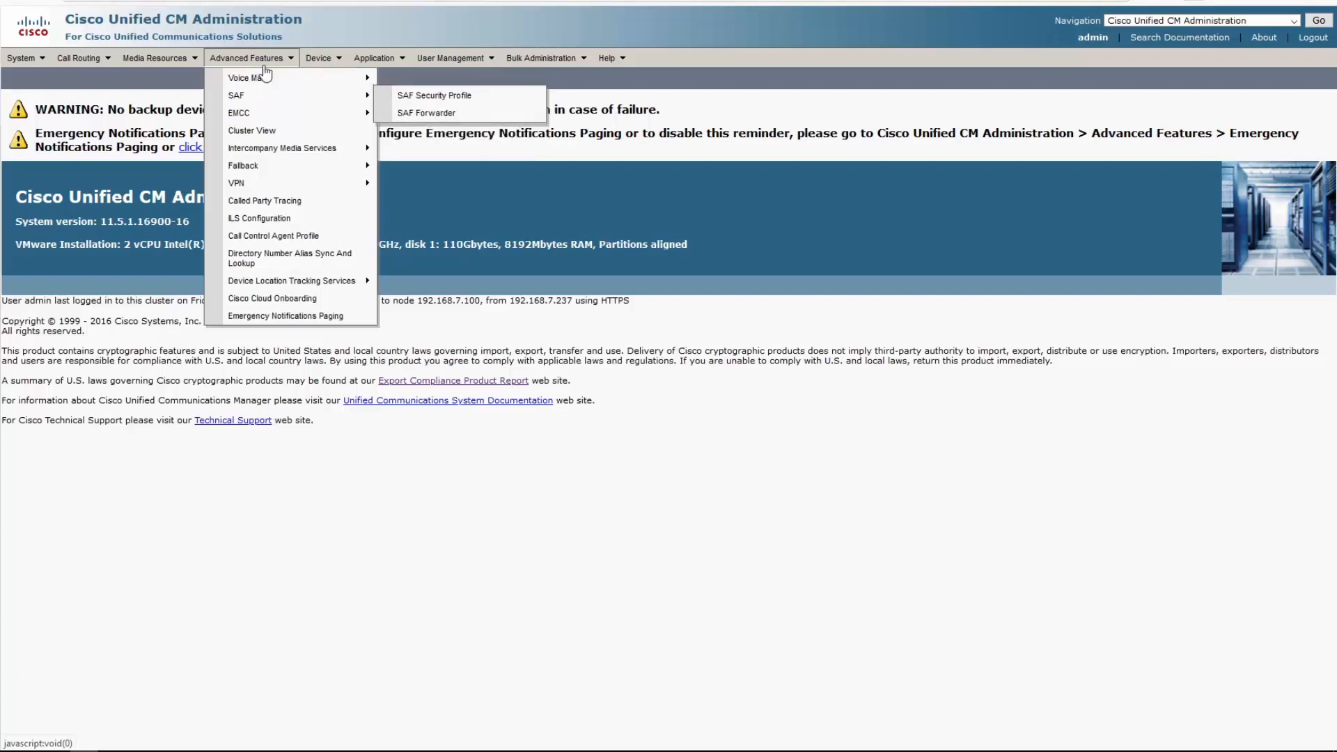
mouse_move(259, 218)
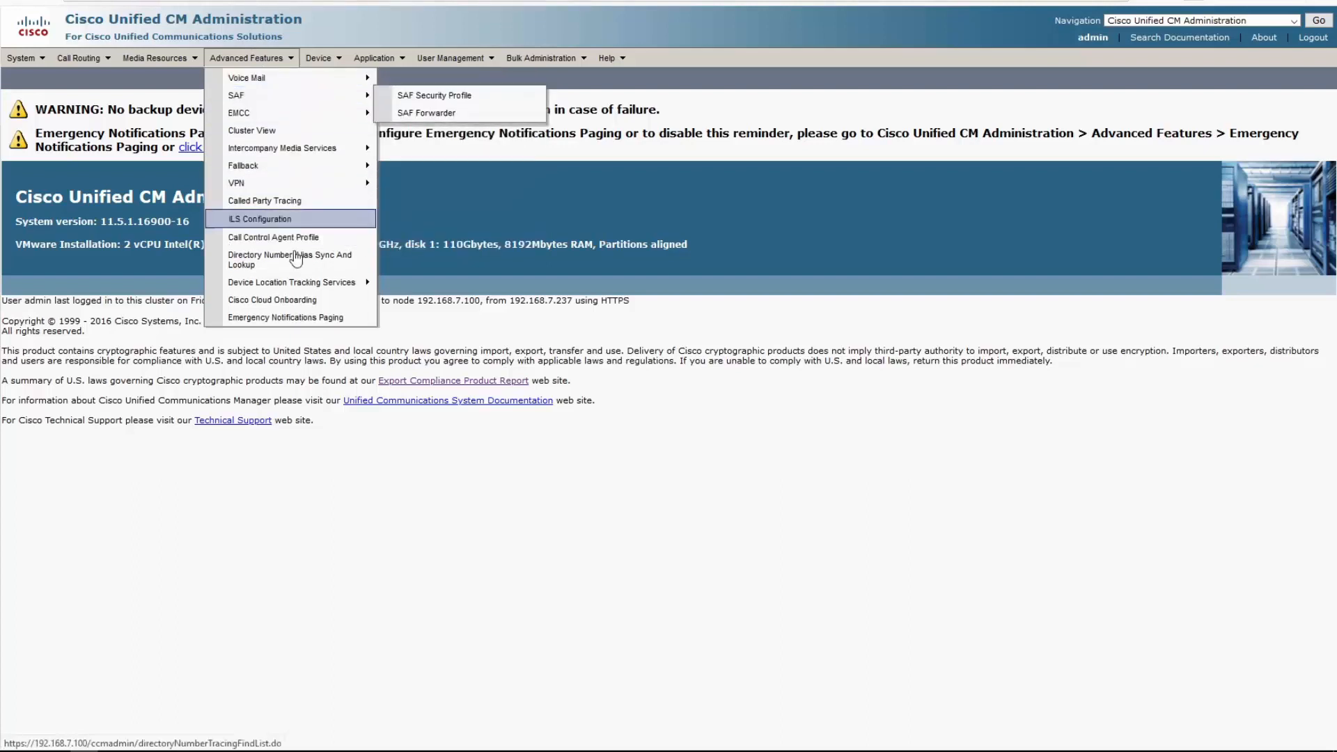
mouse_move(299, 242)
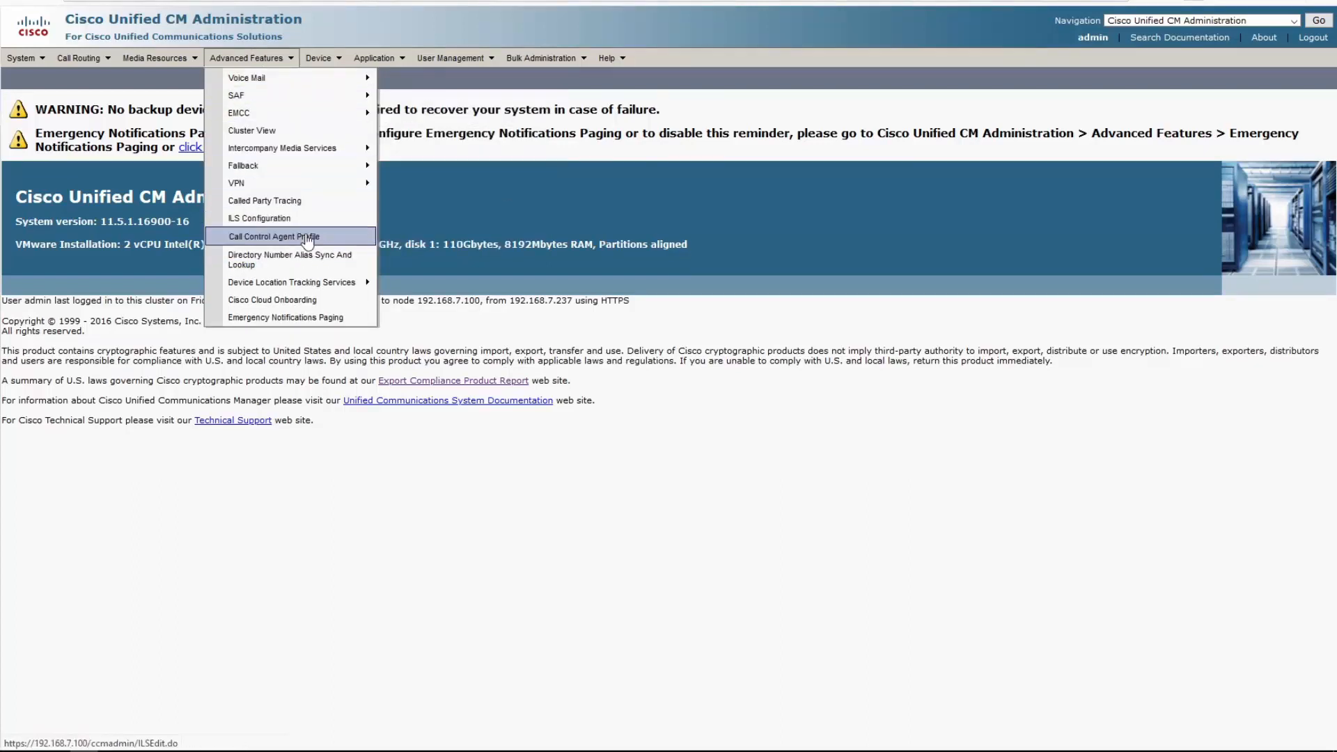
mouse_move(243, 166)
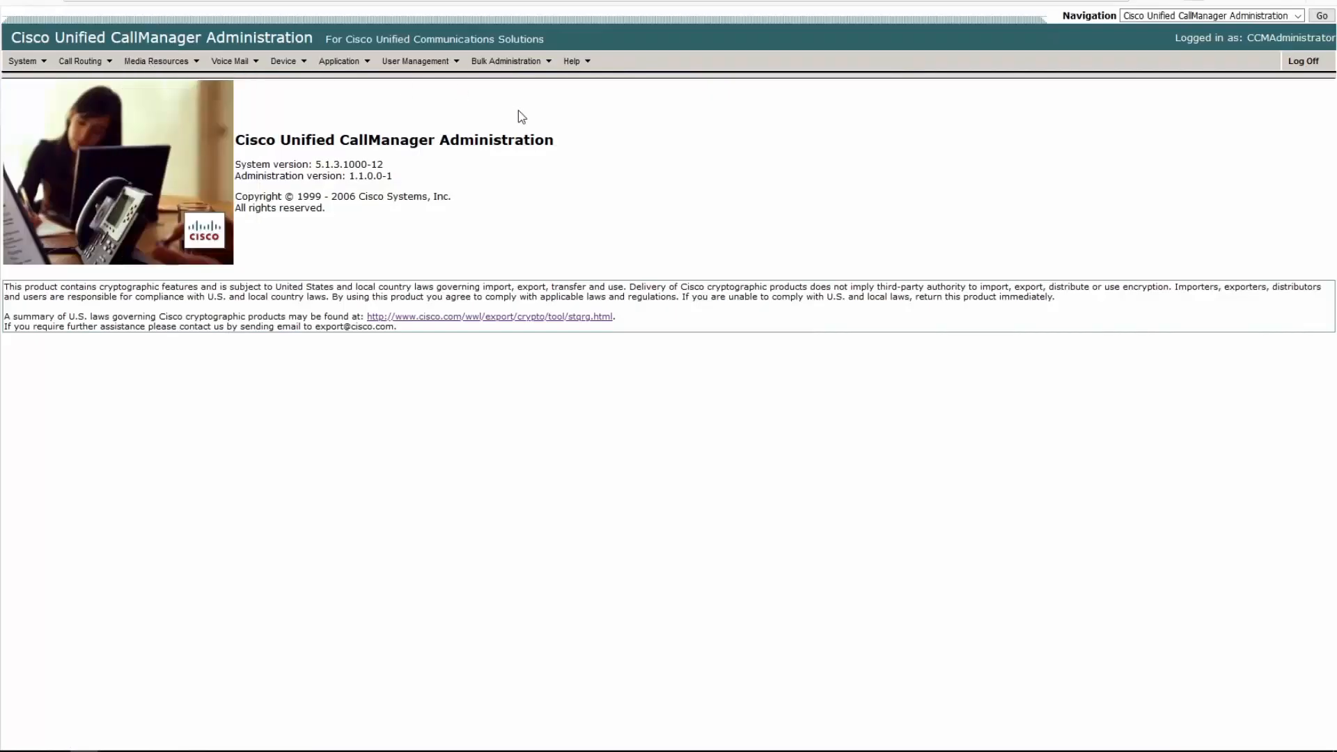
mouse_move(503, 126)
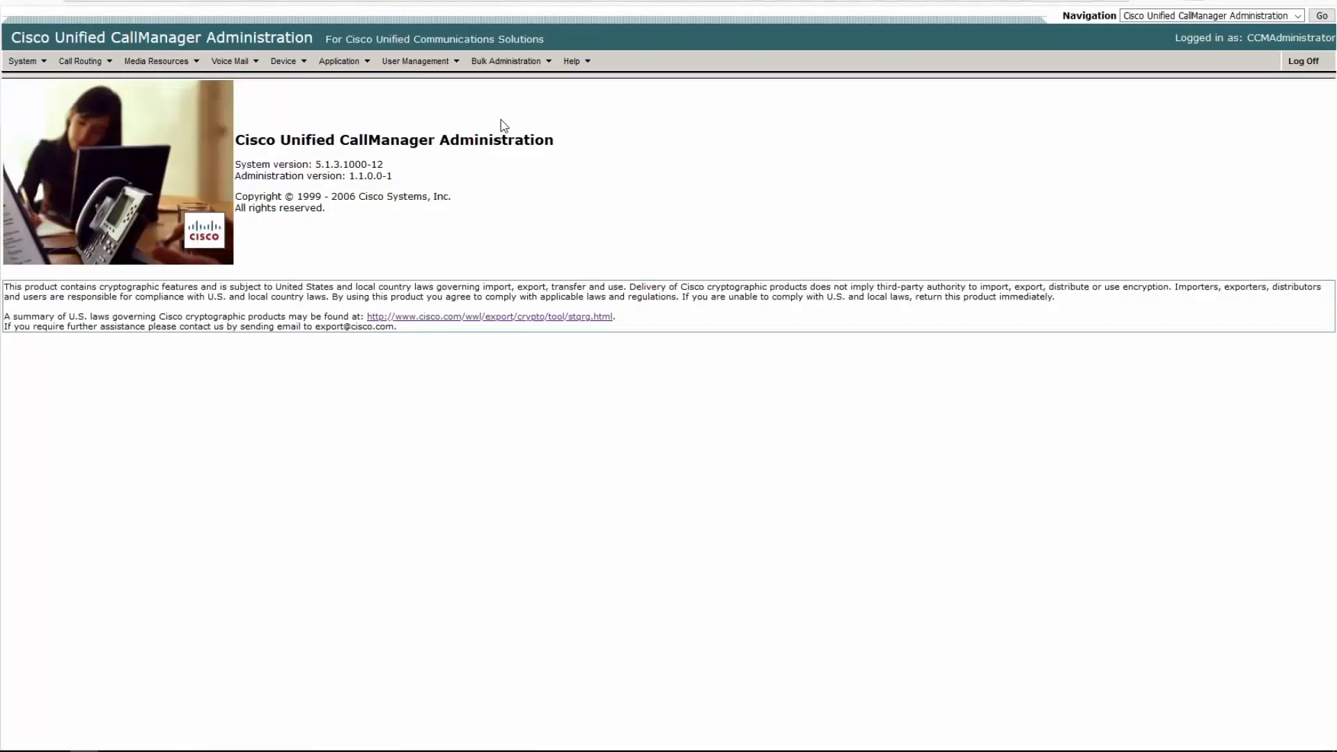
click(22, 61)
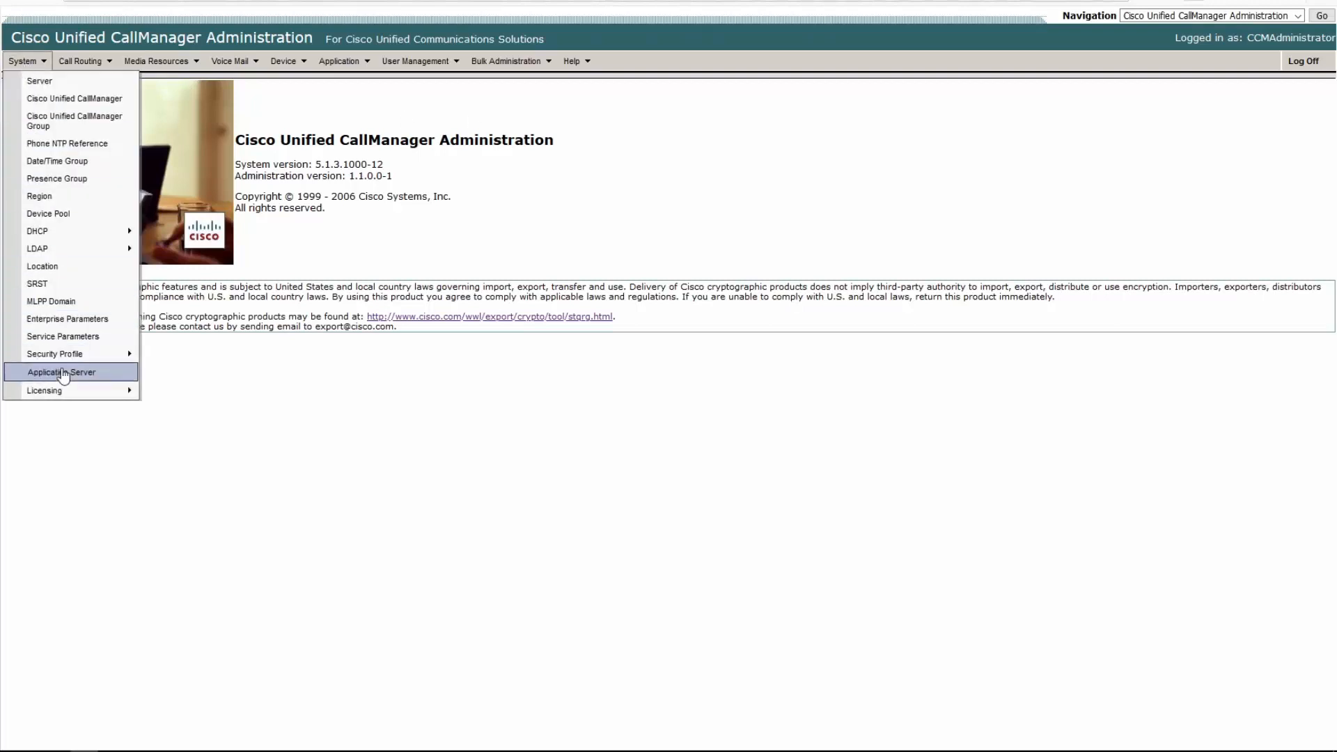
mouse_move(74, 98)
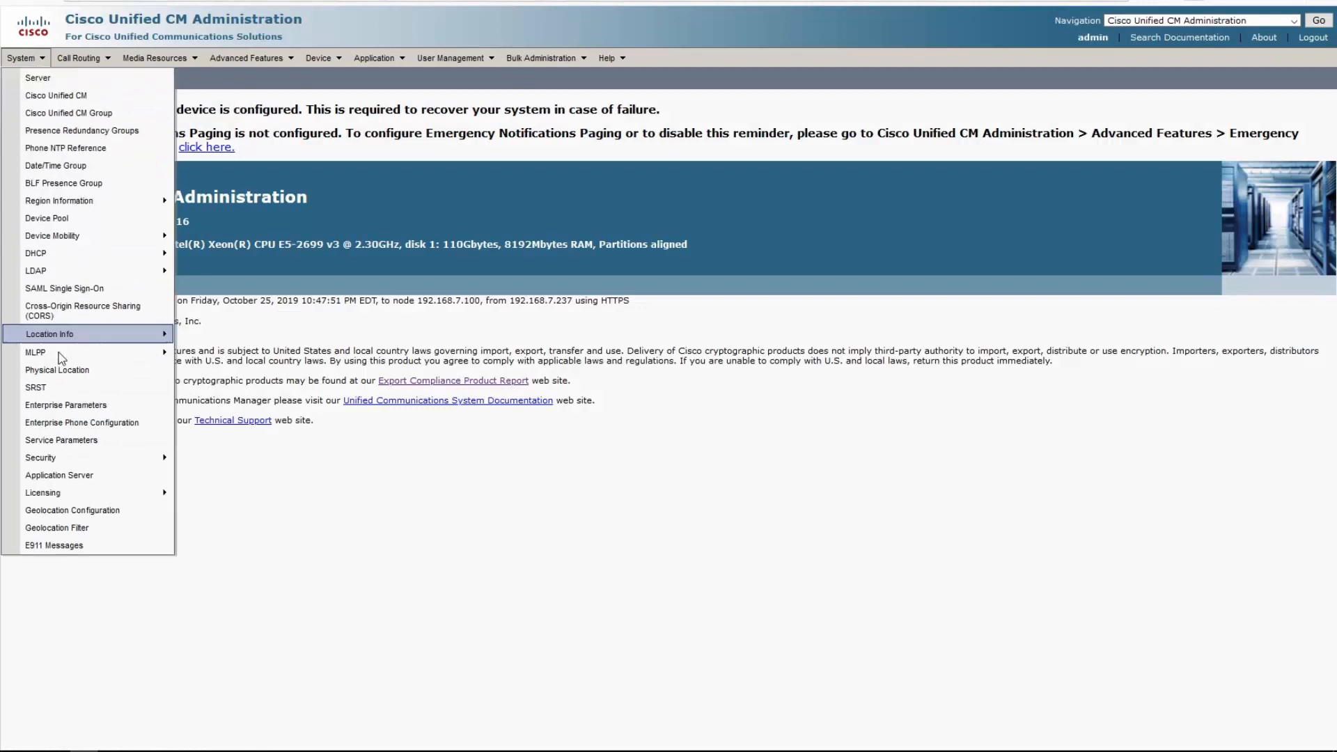
mouse_move(110, 528)
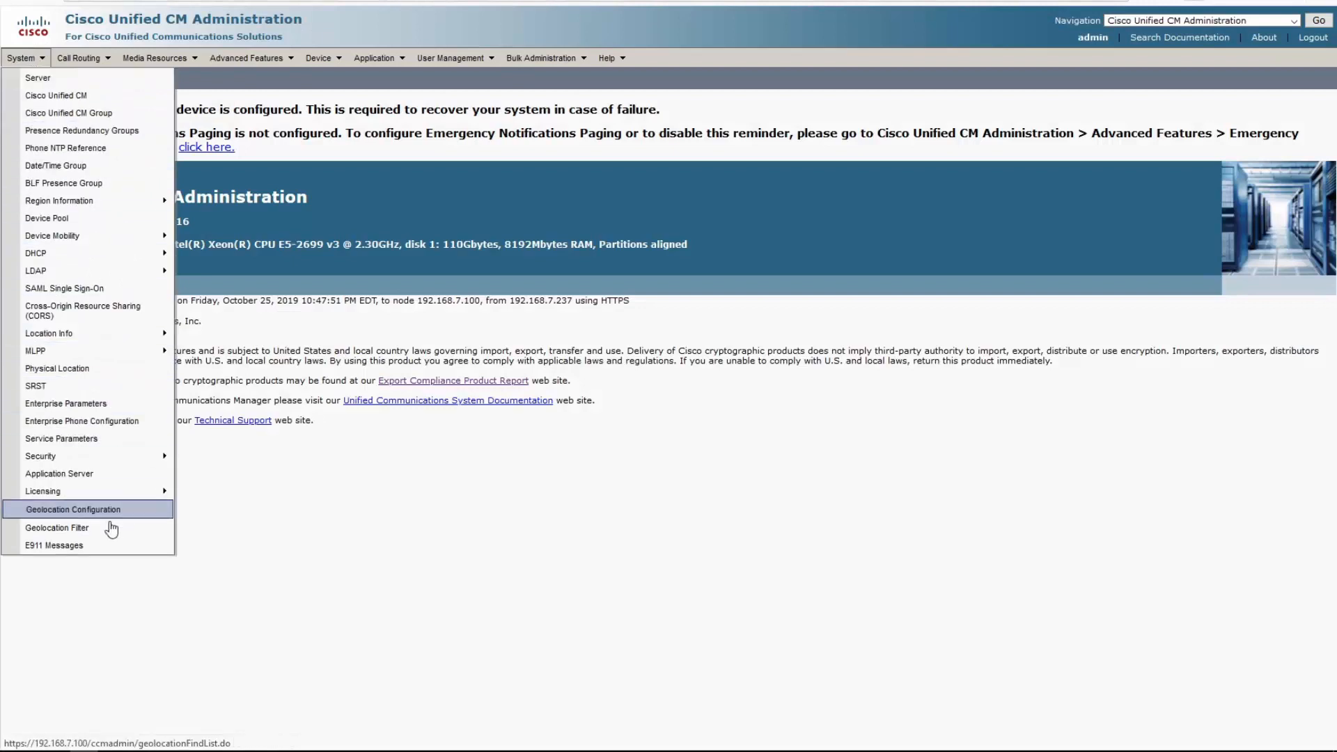
mouse_move(62, 439)
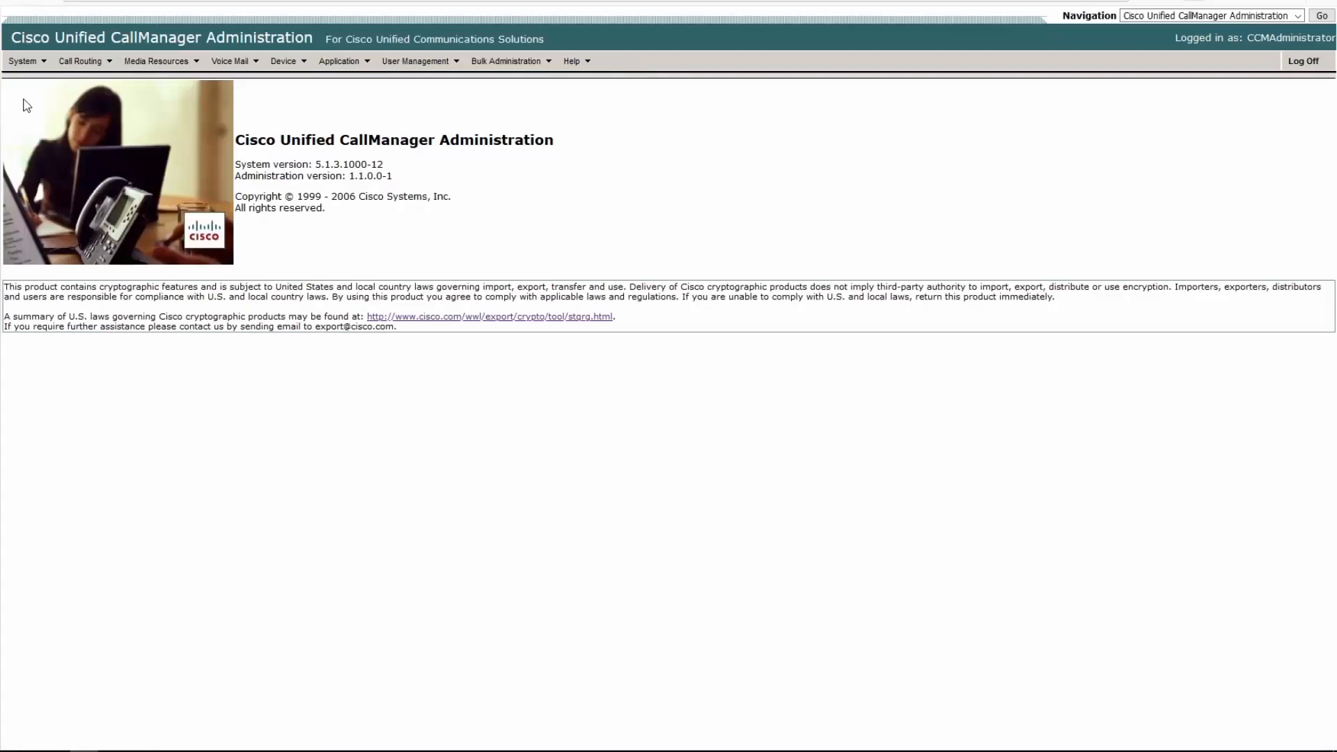
click(23, 61)
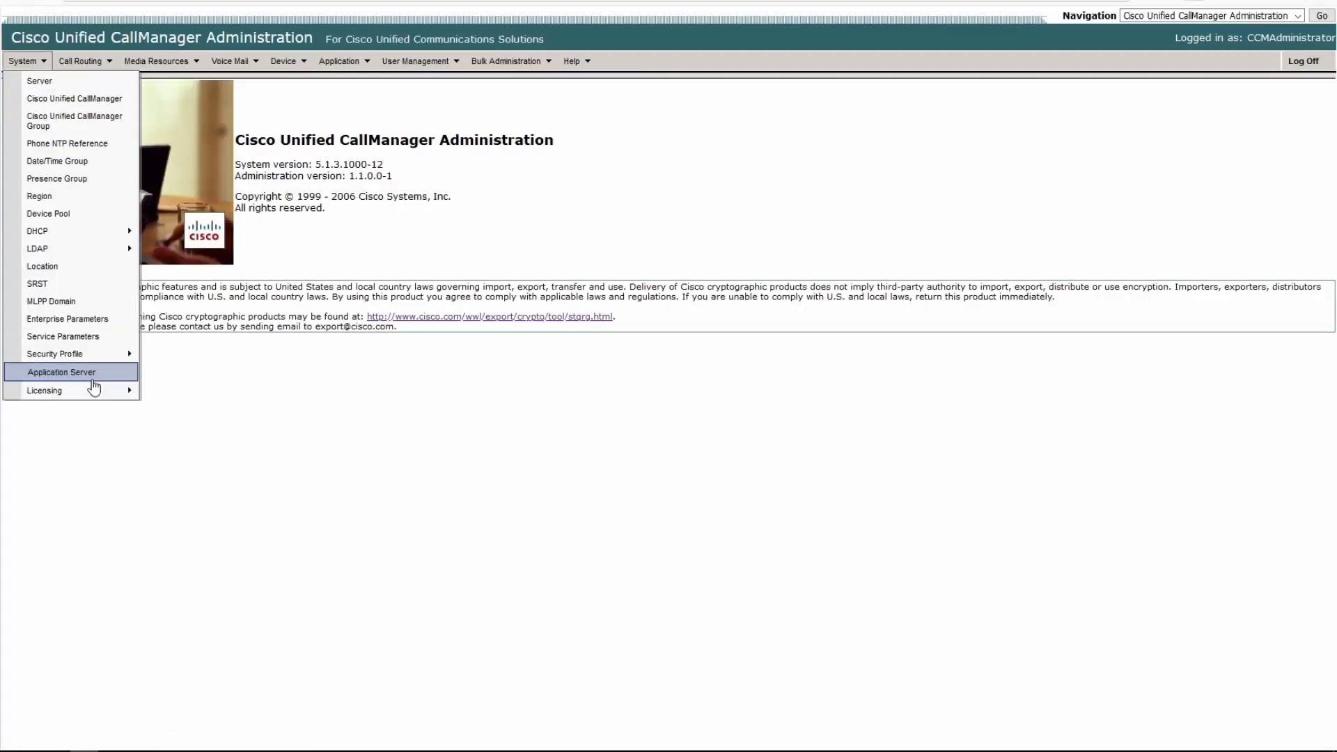
mouse_move(74, 121)
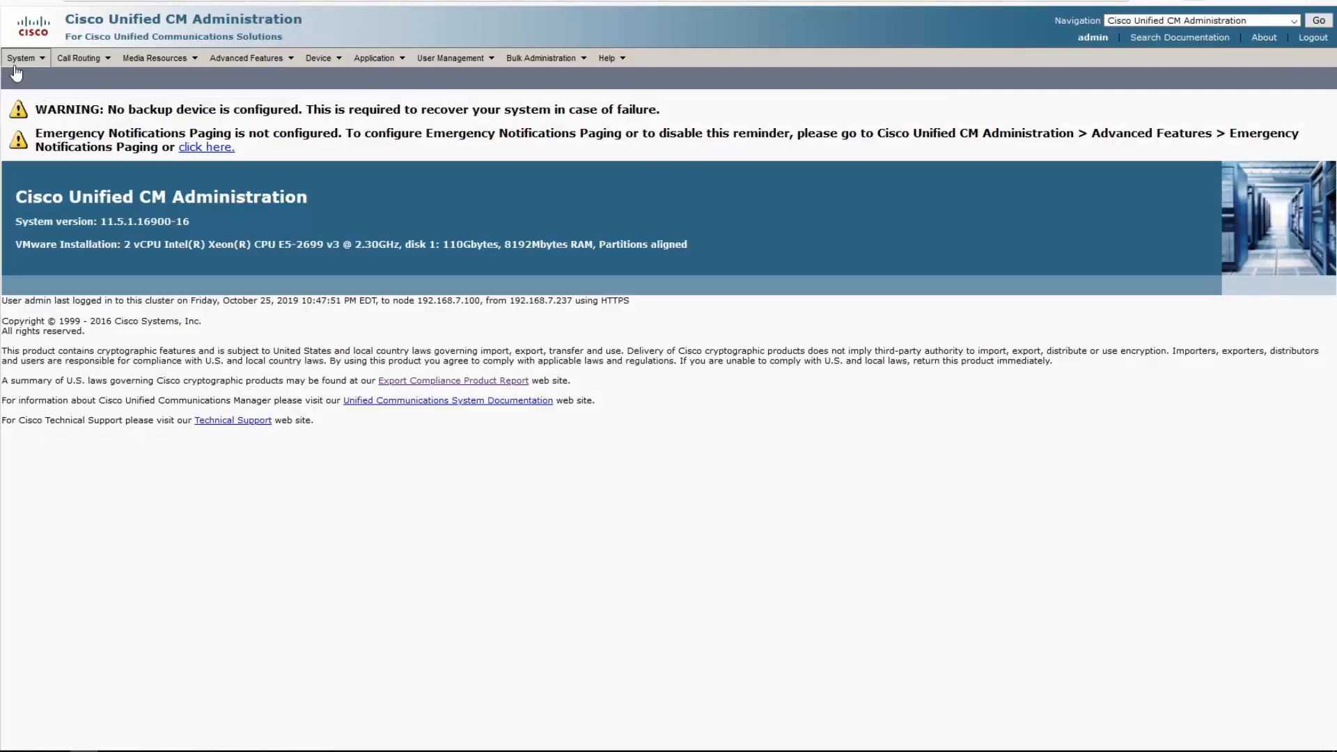
click(20, 57)
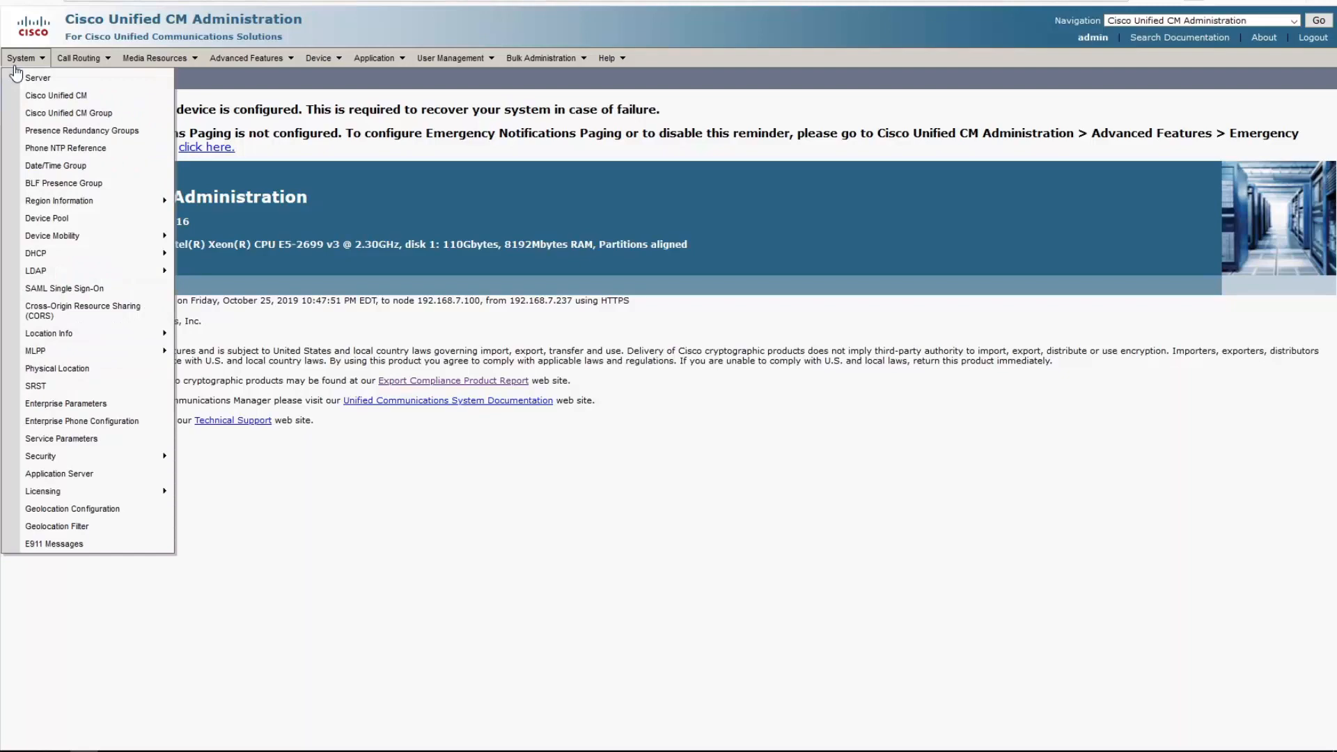
click(58, 370)
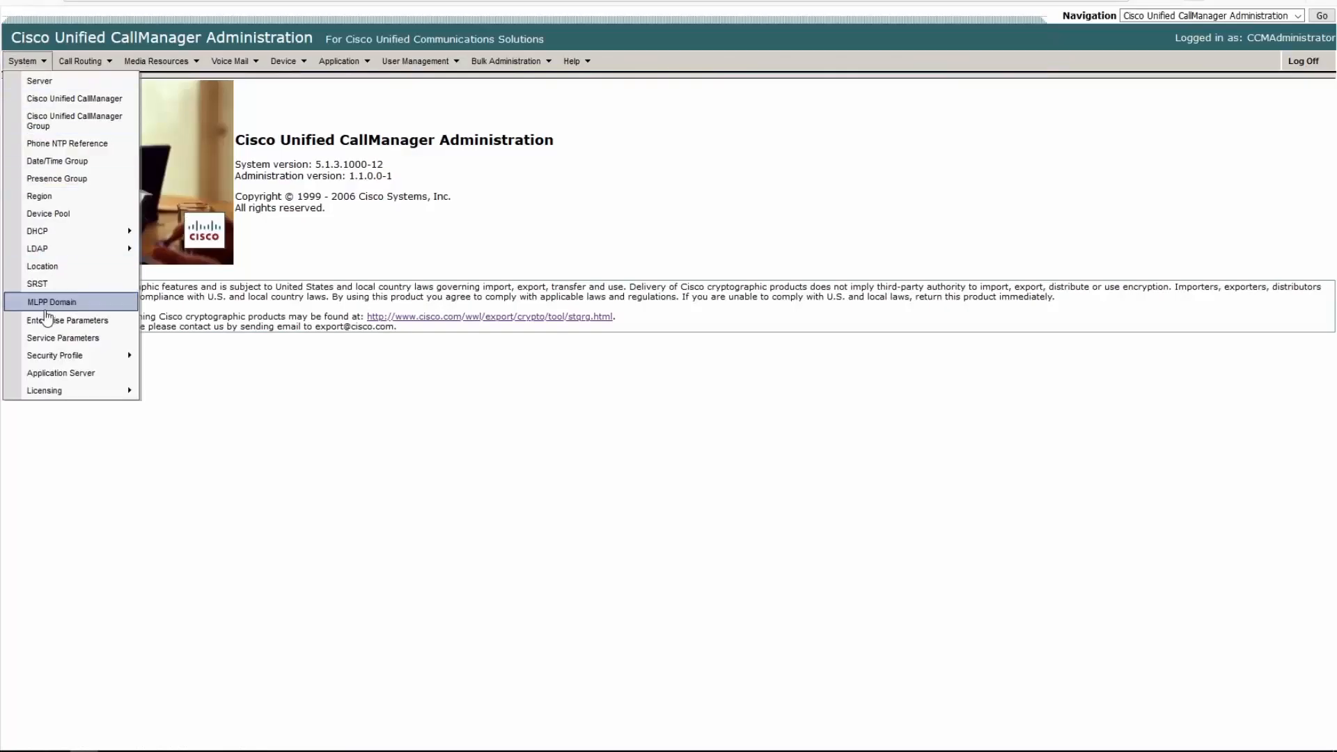
Open Enterprise Parameters Configuration and scroll through its settings
click(68, 320)
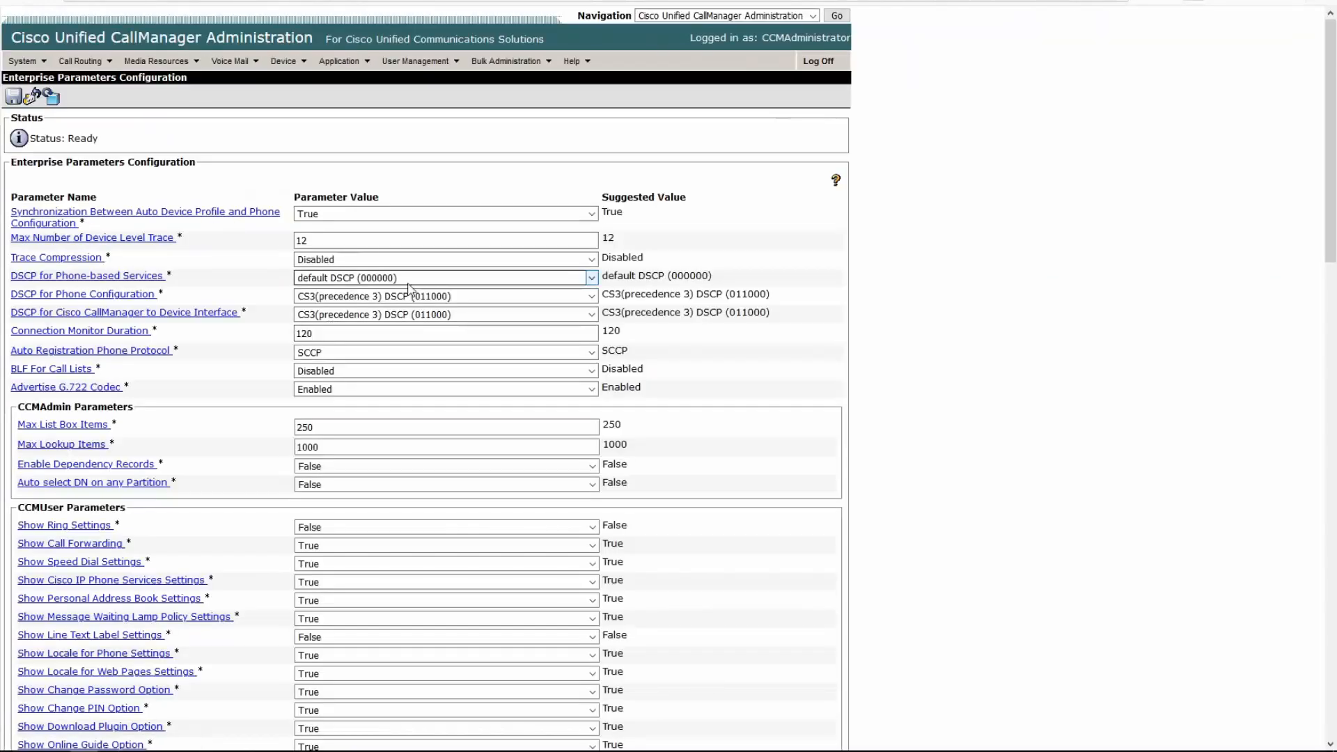
scroll(down, 3)
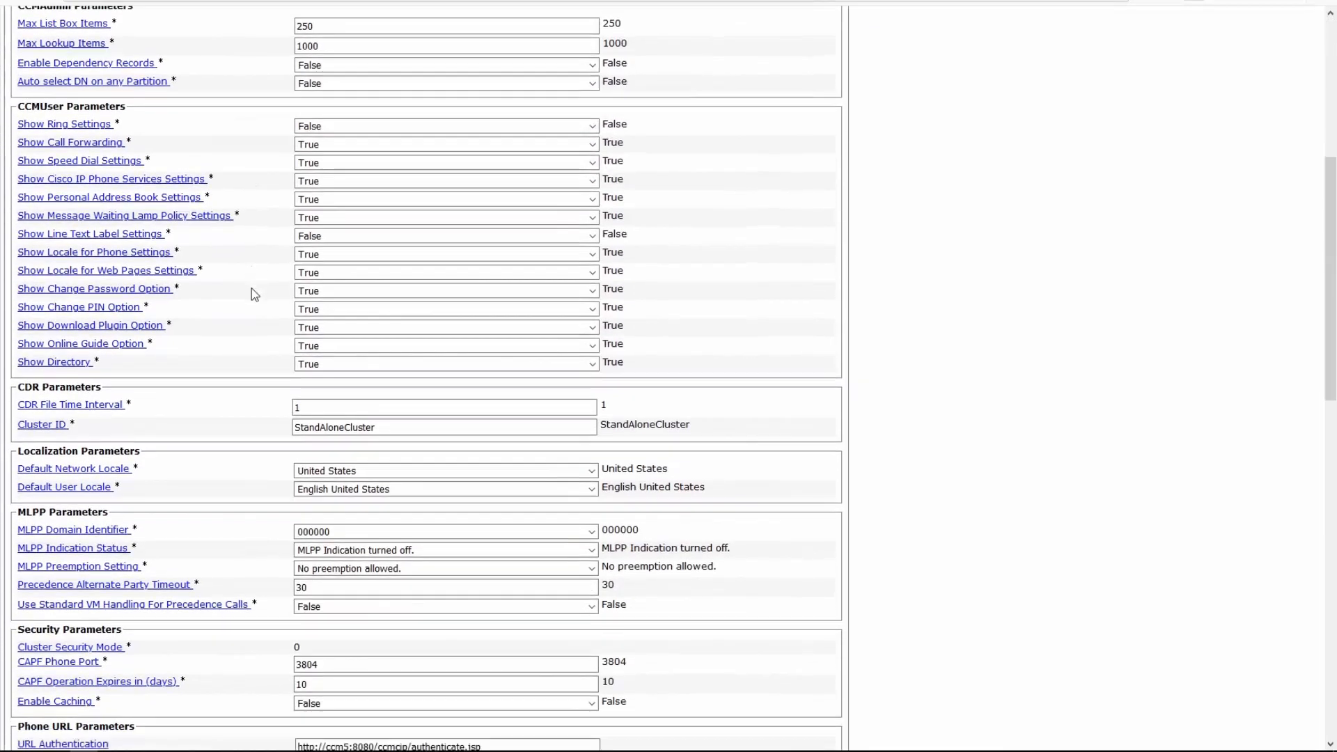
scroll(down, 3)
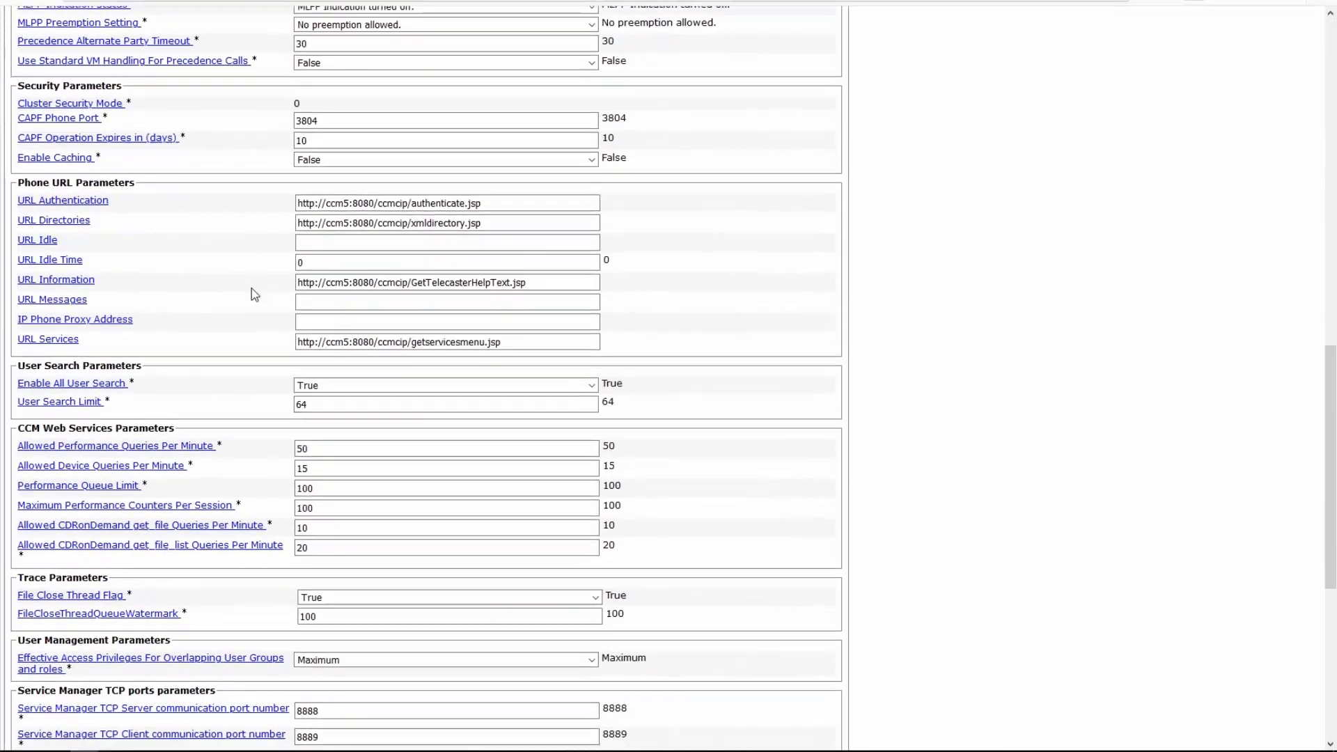
scroll(up, 3)
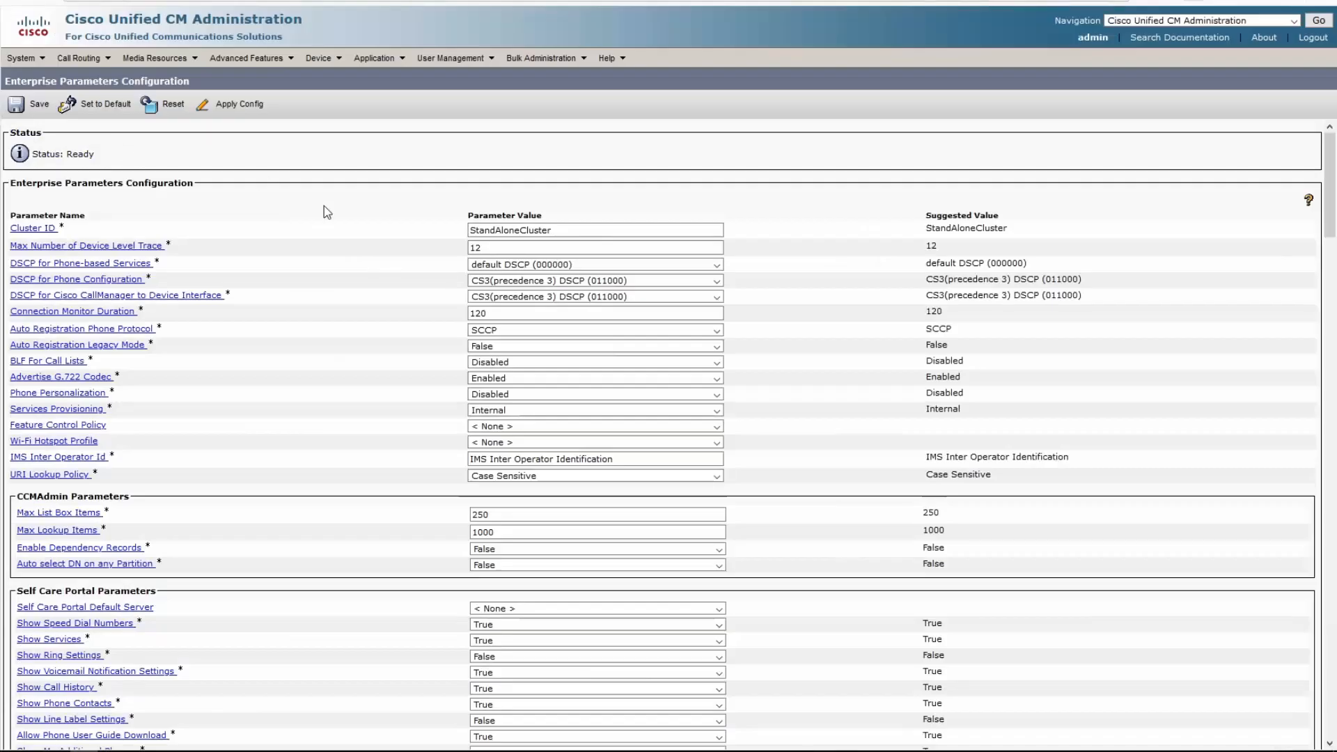
scroll(down, 3)
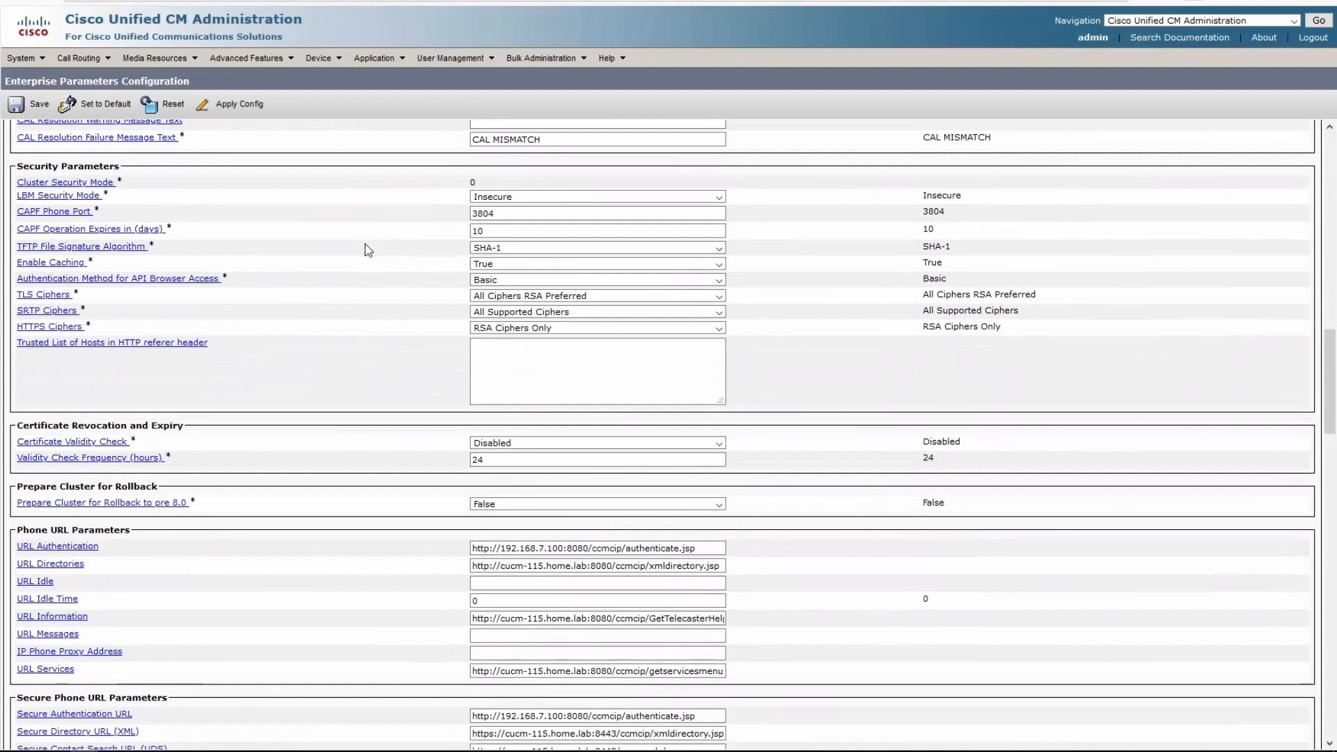
scroll(down, 3)
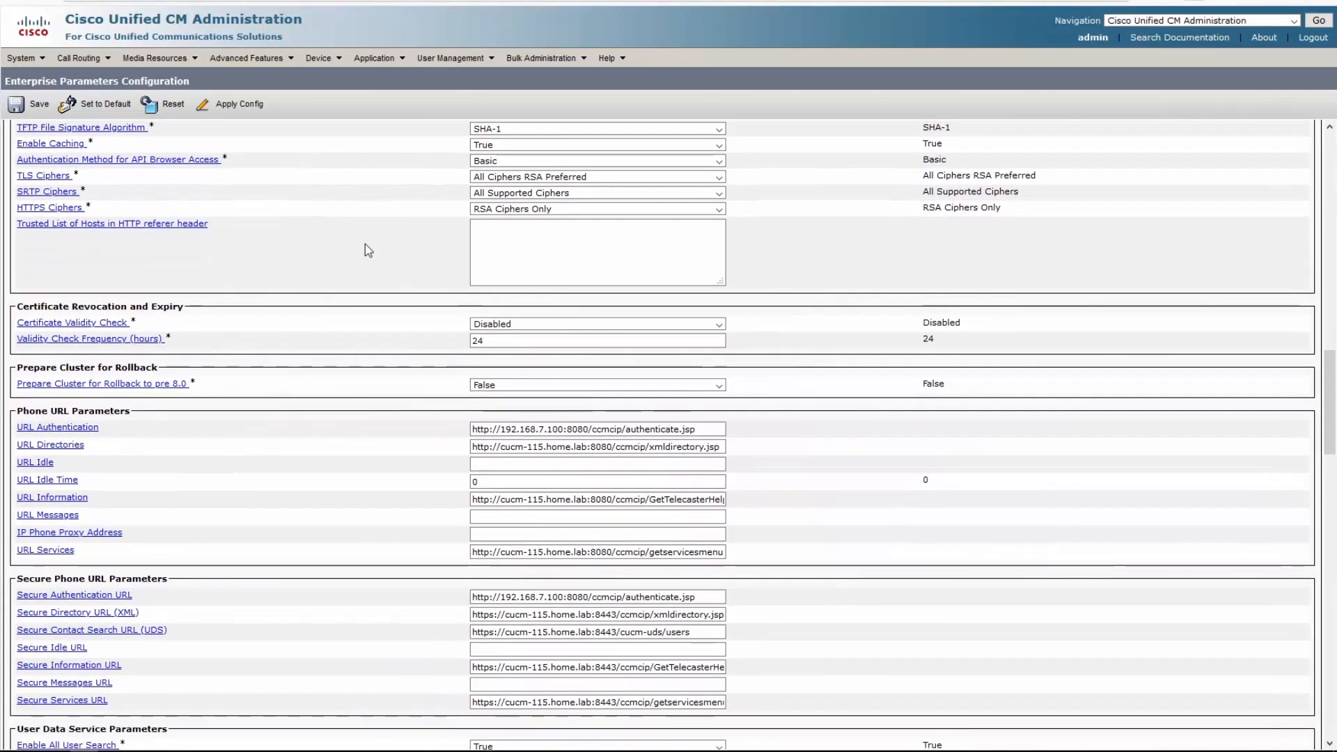
scroll(down, 3)
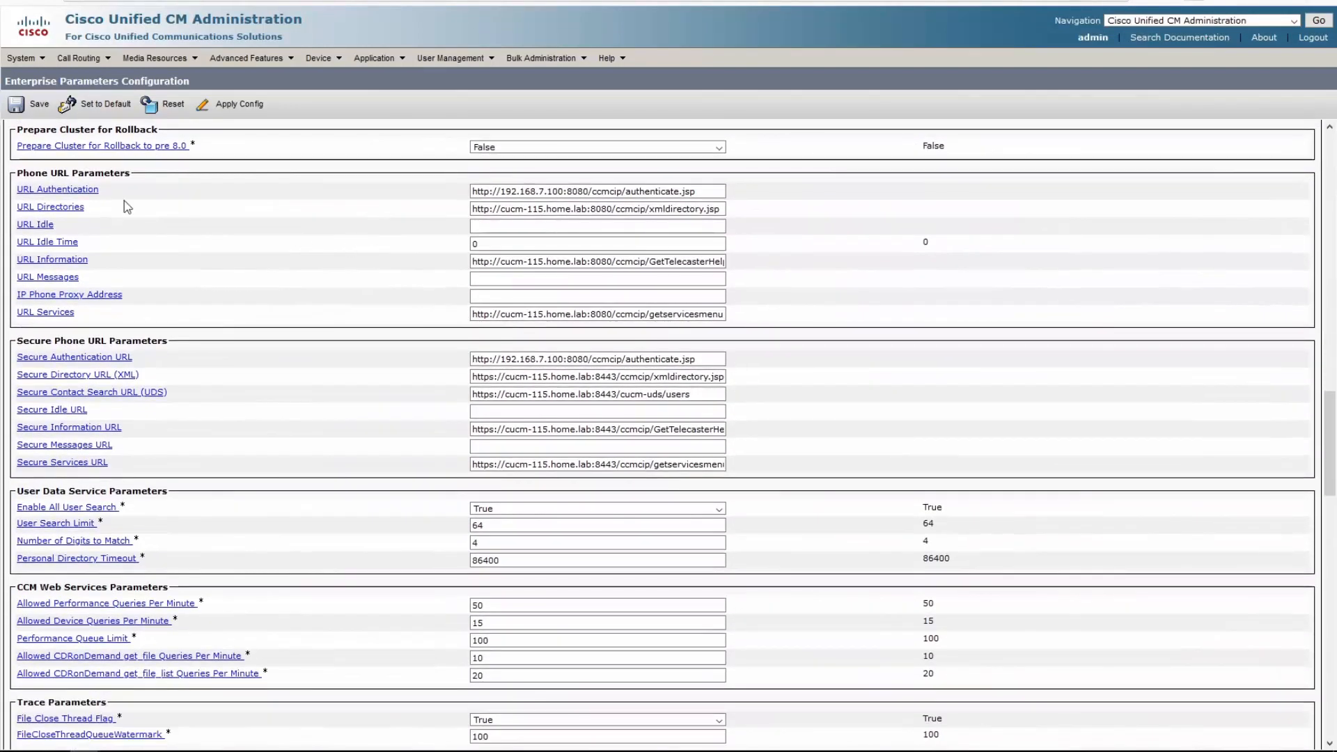
mouse_move(125, 250)
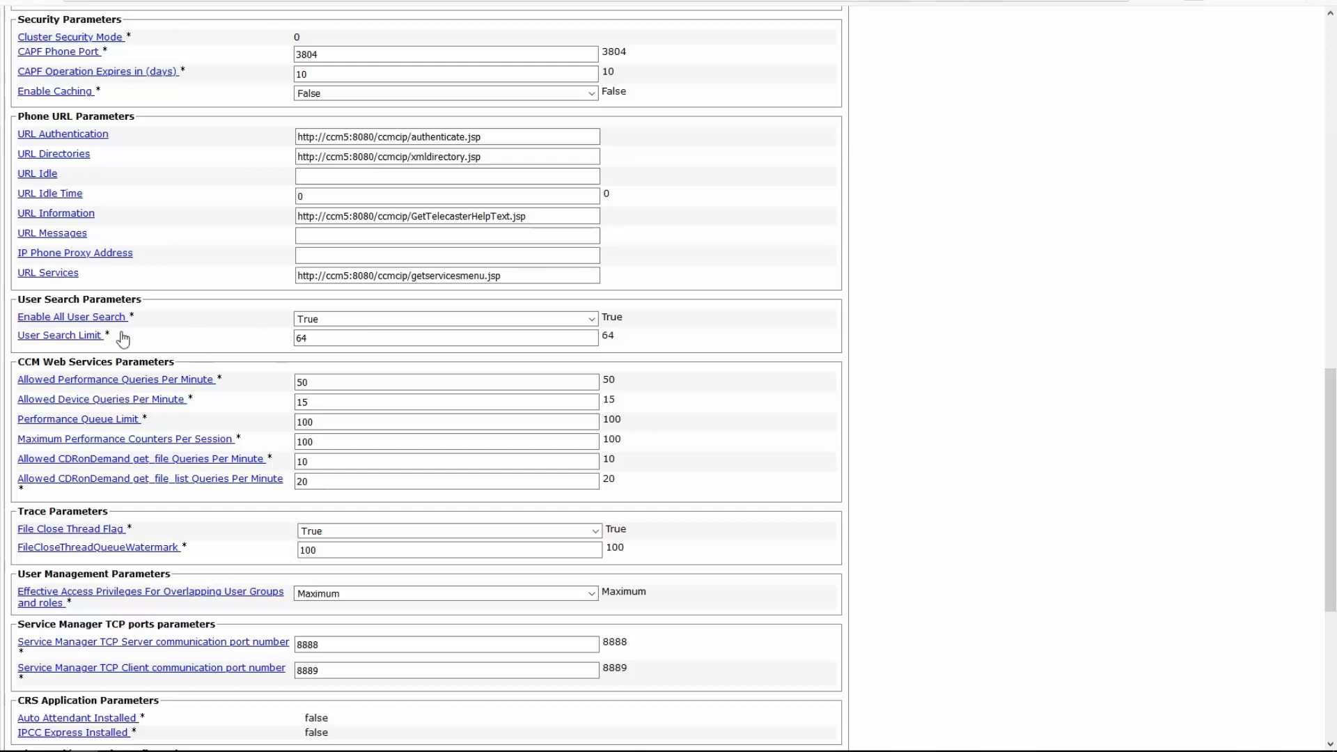
Search the page for 'security' to reach the Security Parameters section
double_click(85, 116)
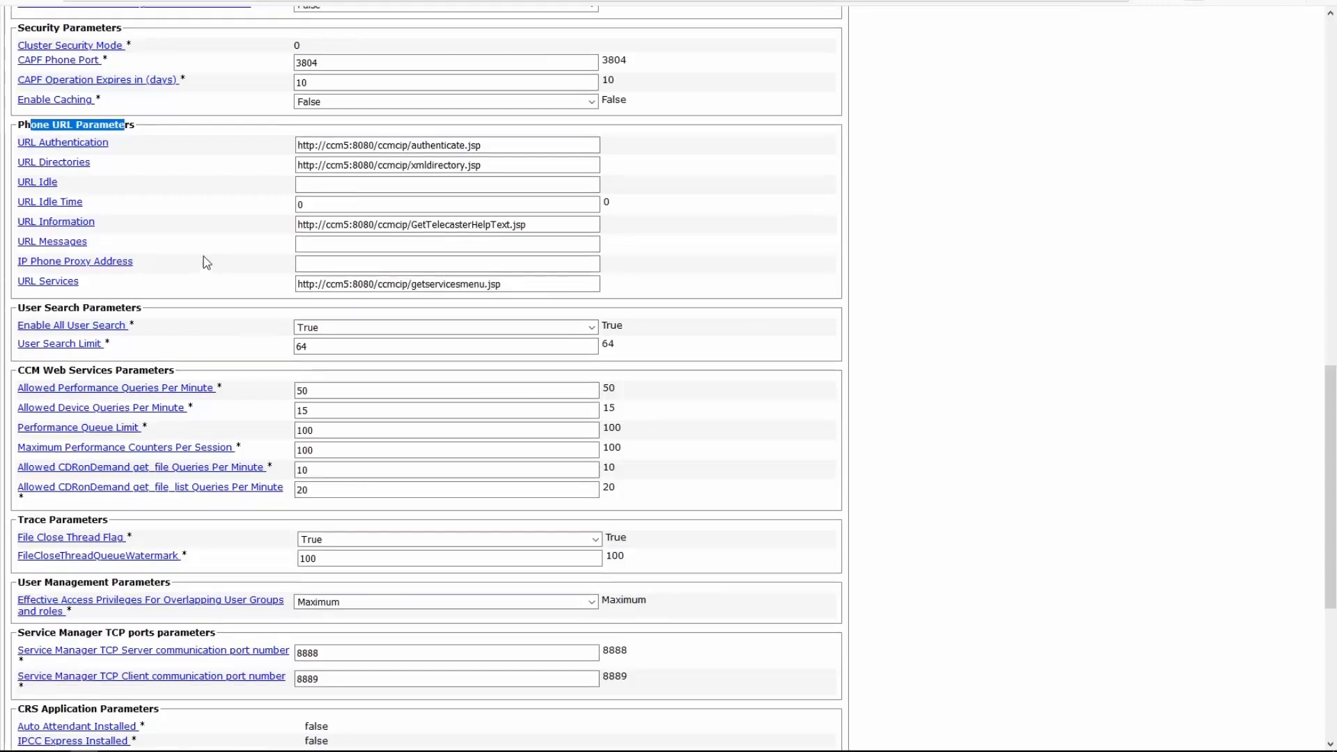
scroll(up, 3)
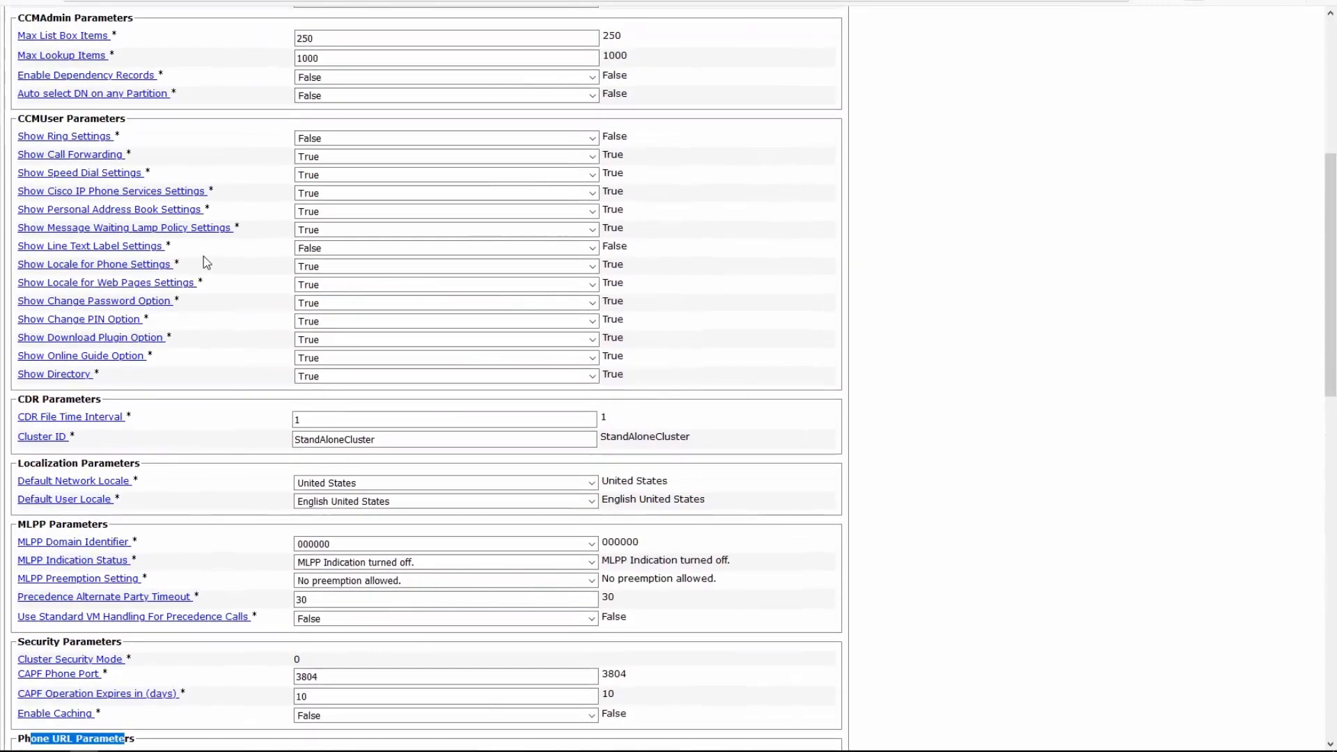
scroll(up, 3)
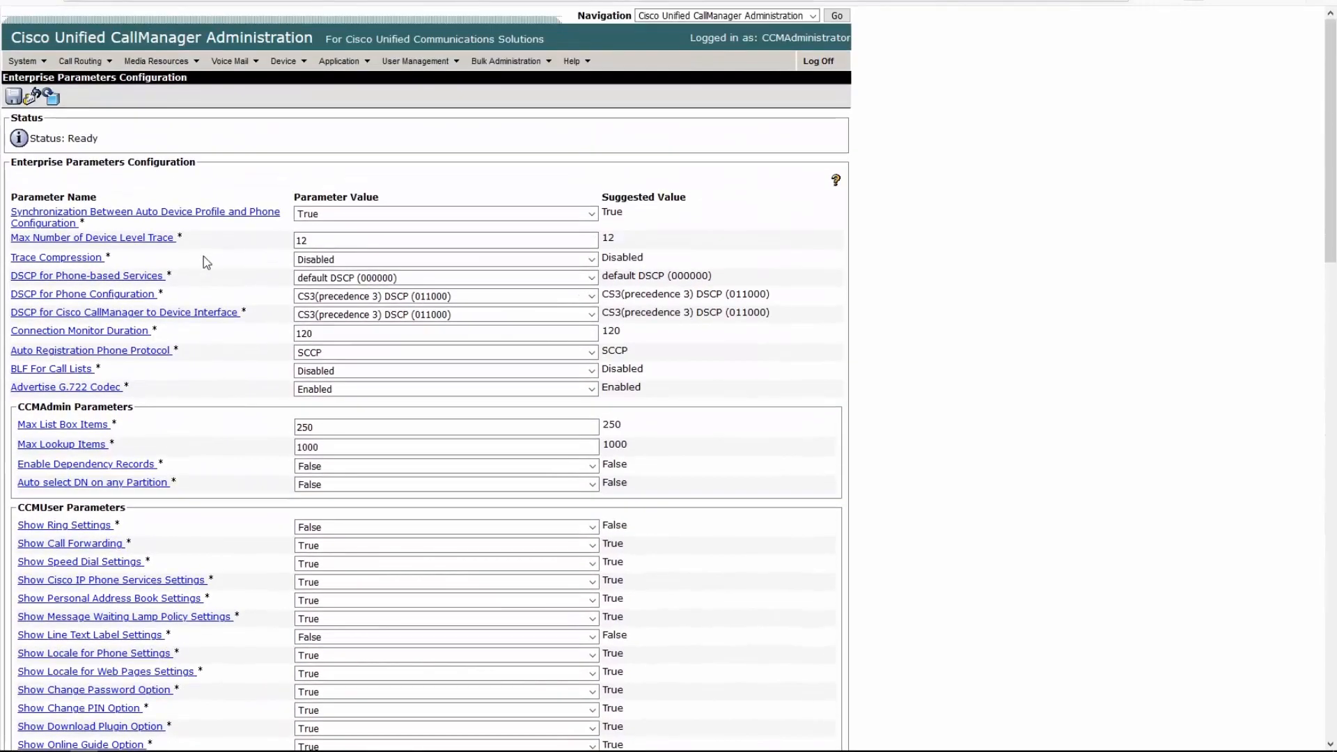
scroll(down, 3)
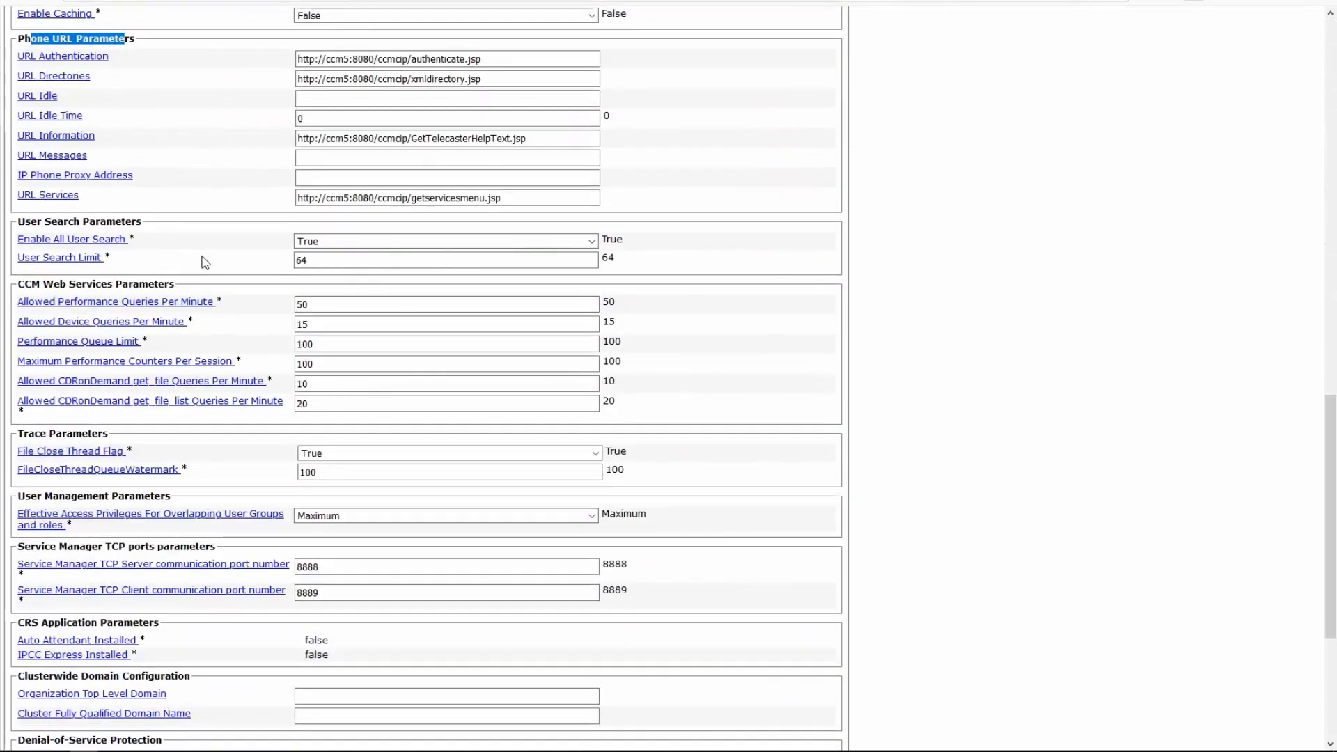
scroll(down, 3)
text(secu)
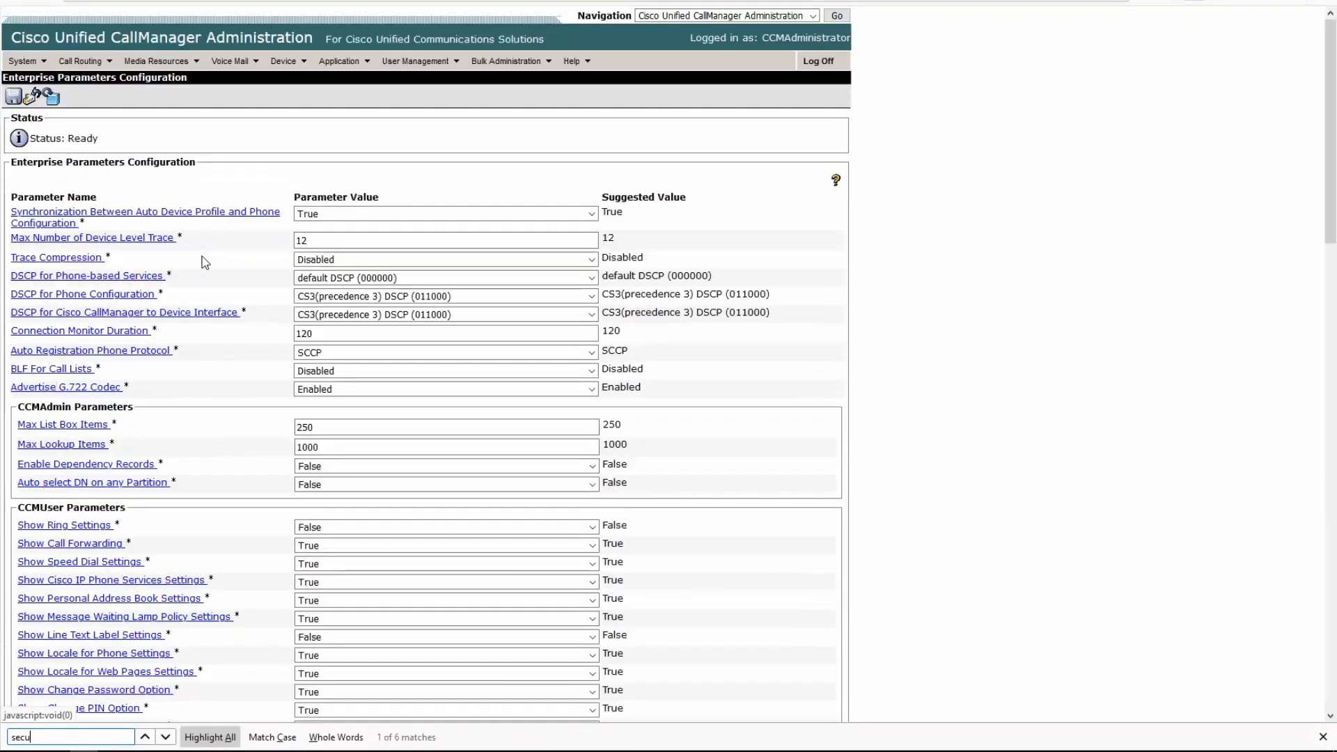
text(rity)
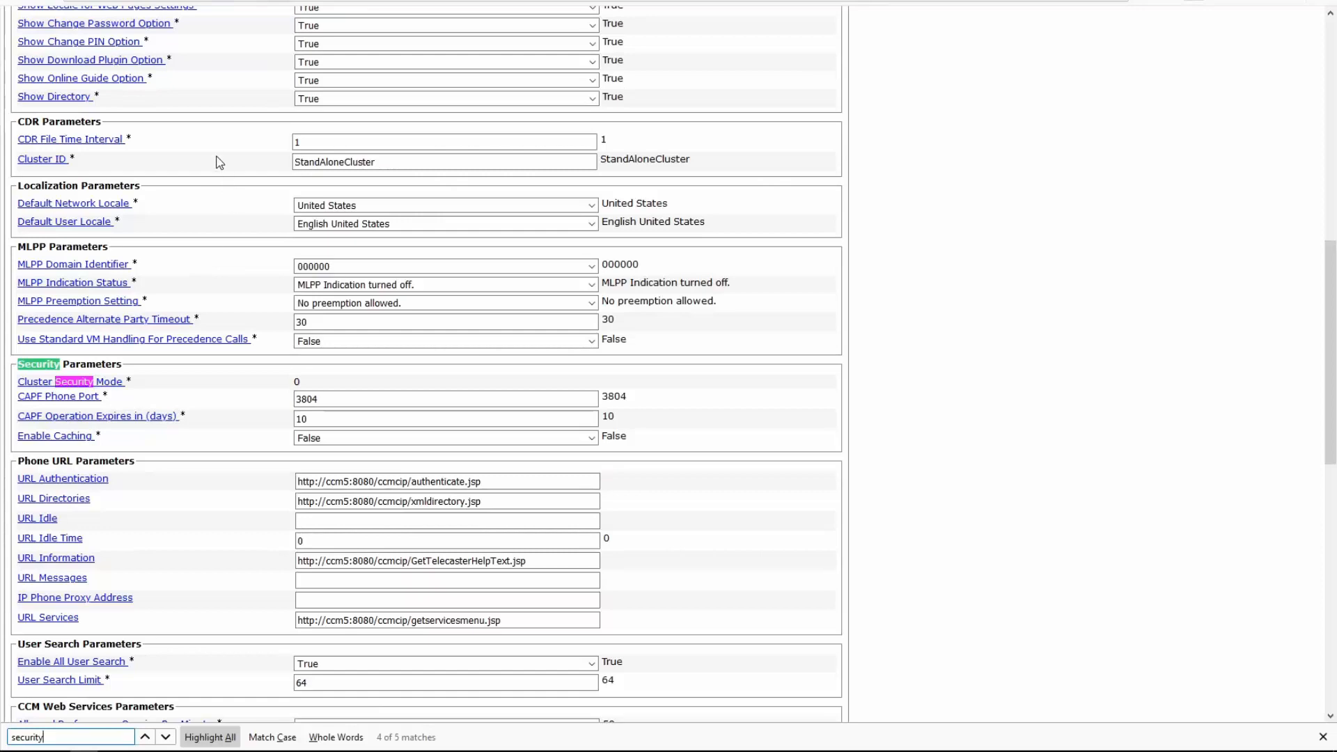
scroll(up, 3)
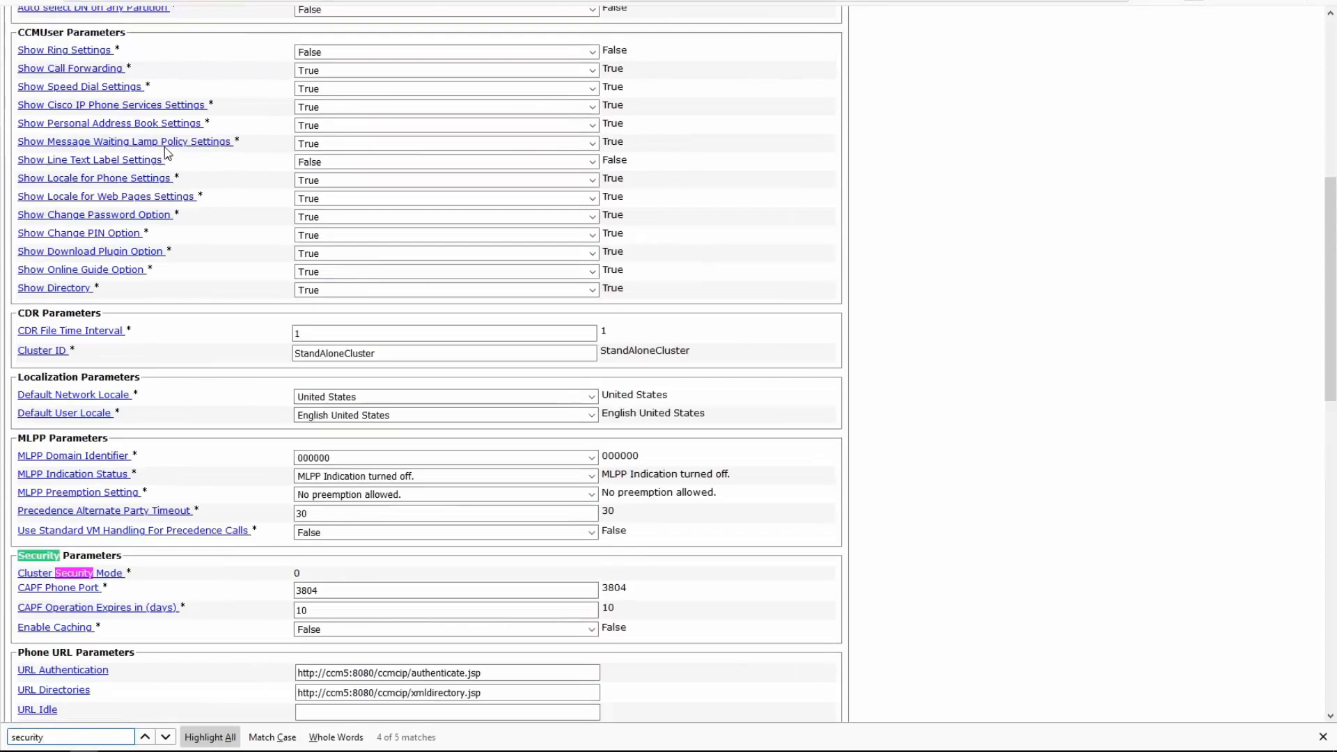
Open Service Parameters for server ccm5 and the Cisco CallManager service on 5.1.3
click(25, 61)
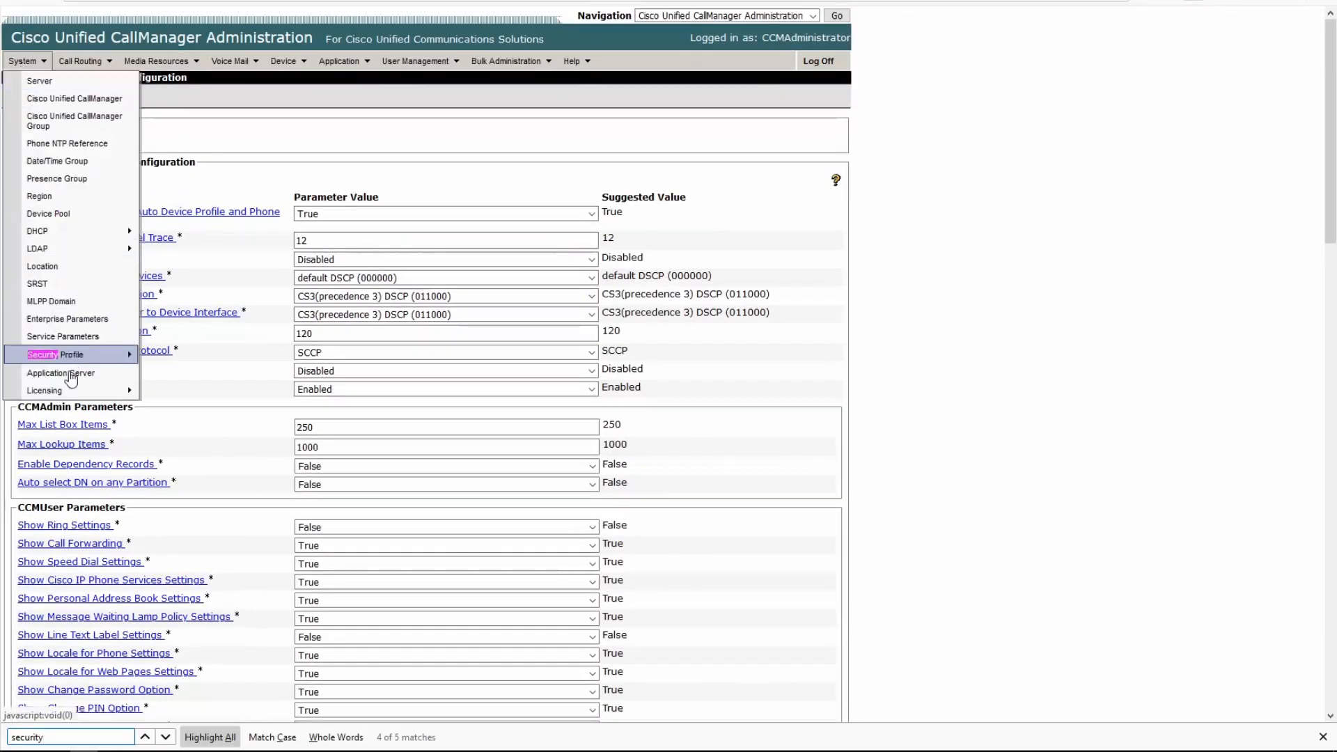
click(62, 334)
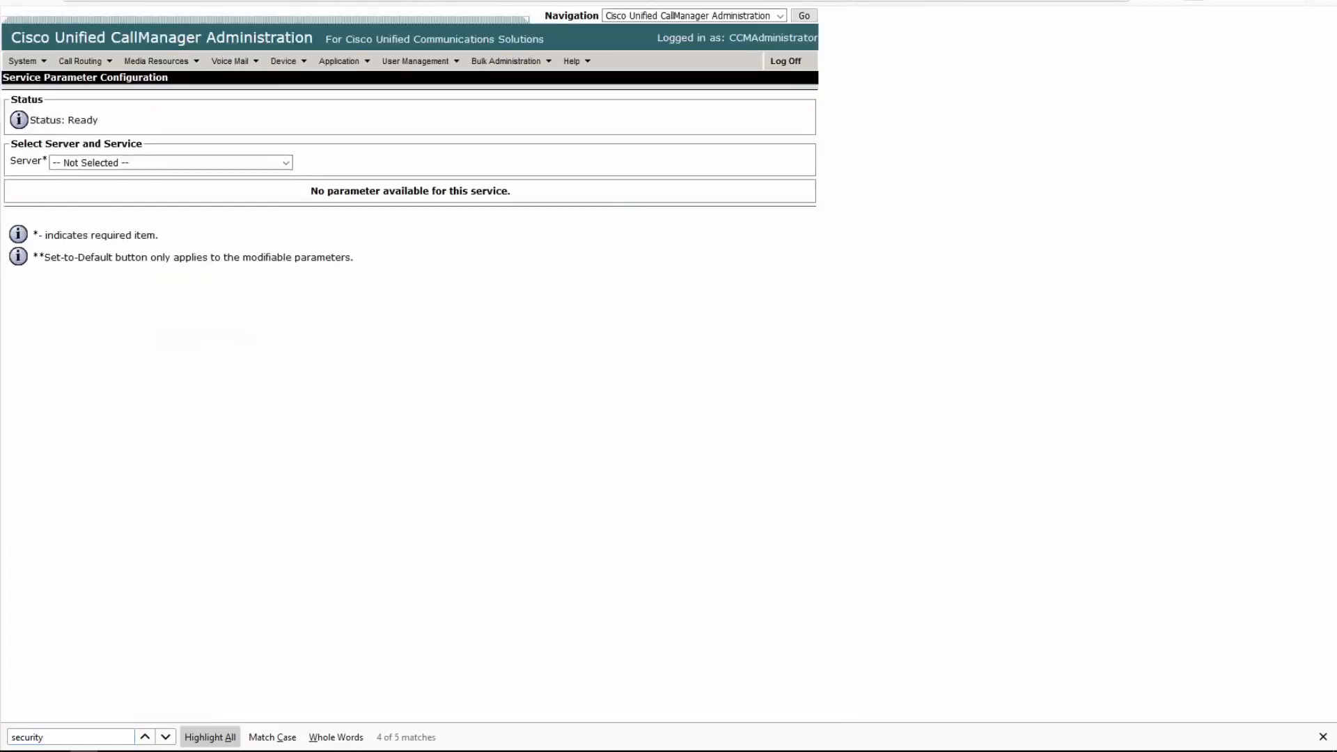
click(168, 162)
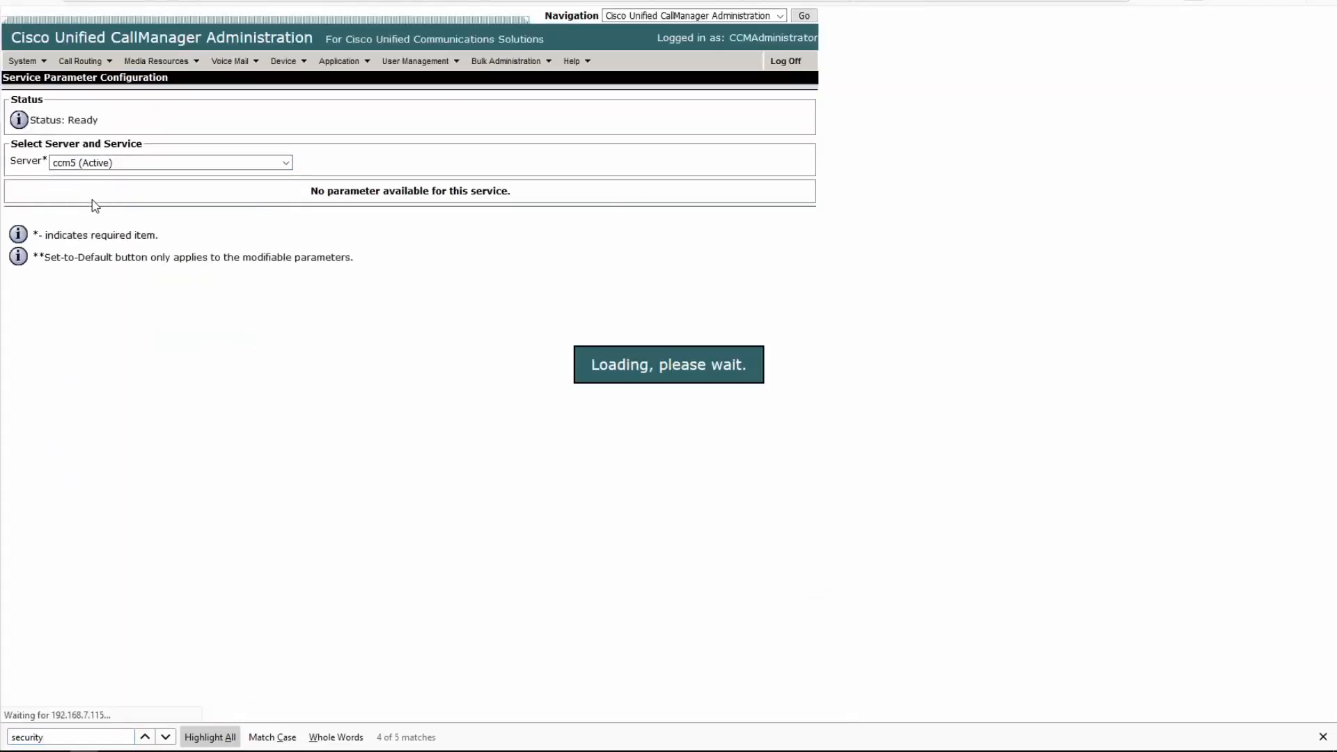
click(203, 179)
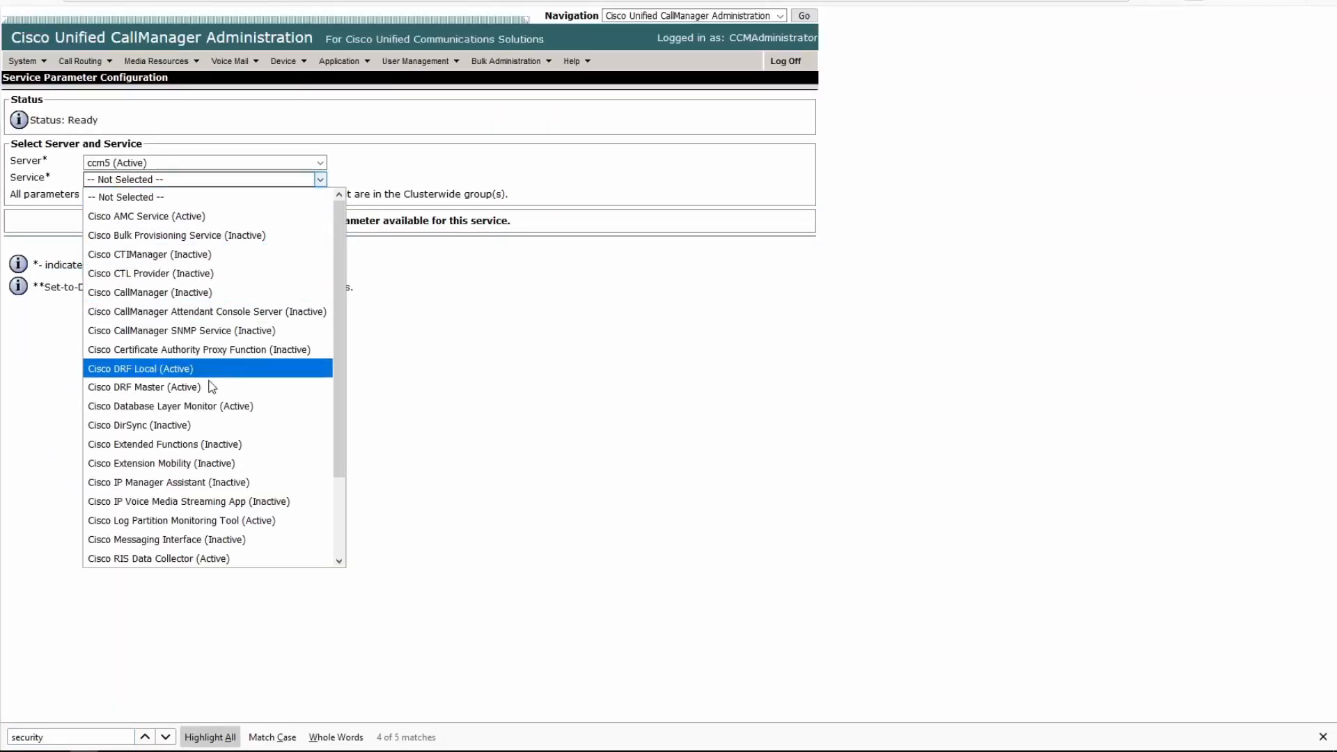
click(149, 292)
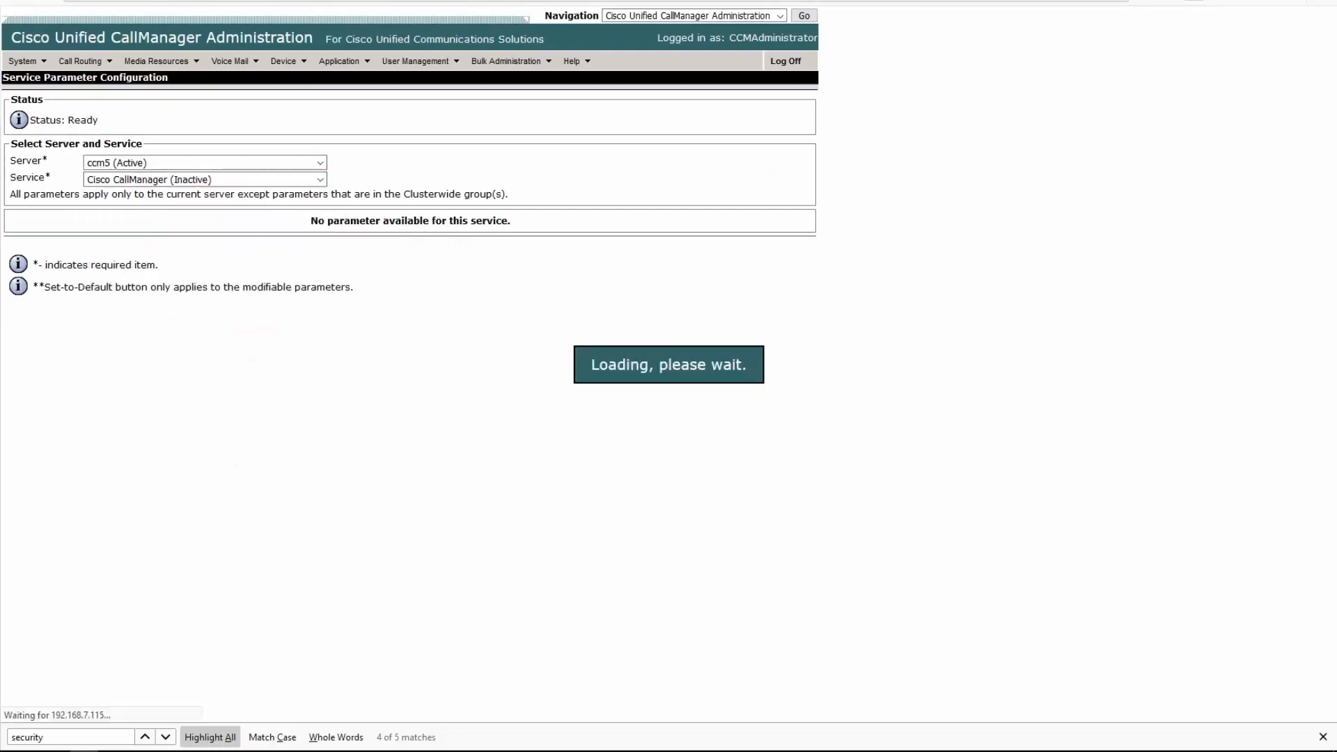
Open Service Parameters for server 192.168.7.100 and Cisco CallManager on 11.5
click(22, 58)
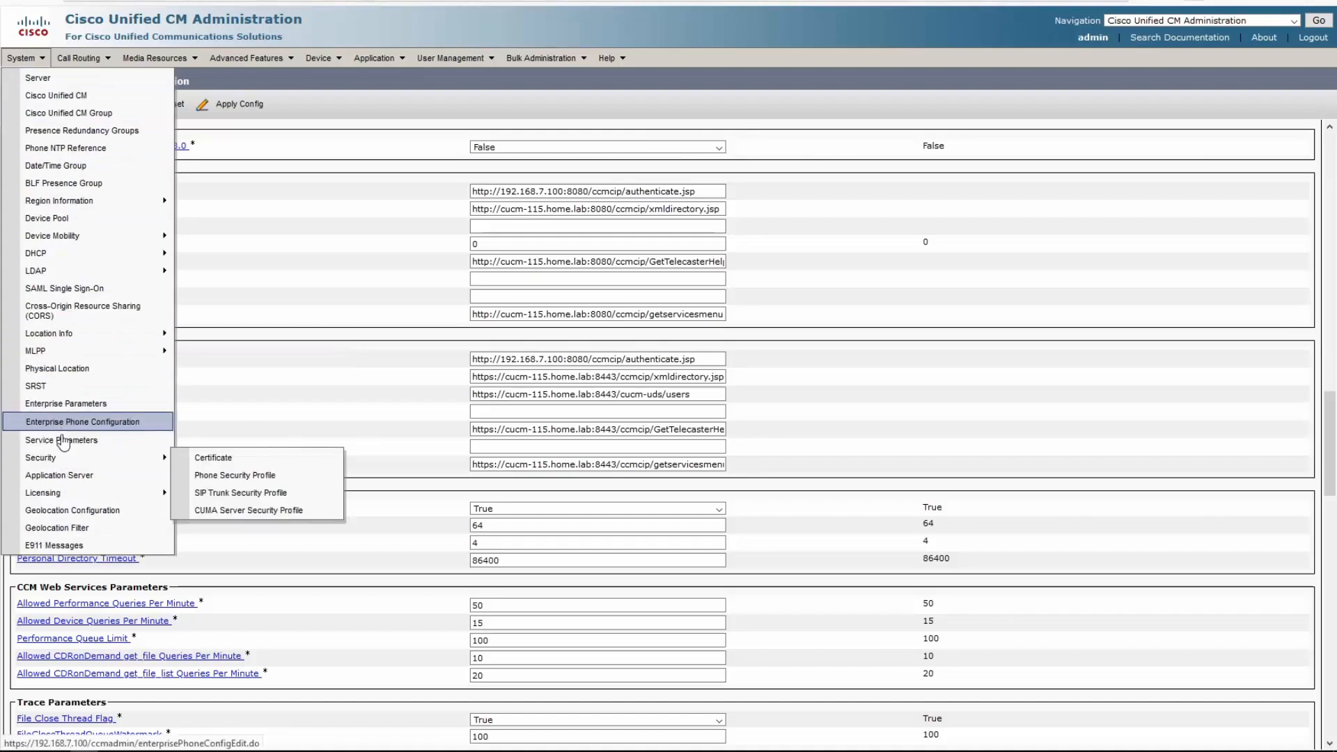
click(61, 440)
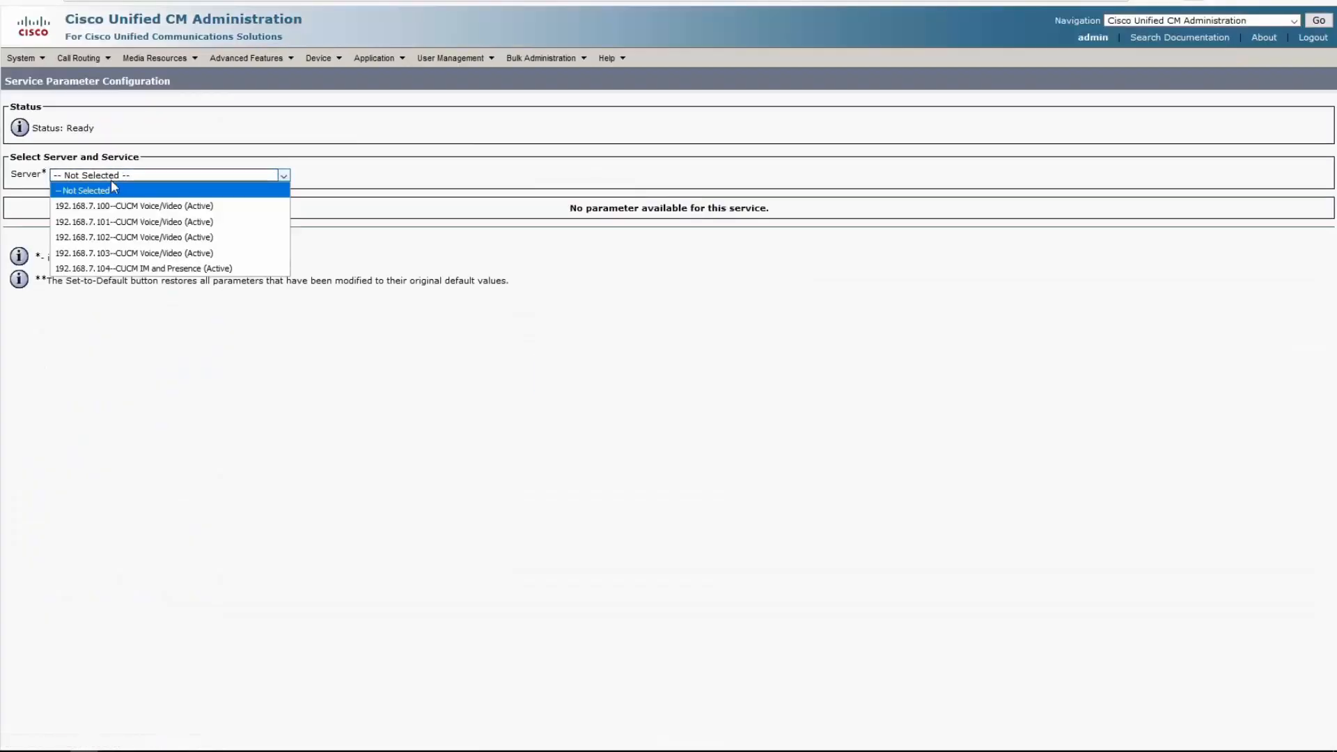
click(133, 205)
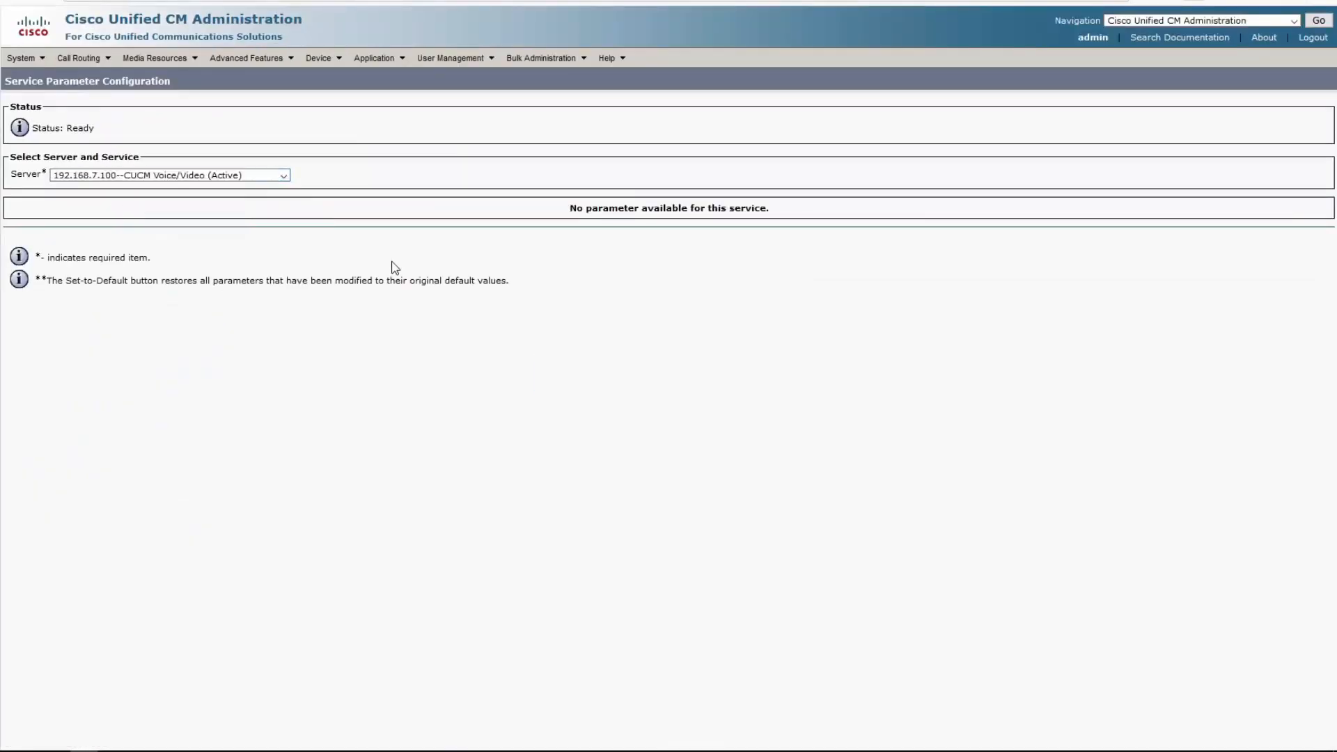
click(196, 190)
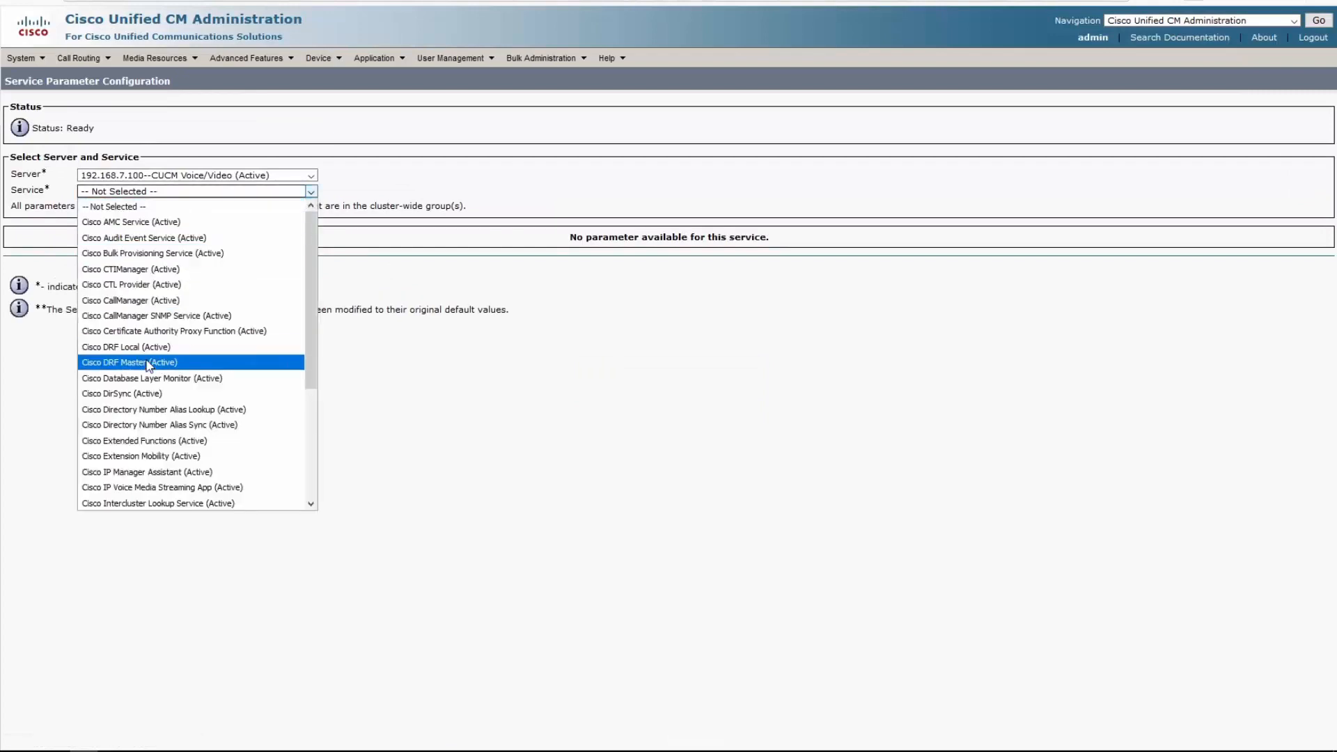
click(129, 300)
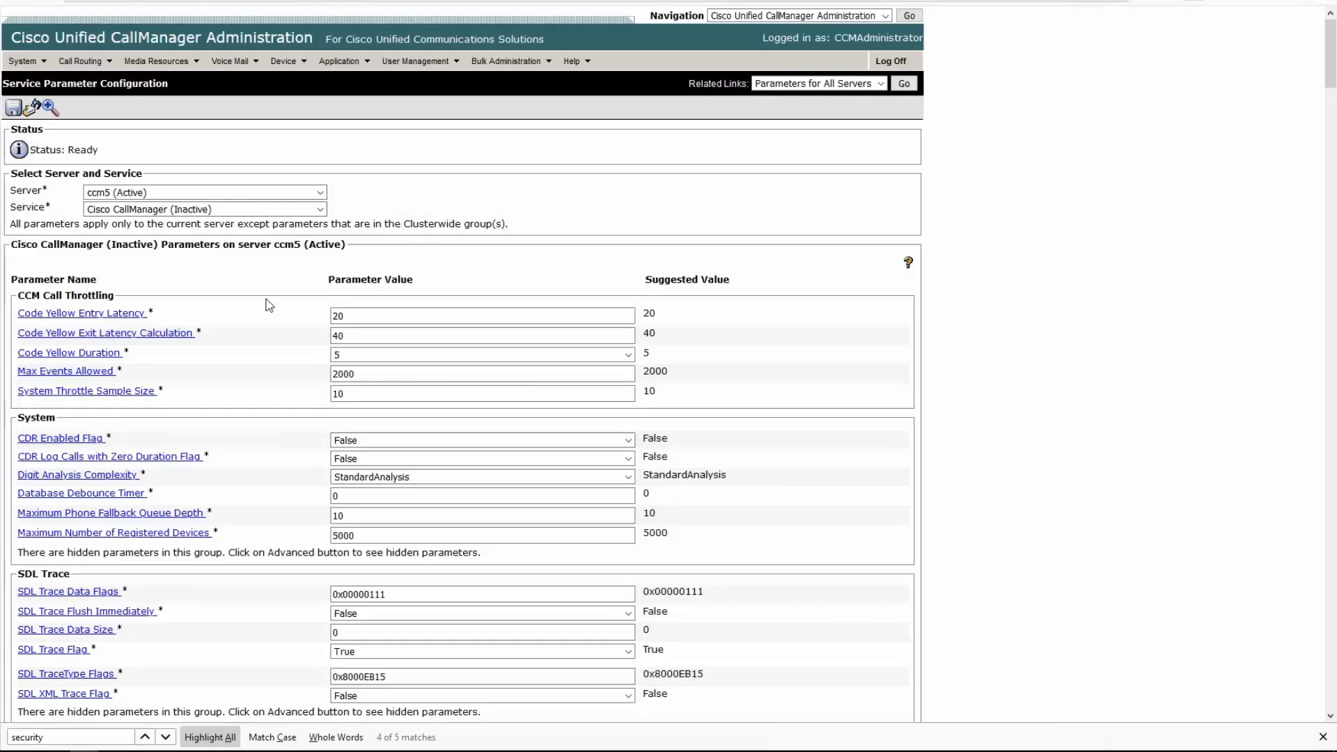
mouse_move(33, 107)
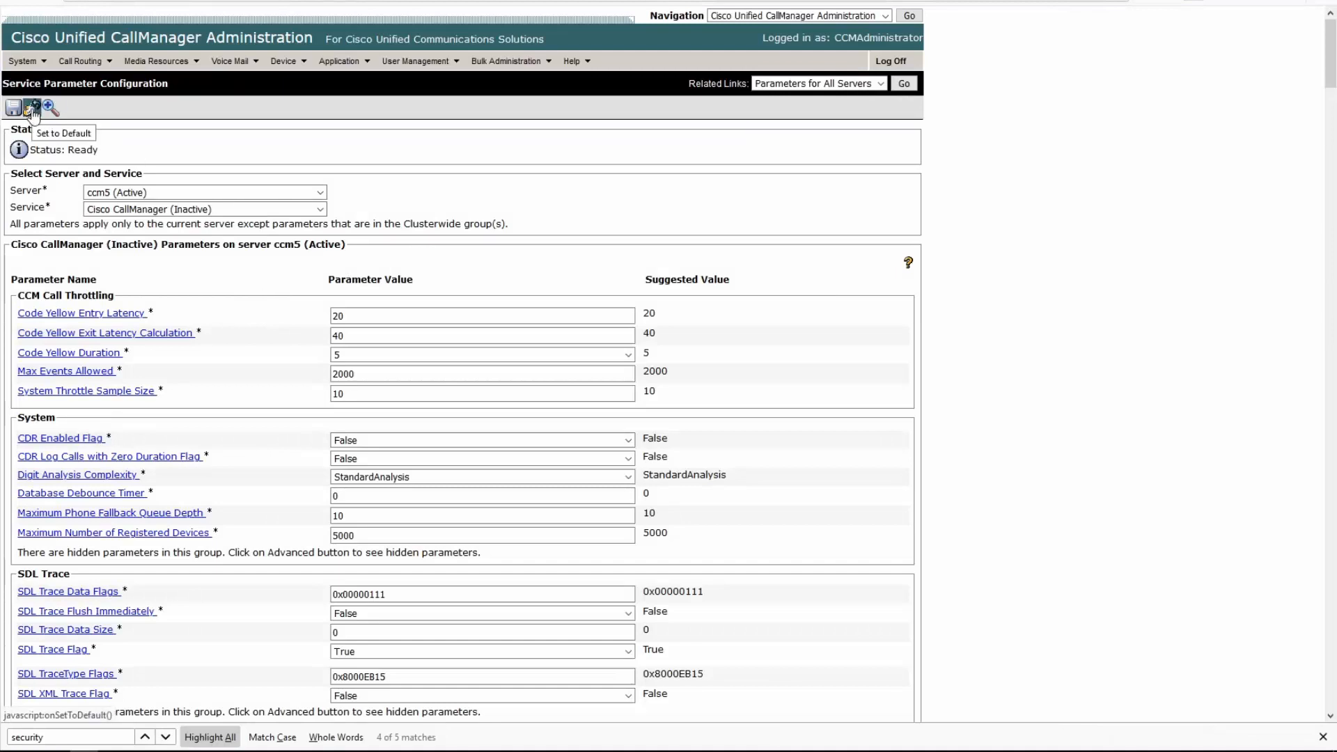
mouse_move(48, 115)
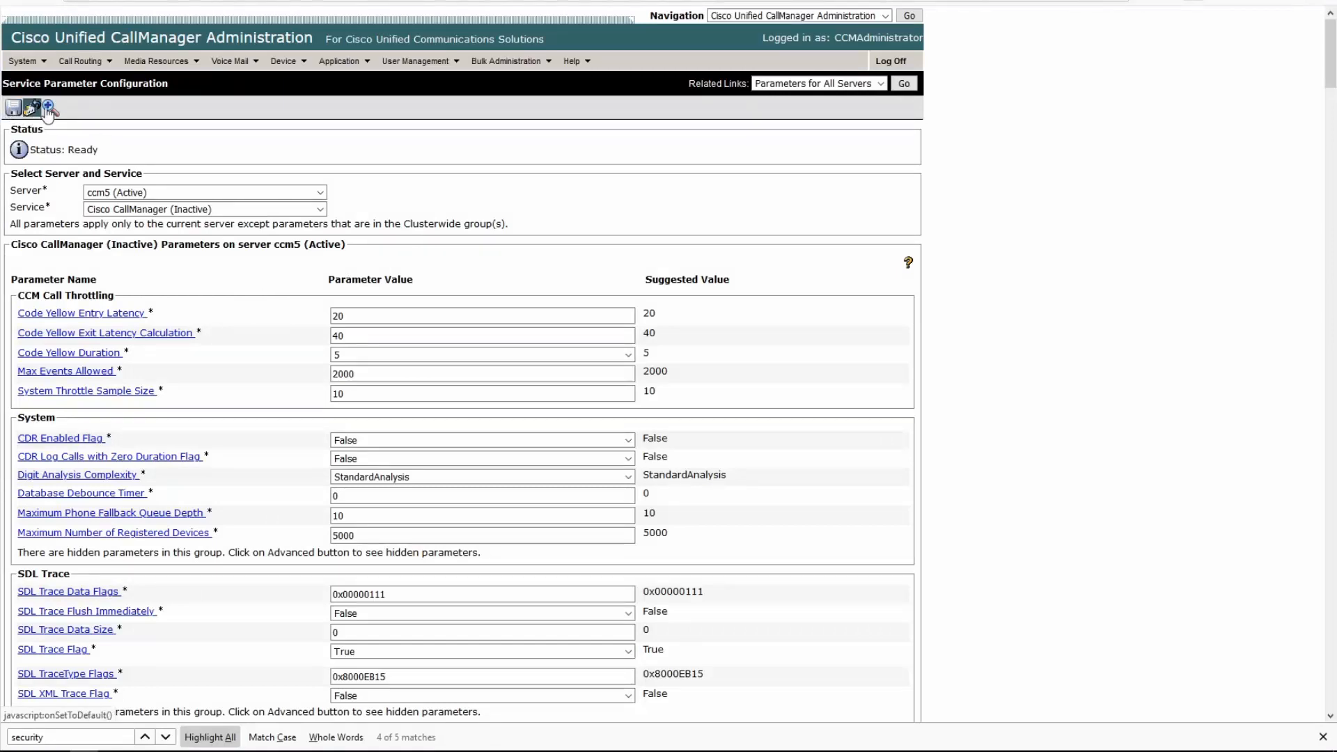
mouse_move(48, 107)
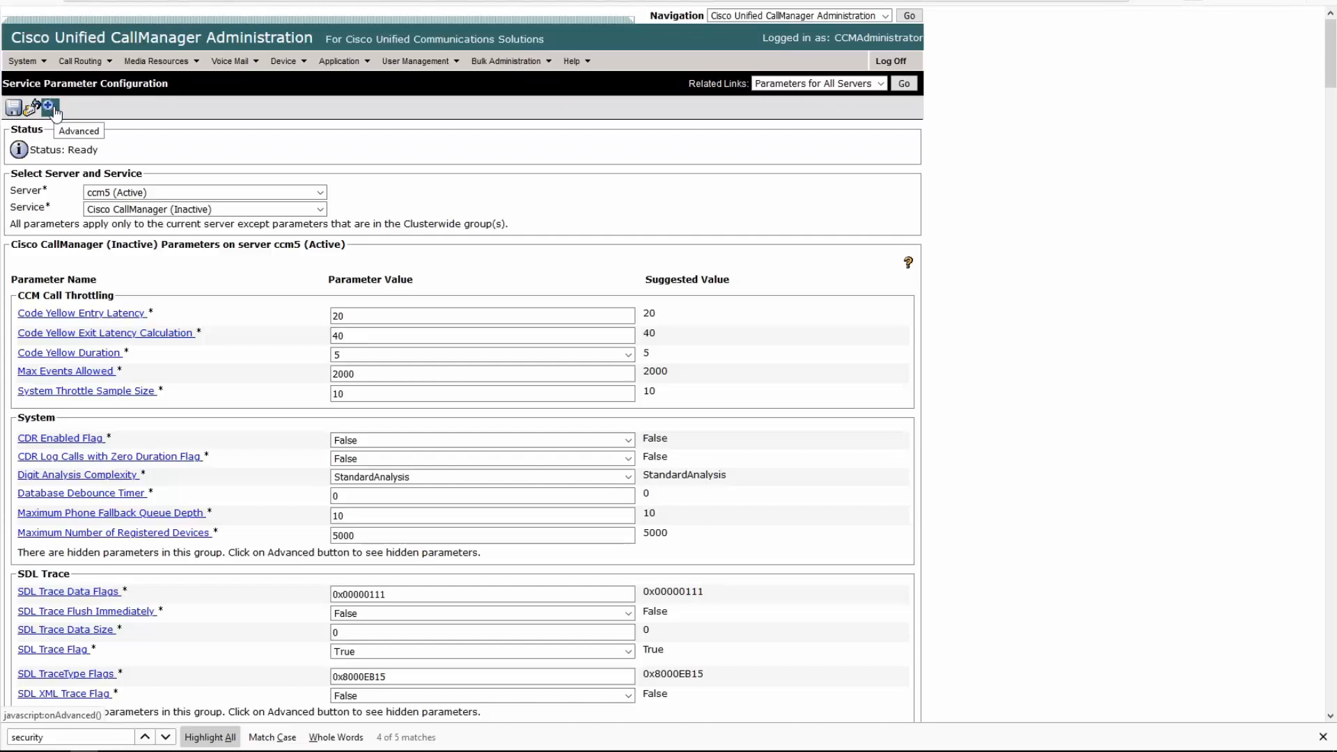
Show the advanced hidden parameters, browse them, and close the parameter help windows
click(34, 107)
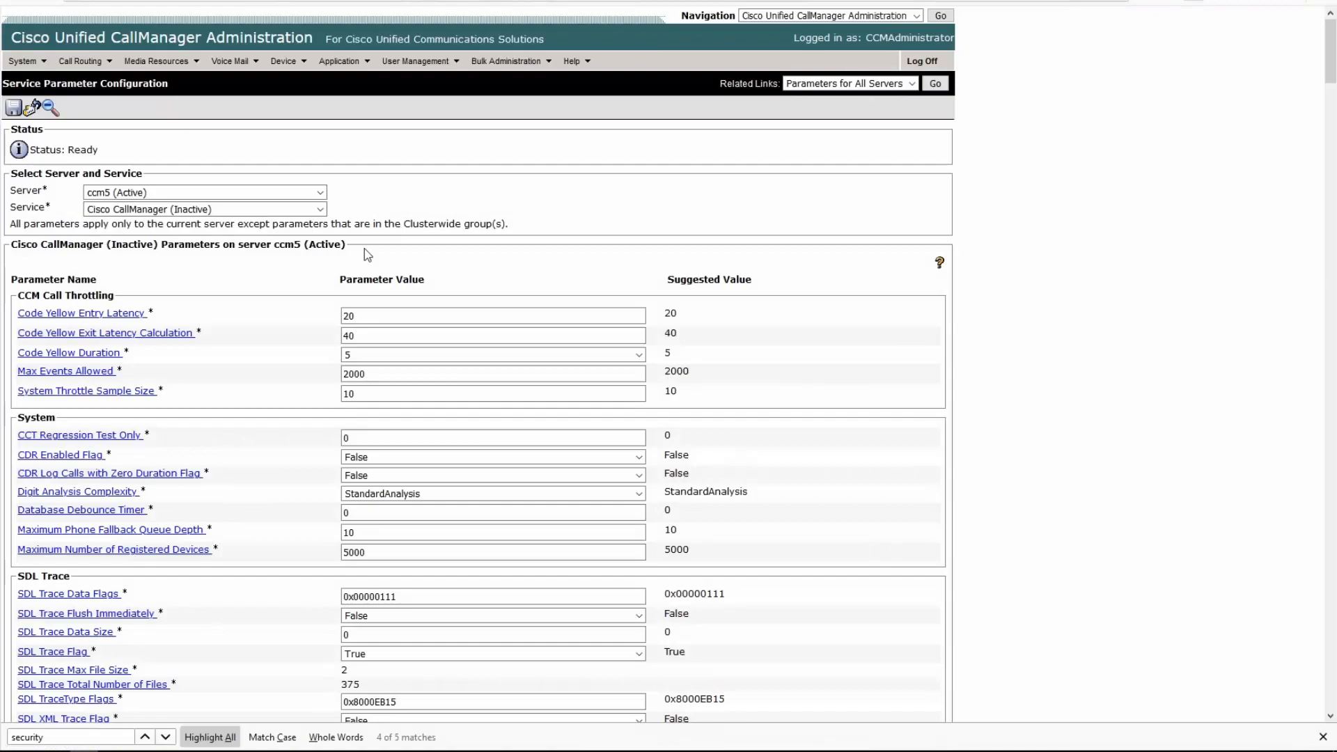
scroll(down, 3)
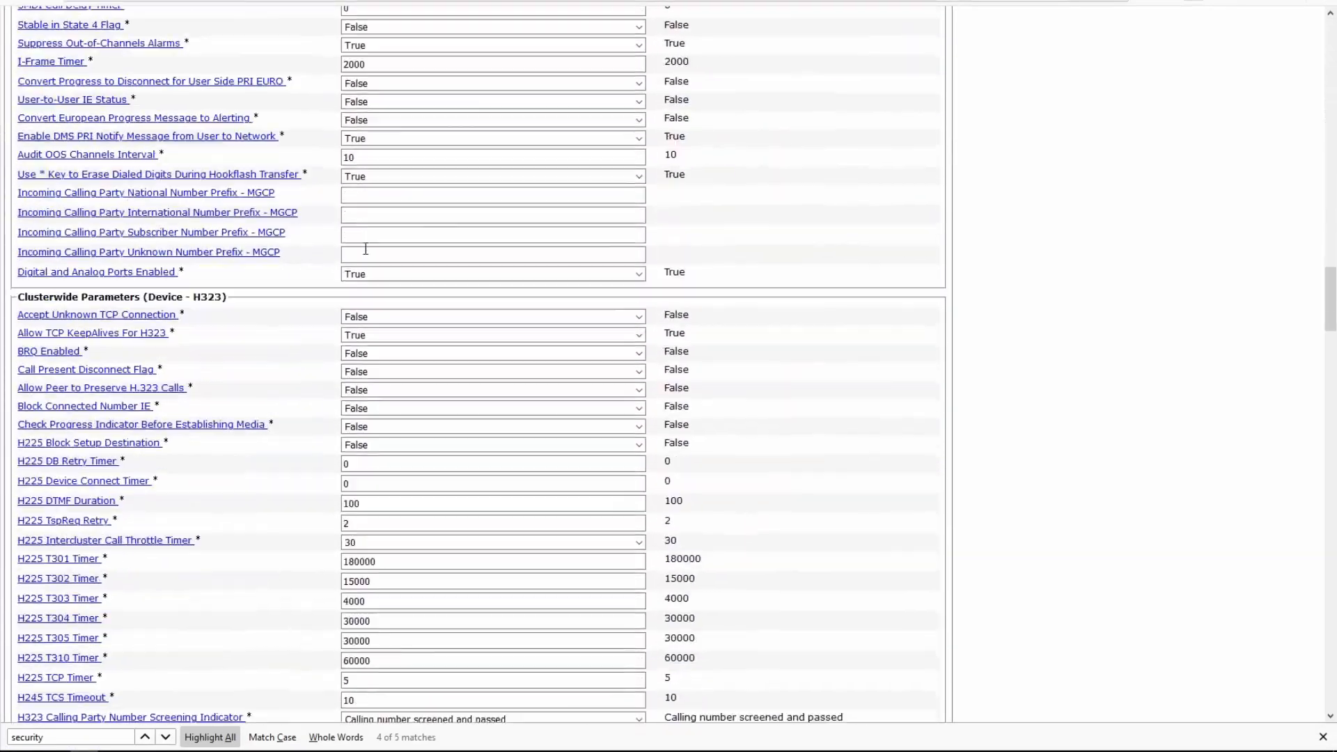
scroll(up, 3)
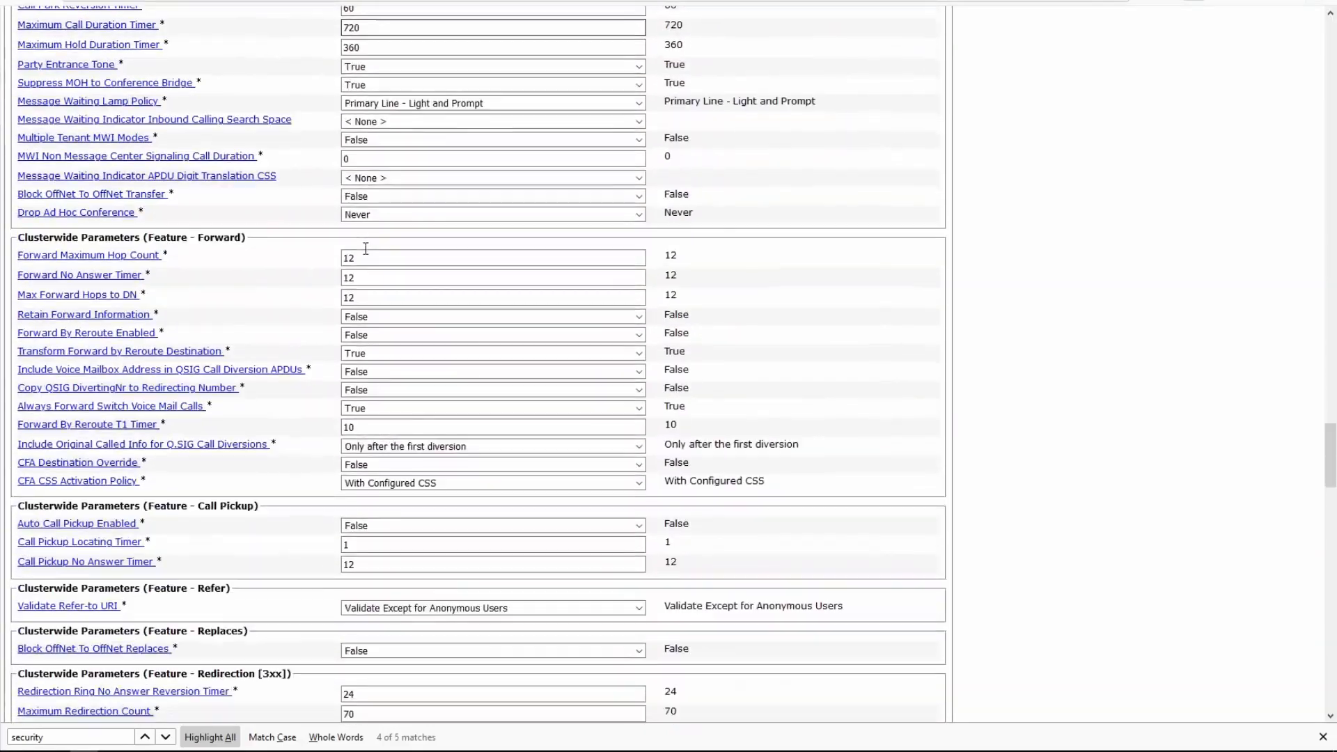
scroll(up, 3)
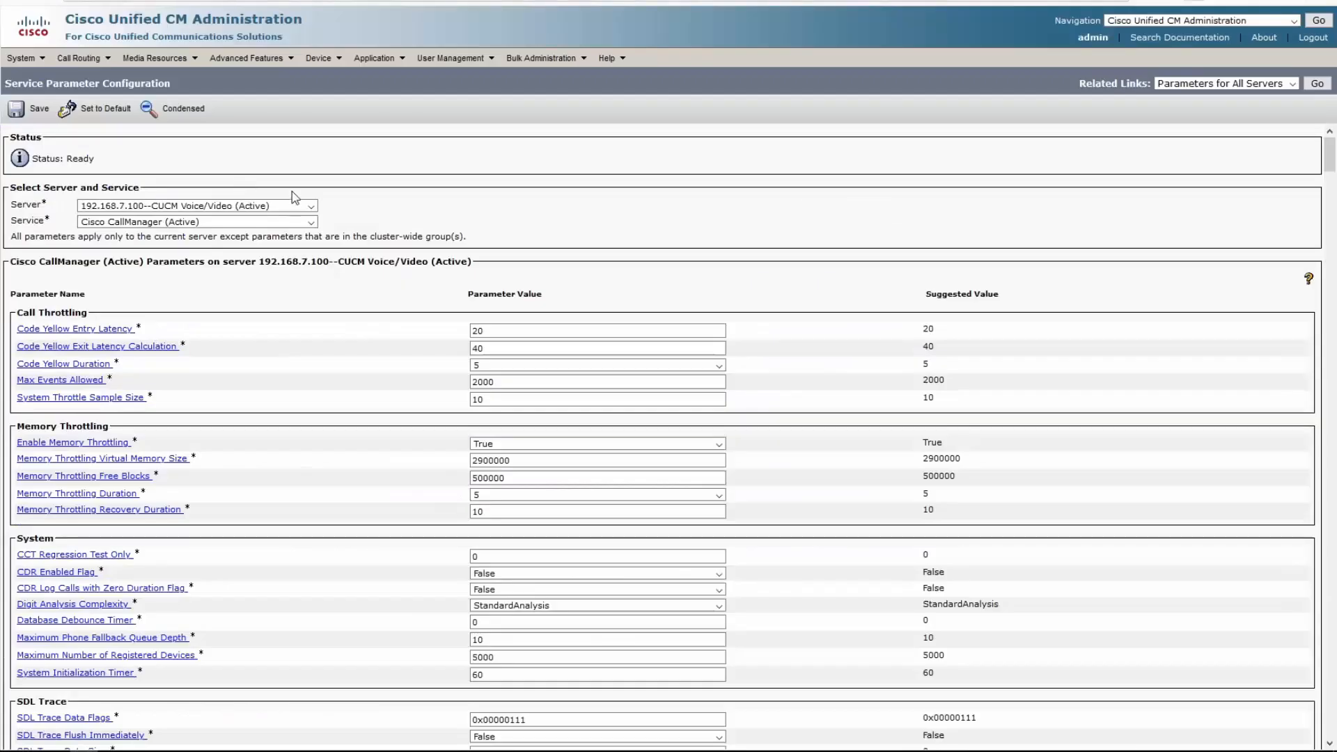
scroll(down, 3)
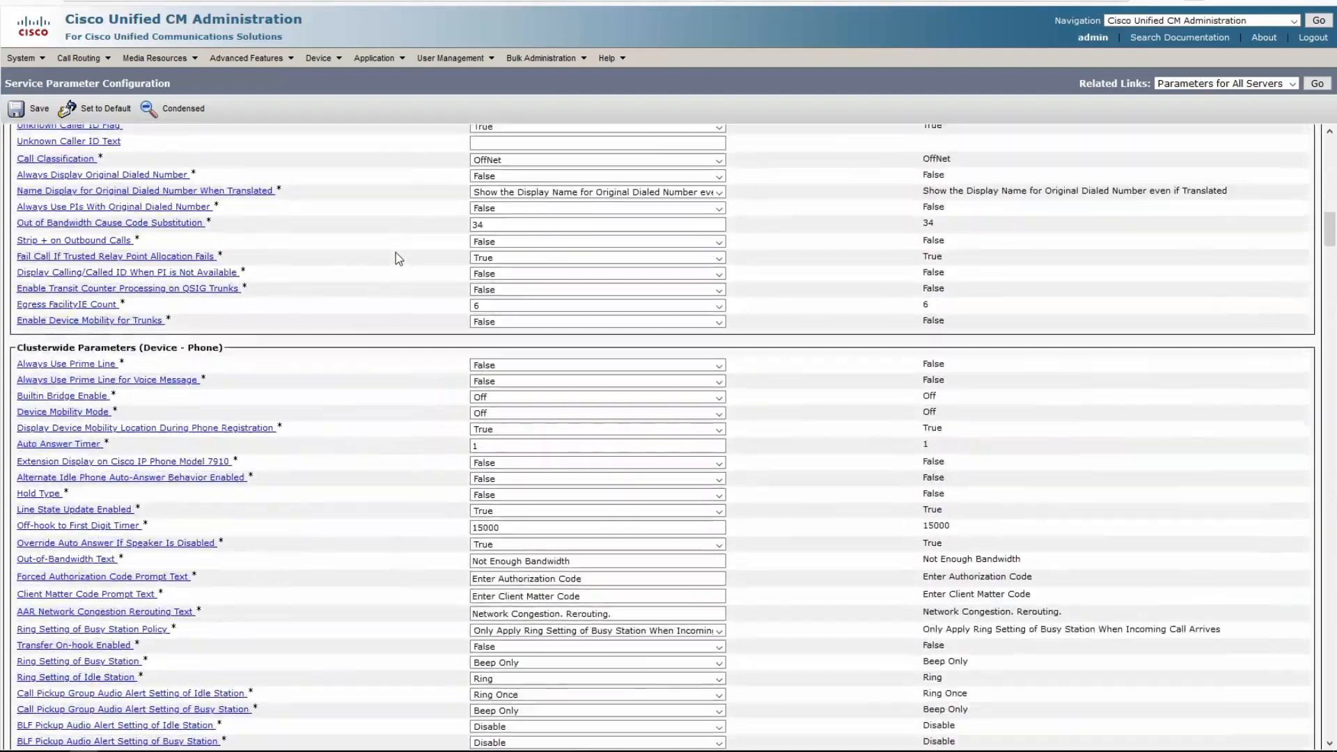
scroll(down, 3)
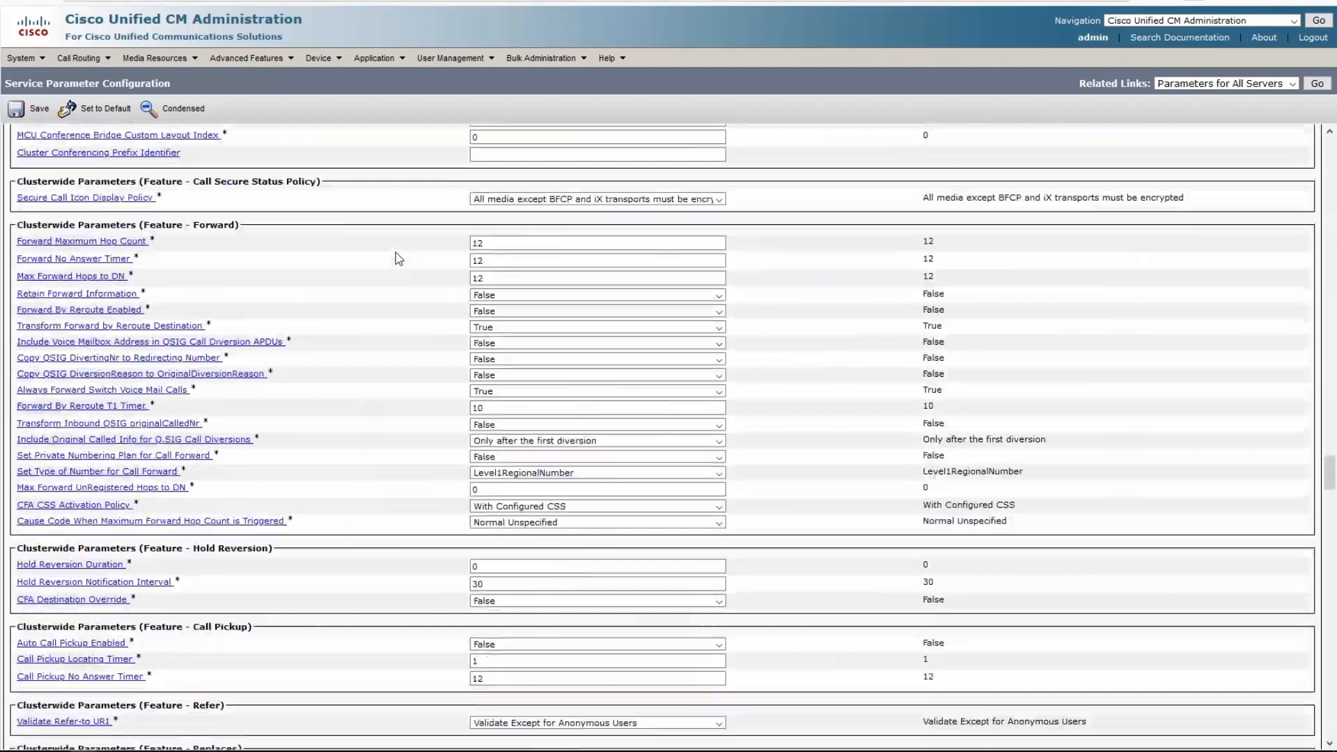
scroll(down, 3)
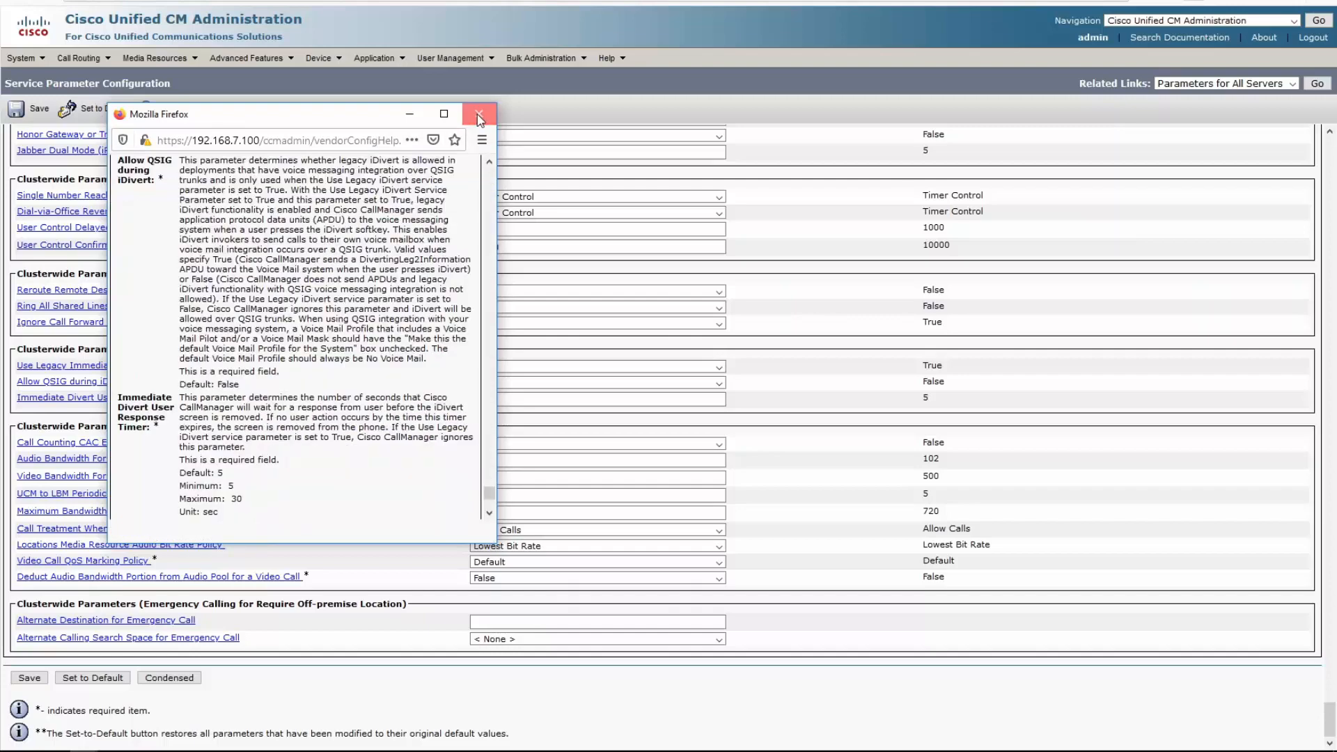
click(478, 117)
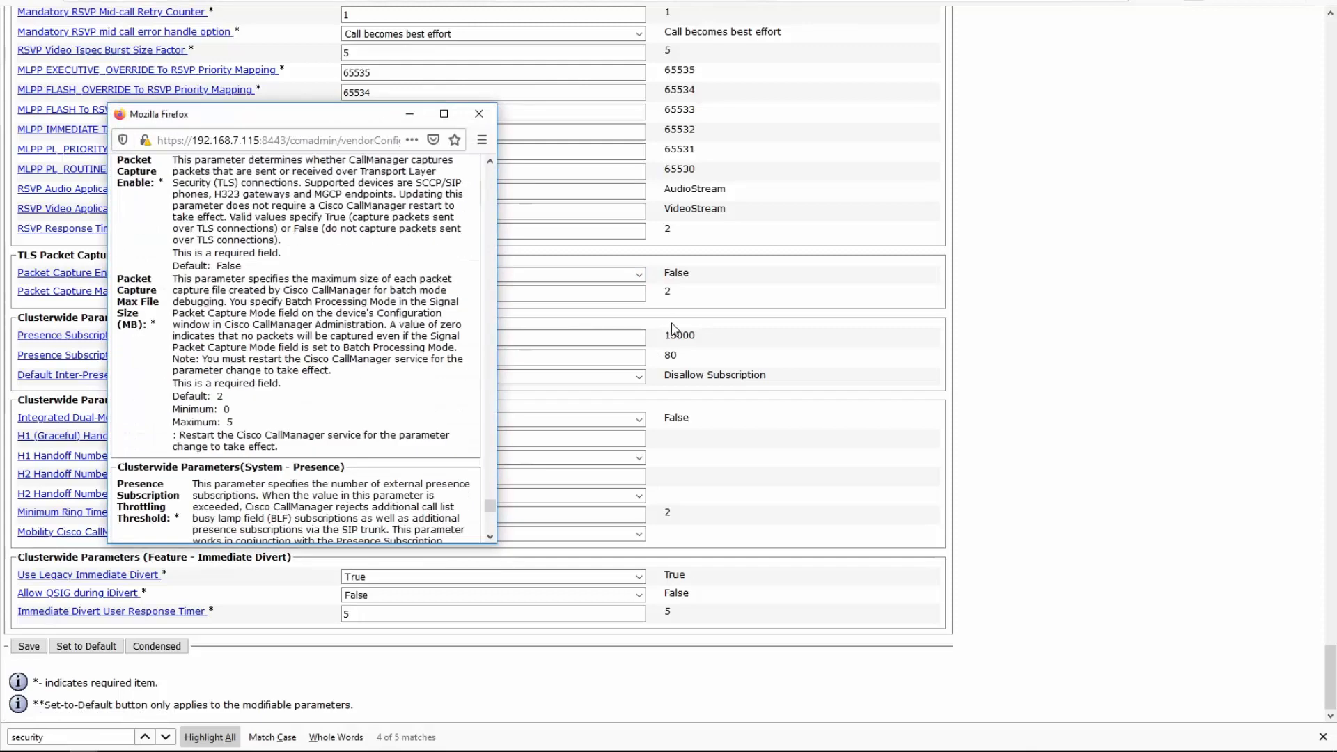
mouse_move(479, 114)
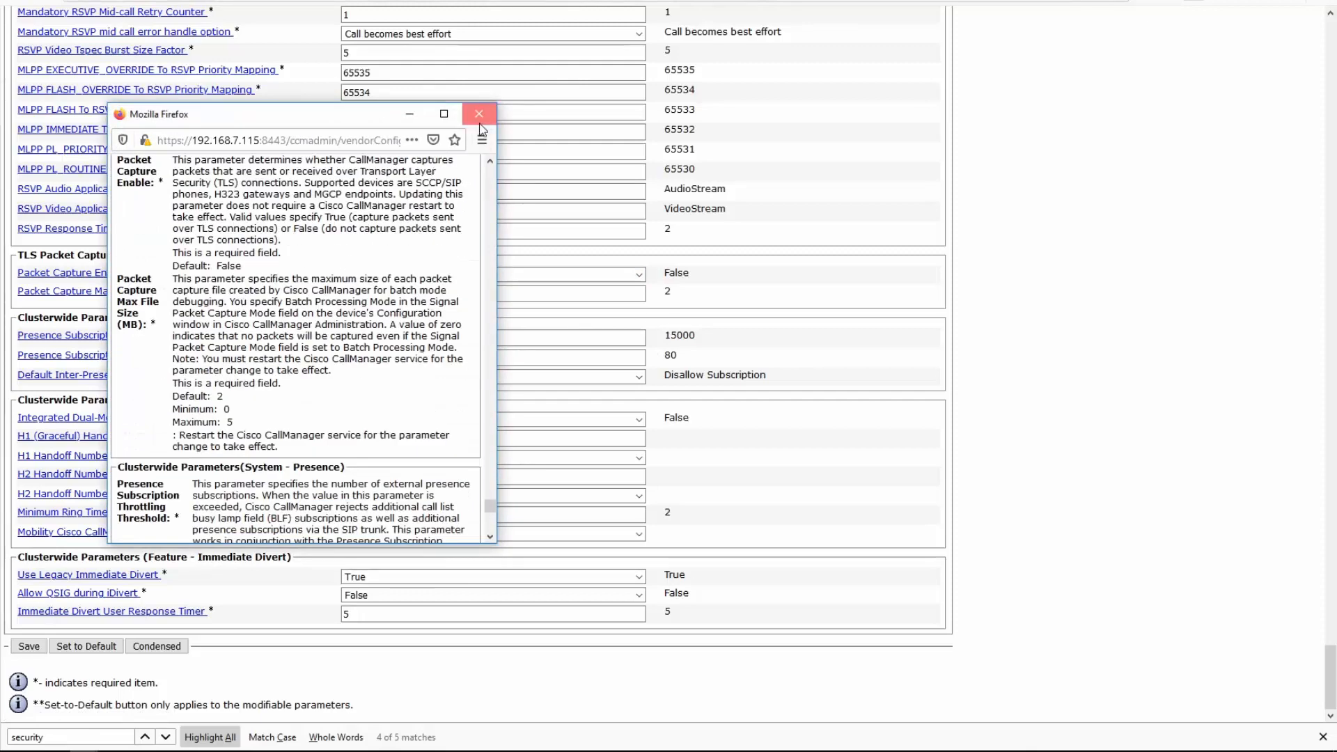
click(478, 113)
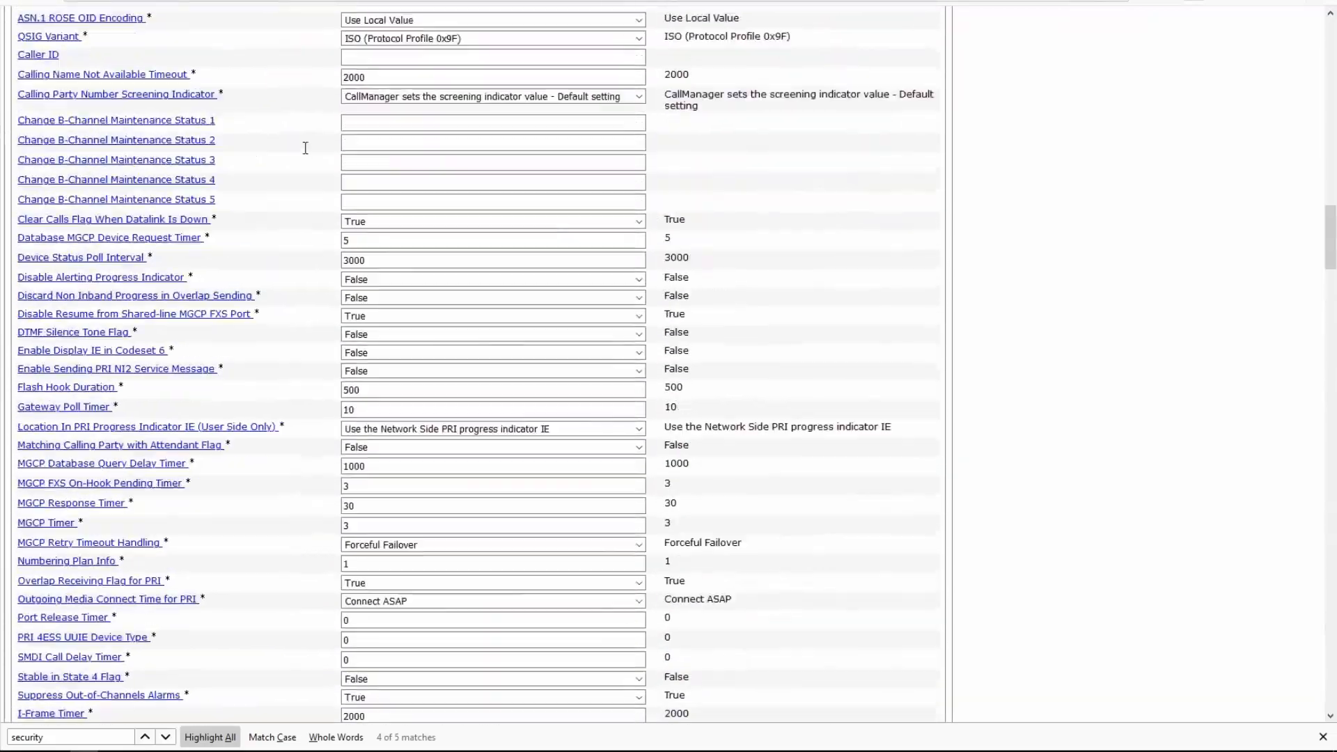
click(80, 61)
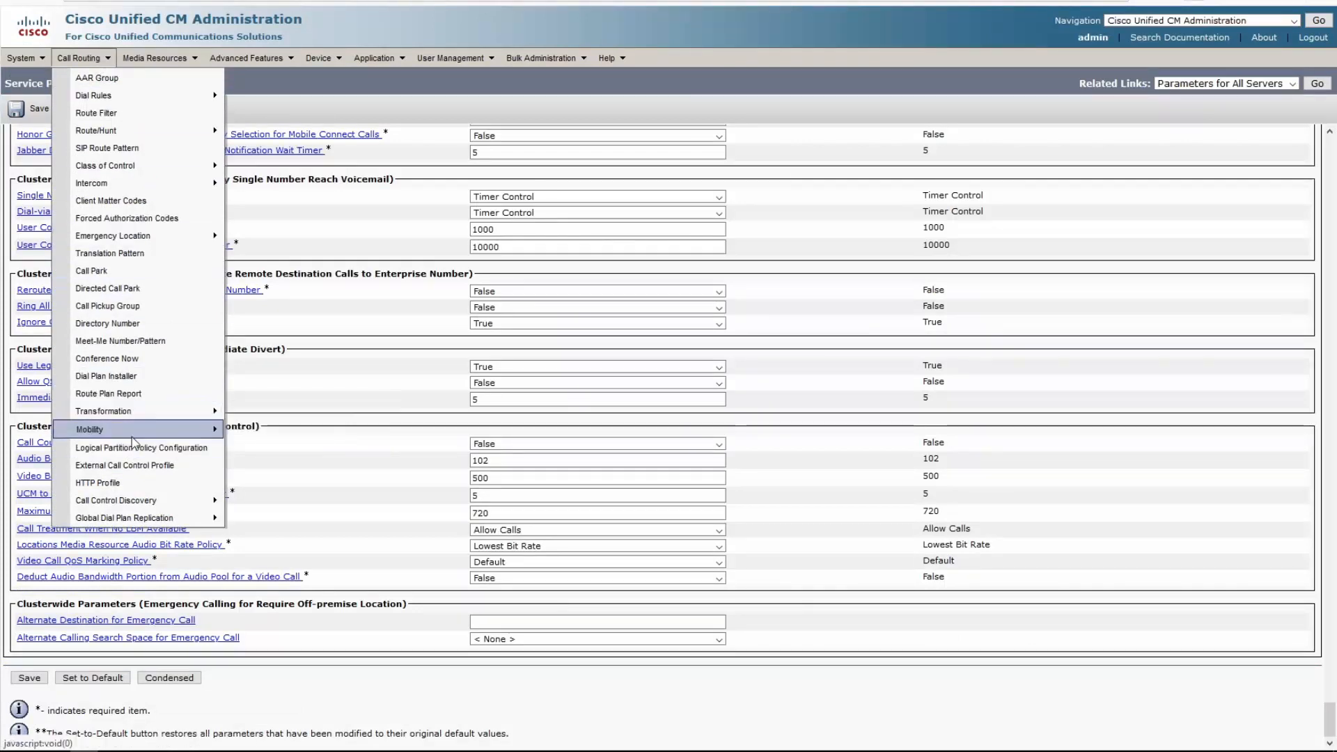
mouse_move(124, 518)
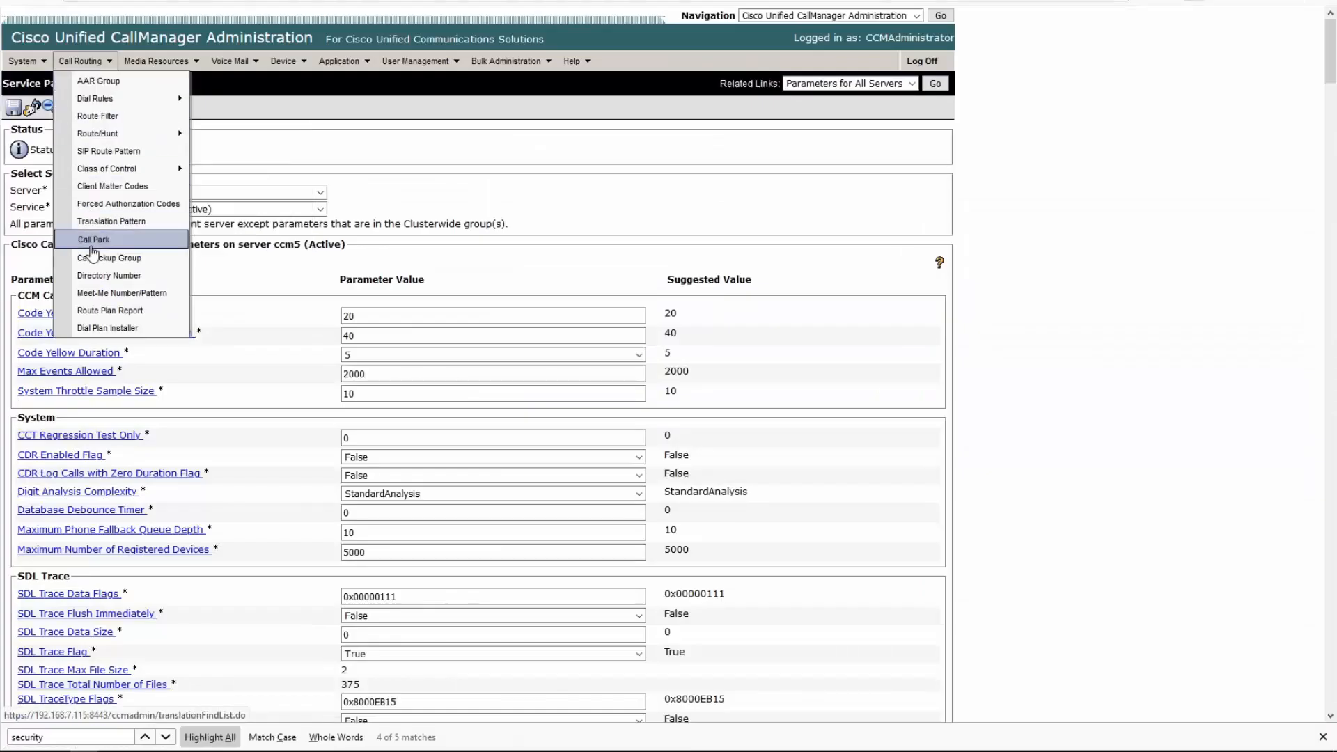
mouse_move(110, 274)
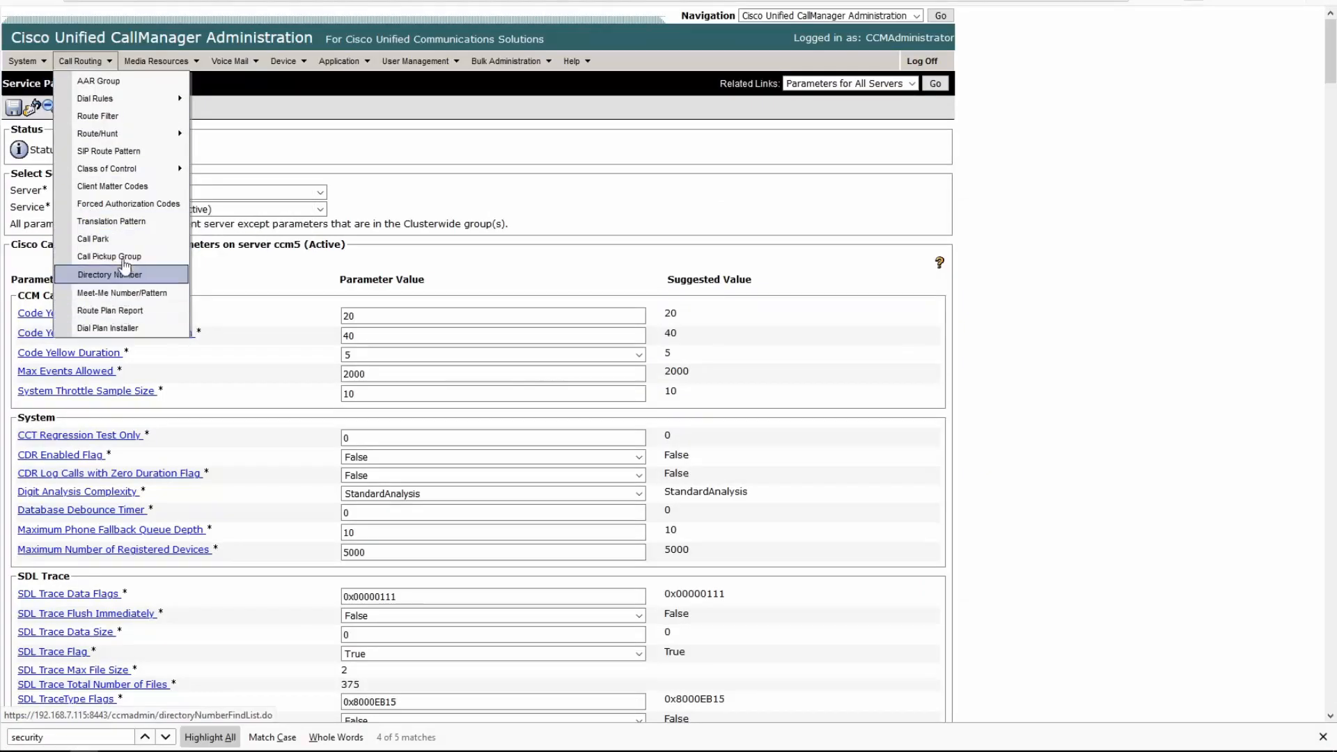
mouse_move(128, 204)
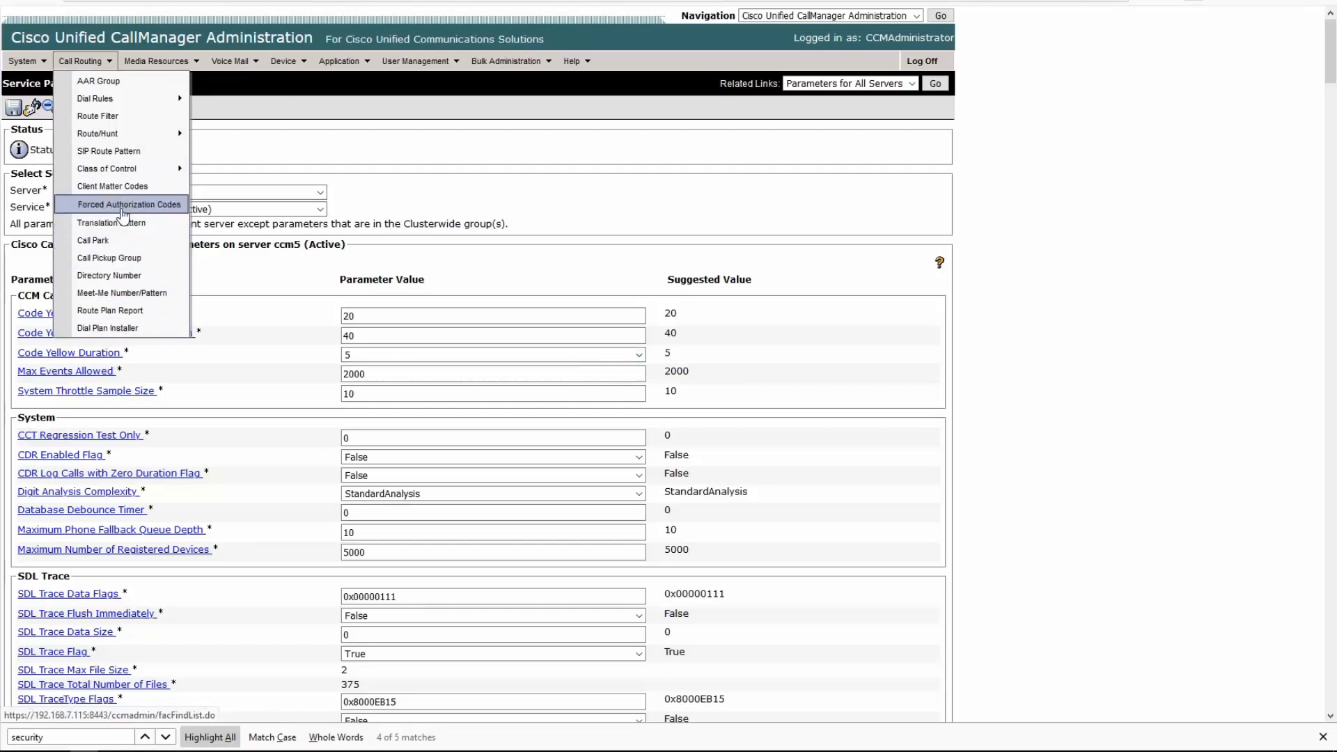
mouse_move(98, 81)
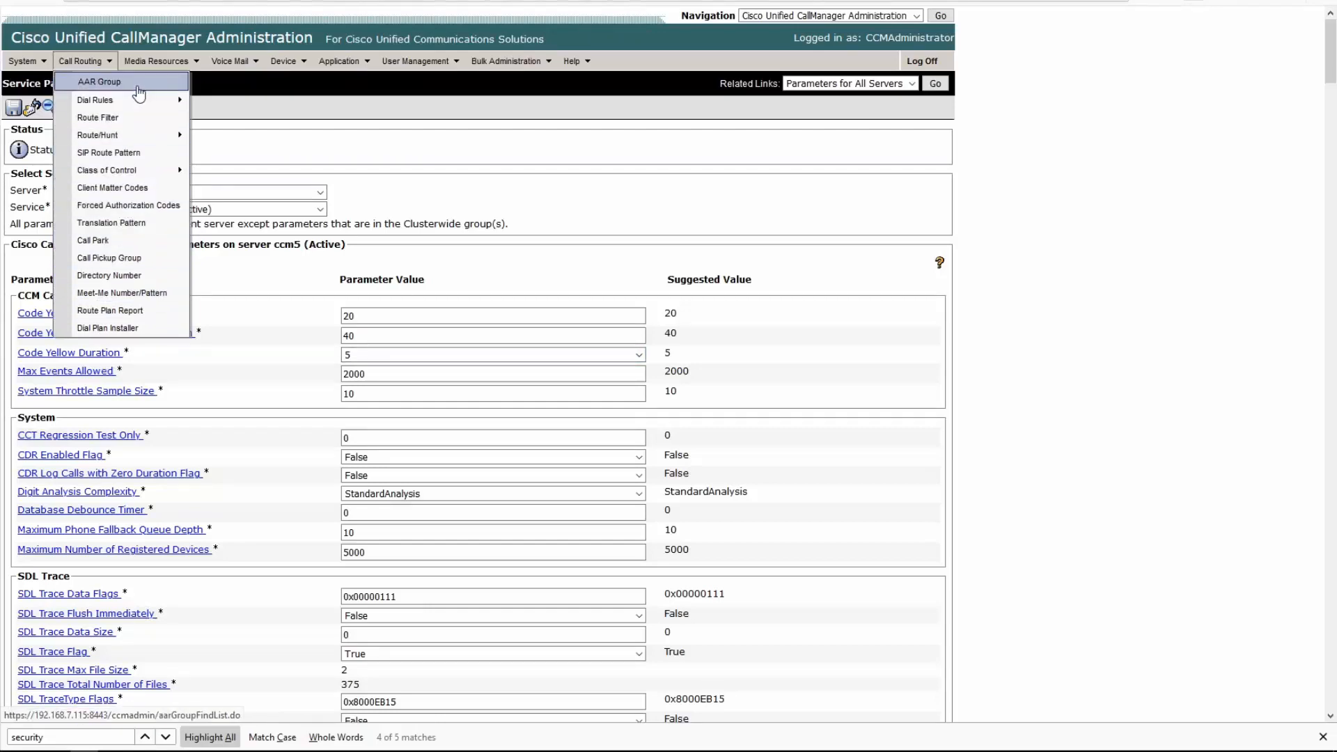
click(157, 61)
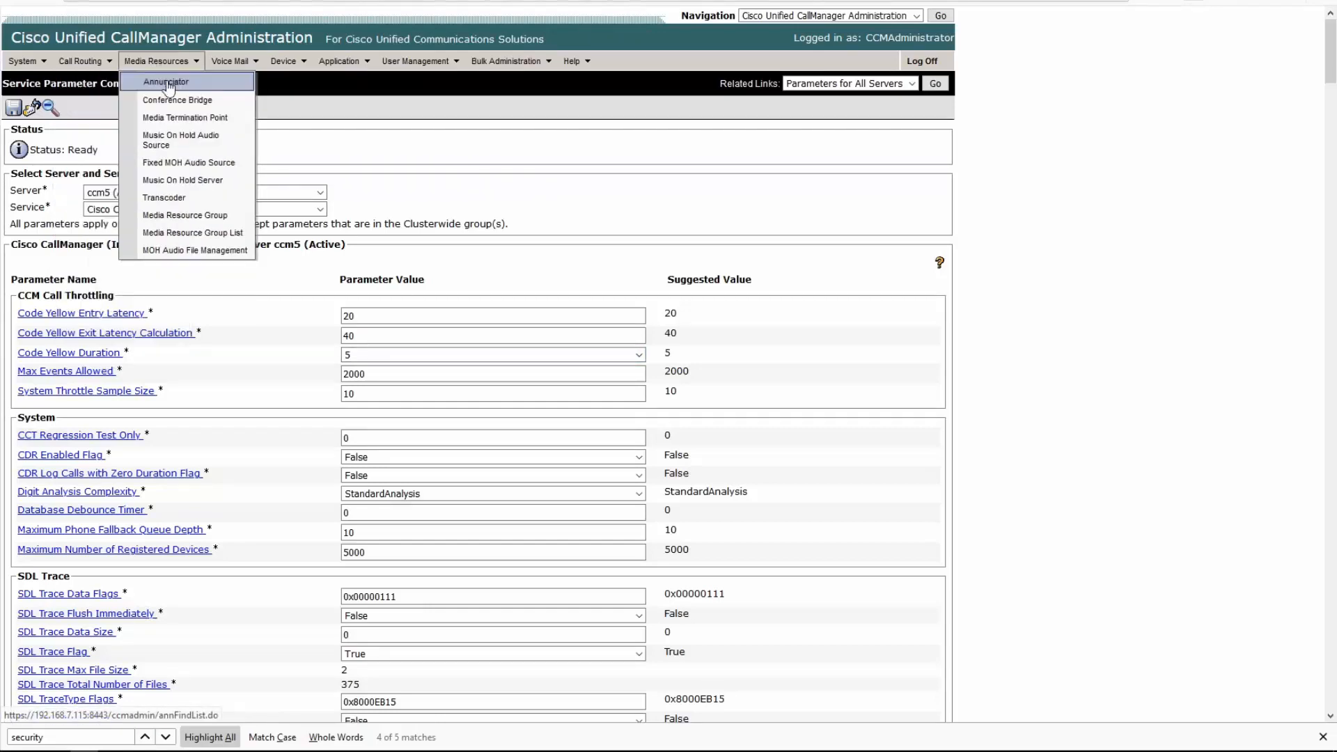
mouse_move(164, 197)
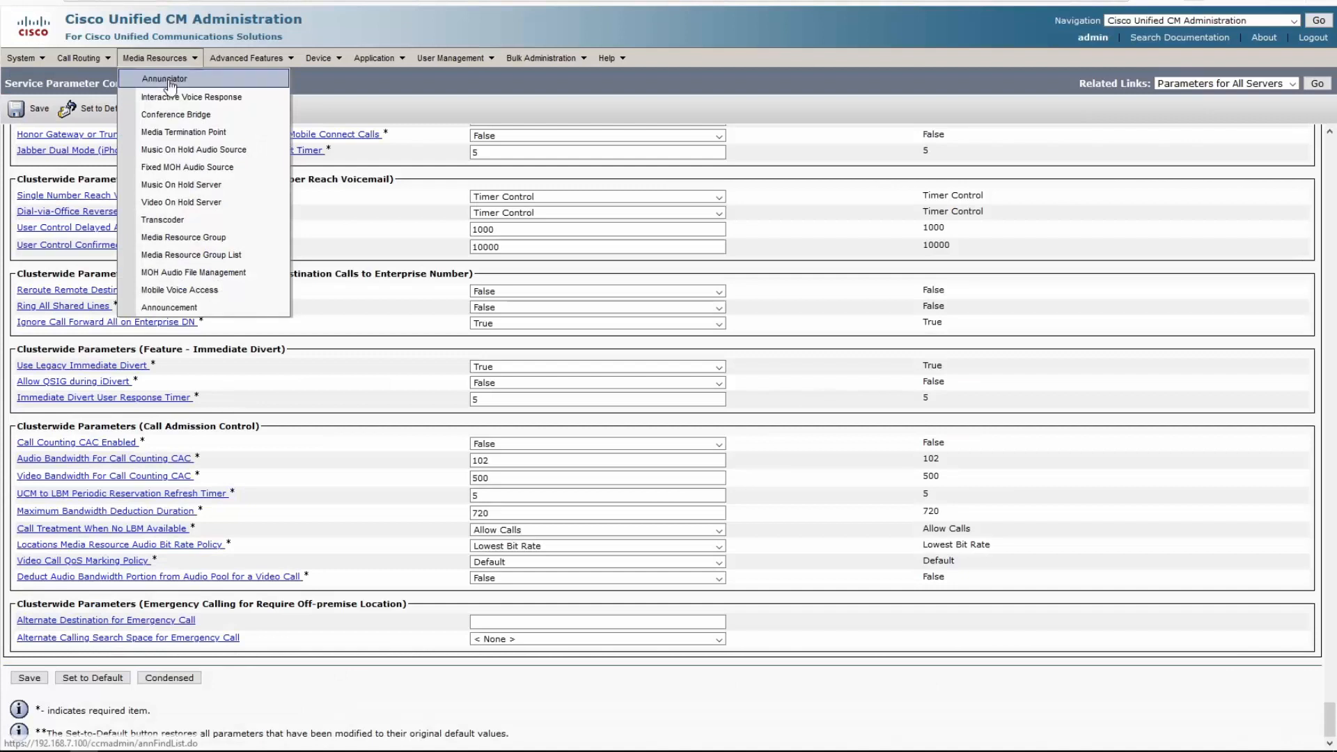
mouse_move(187, 166)
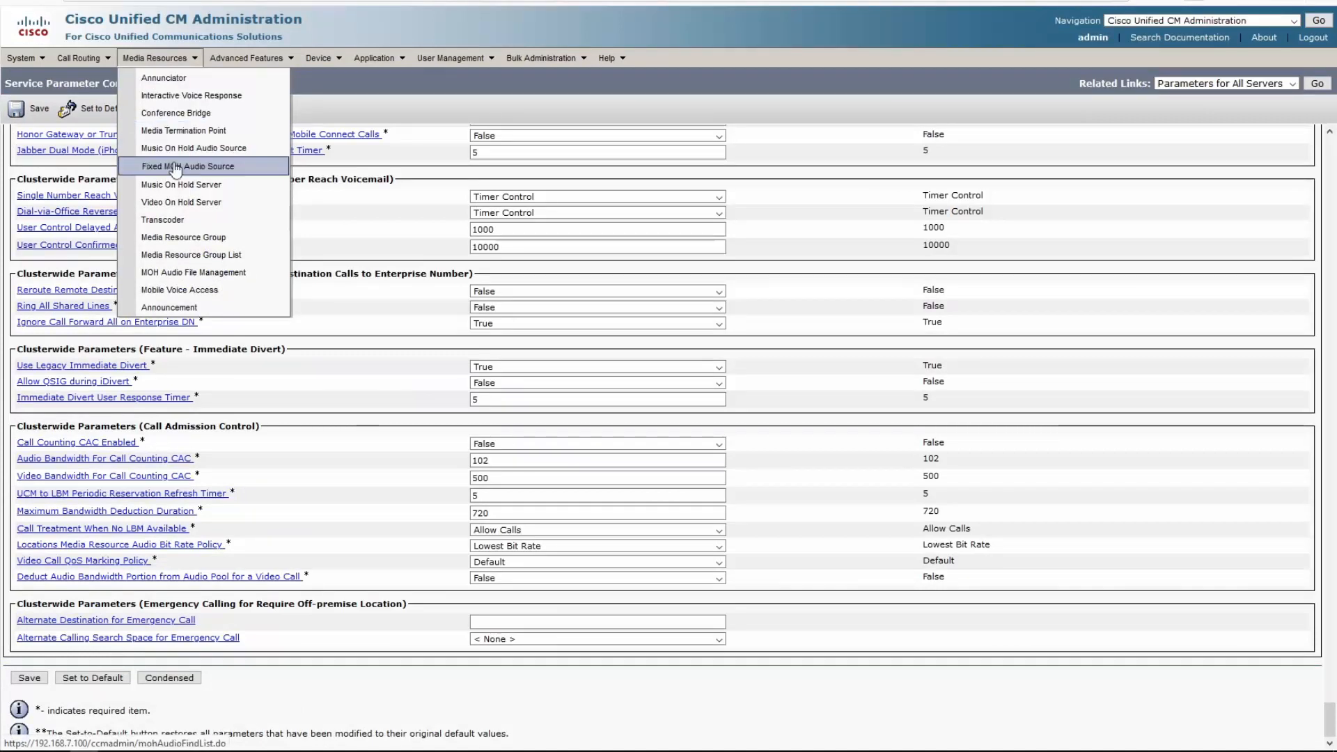
mouse_move(184, 236)
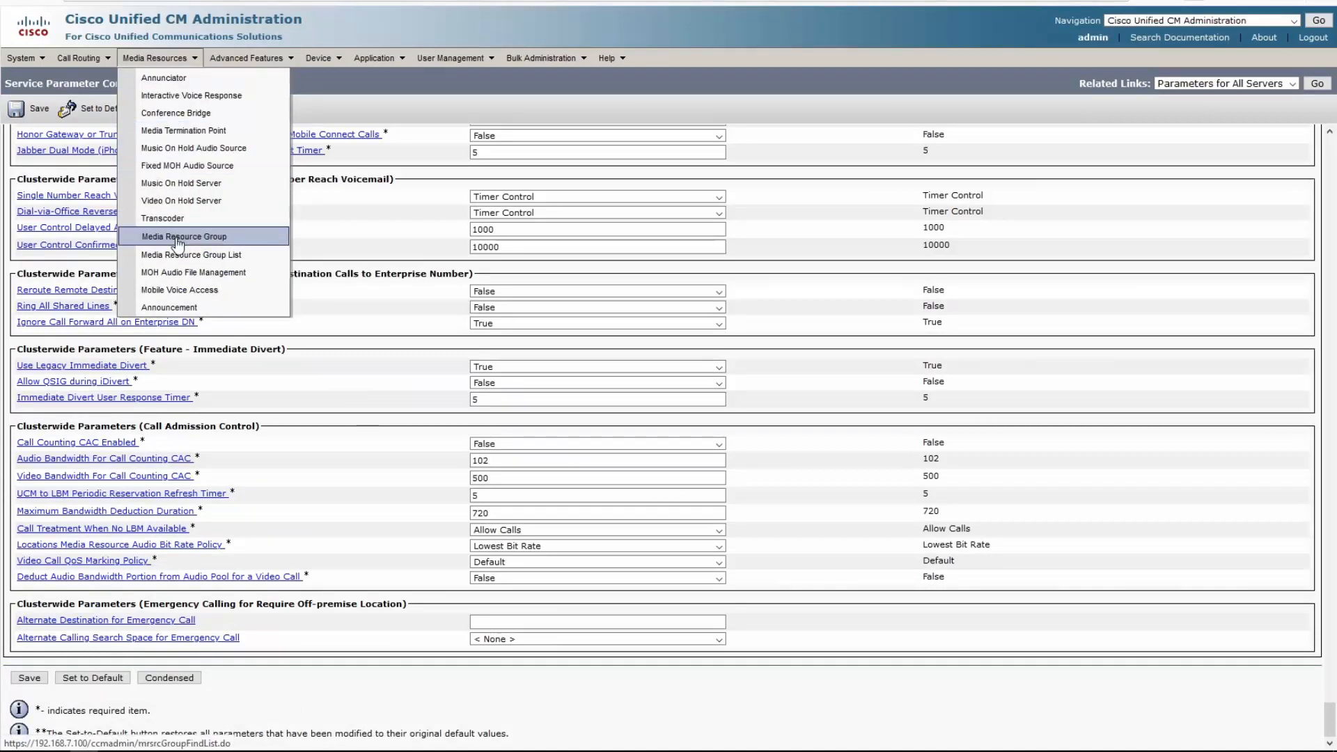
mouse_move(183, 132)
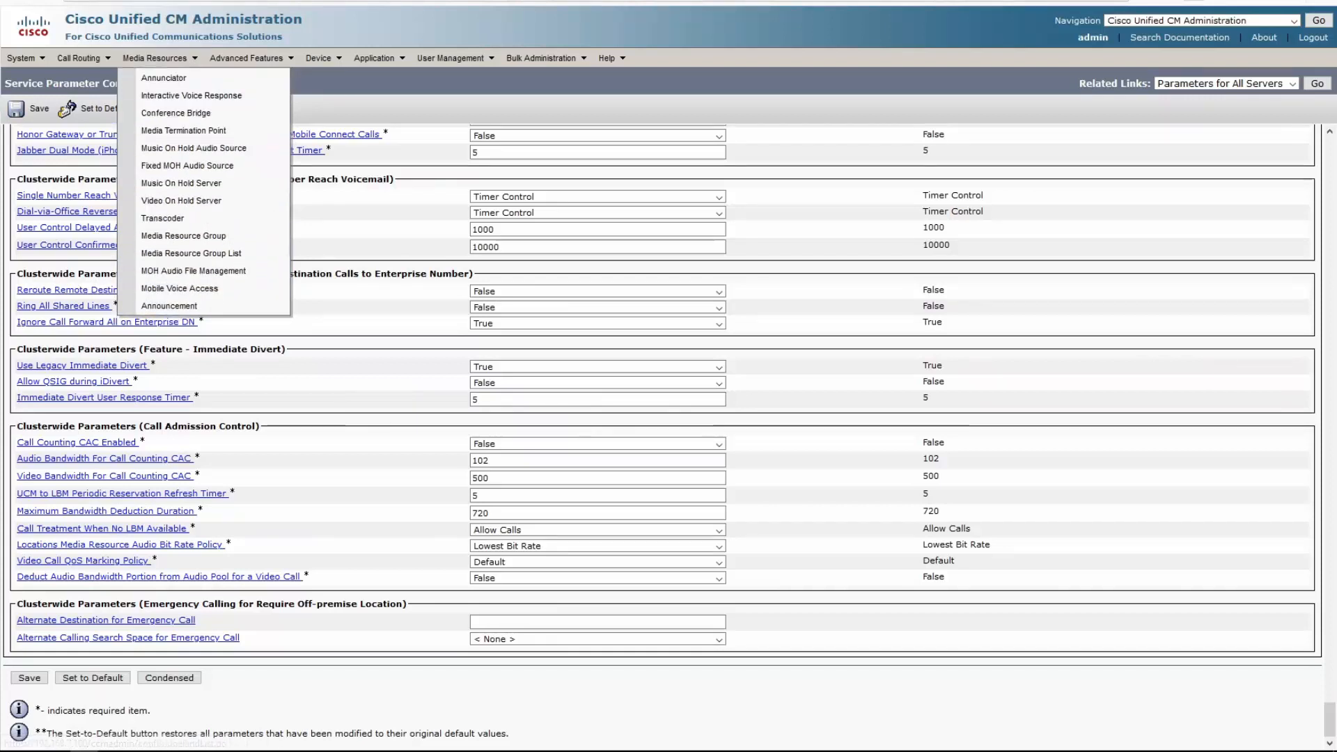
click(246, 57)
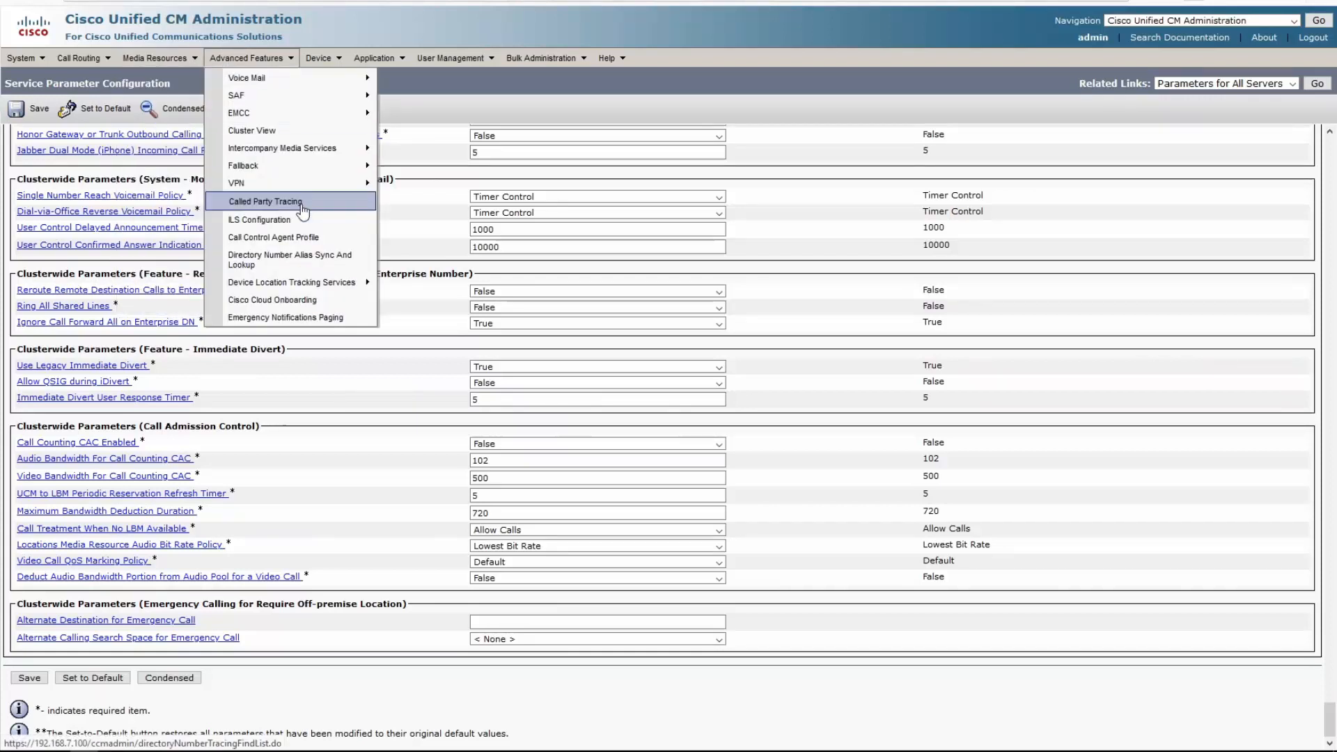
mouse_move(247, 79)
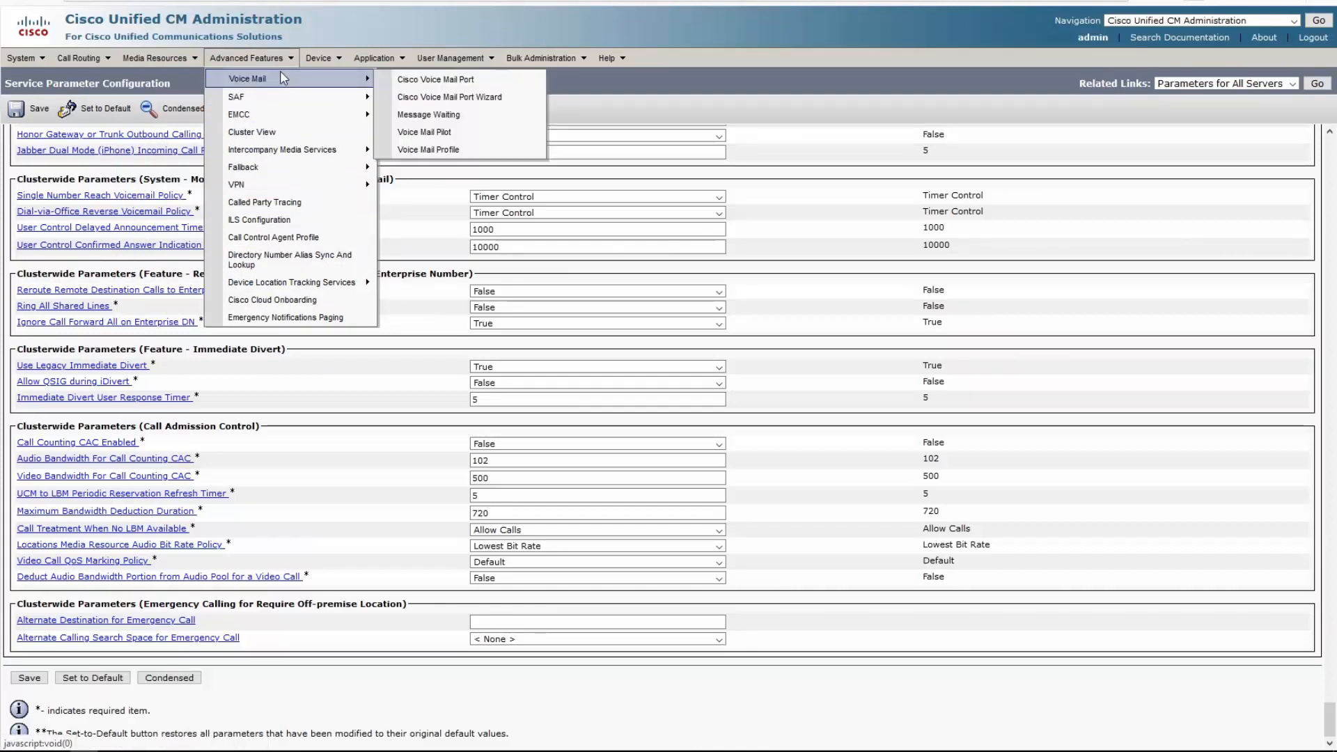
mouse_move(290, 84)
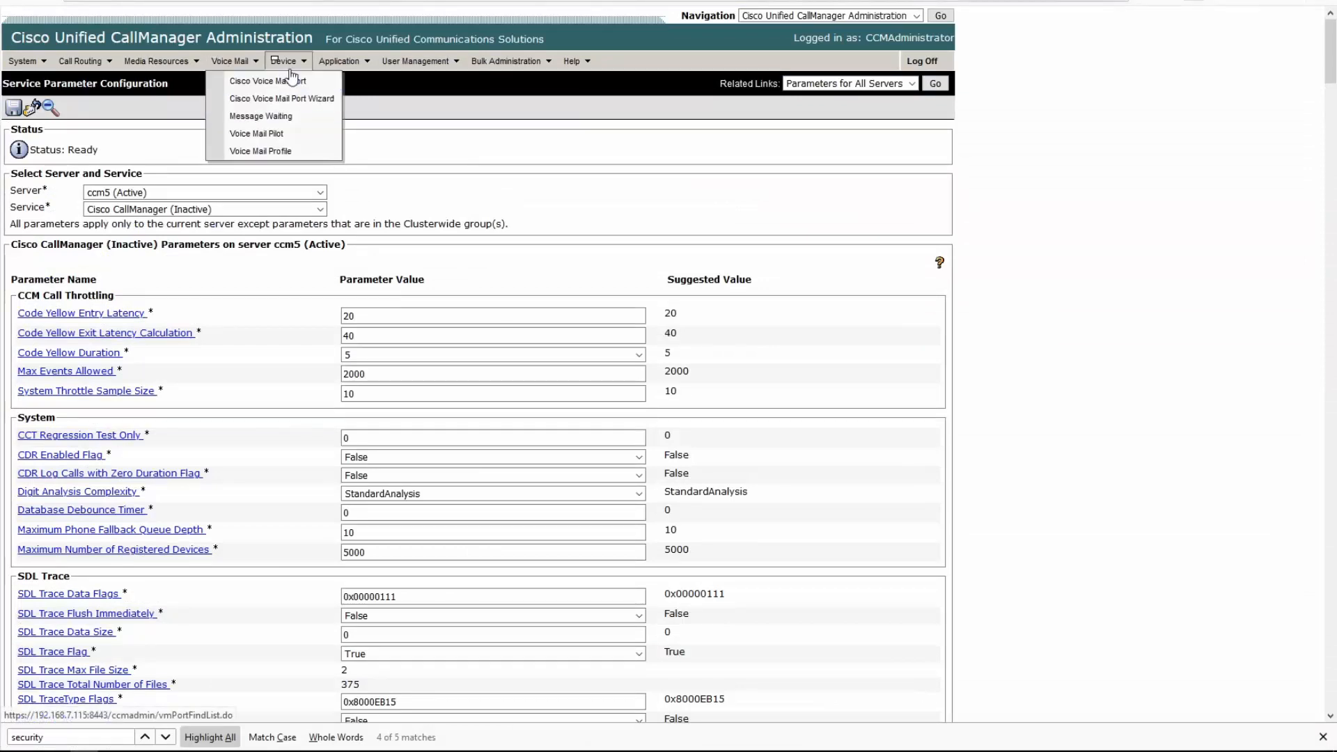
Open the Trunk search page and view its search field options
click(286, 60)
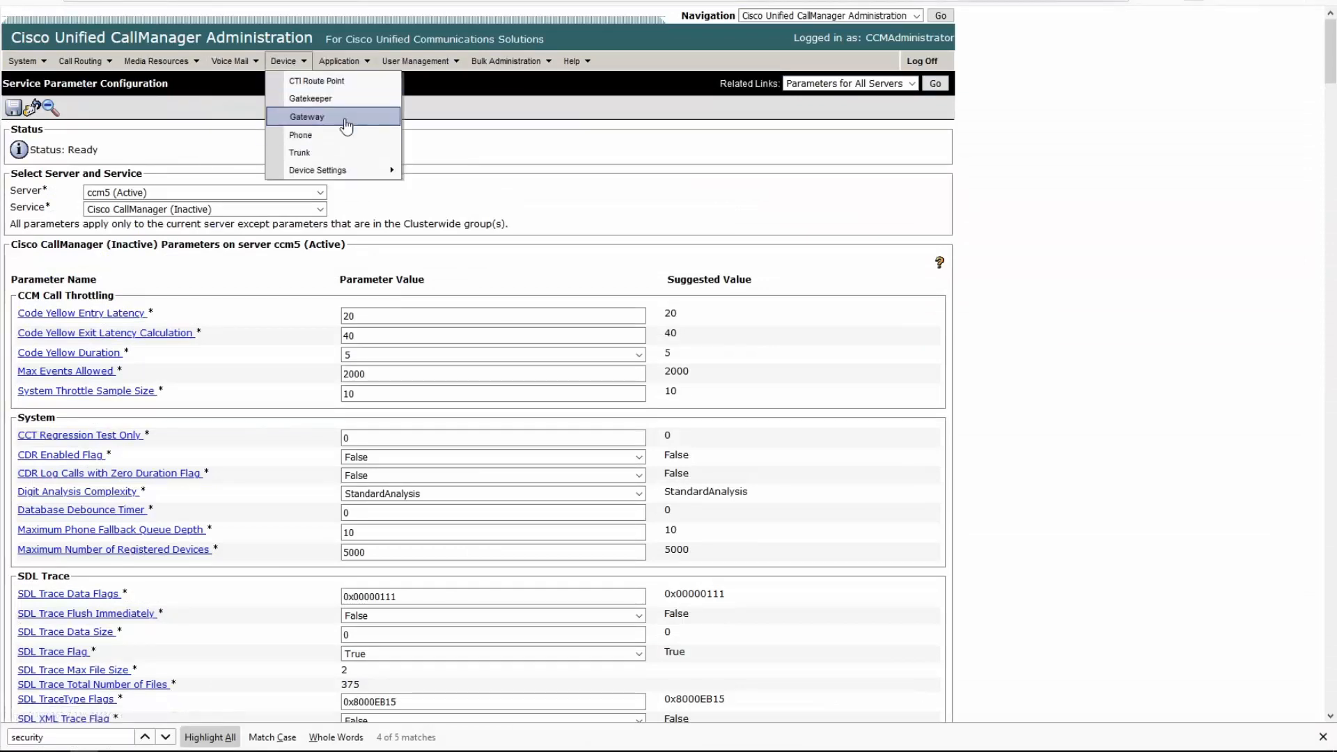
click(300, 134)
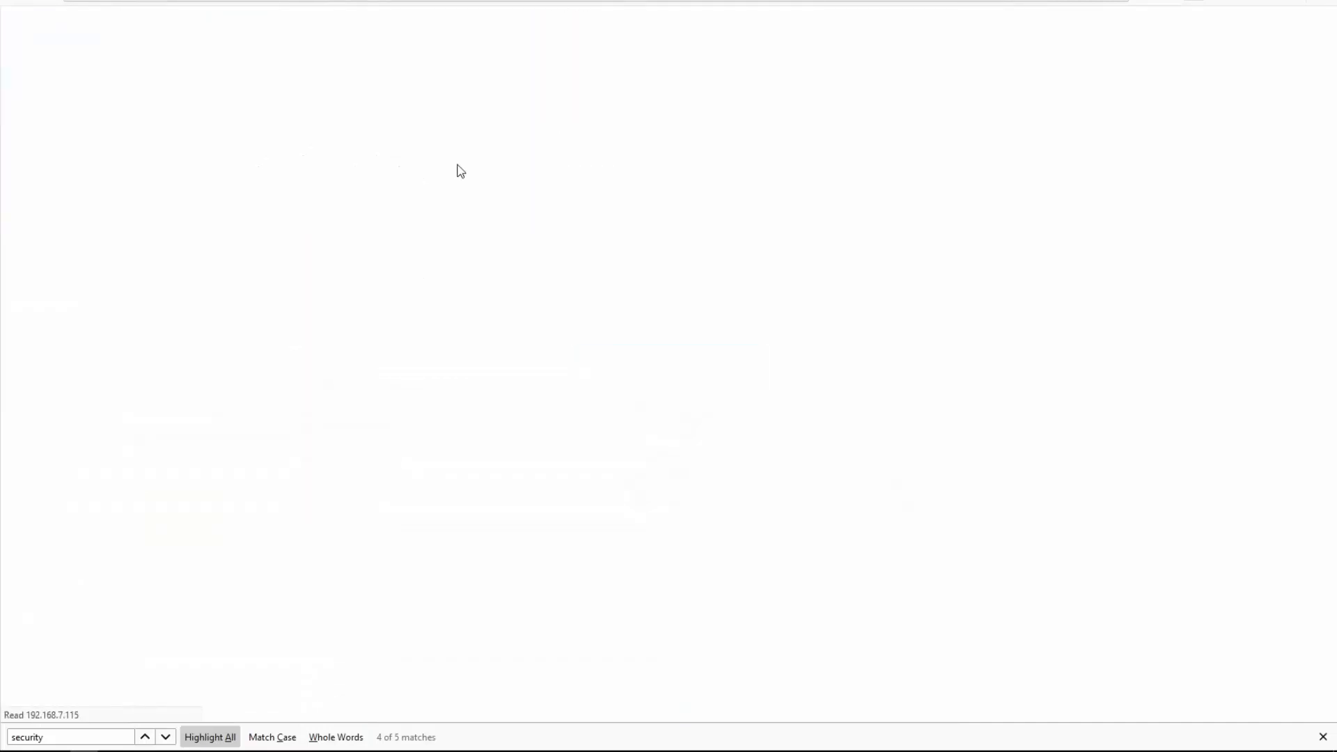
click(159, 137)
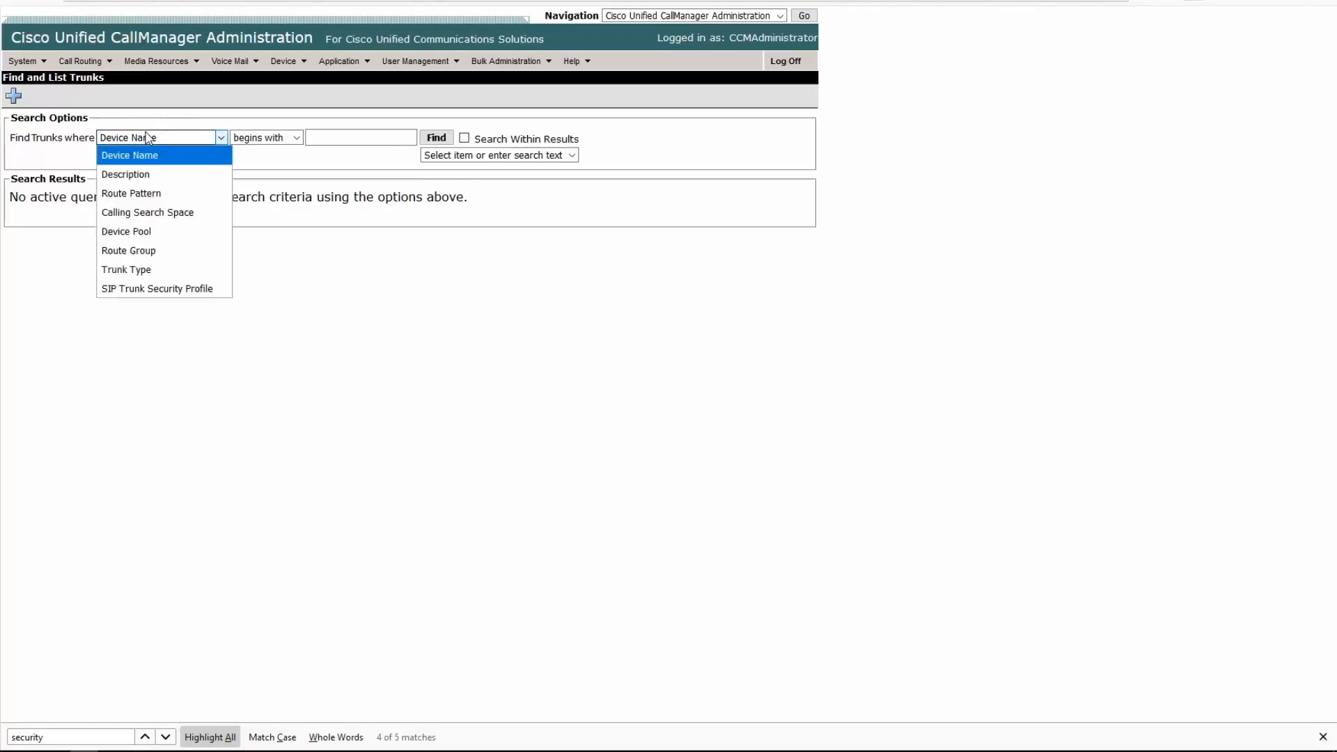
mouse_move(165, 288)
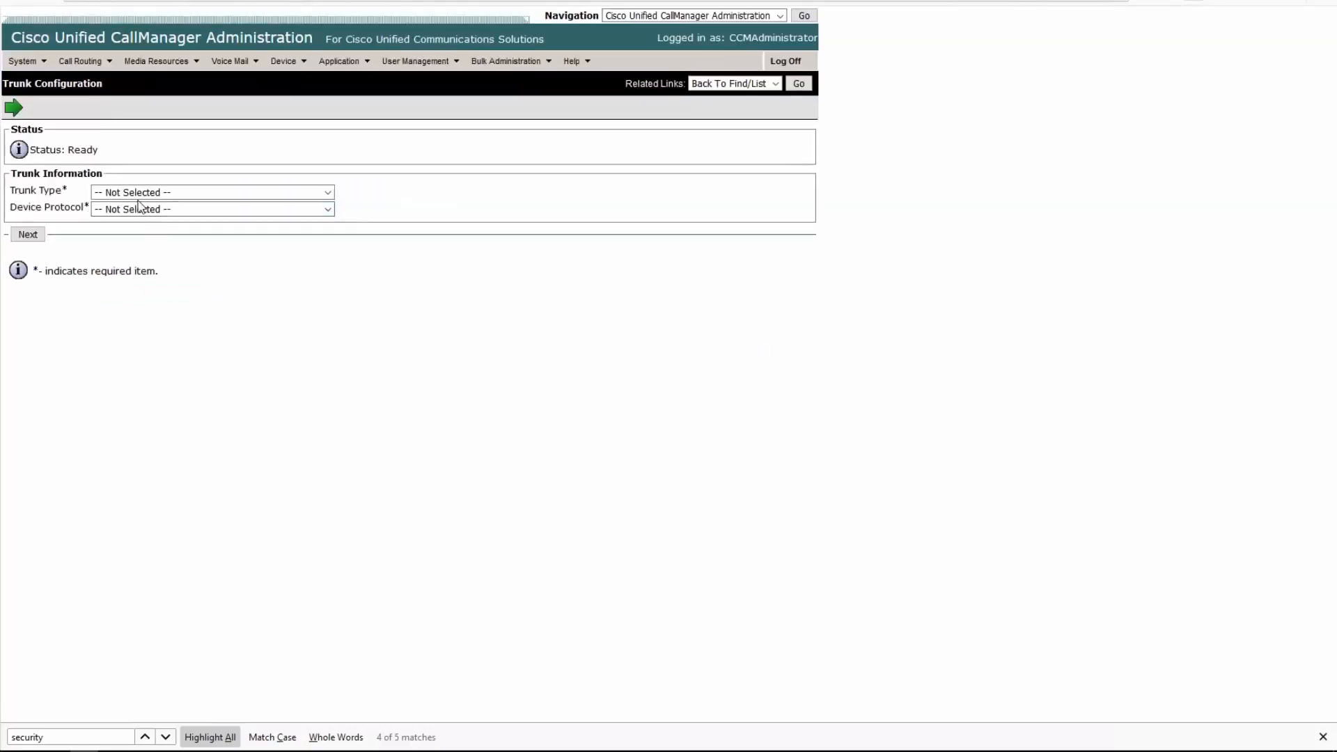
Open Add a New Phone and browse the Phone Type dropdown list
click(210, 192)
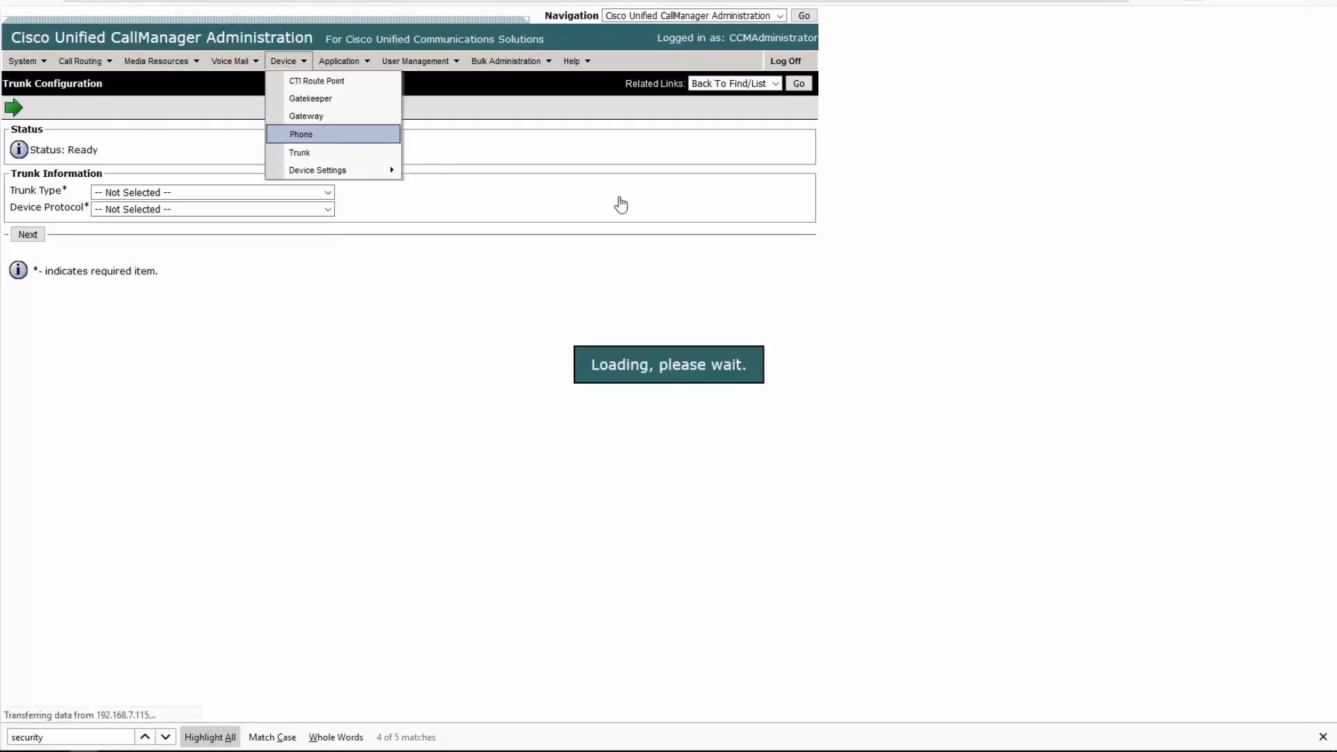
click(300, 134)
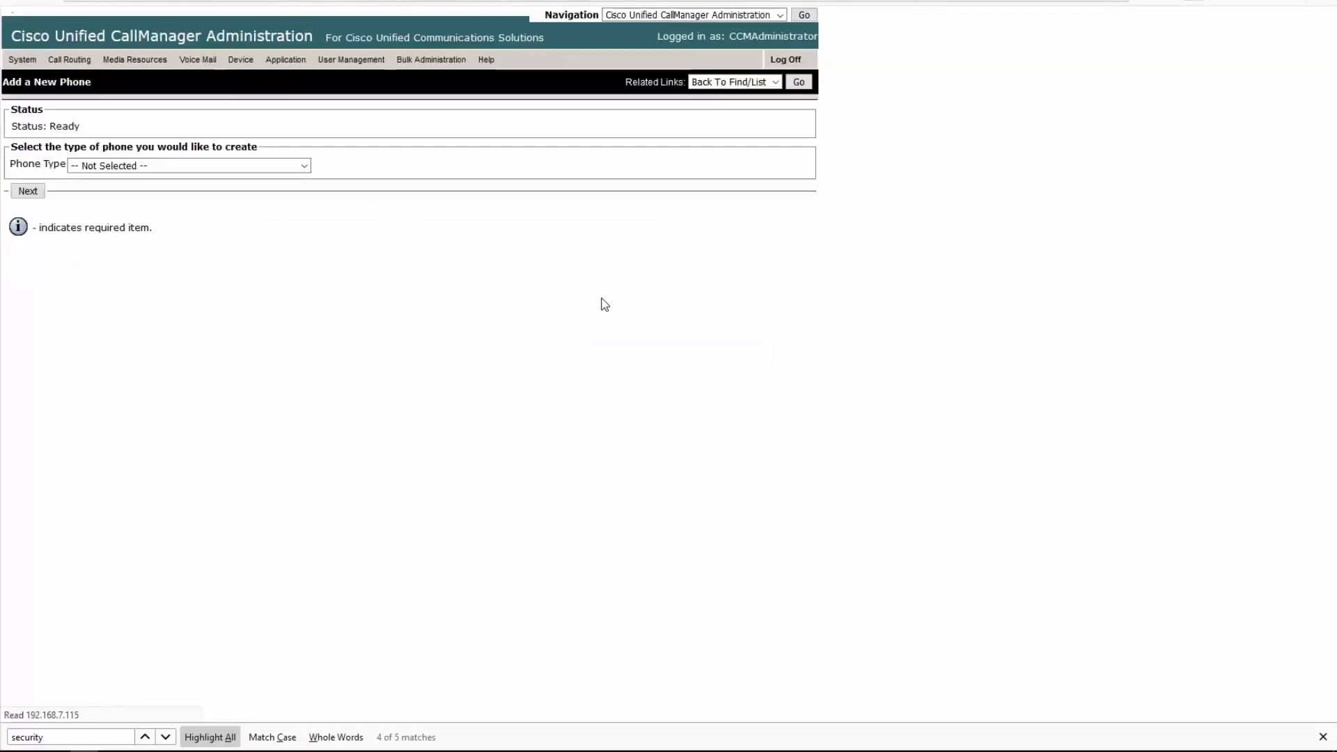
click(187, 164)
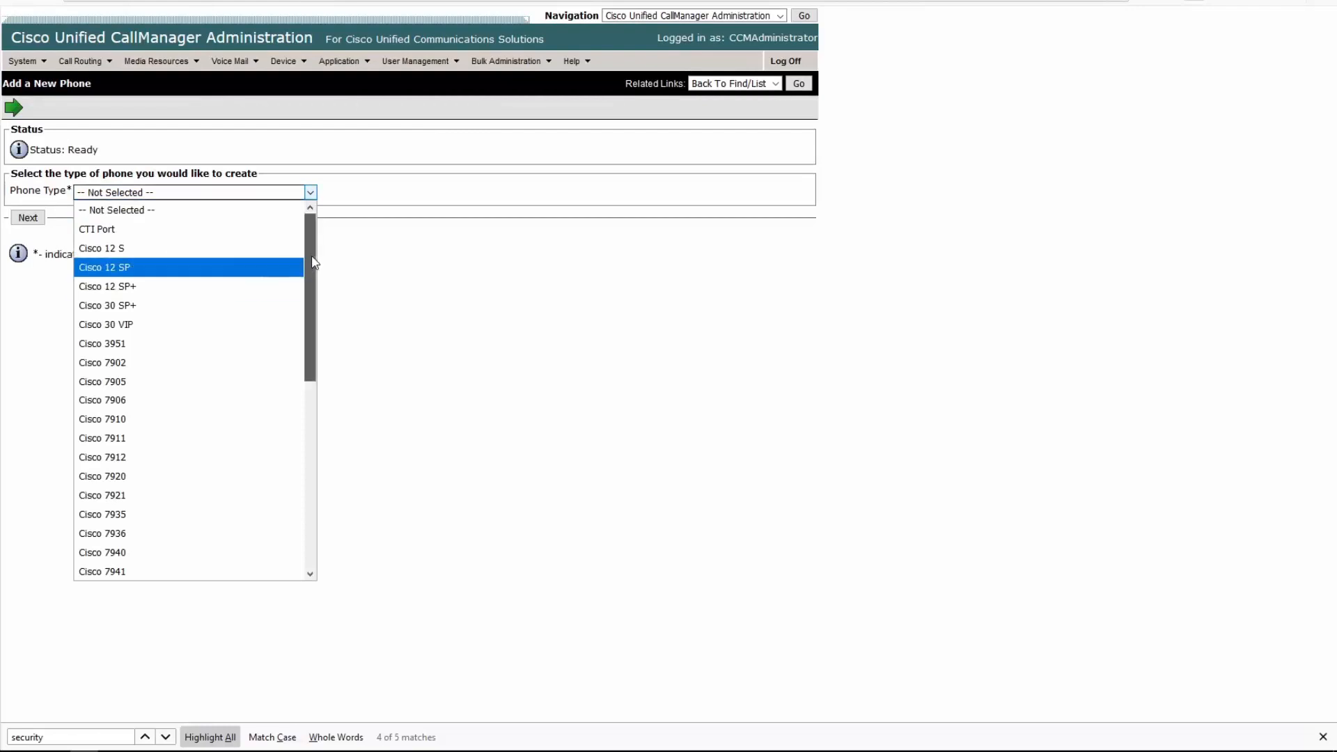
scroll(down, 3)
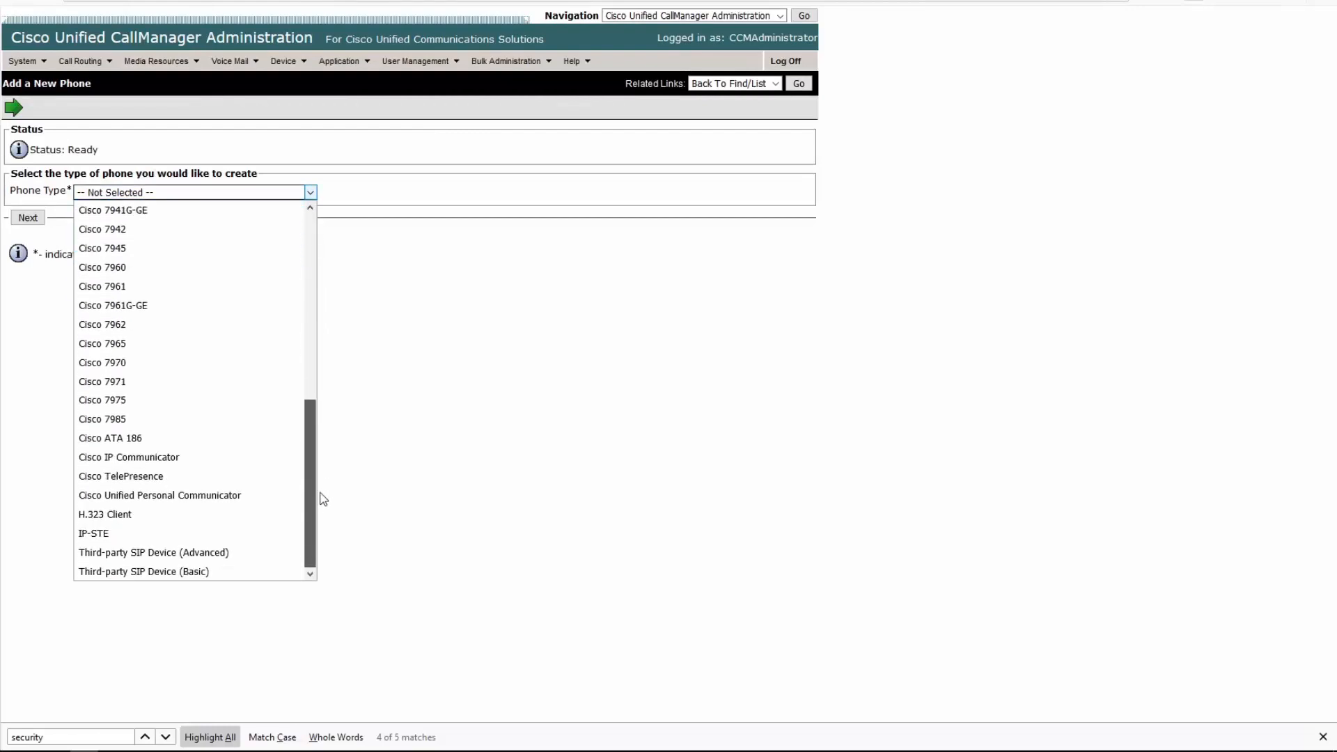
scroll(up, 3)
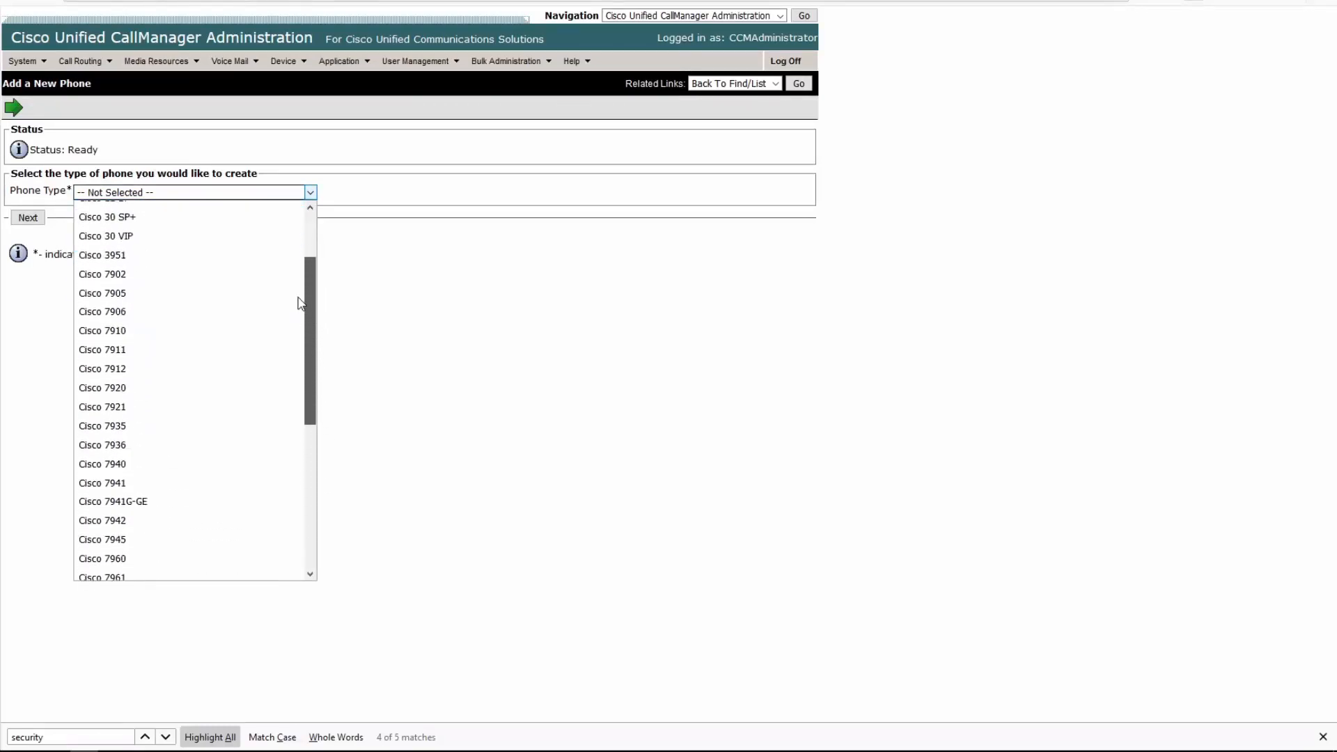
scroll(down, 3)
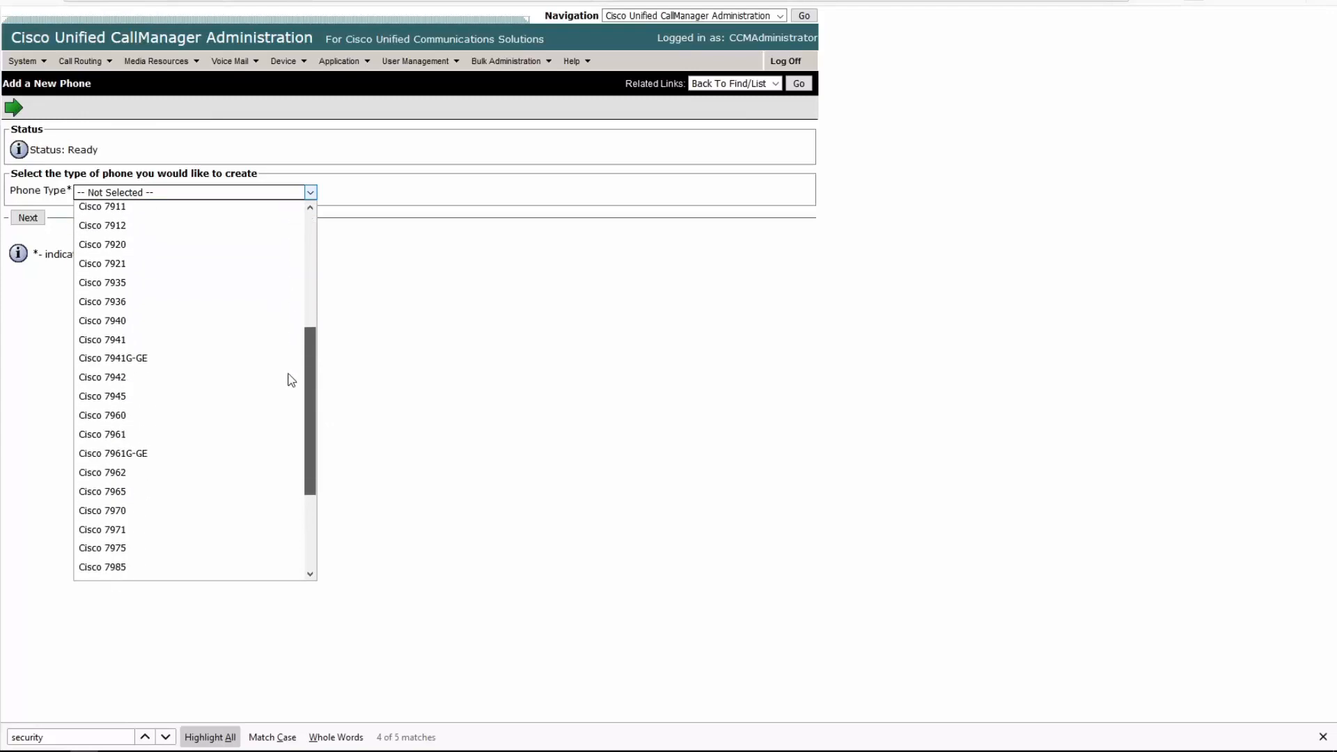
scroll(down, 3)
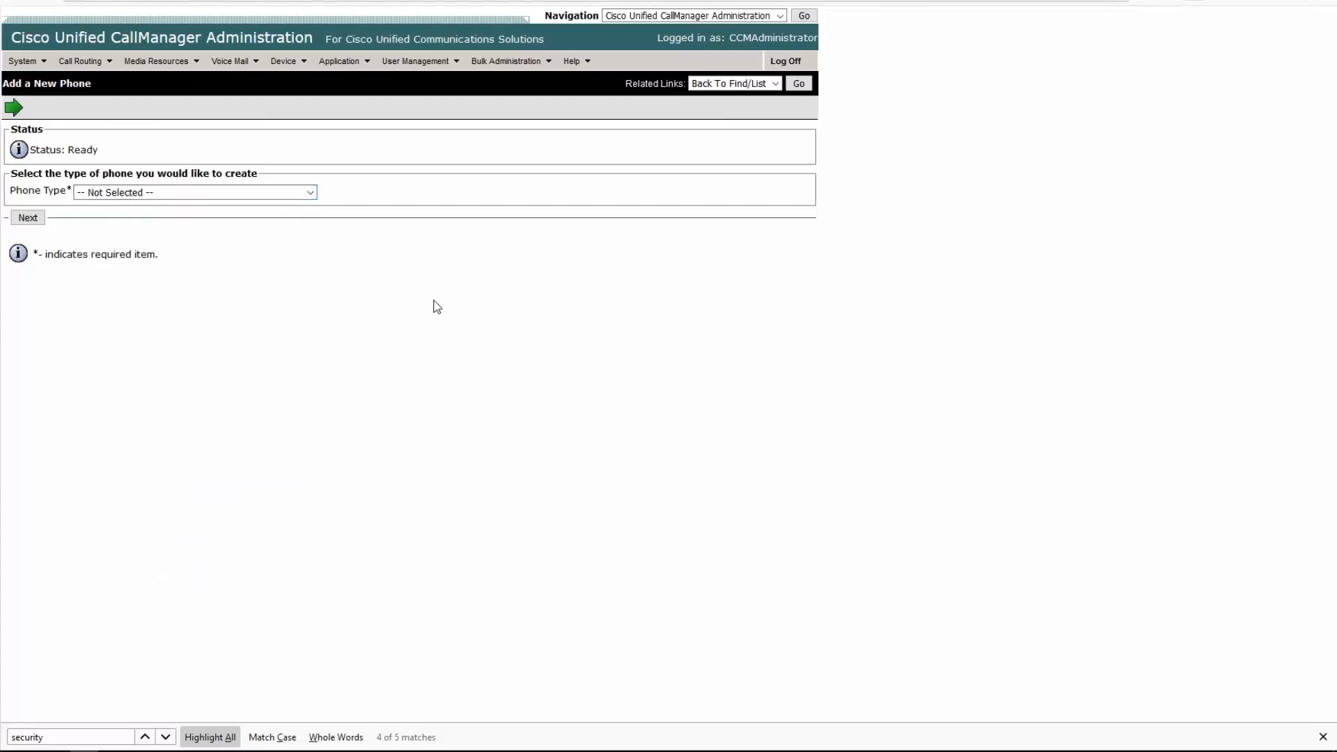
Open the plugin list in CUCM 5.1.3 via Application > Plugins
click(340, 60)
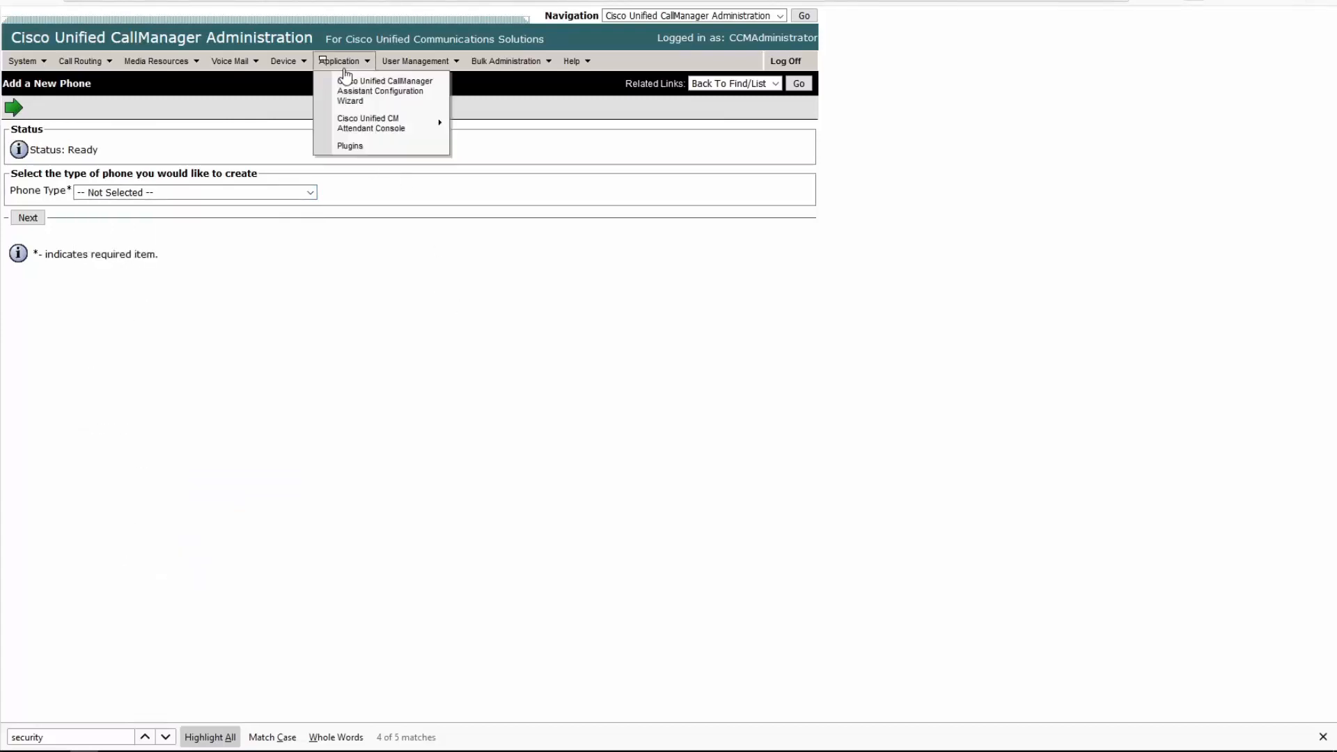
click(349, 145)
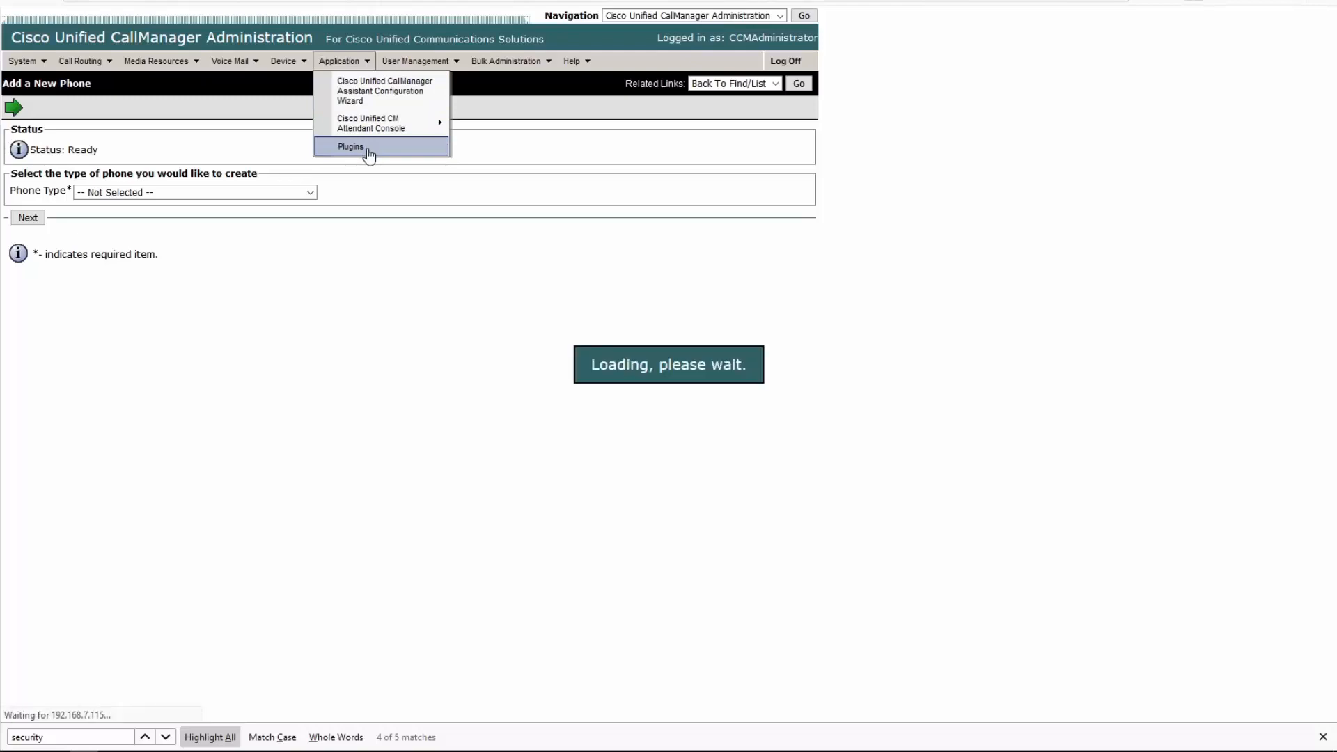
click(351, 145)
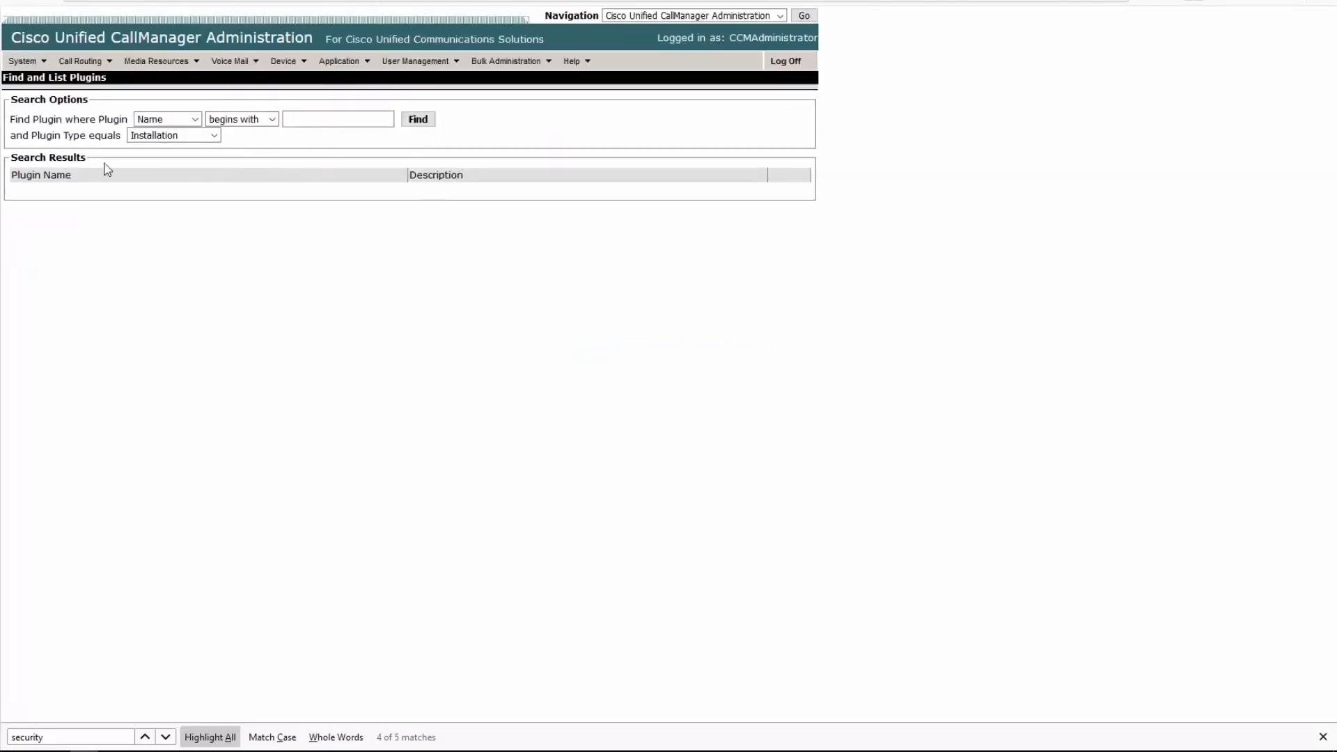
click(417, 119)
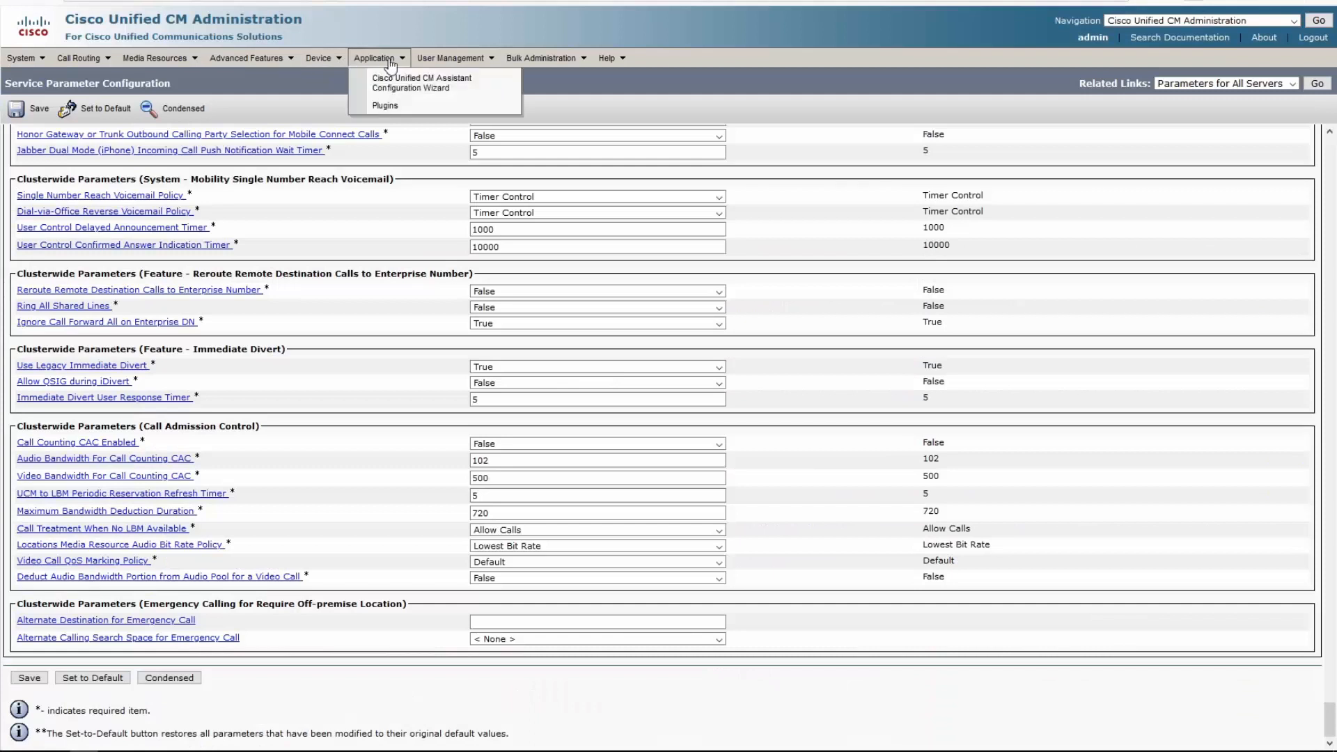
List the 13 plugins on the CUCM 11.5 Find and List Plugins page
click(385, 105)
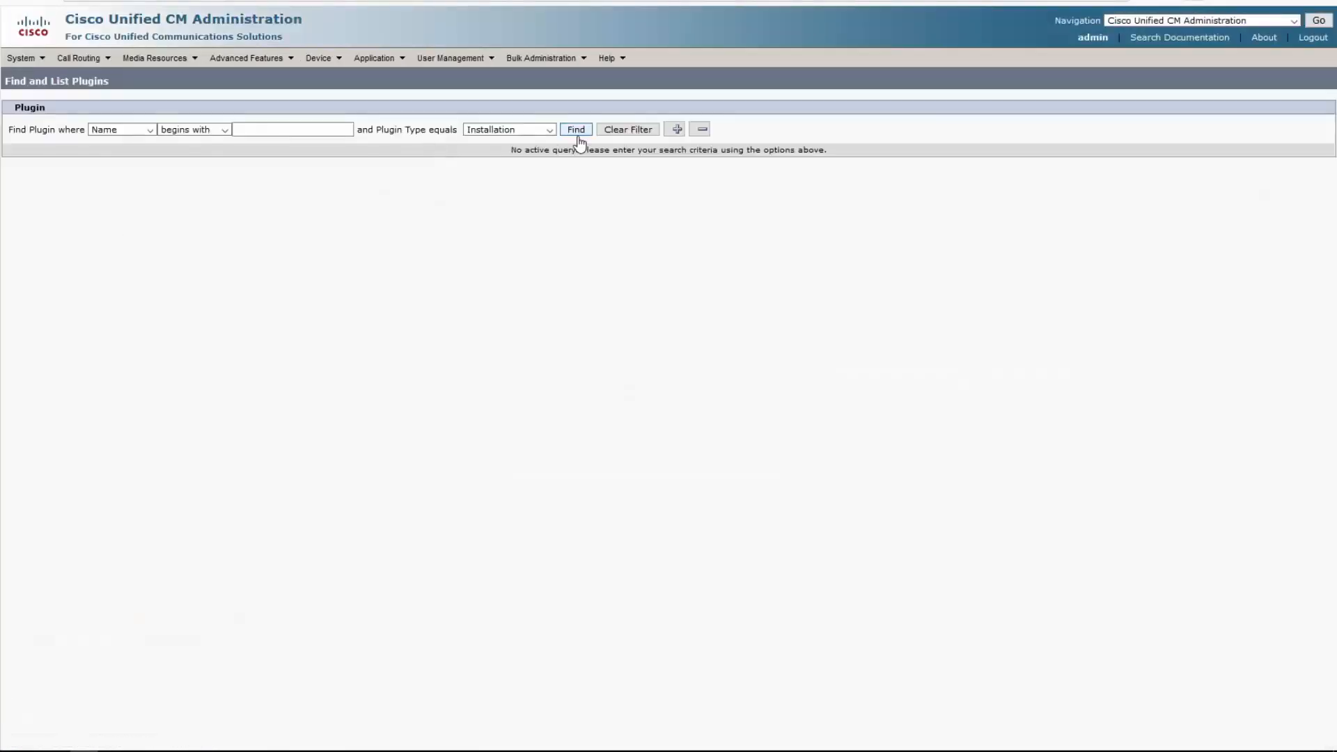
click(575, 128)
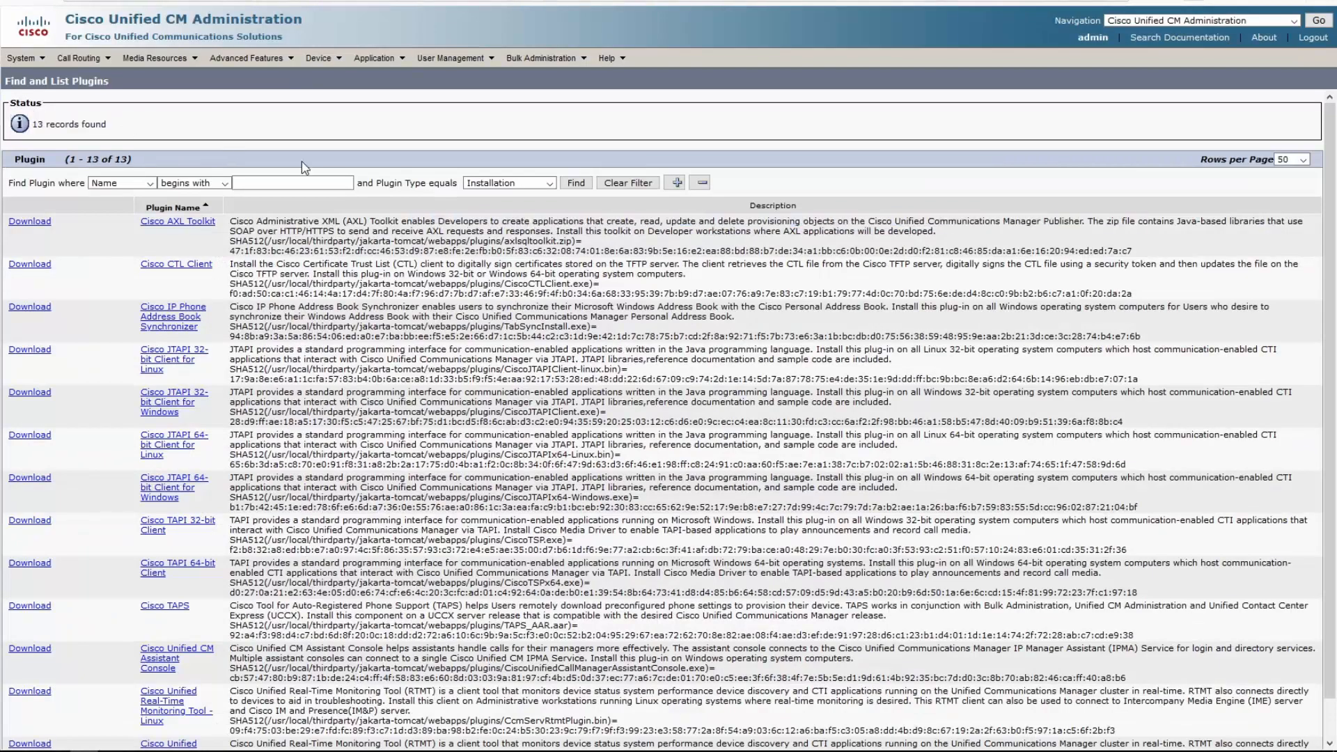
click(453, 58)
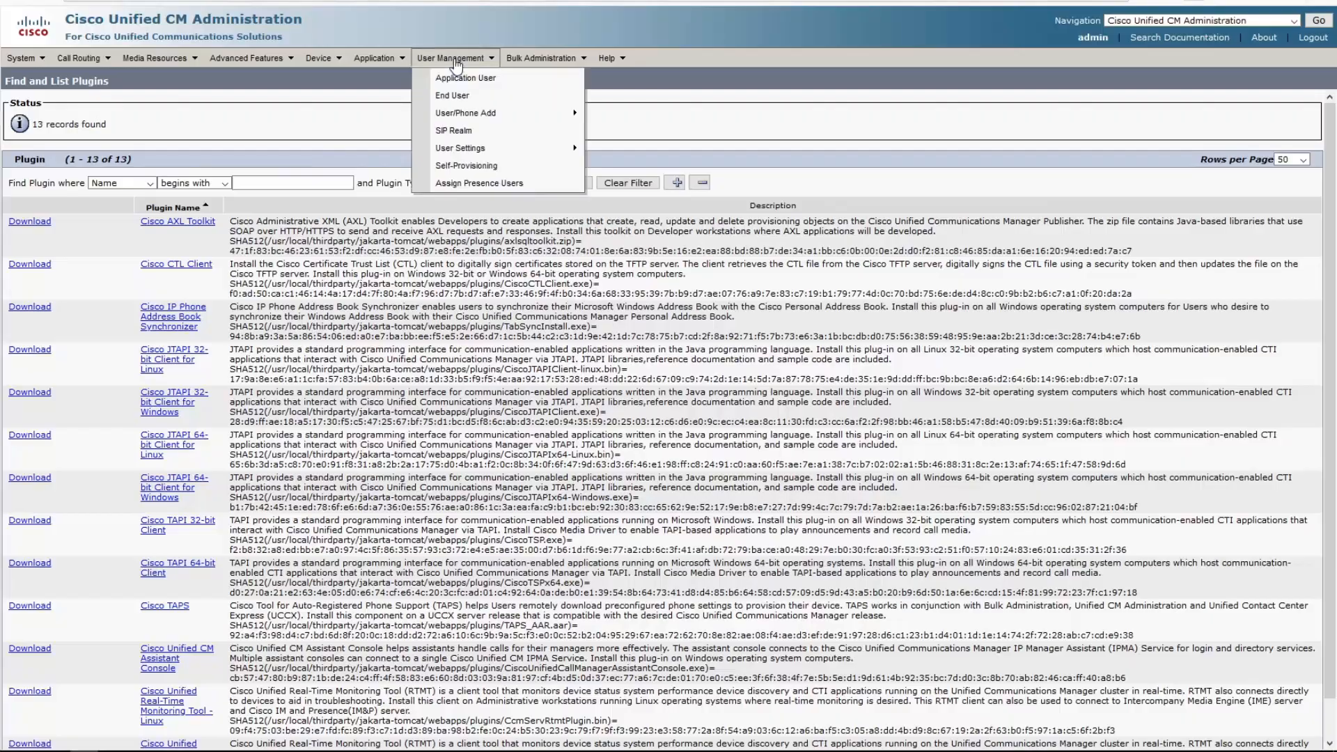
click(452, 95)
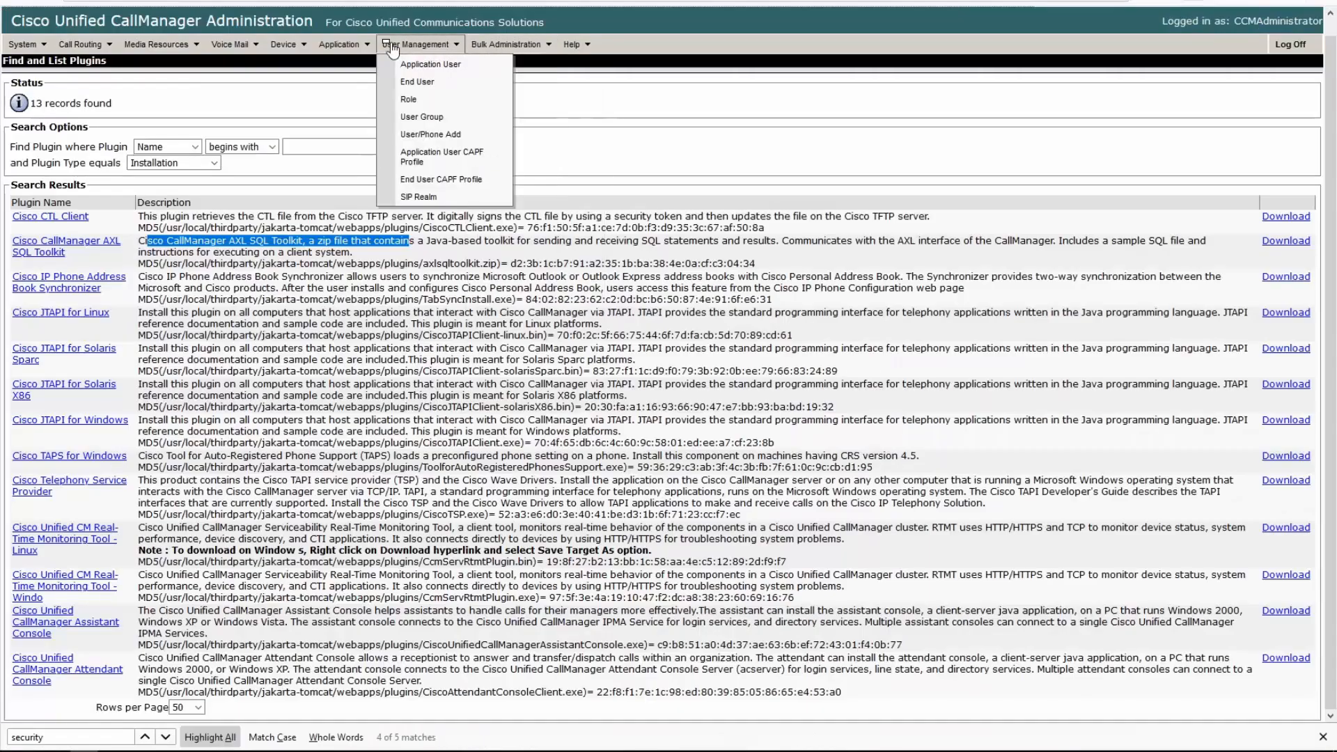
Find end users, add a new one, and scroll through the blank End User Configuration form
click(417, 81)
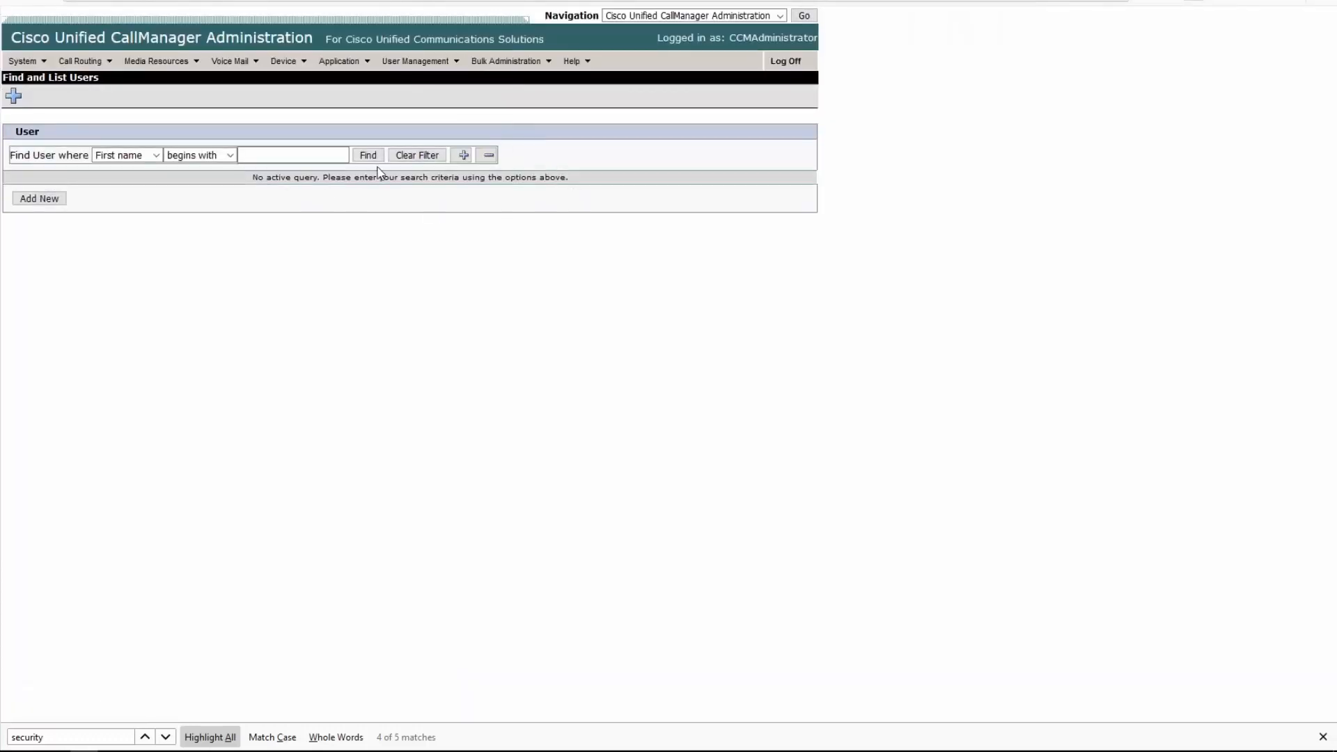
click(368, 155)
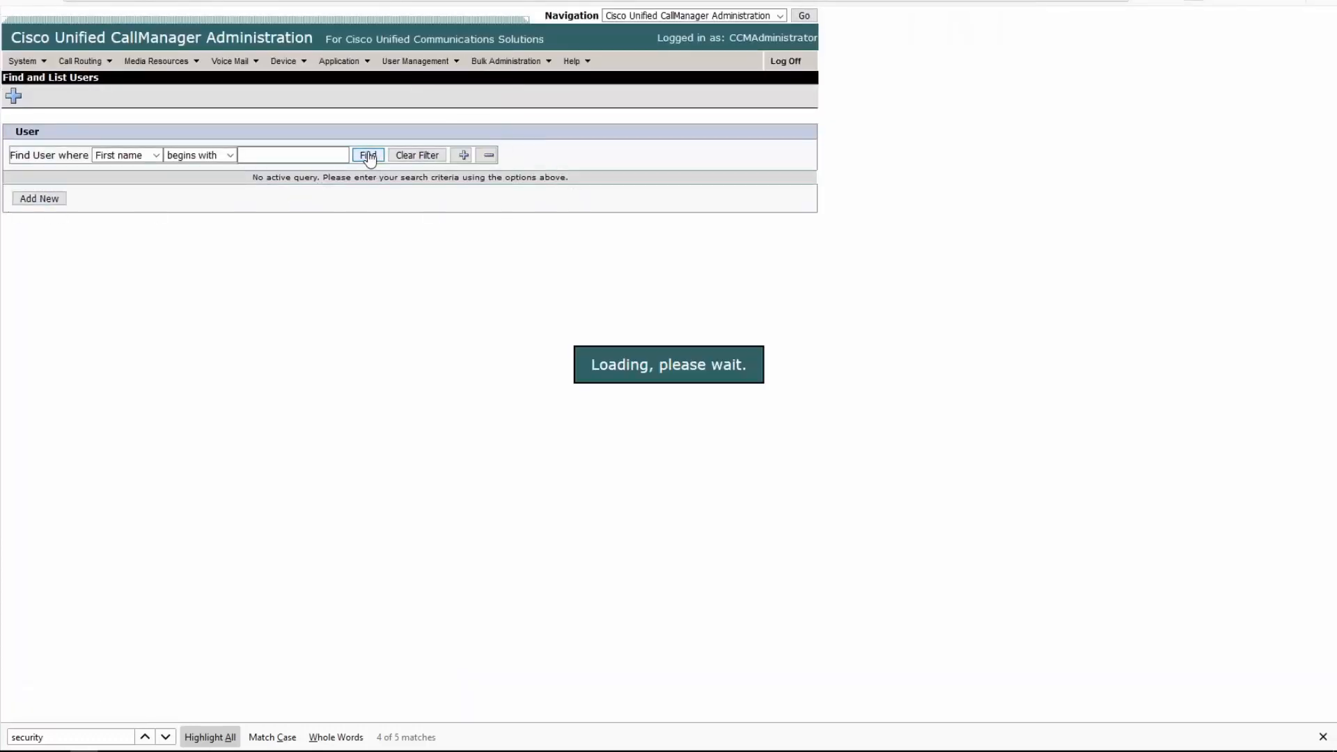
click(39, 198)
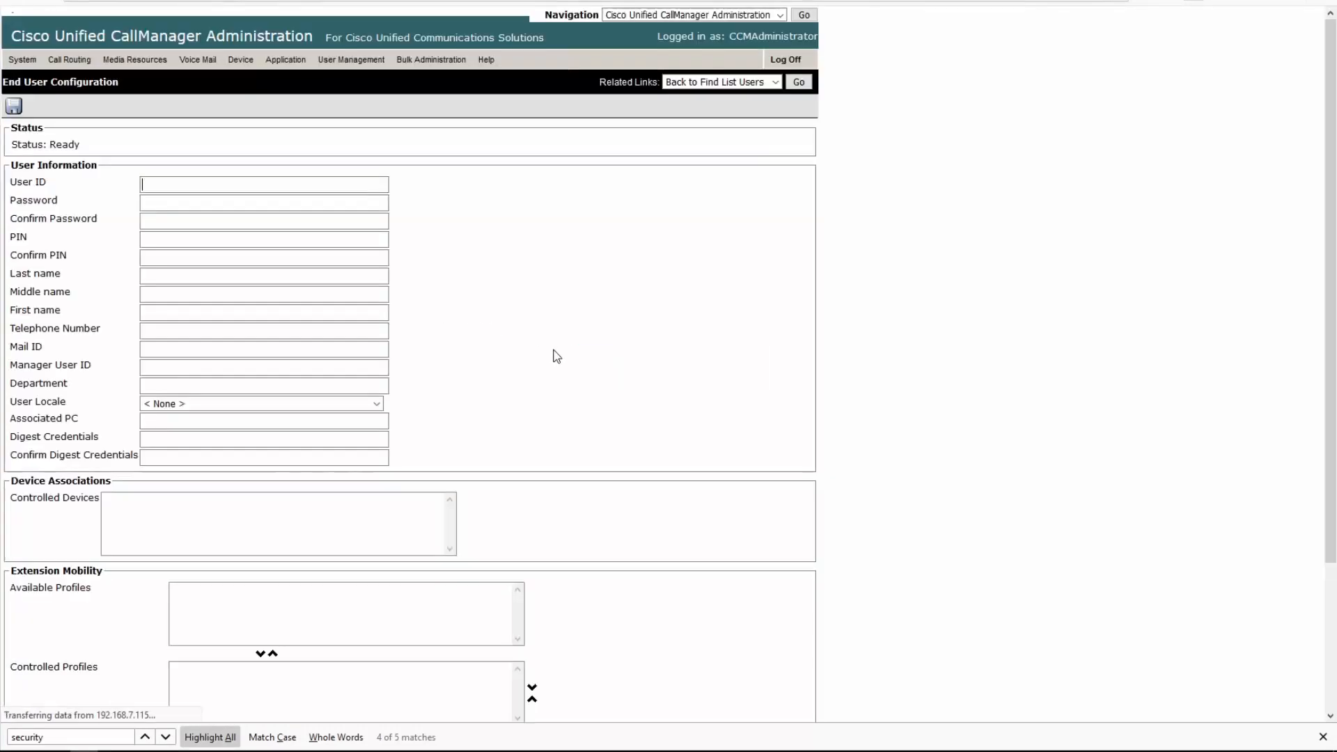
scroll(down, 3)
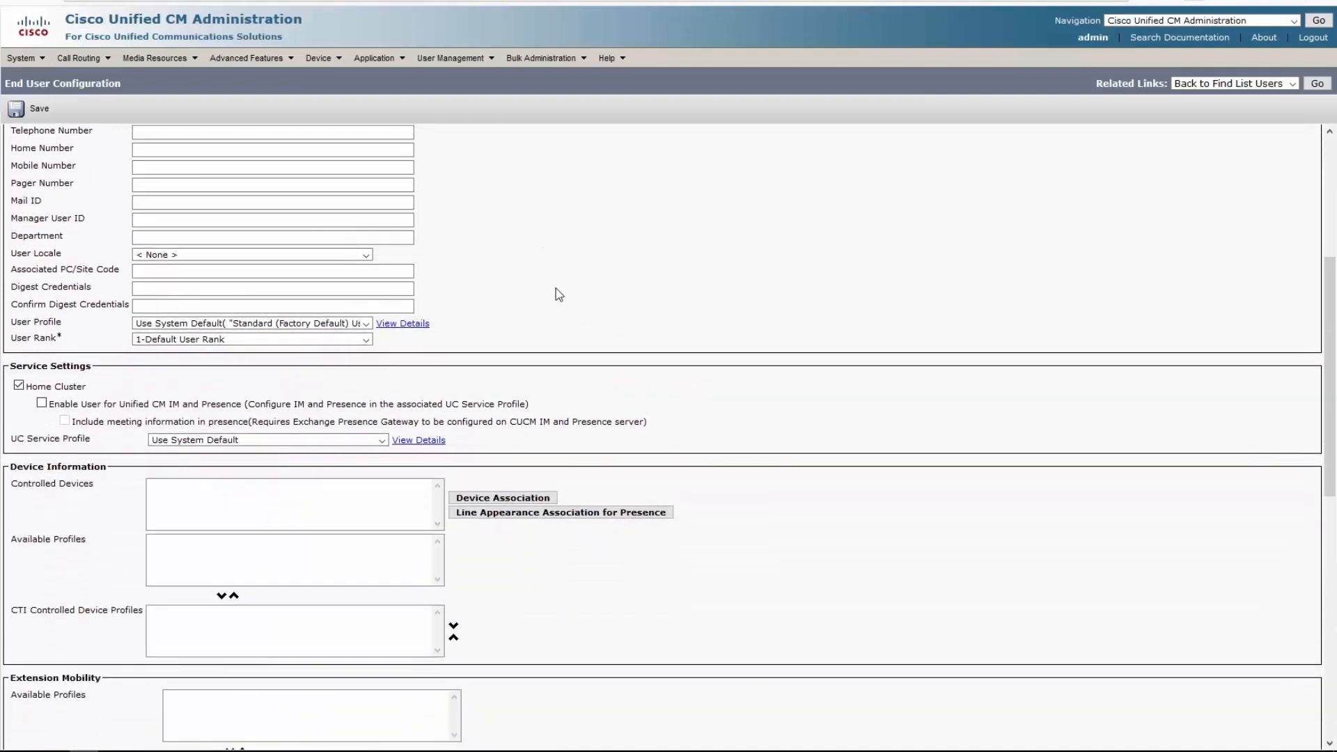
scroll(down, 3)
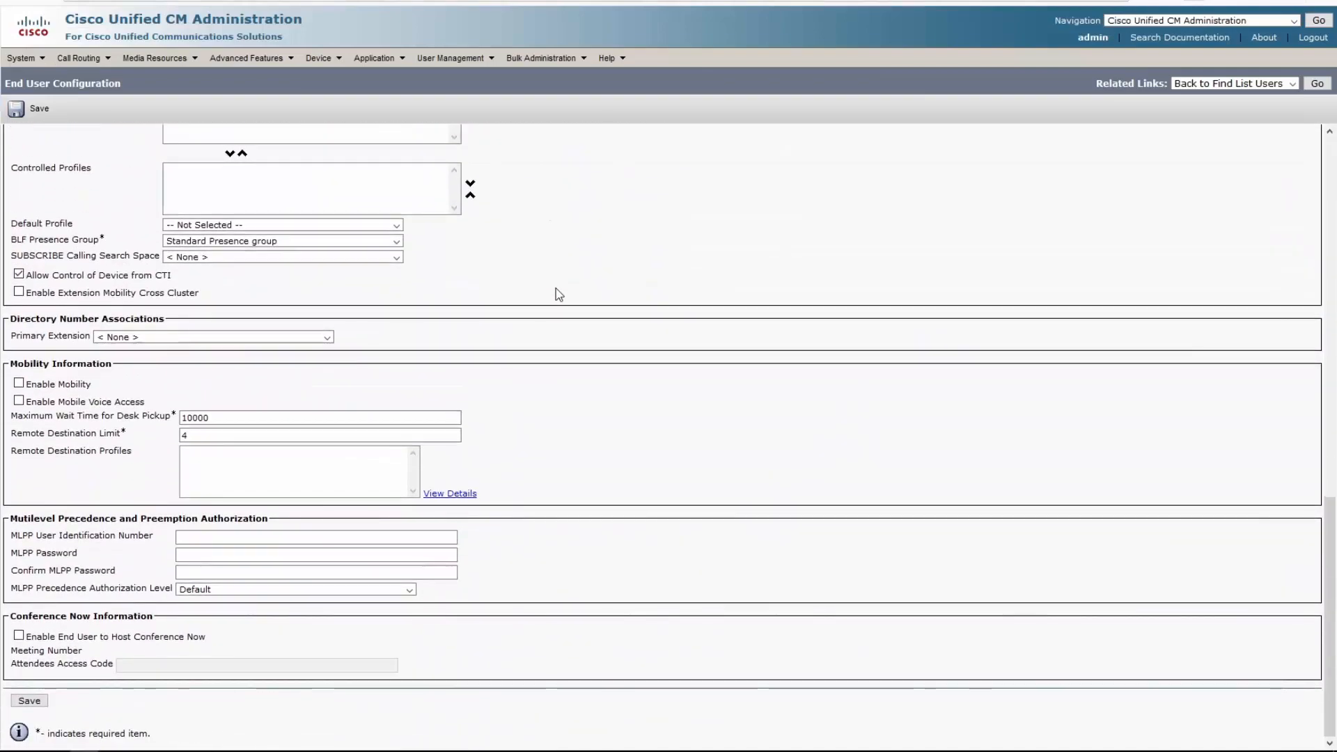
scroll(up, 3)
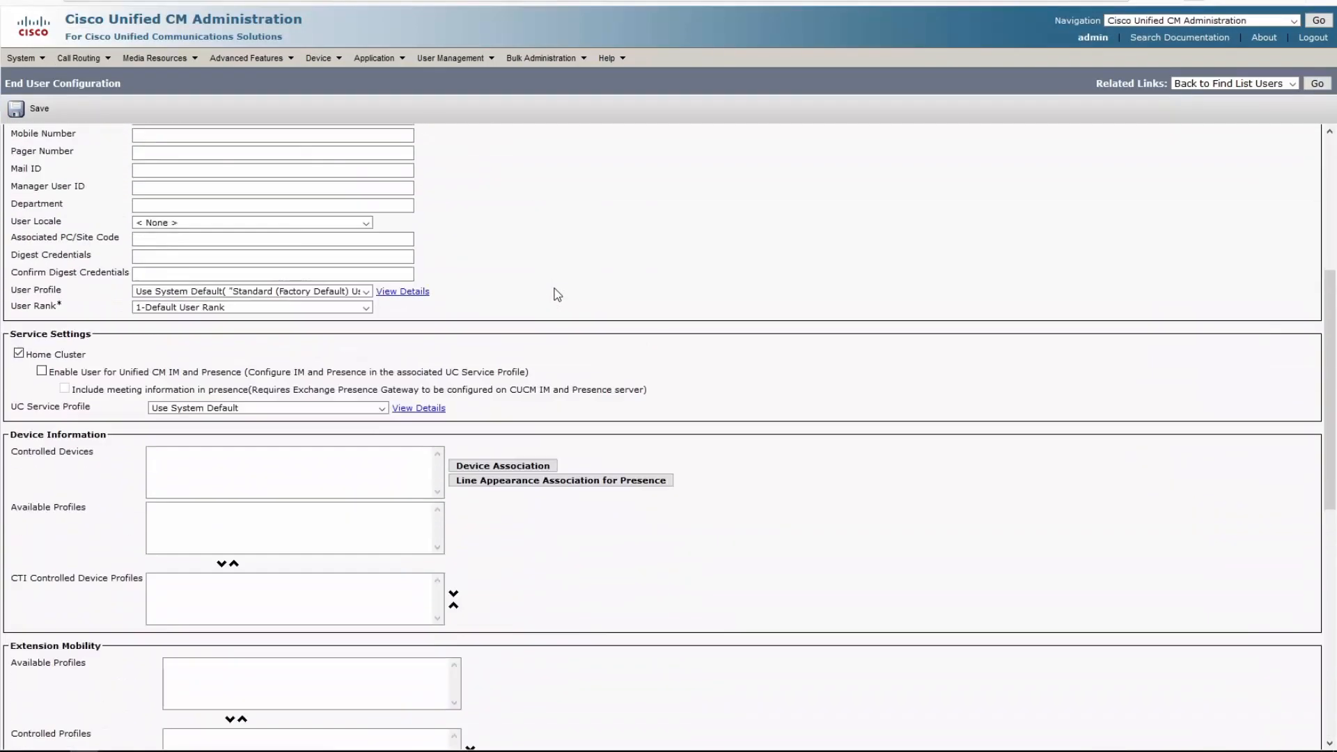
scroll(down, 3)
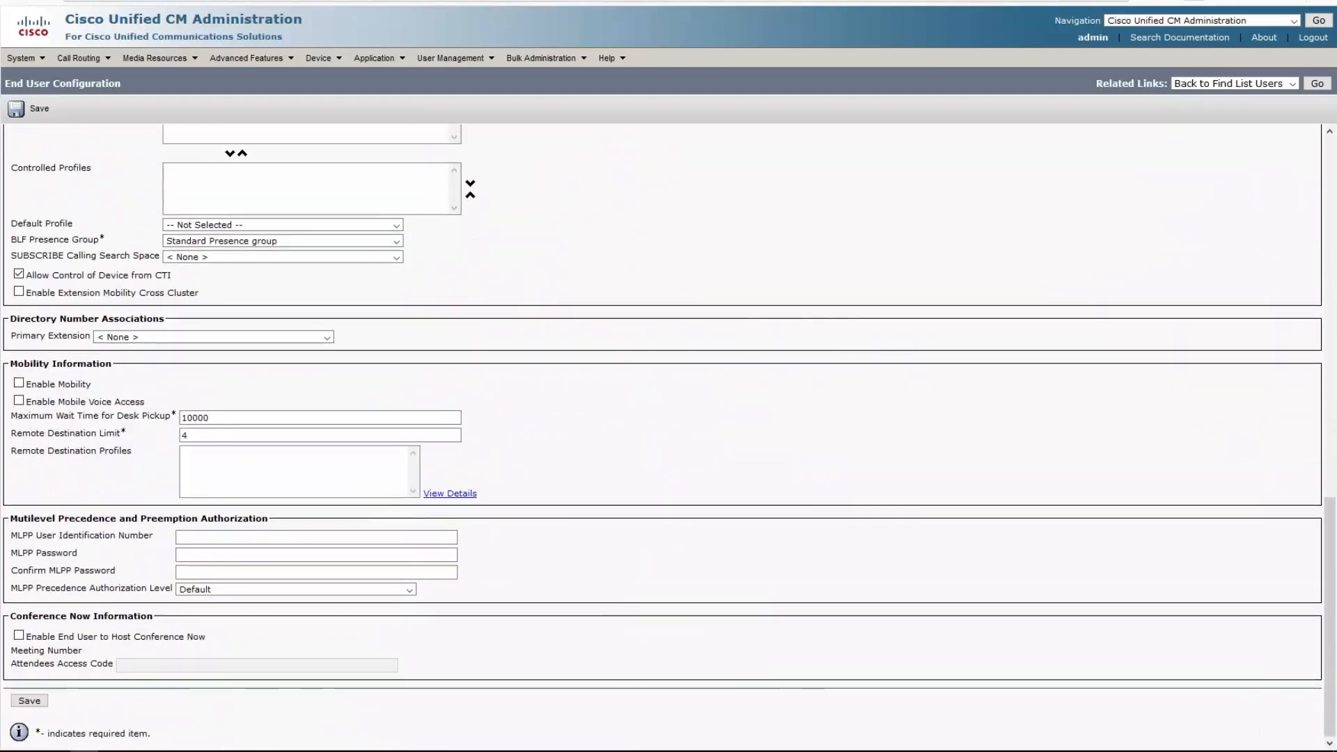
scroll(up, 3)
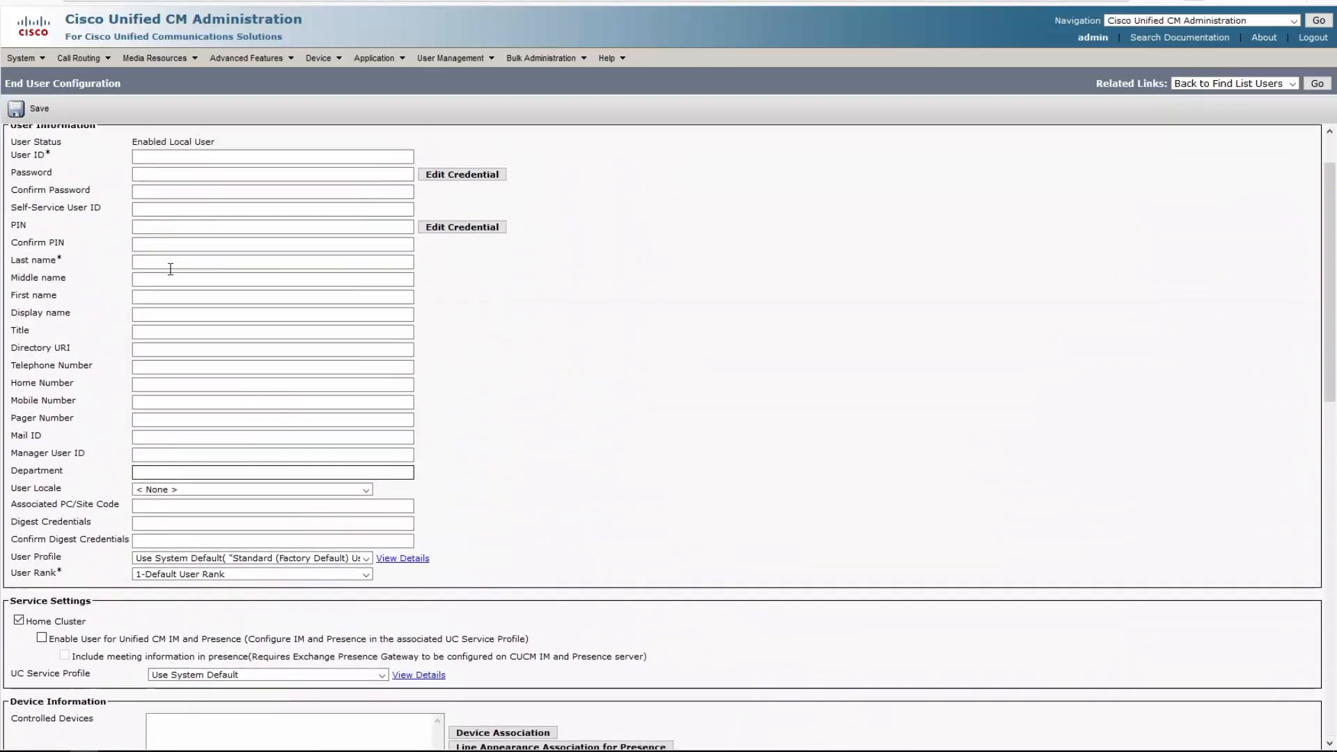
scroll(down, 3)
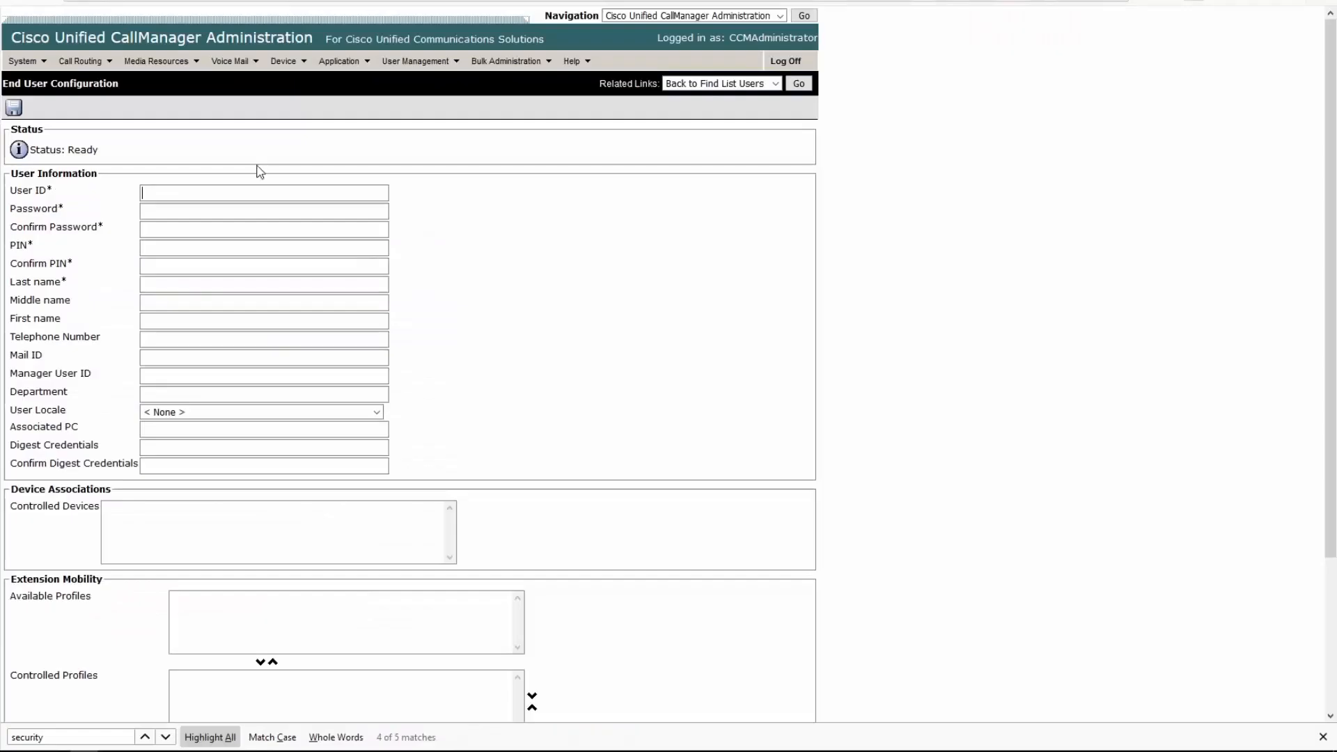
Show Trace Configuration for Cisco CallManager on ccm5 and list its debug trace levels
click(691, 15)
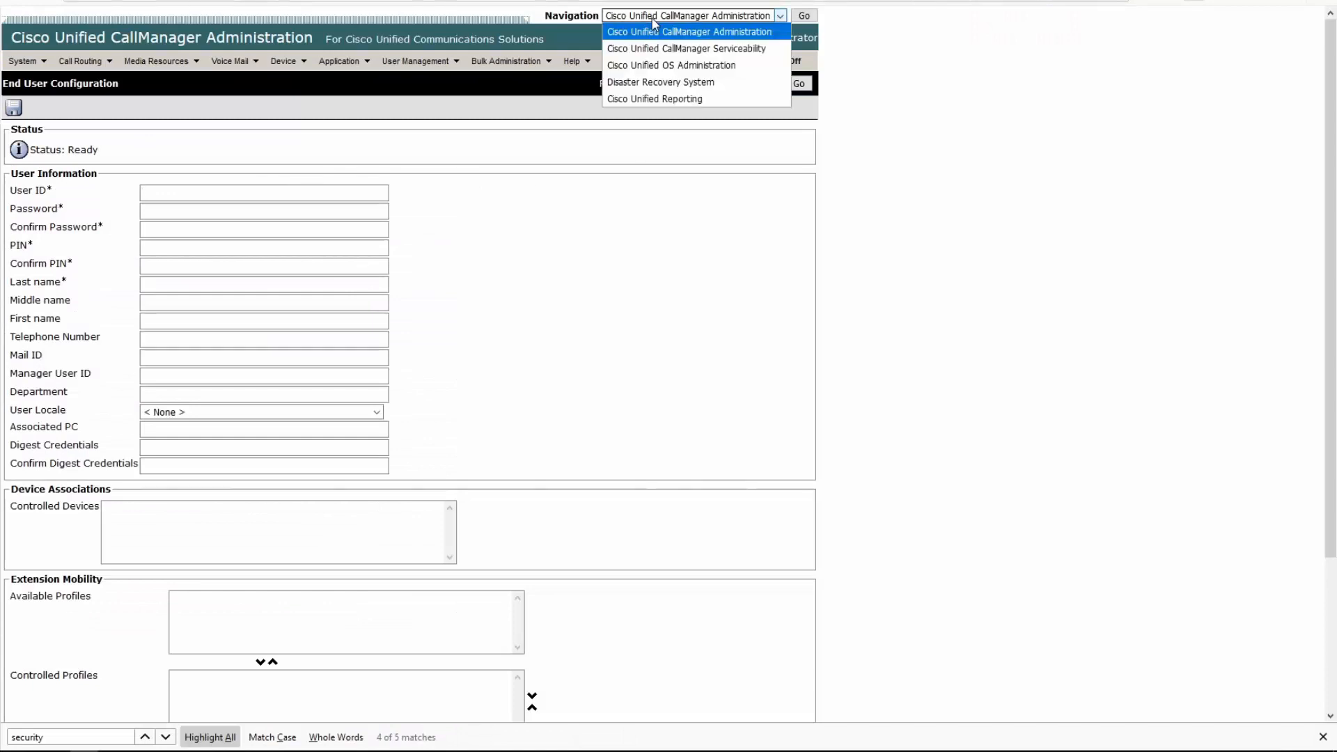
mouse_move(685, 49)
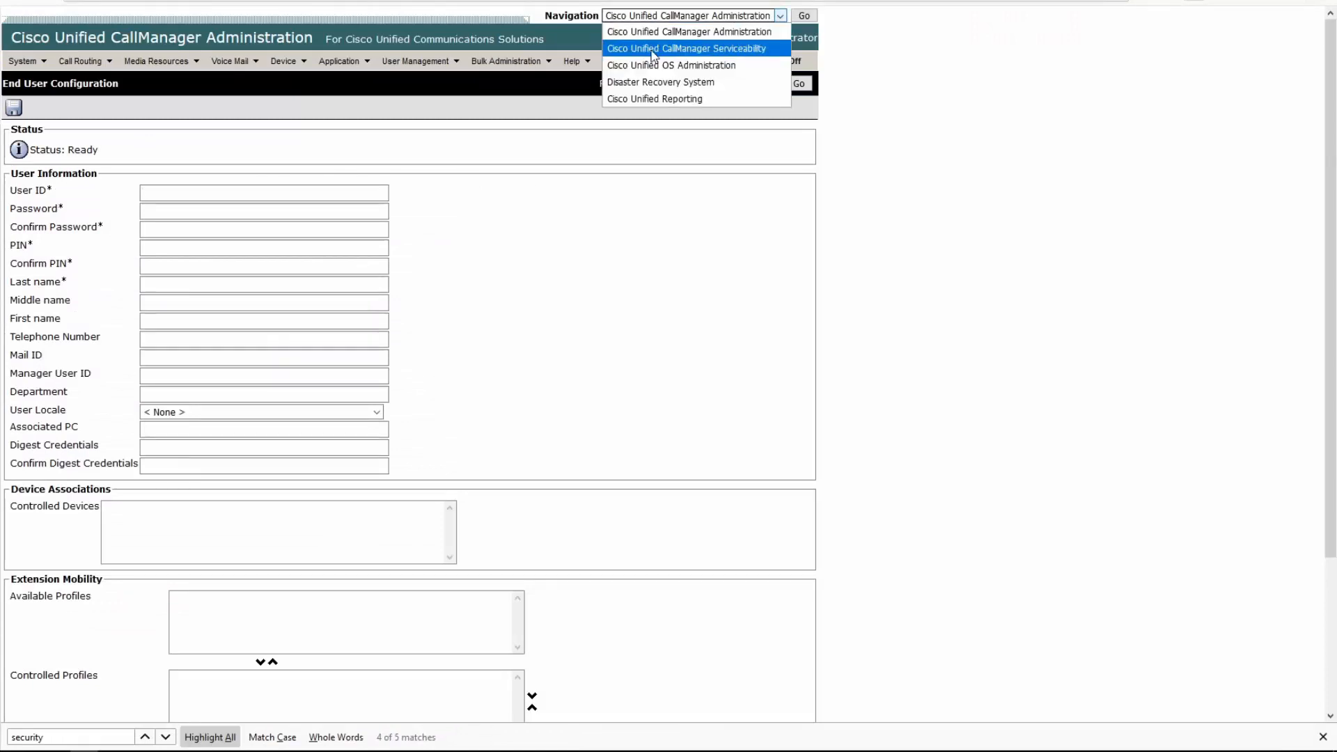
click(684, 48)
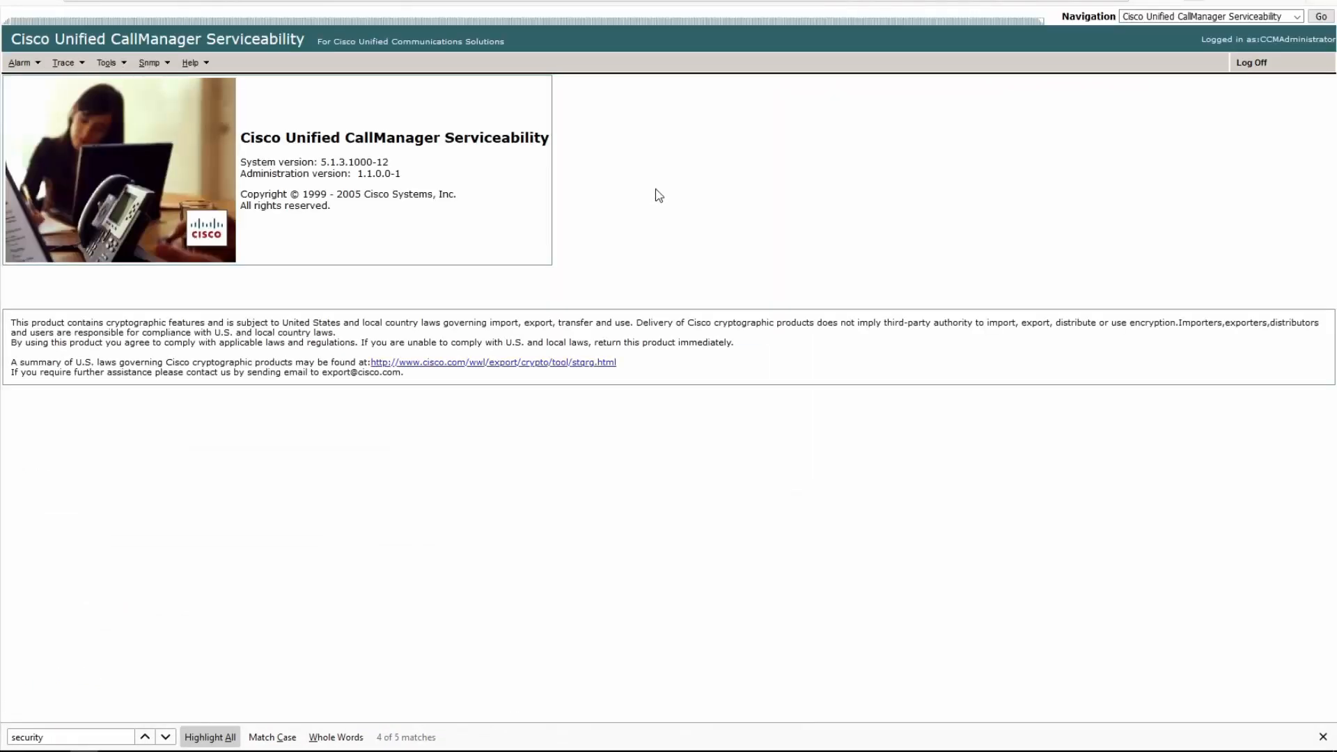
click(20, 62)
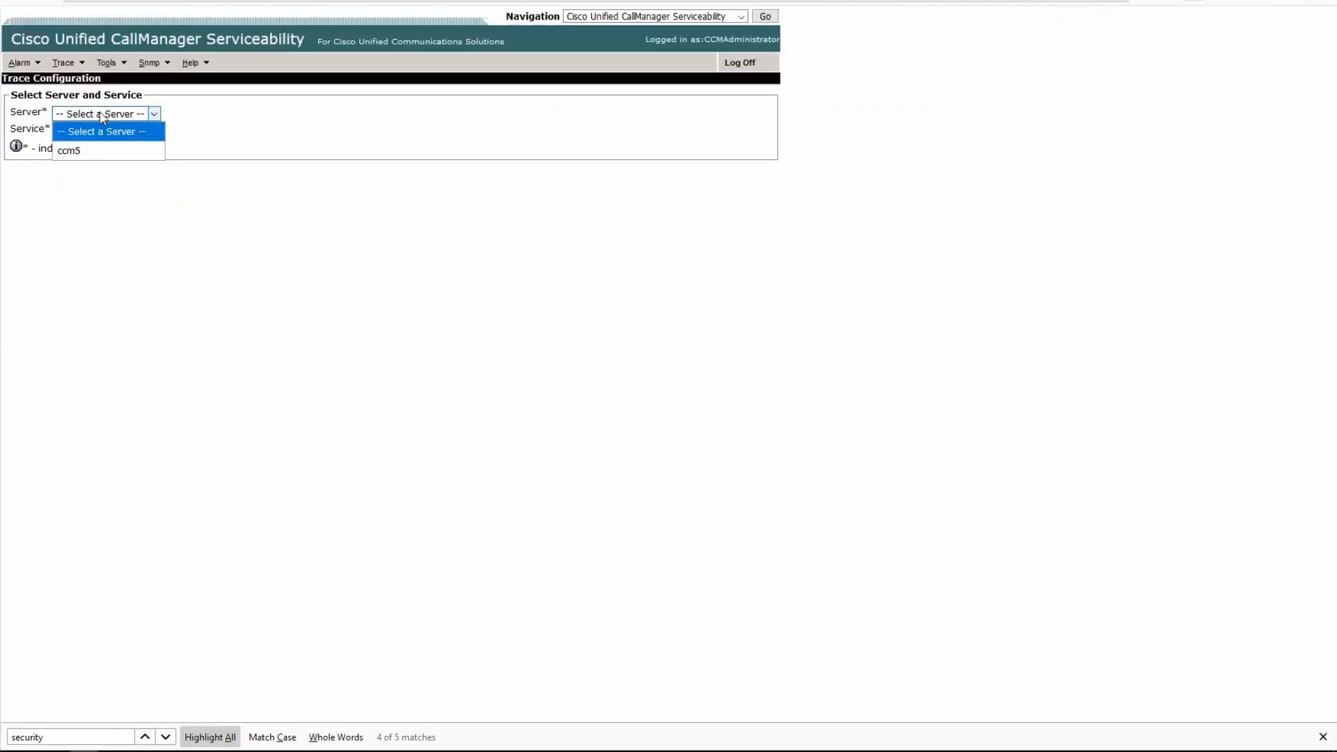
click(69, 150)
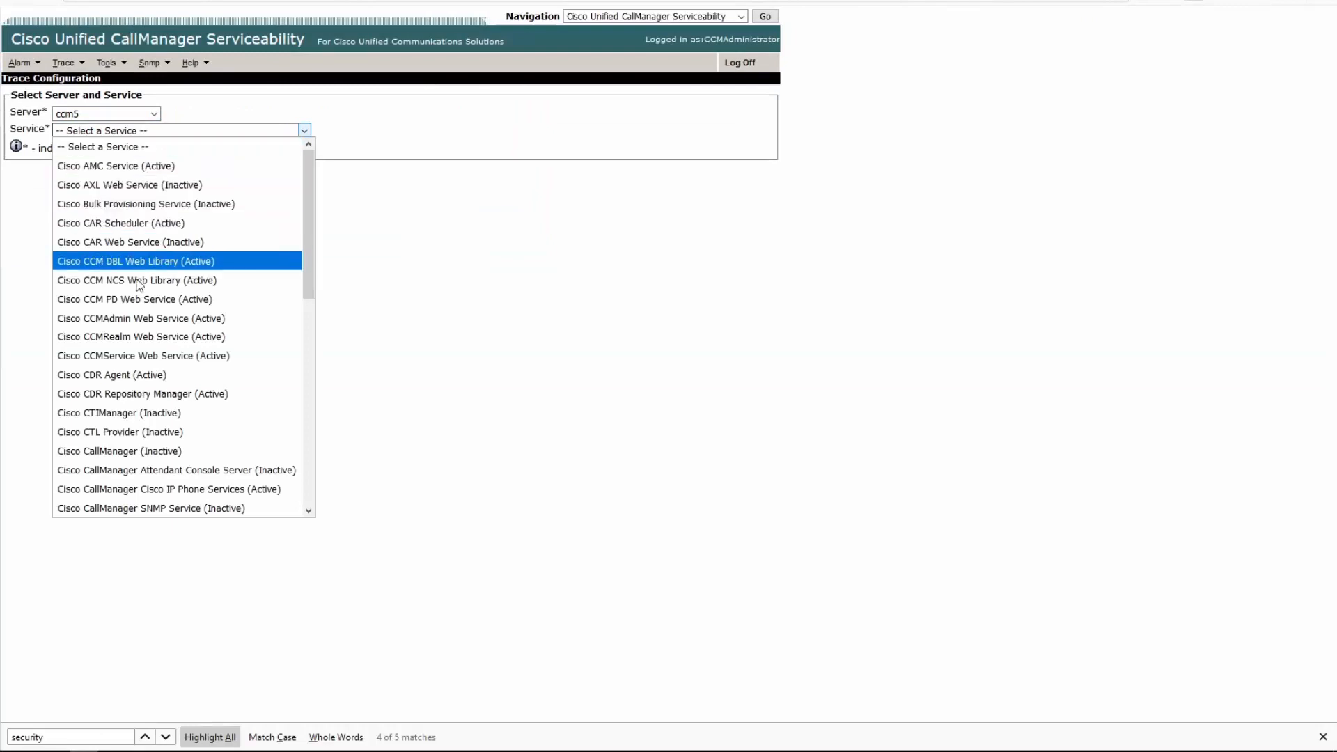
click(119, 451)
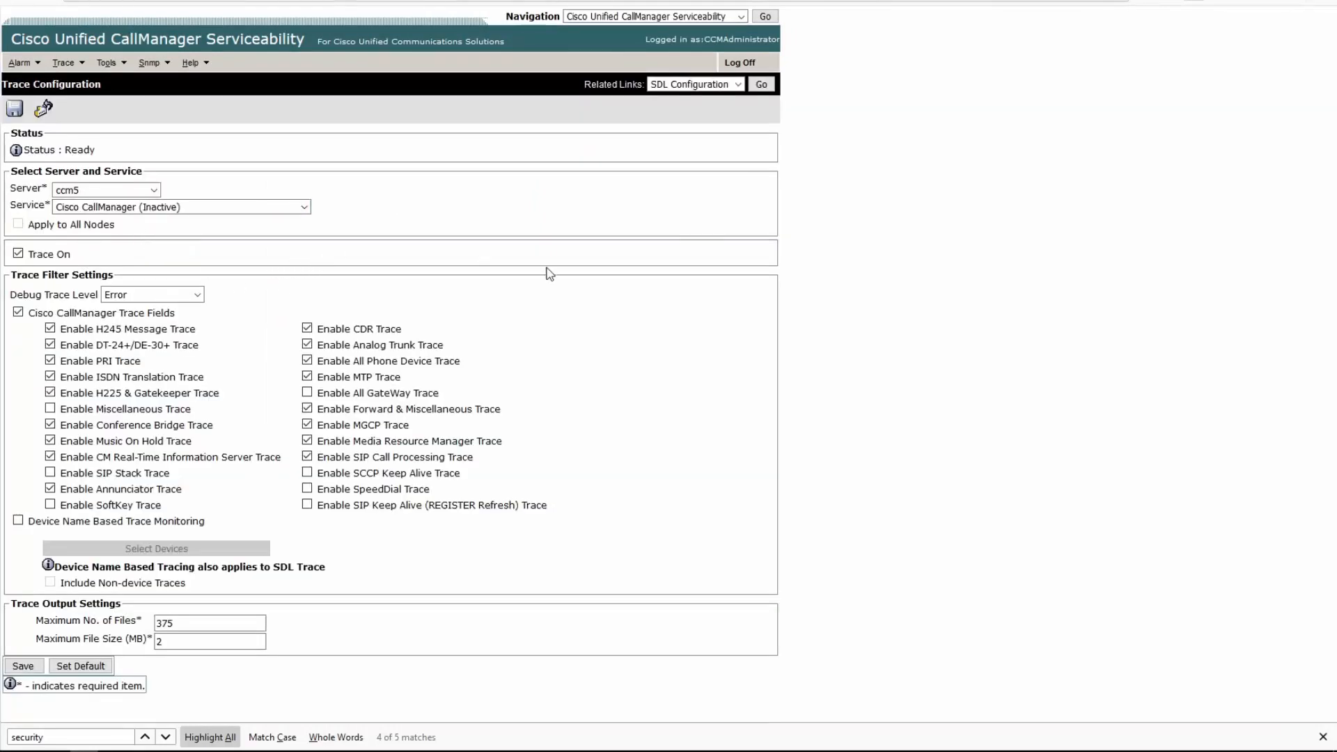
click(152, 294)
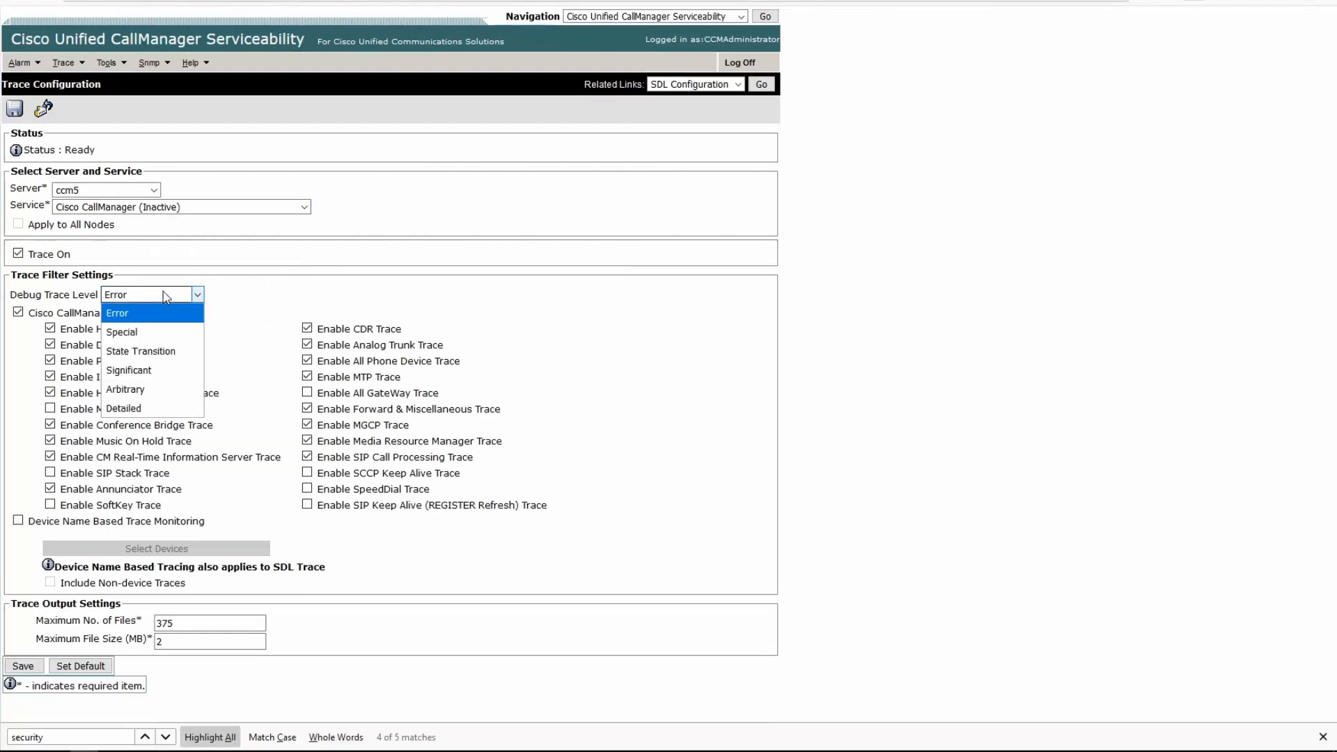
mouse_move(166, 300)
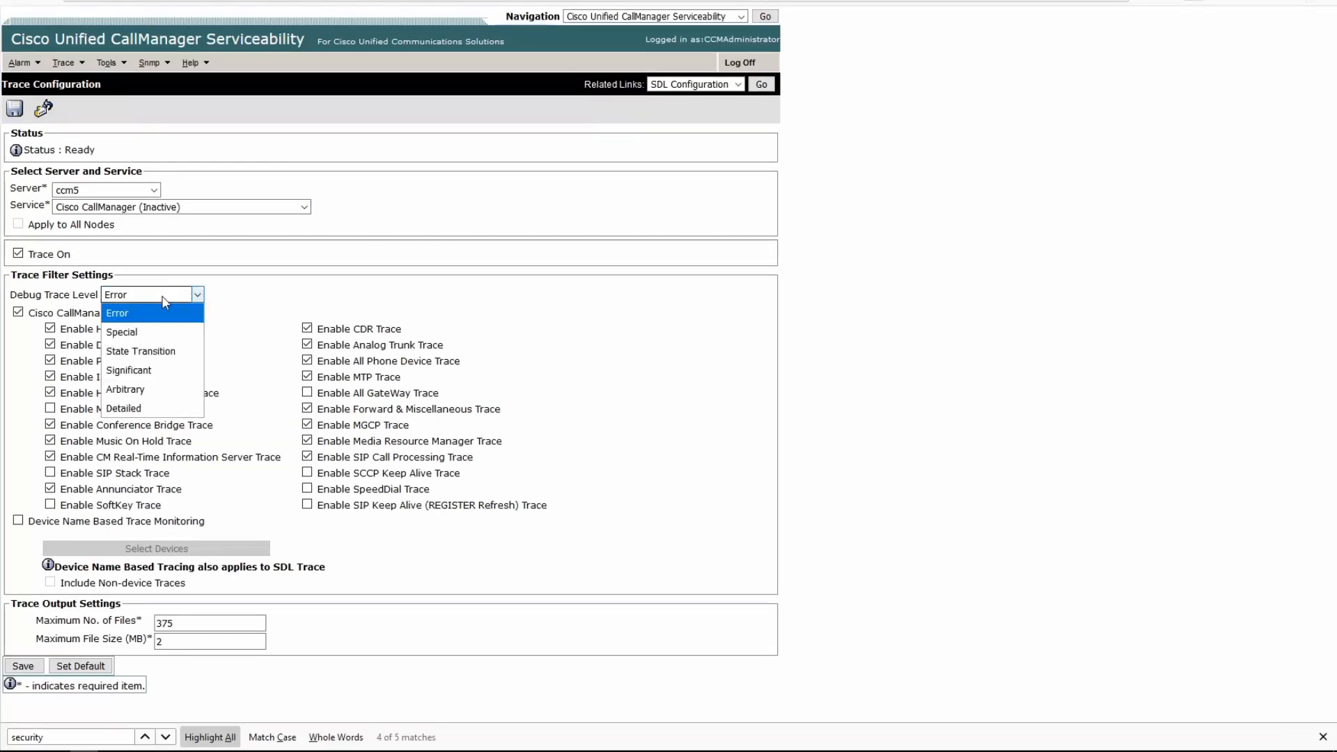
mouse_move(124, 409)
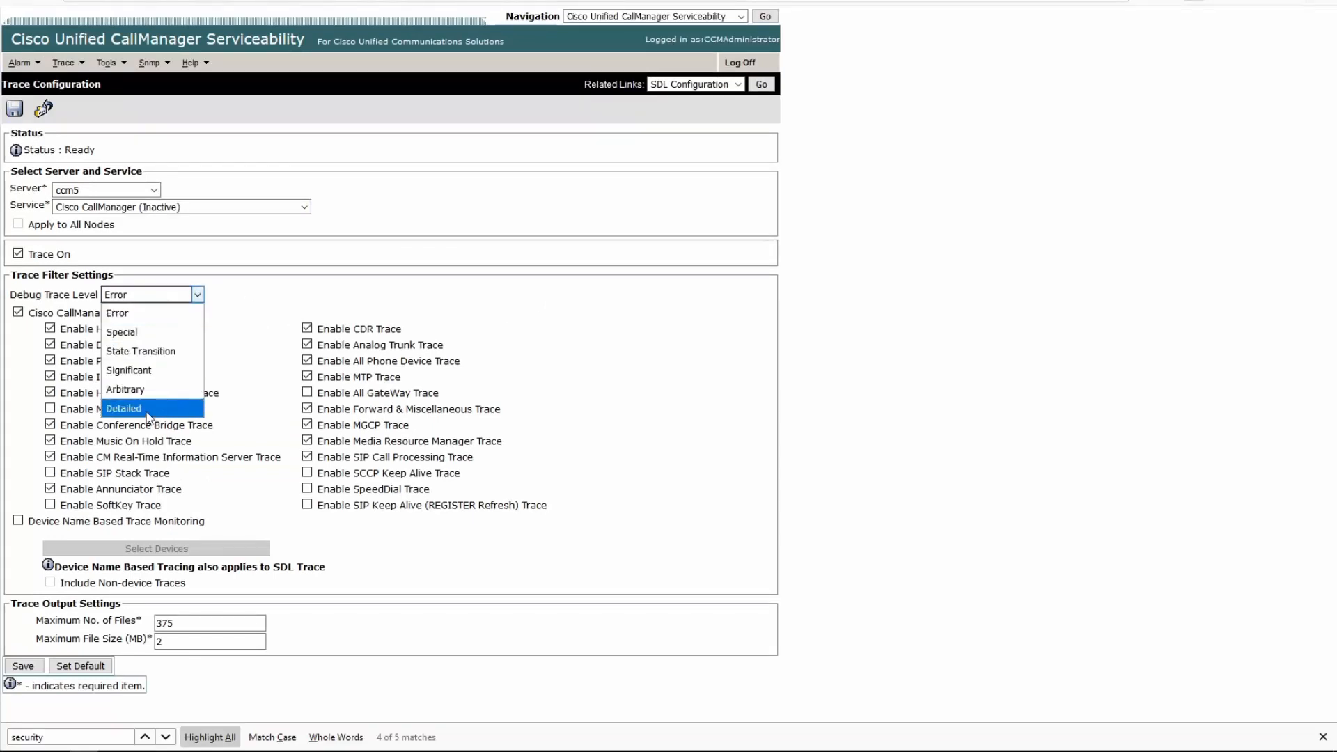
mouse_move(128, 369)
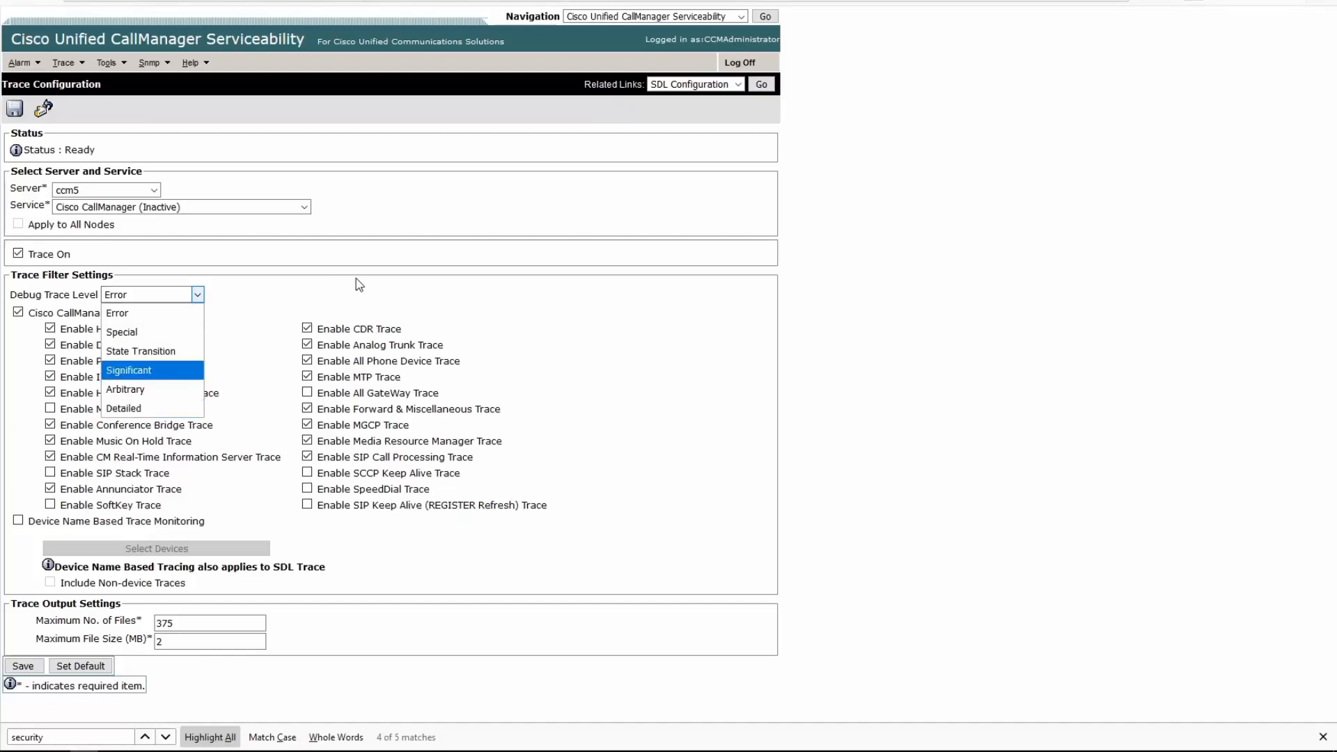
Check all services for ccm5 in Service Activation and confirm the activation prompt
click(107, 62)
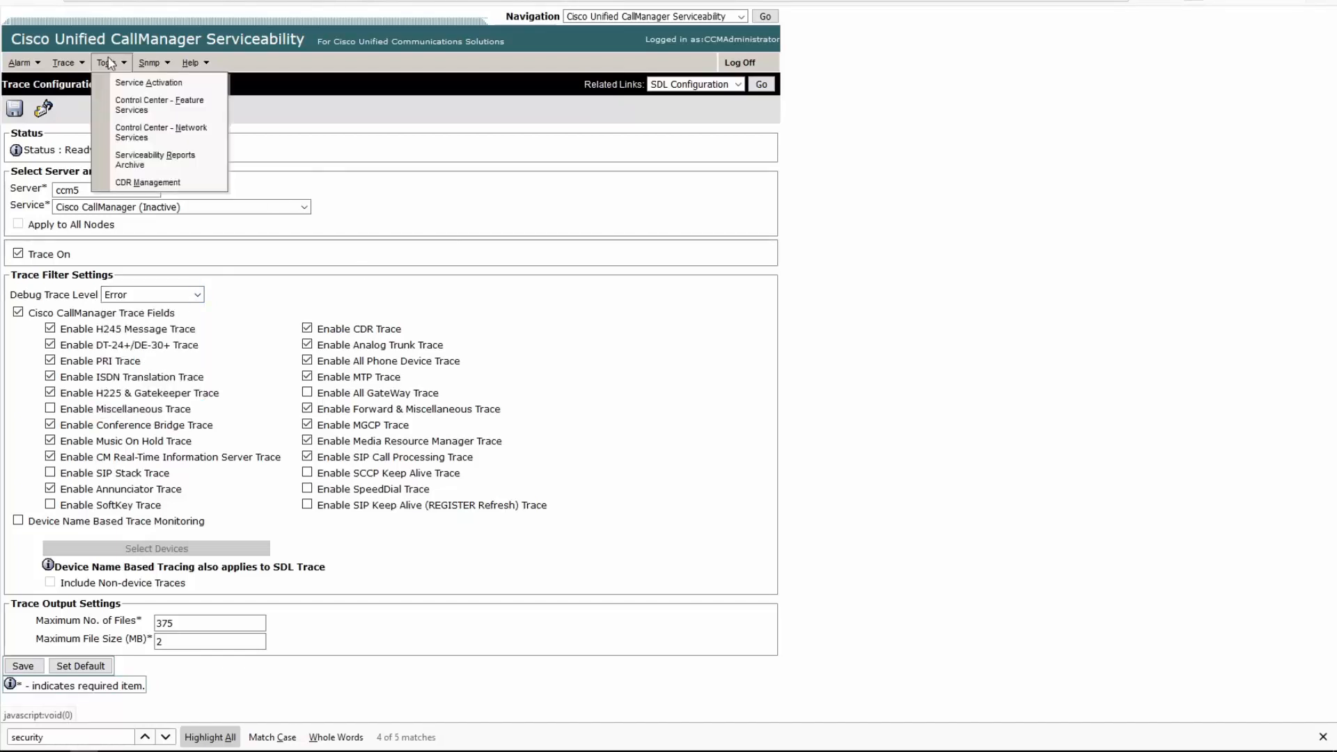
click(150, 62)
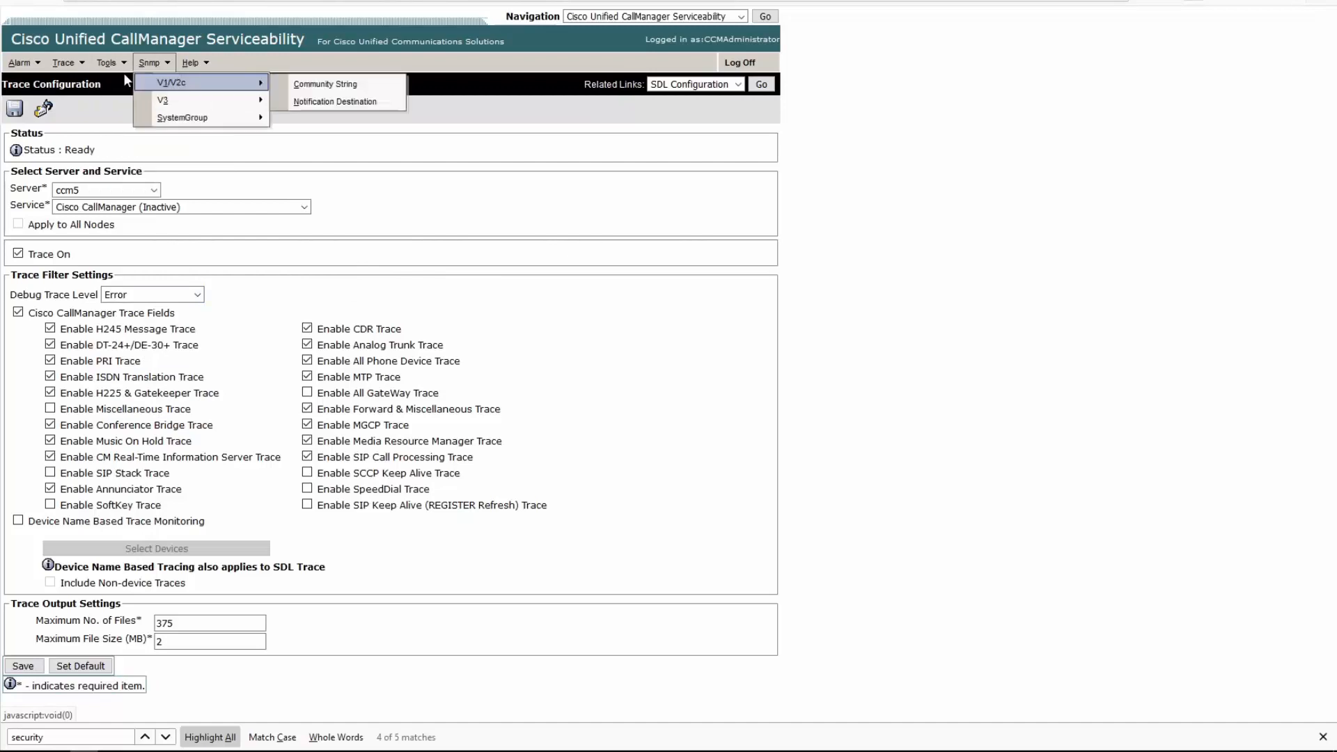
click(108, 62)
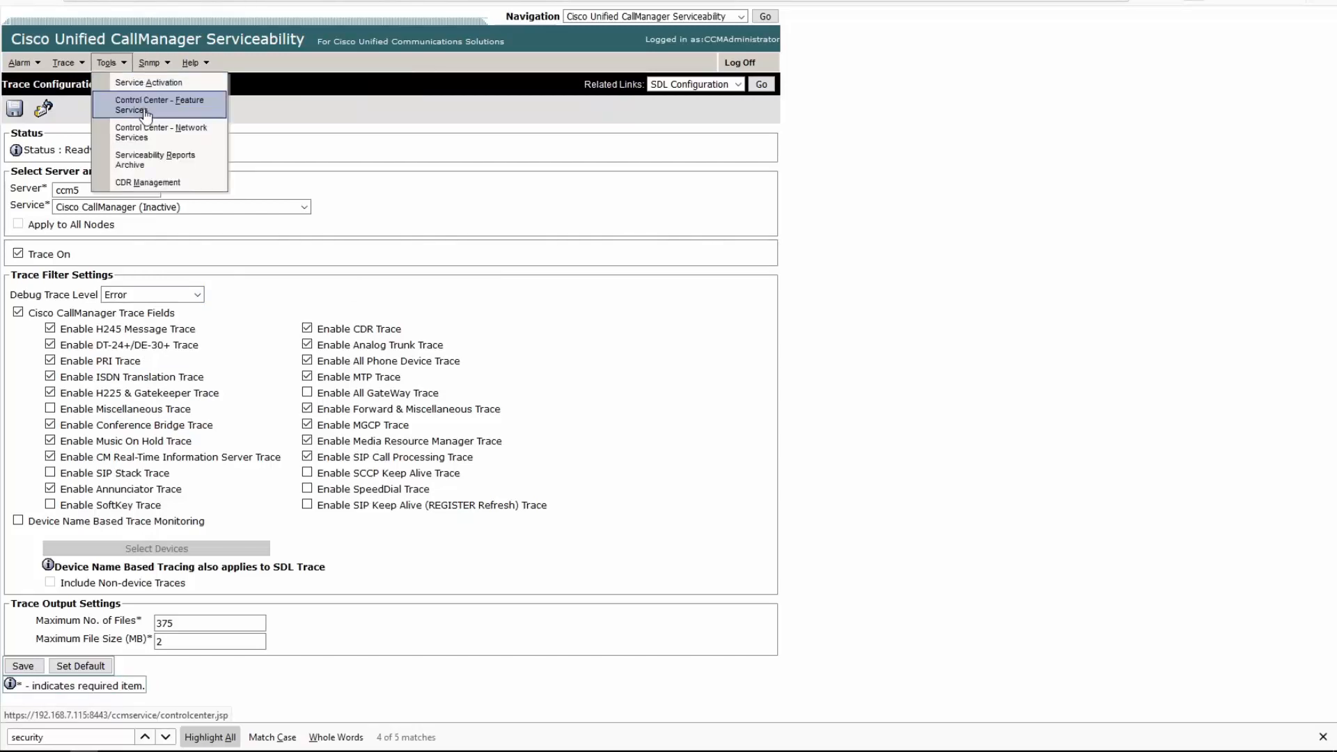
click(149, 82)
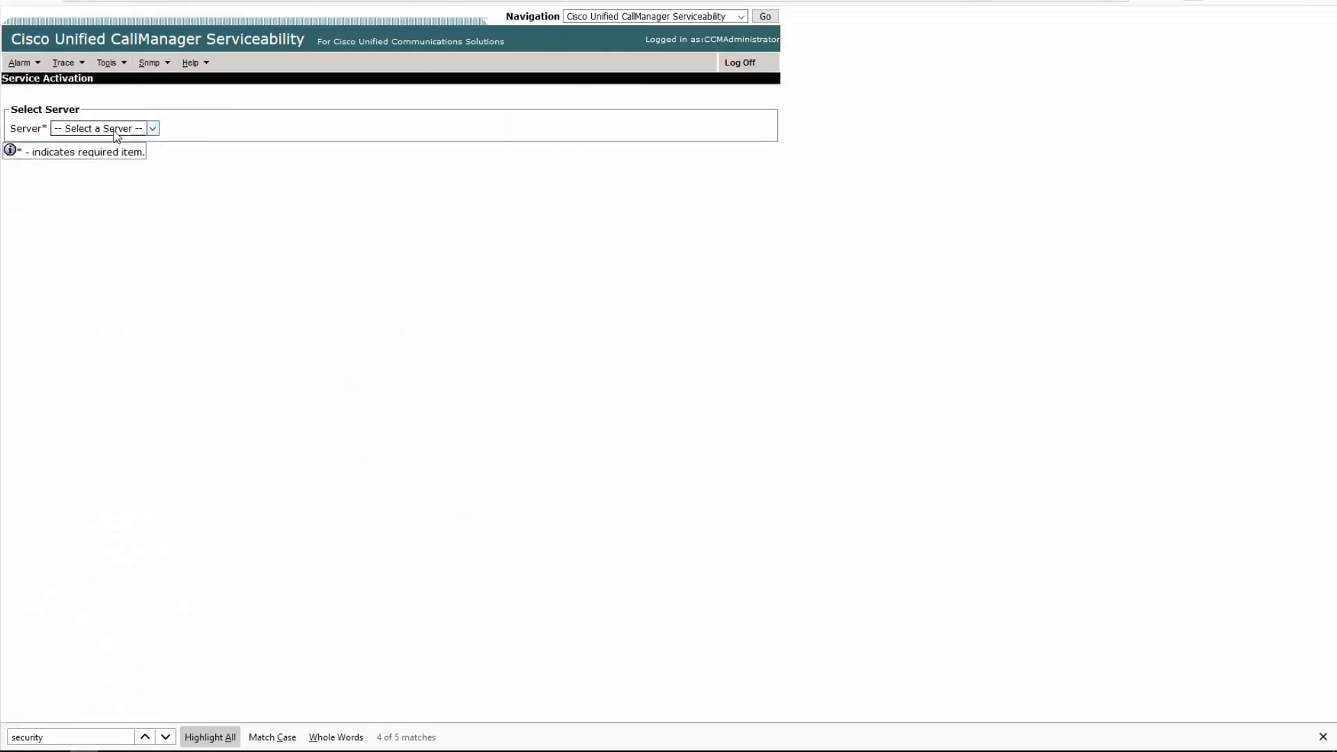
click(102, 129)
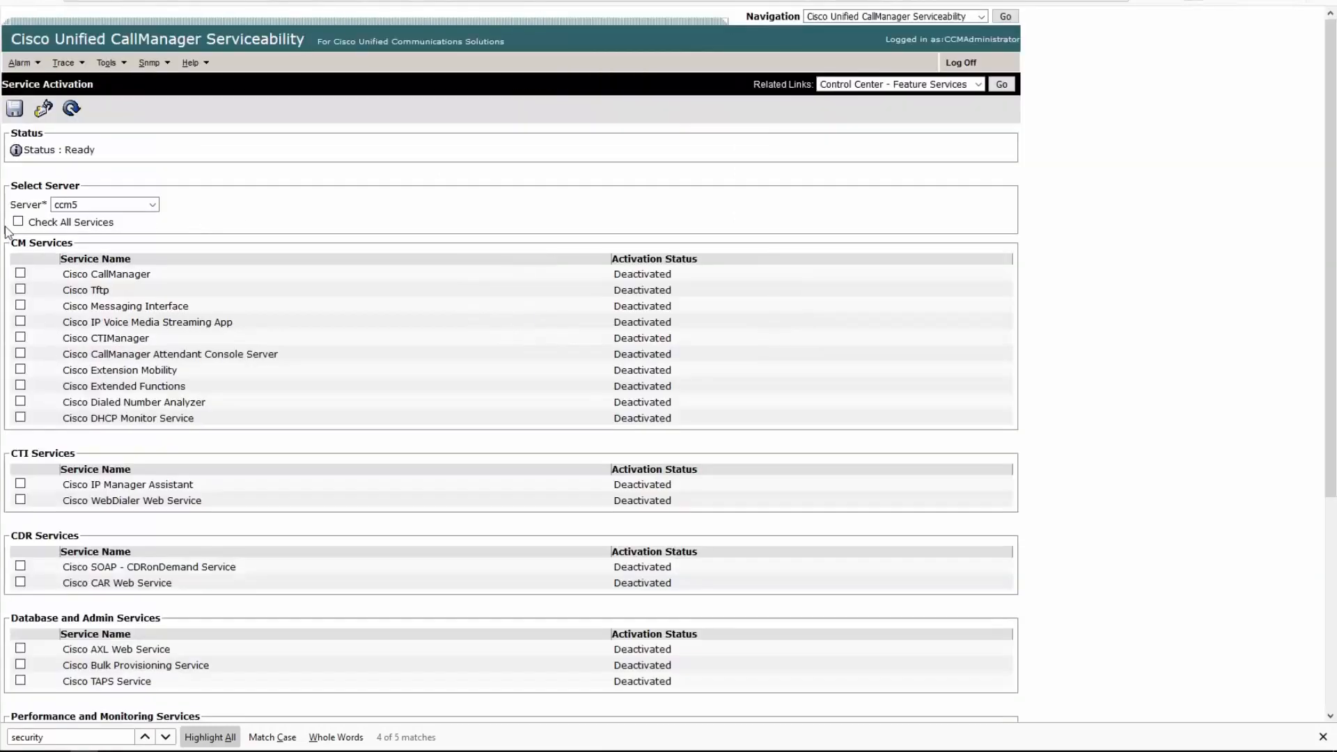
click(18, 222)
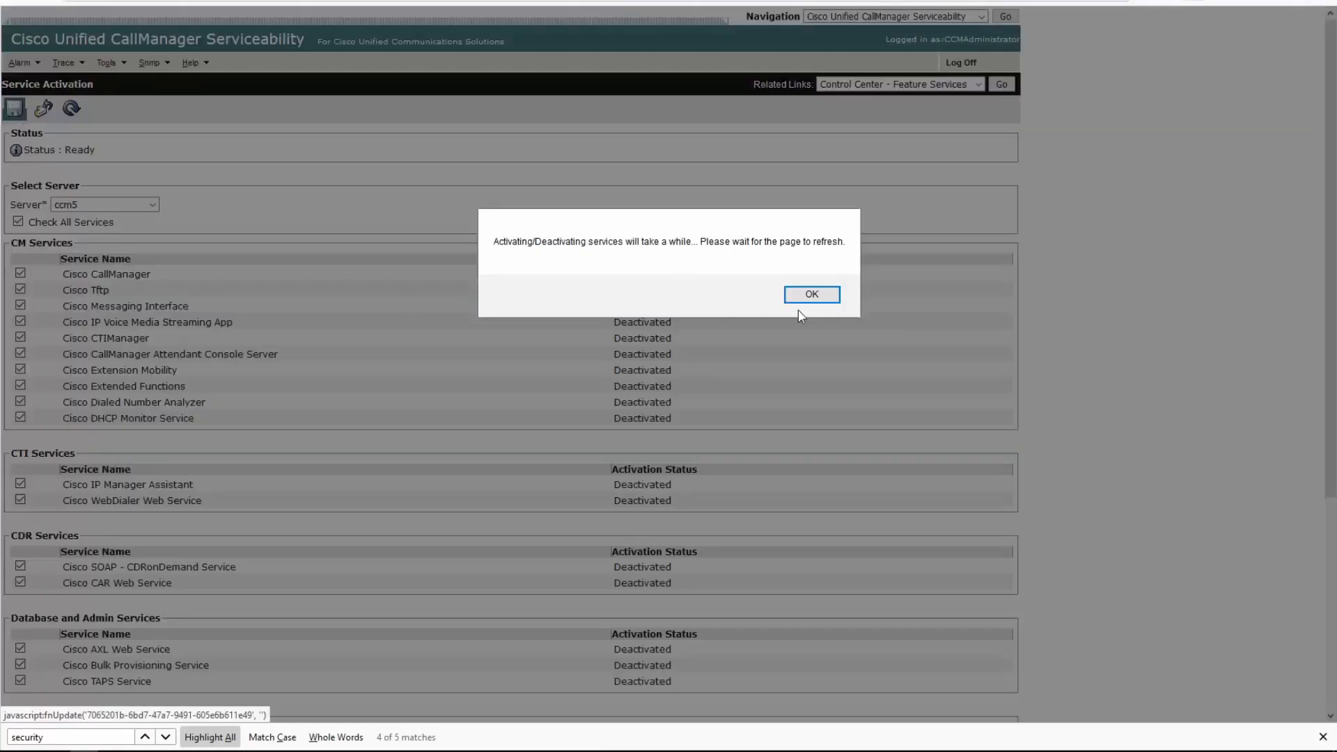
click(810, 293)
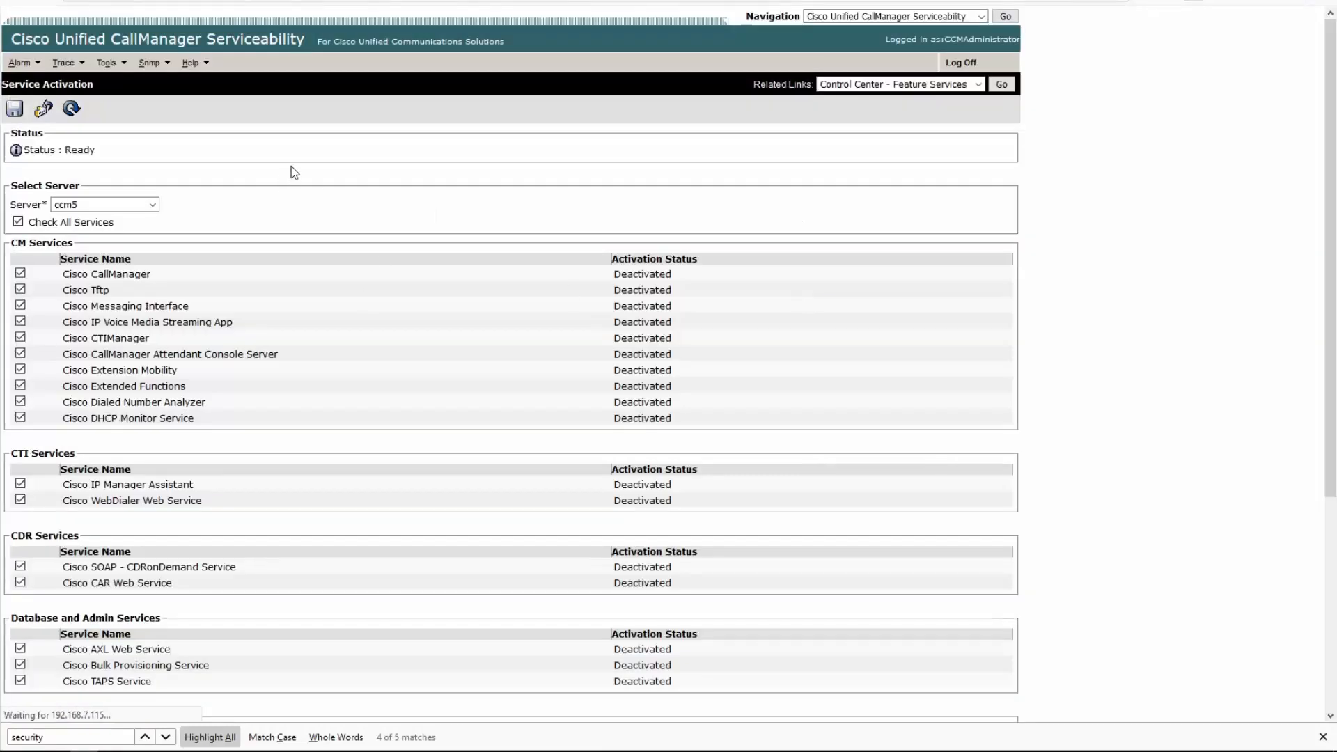
mouse_move(300, 142)
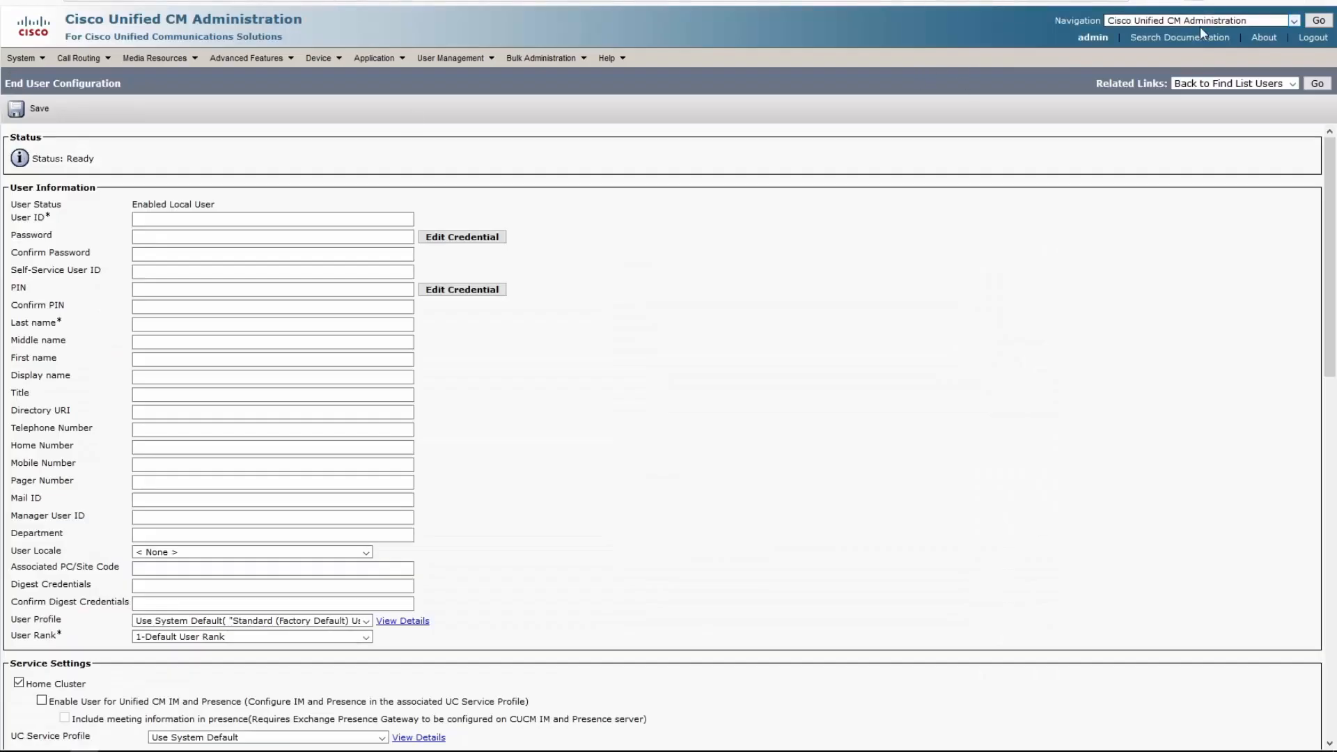
Compare the v5 Navigation application list with 11.5's, then switch to Cisco Unified Reporting
click(1292, 19)
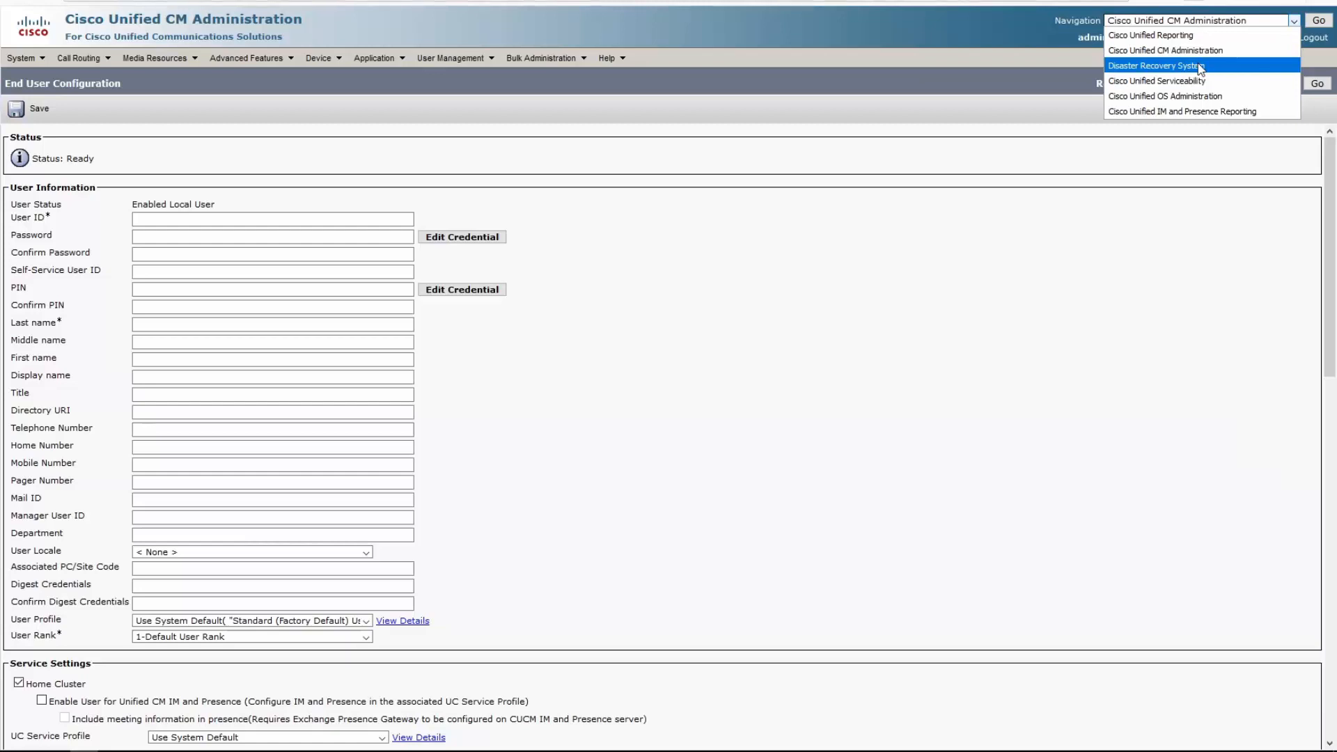
mouse_move(1156, 35)
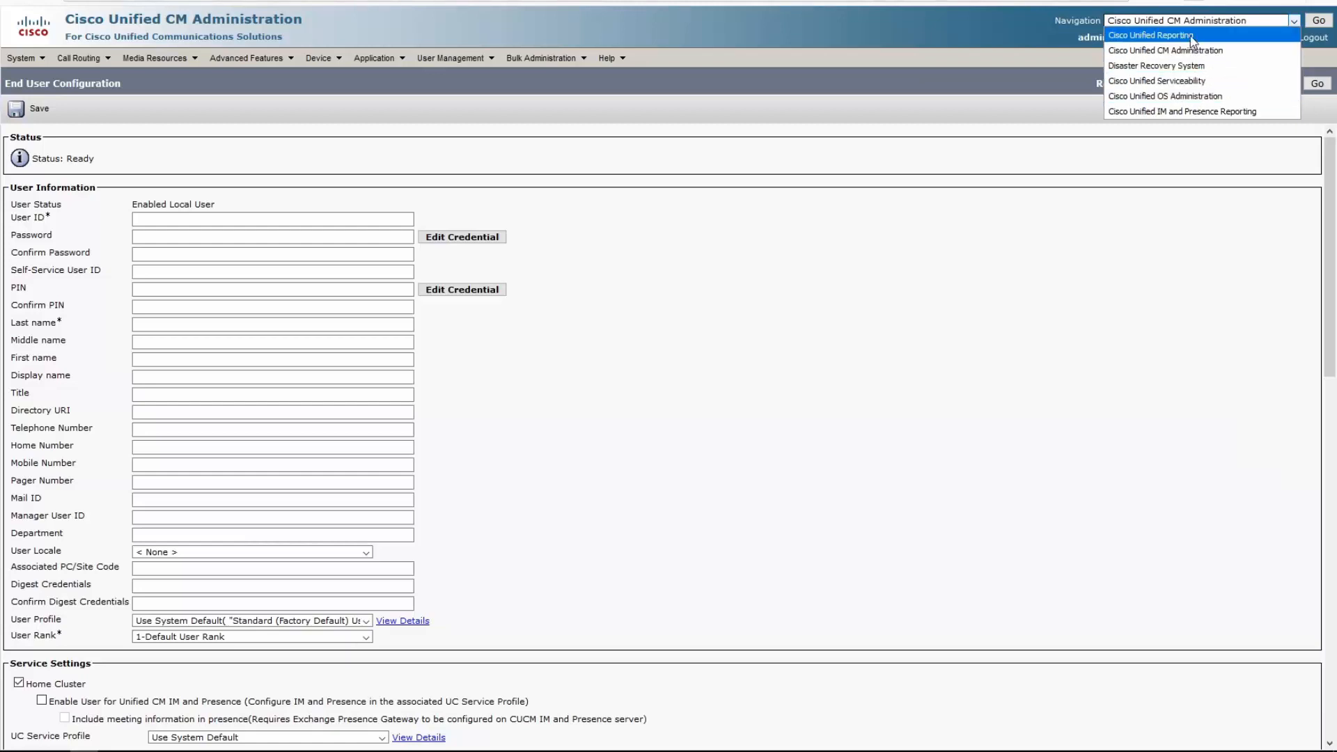
mouse_move(1166, 50)
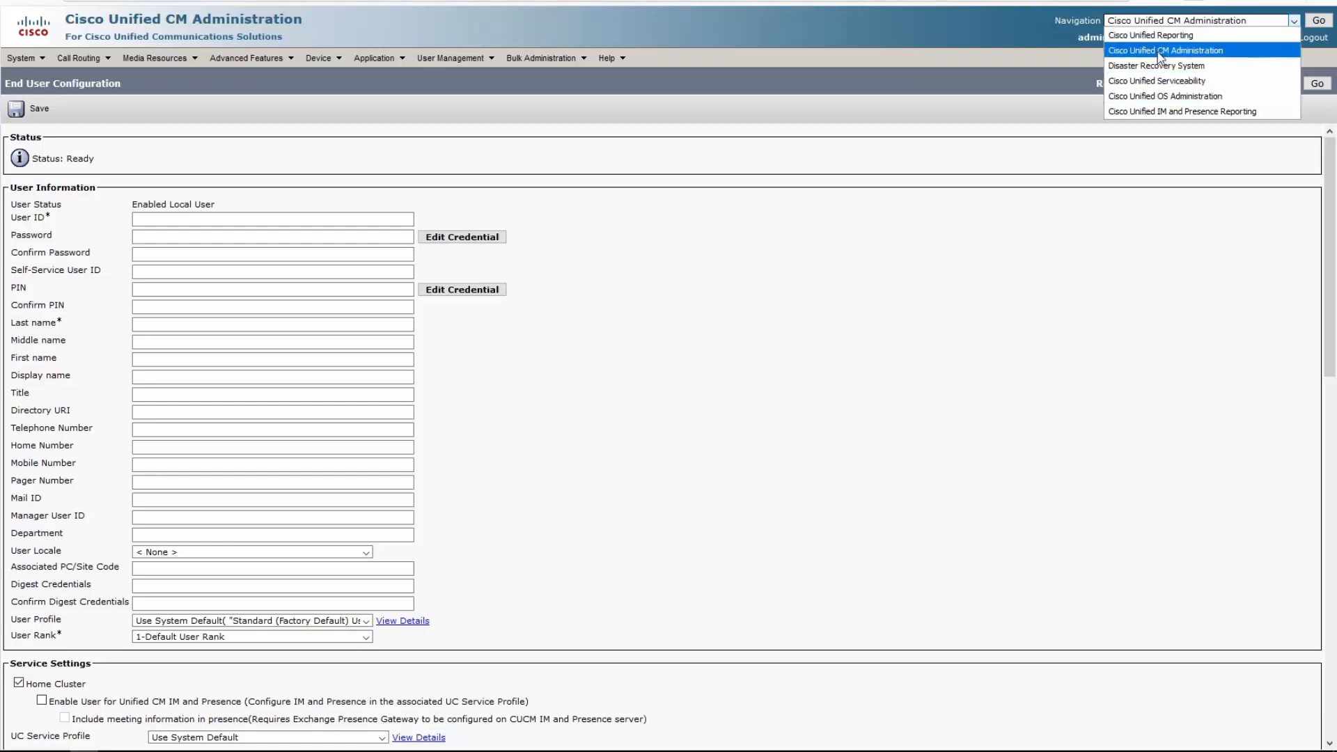
mouse_move(1181, 110)
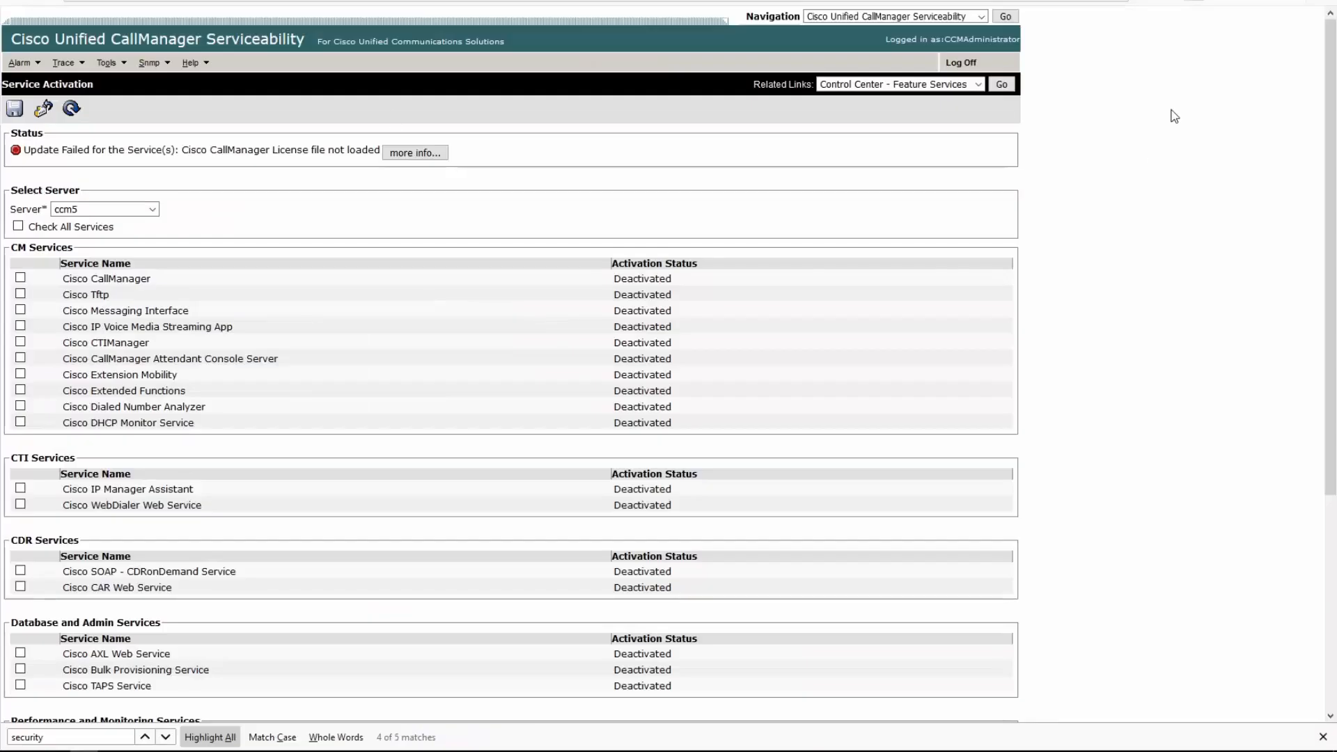
mouse_move(227, 148)
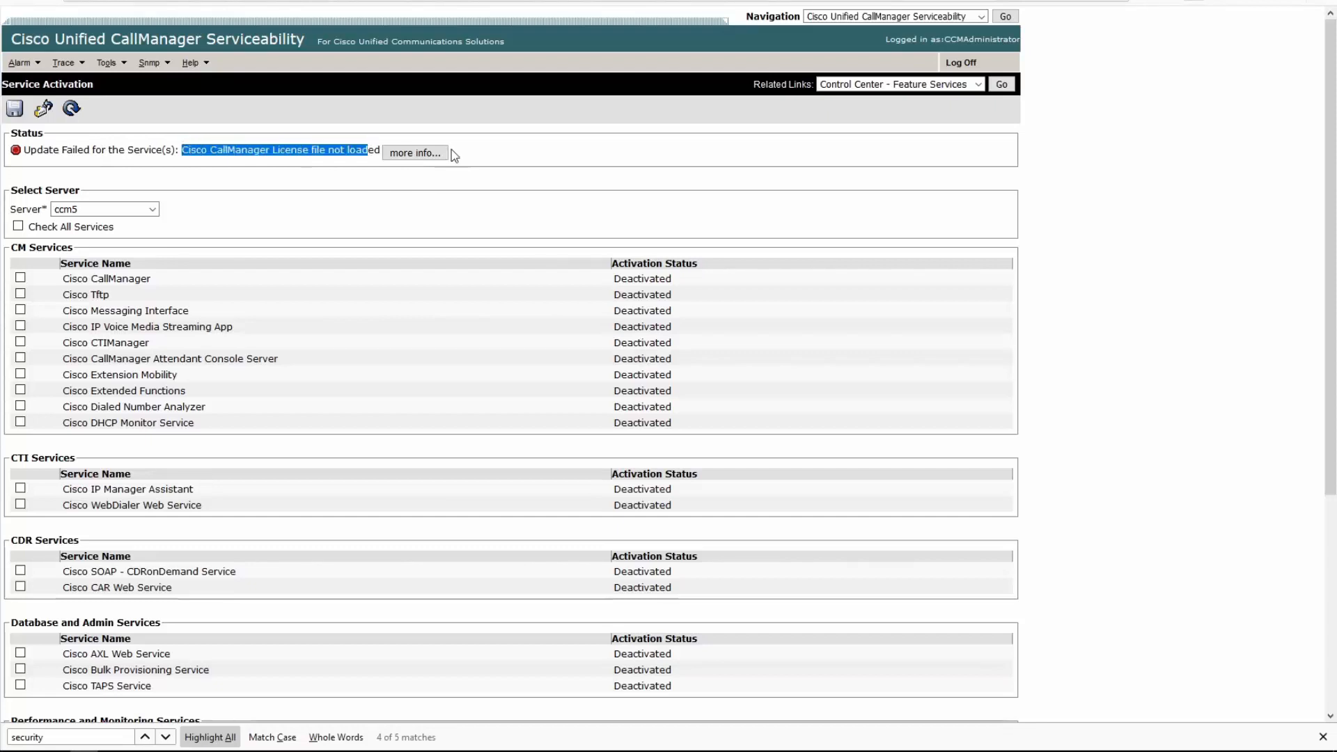
mouse_move(623, 140)
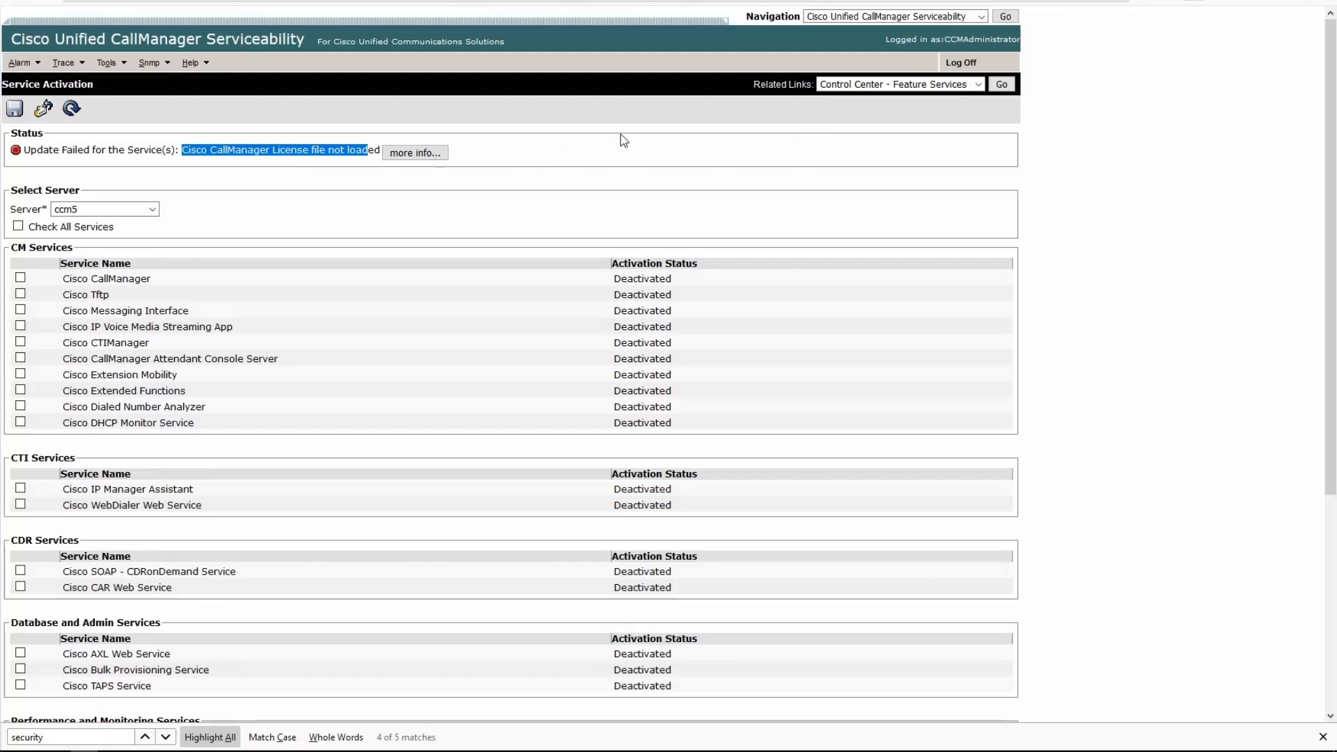
click(979, 16)
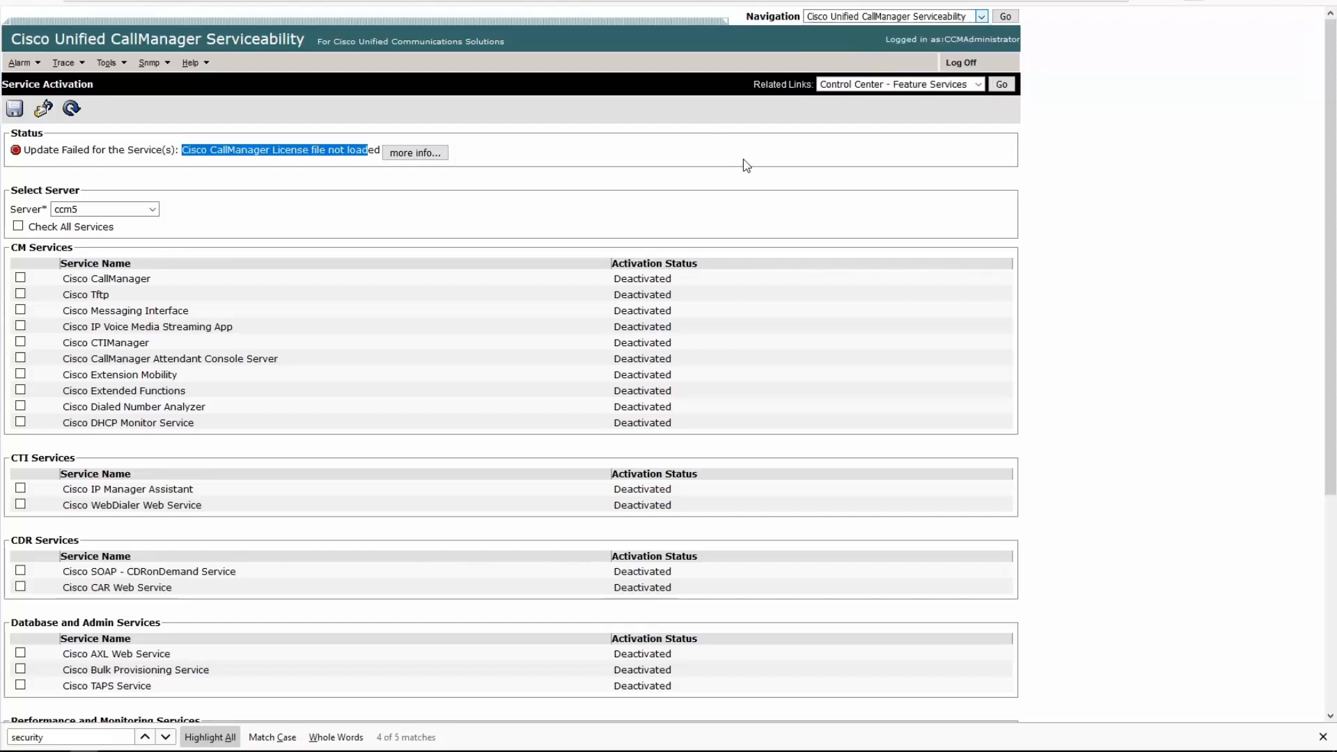
click(979, 16)
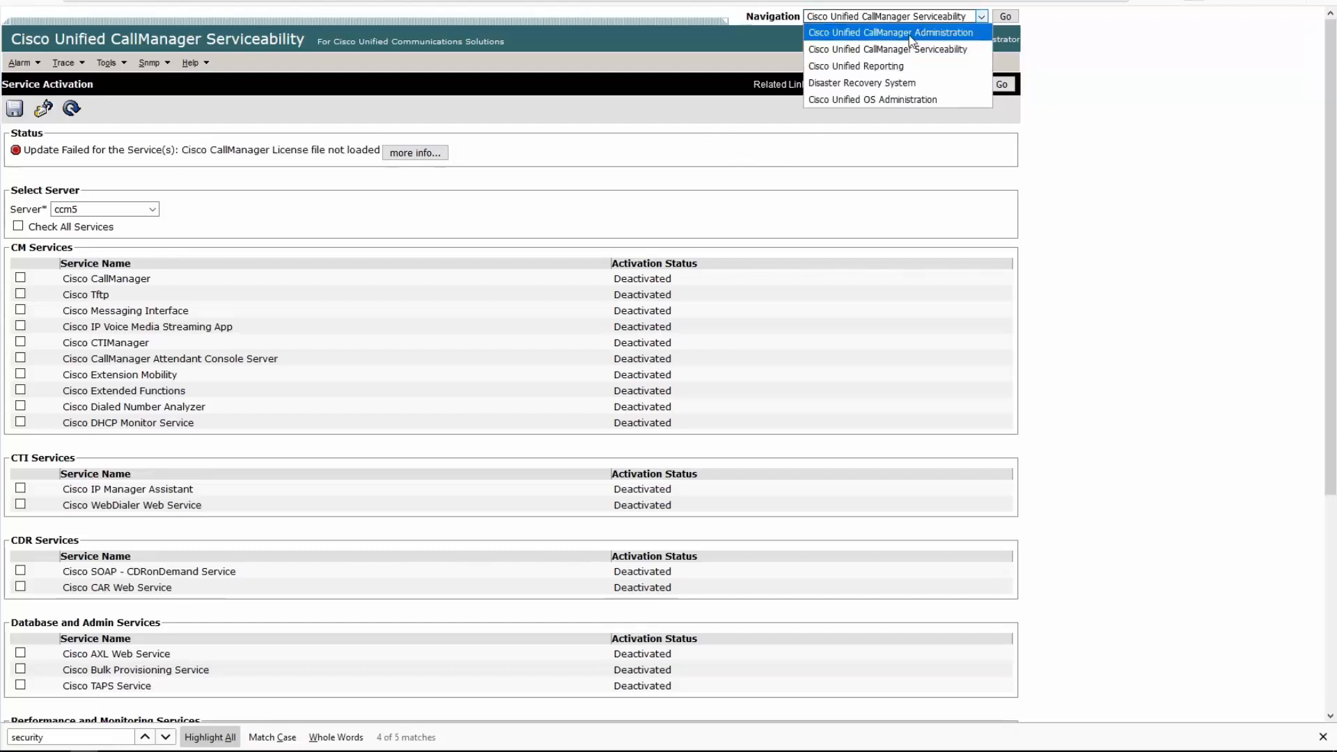
mouse_move(870, 100)
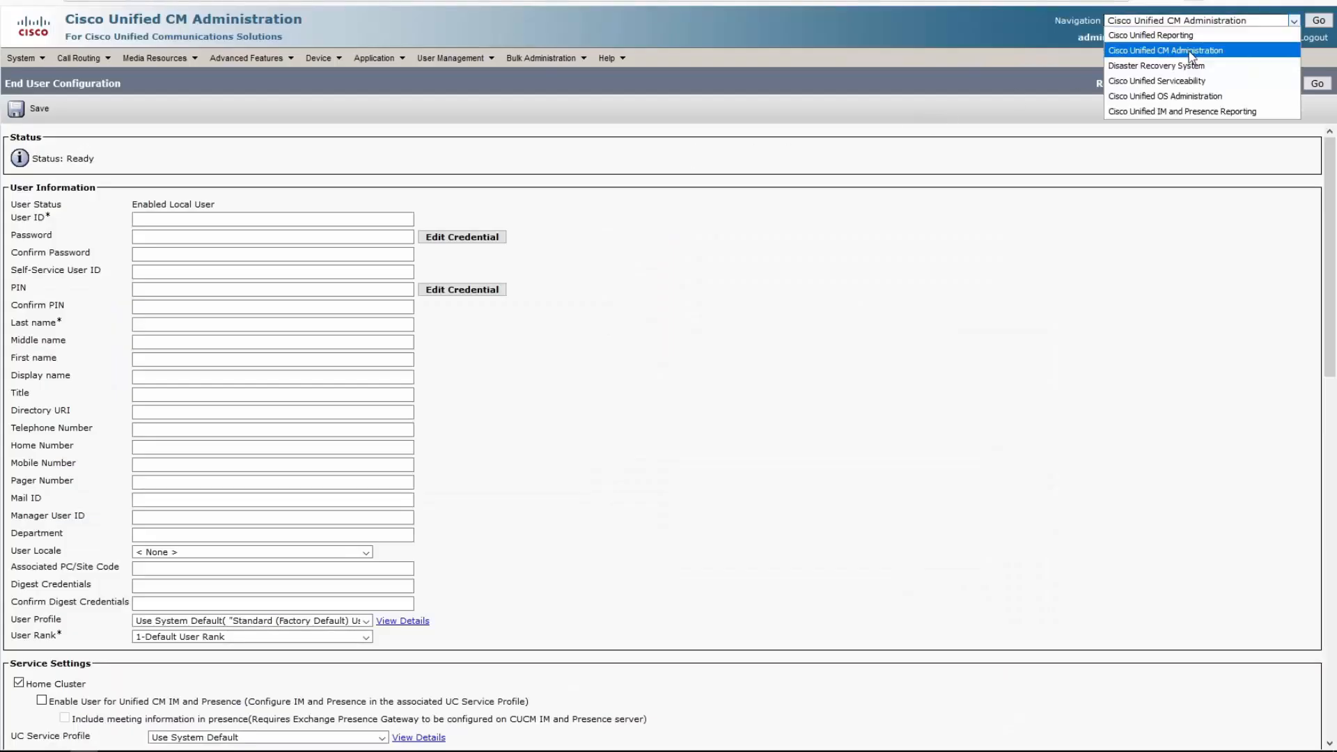
click(1200, 51)
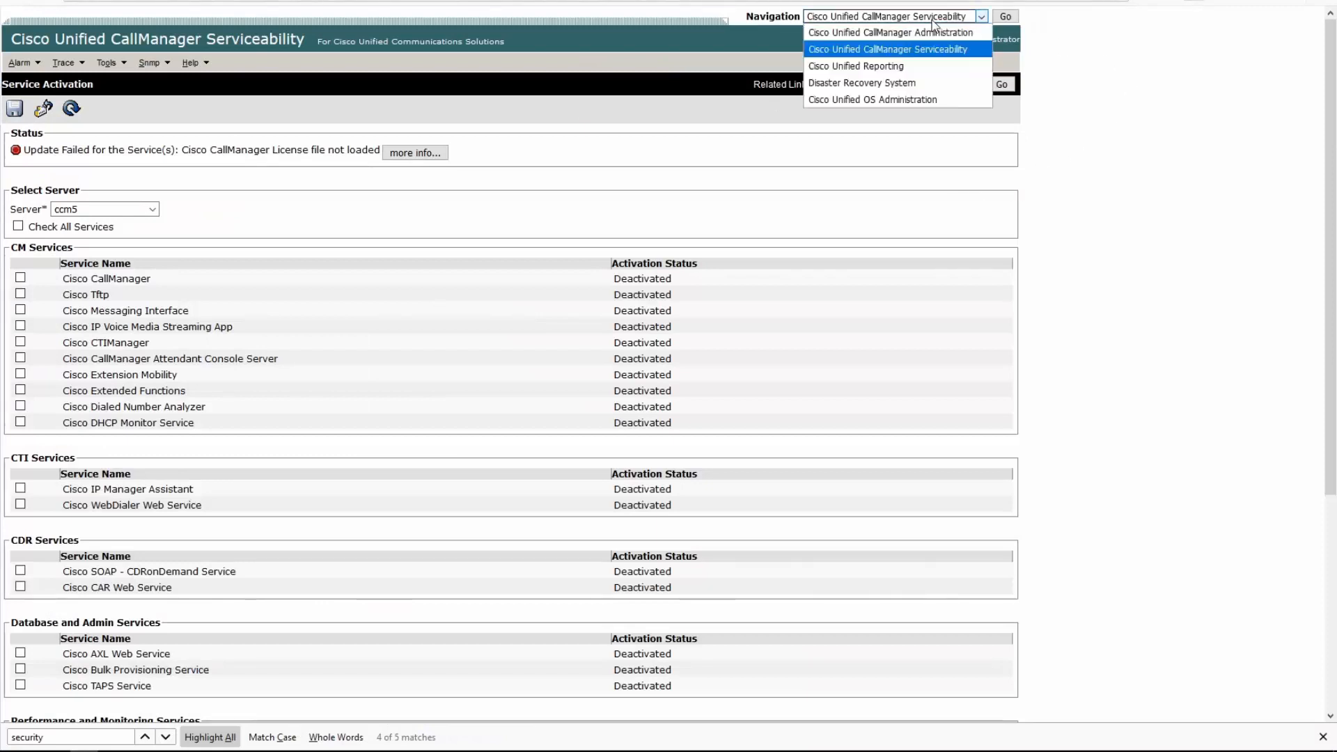
mouse_move(863, 83)
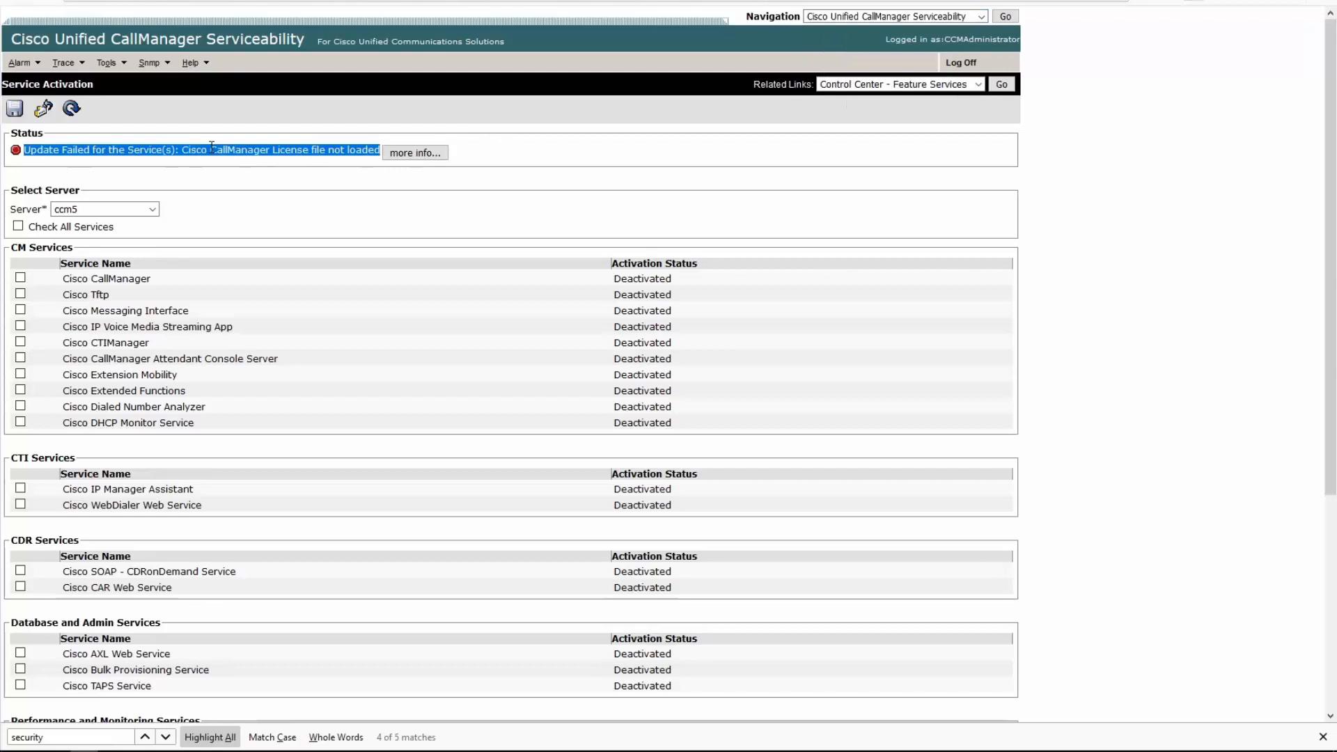
mouse_move(938, 84)
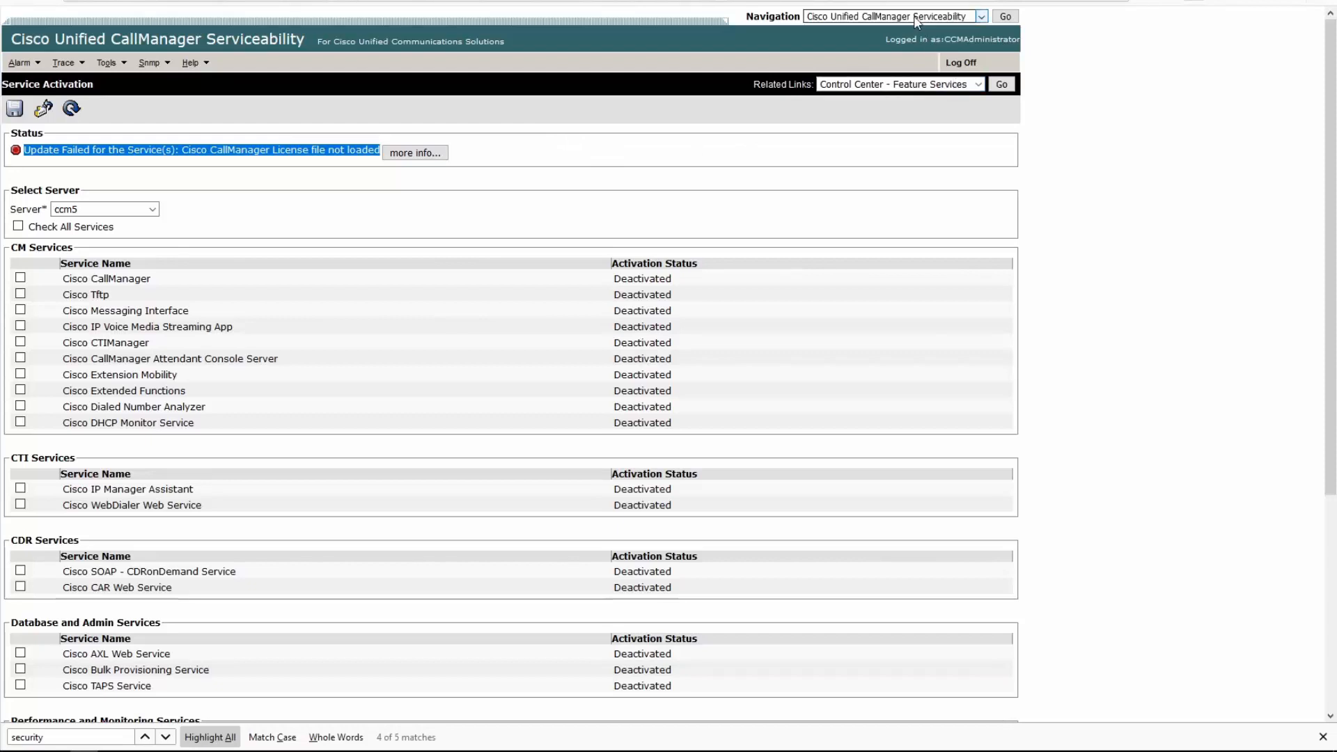
click(979, 16)
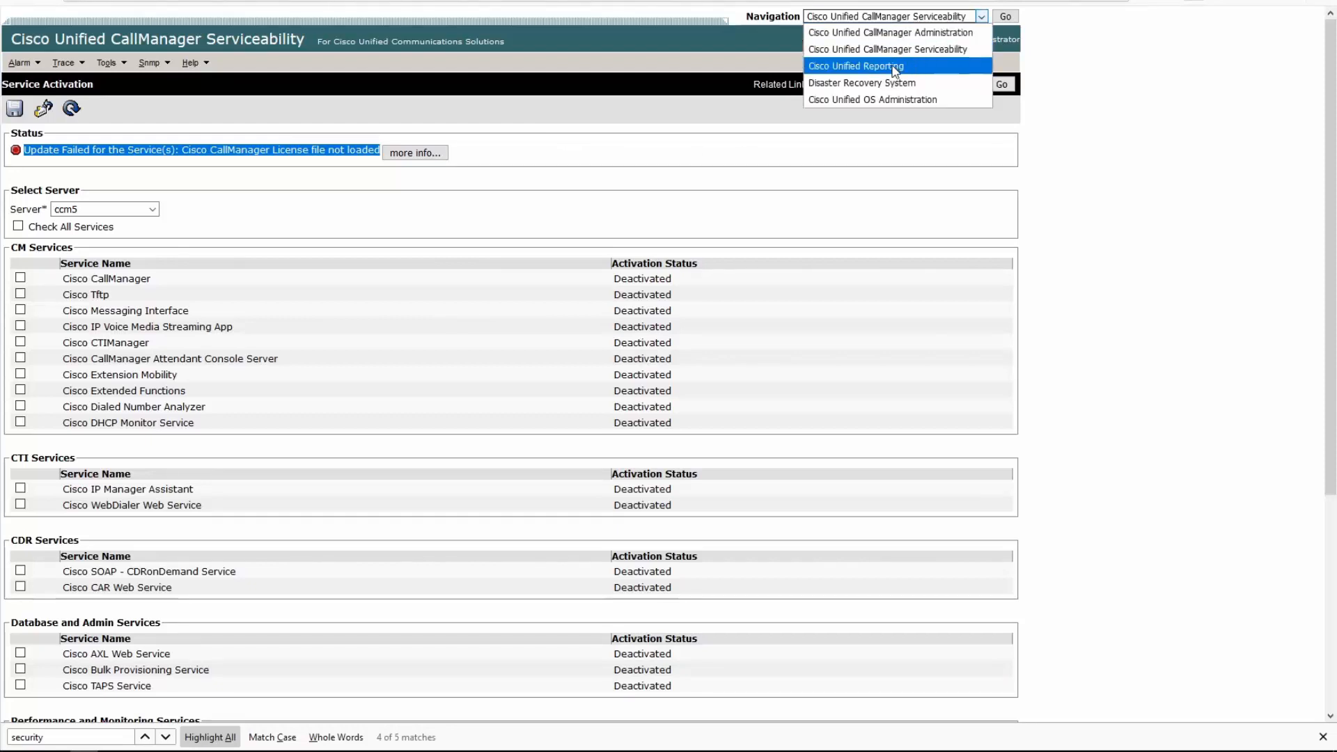
click(856, 65)
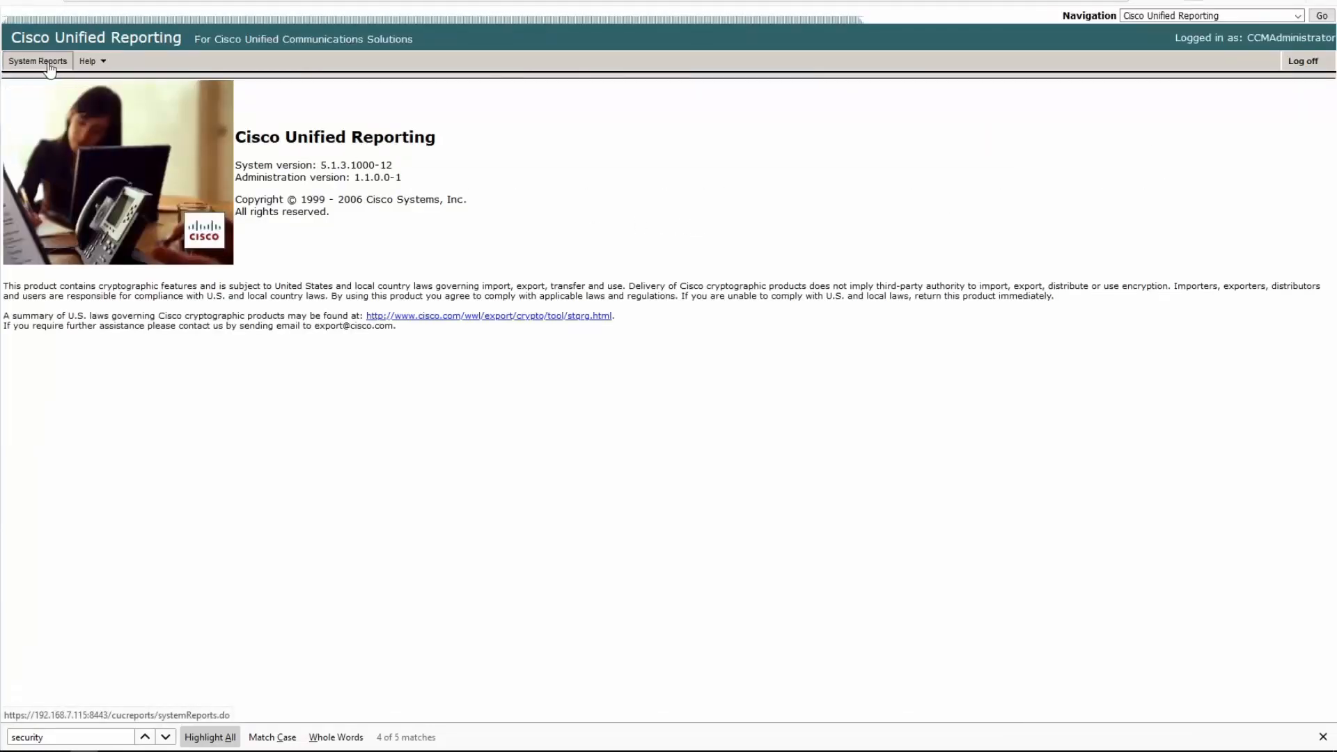
Open the existing Unified CM Database Status report from System Reports
click(37, 61)
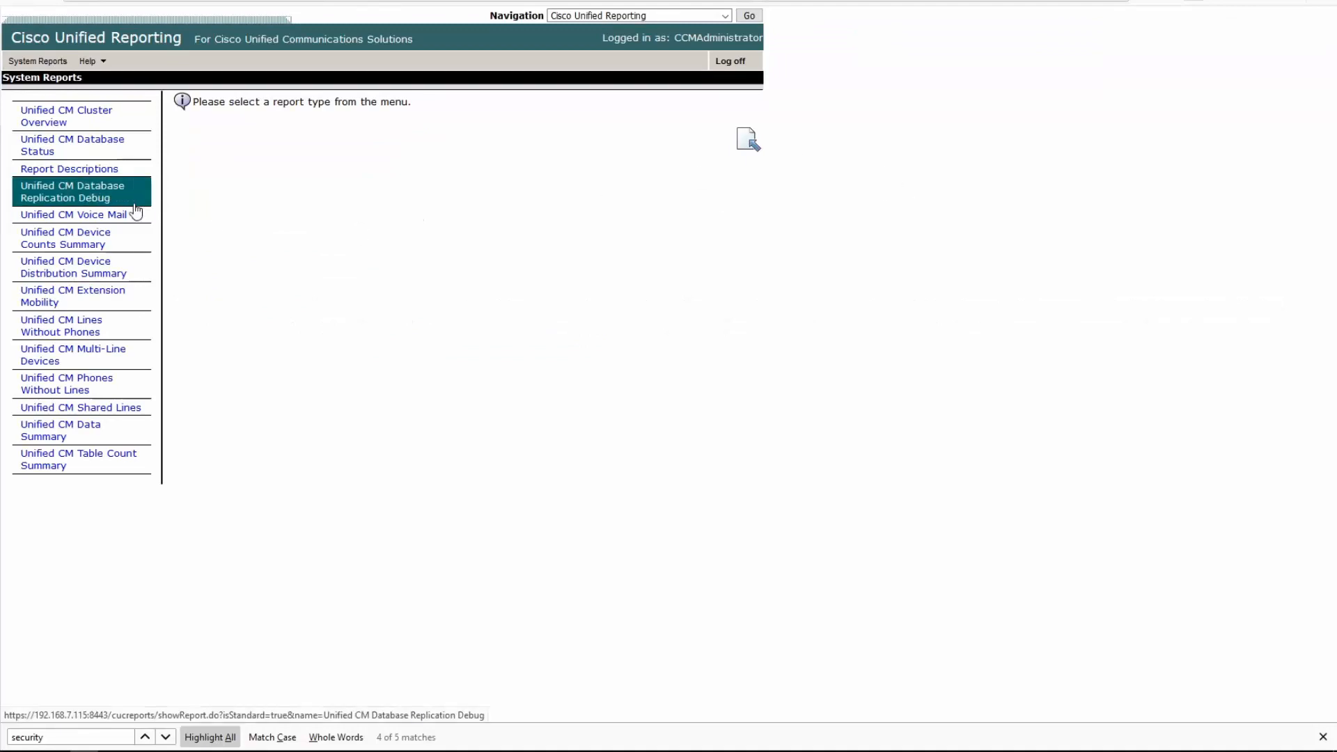
click(73, 145)
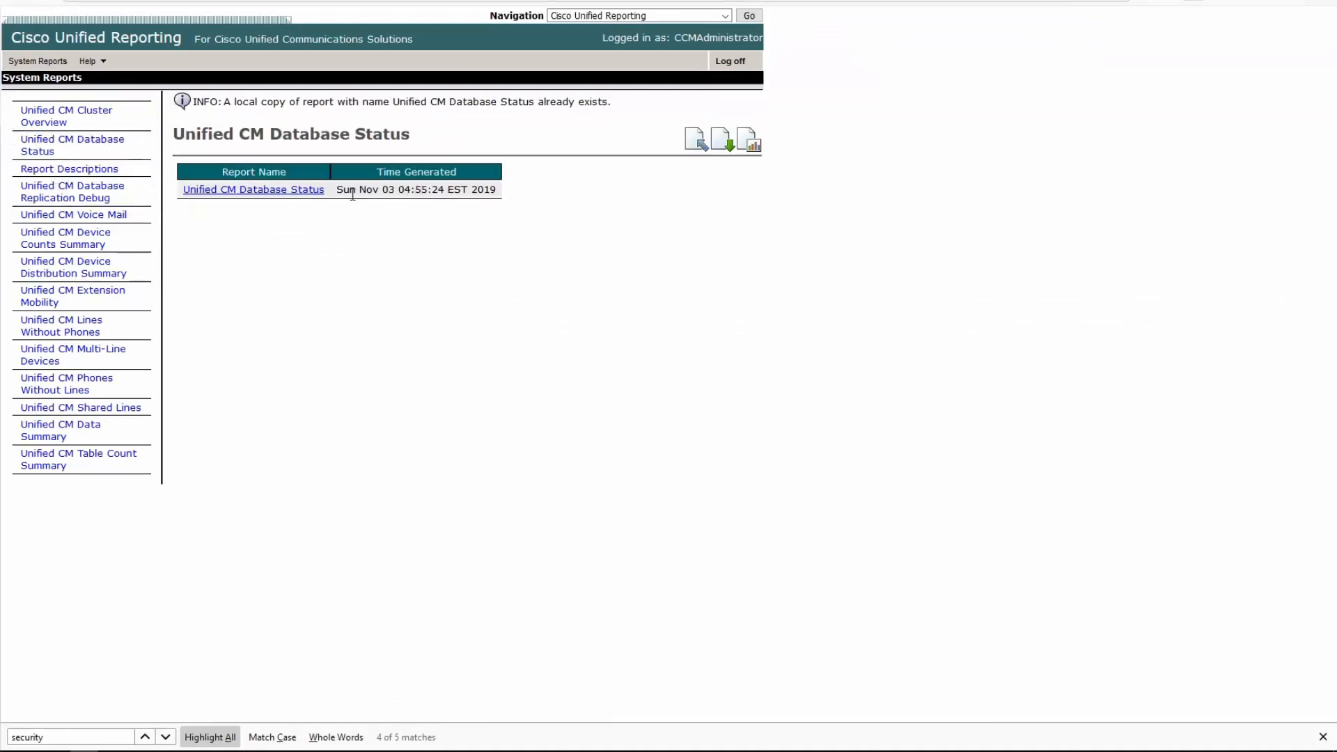
click(253, 190)
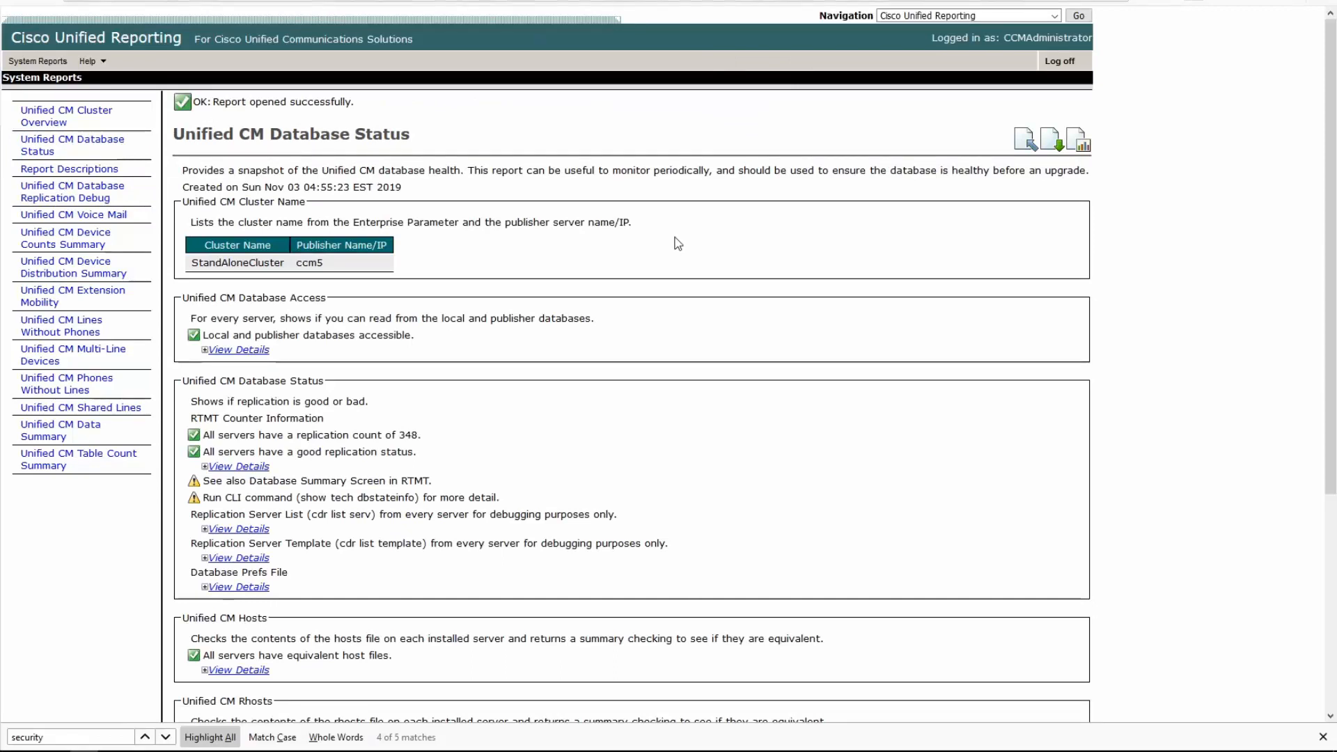
mouse_move(524, 441)
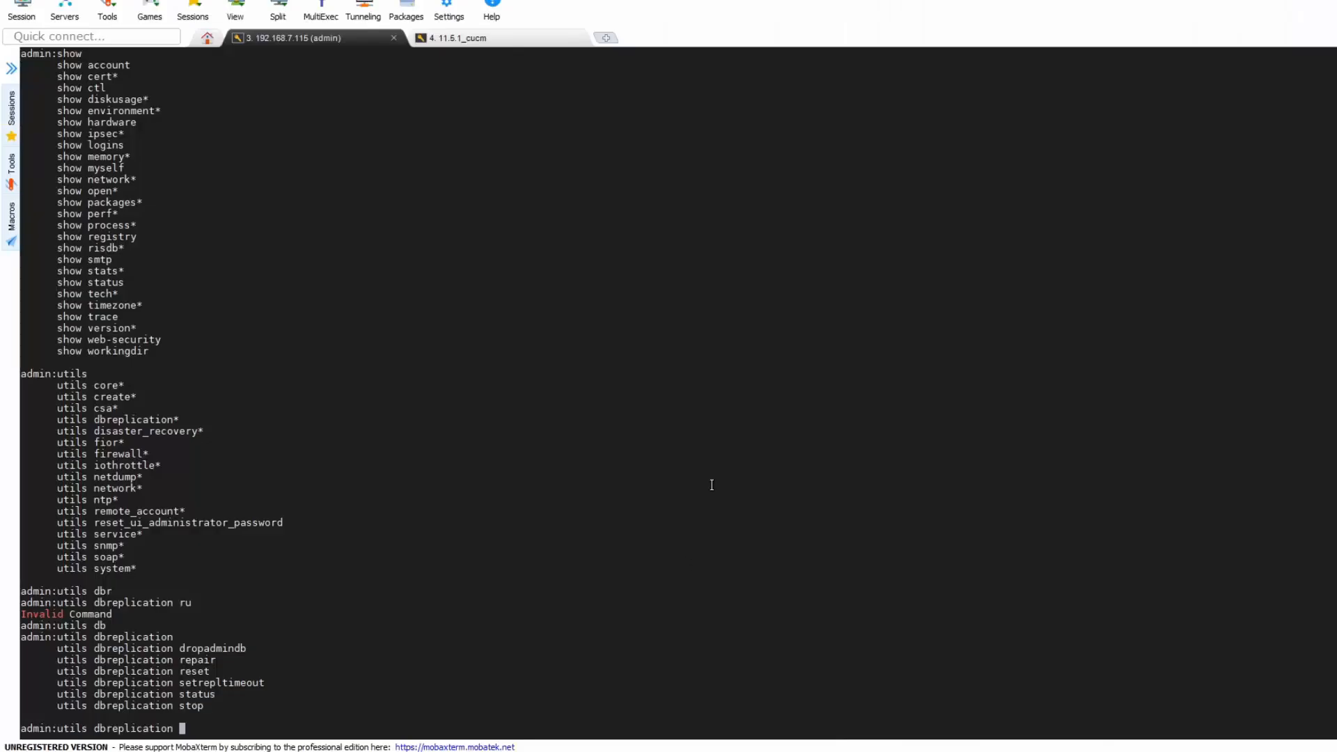
Switch from the MobaXterm utils dbreplication options back to the Database Status report
click(461, 38)
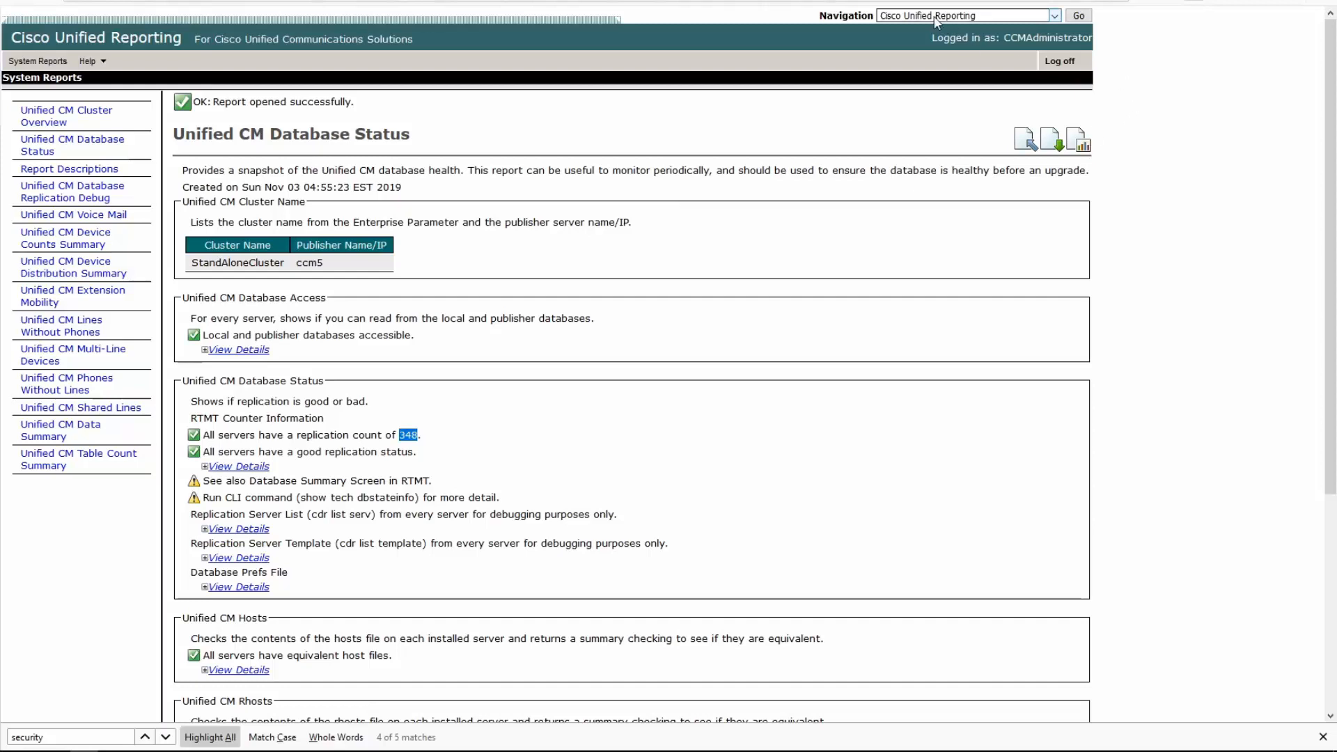
Switch the 5.1 server to OS Administration and browse its Show and Settings menus
click(1055, 15)
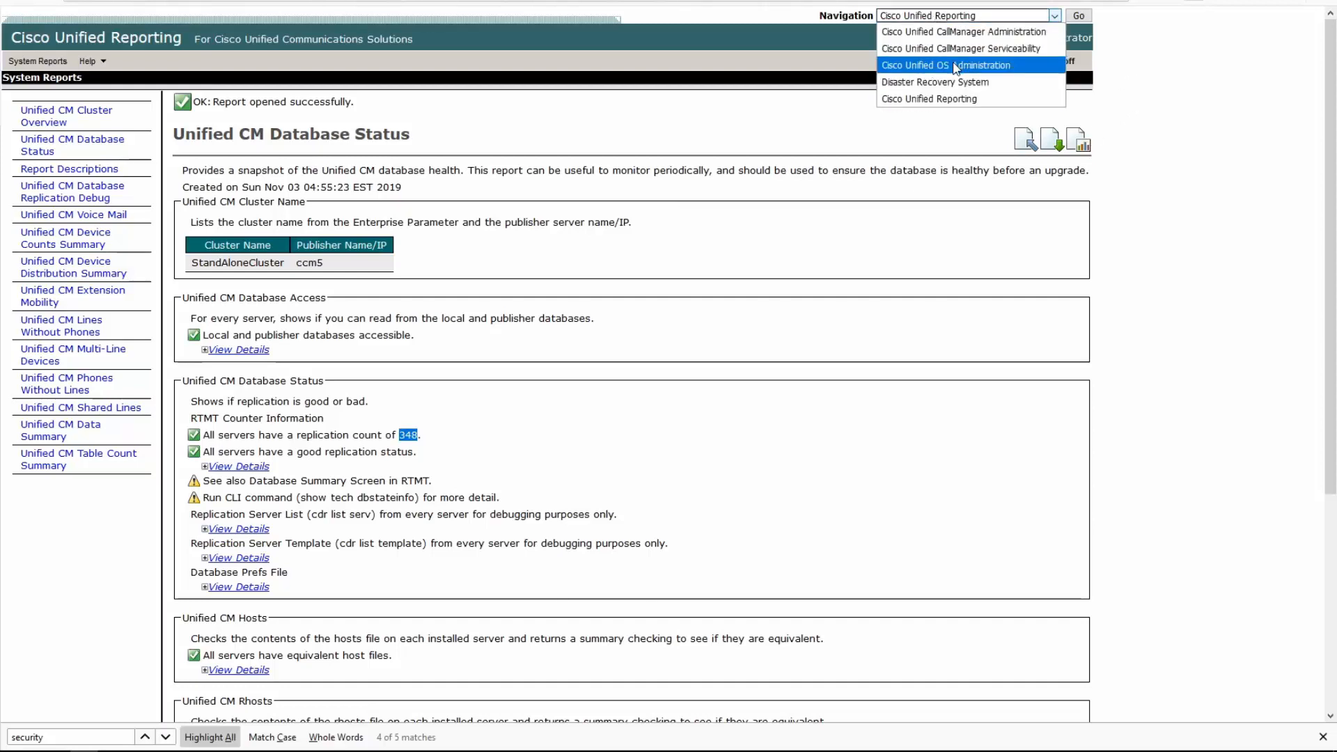
click(945, 64)
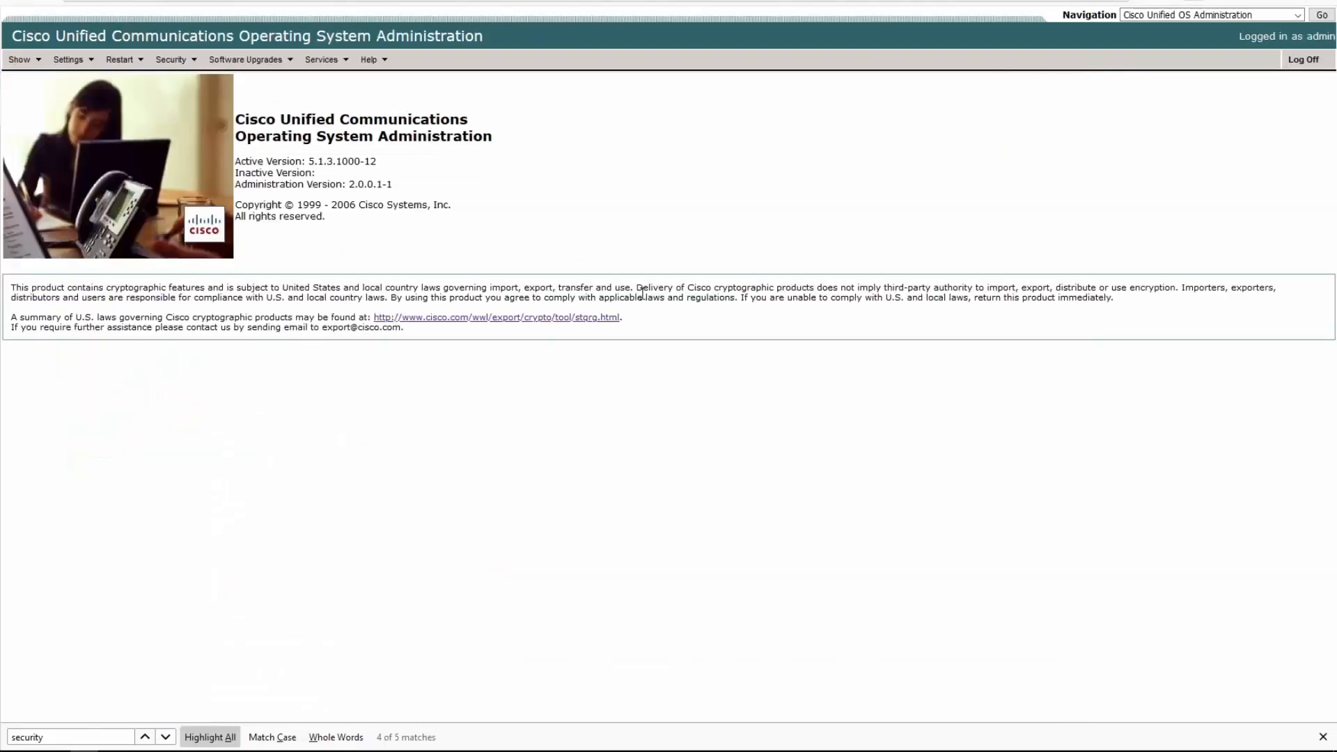
click(18, 58)
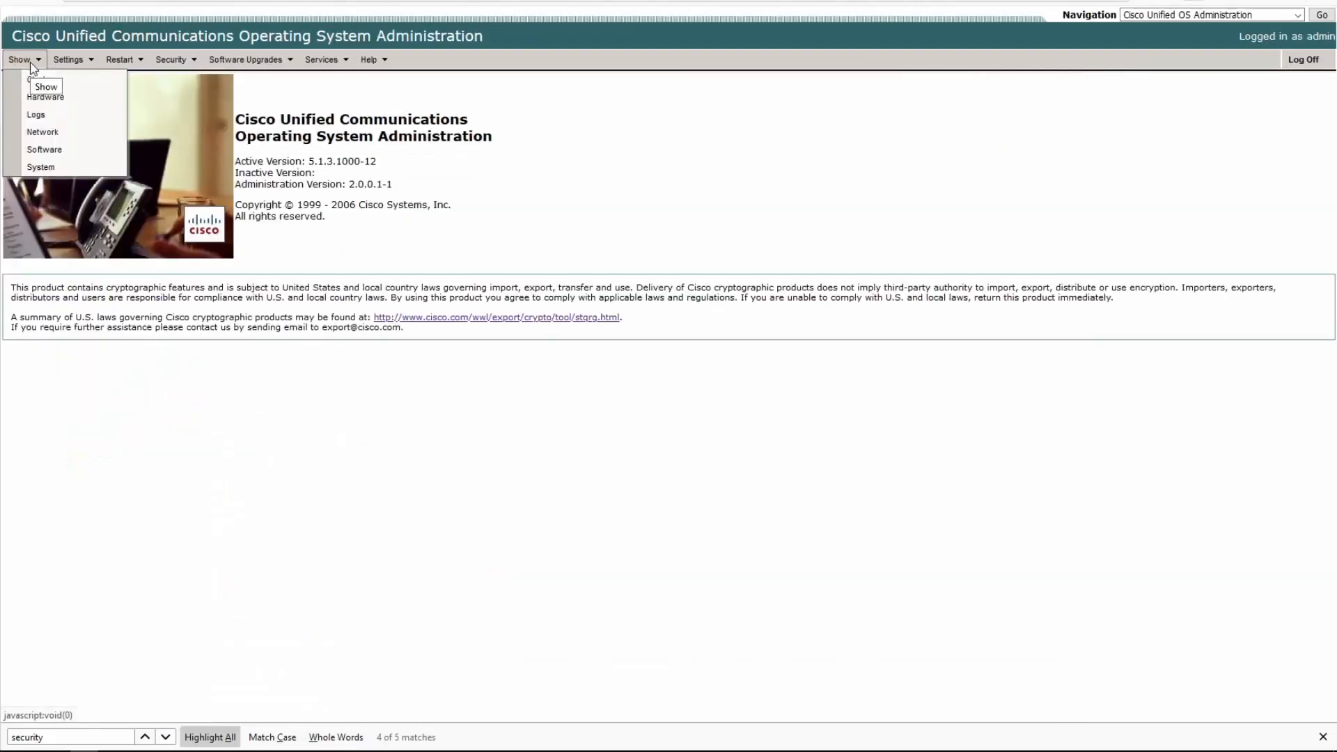
mouse_move(44, 149)
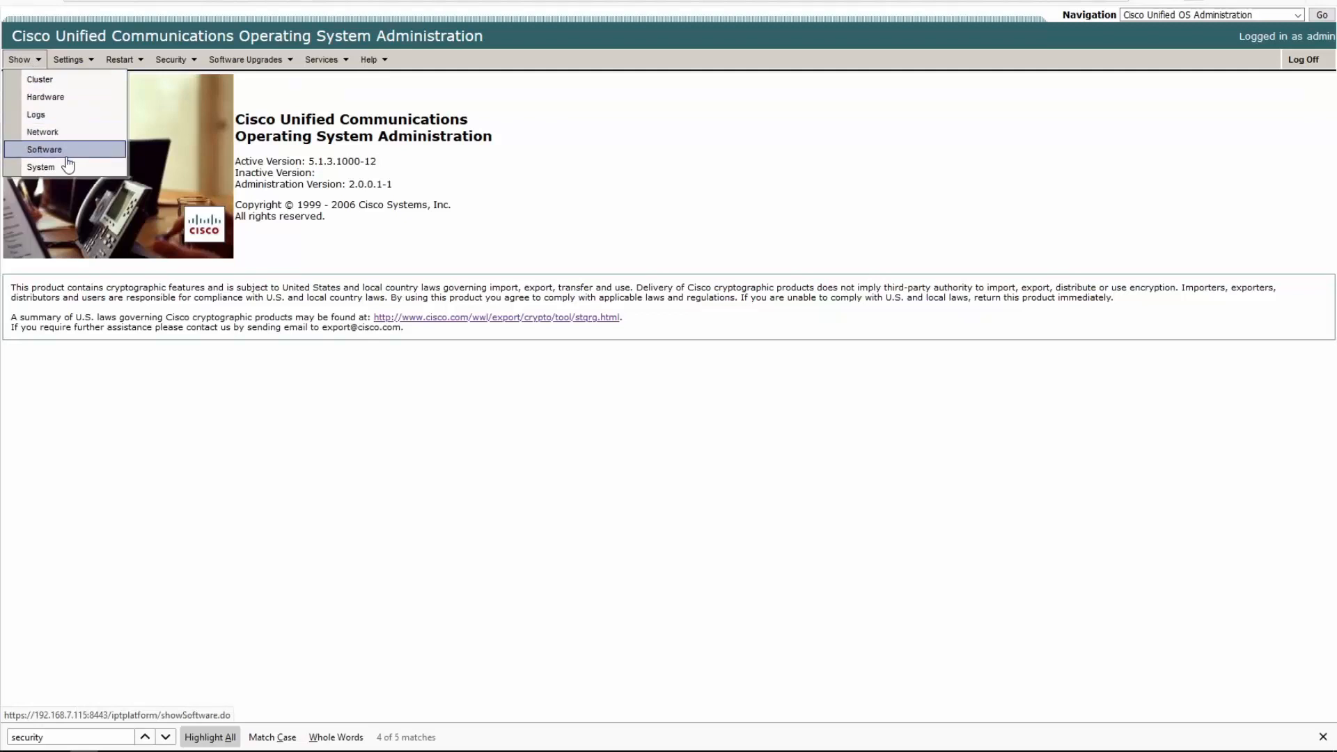
click(69, 58)
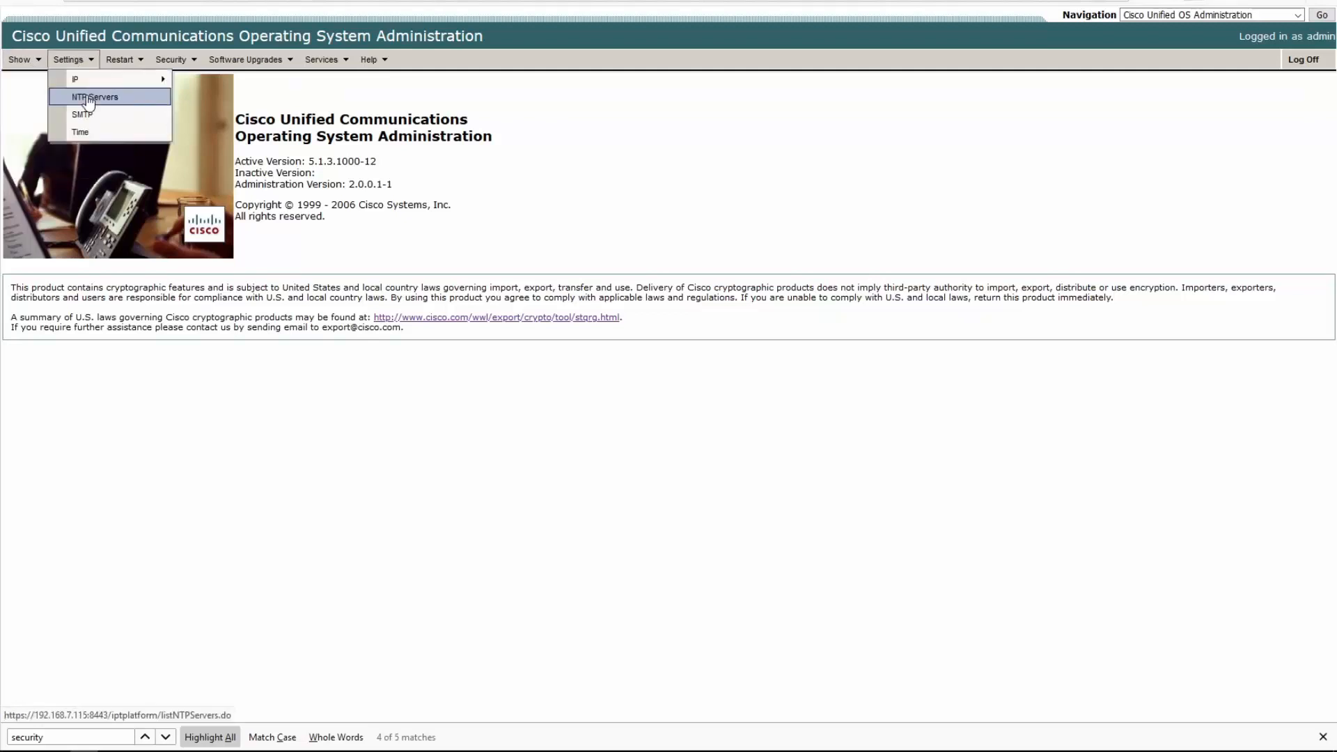
click(121, 59)
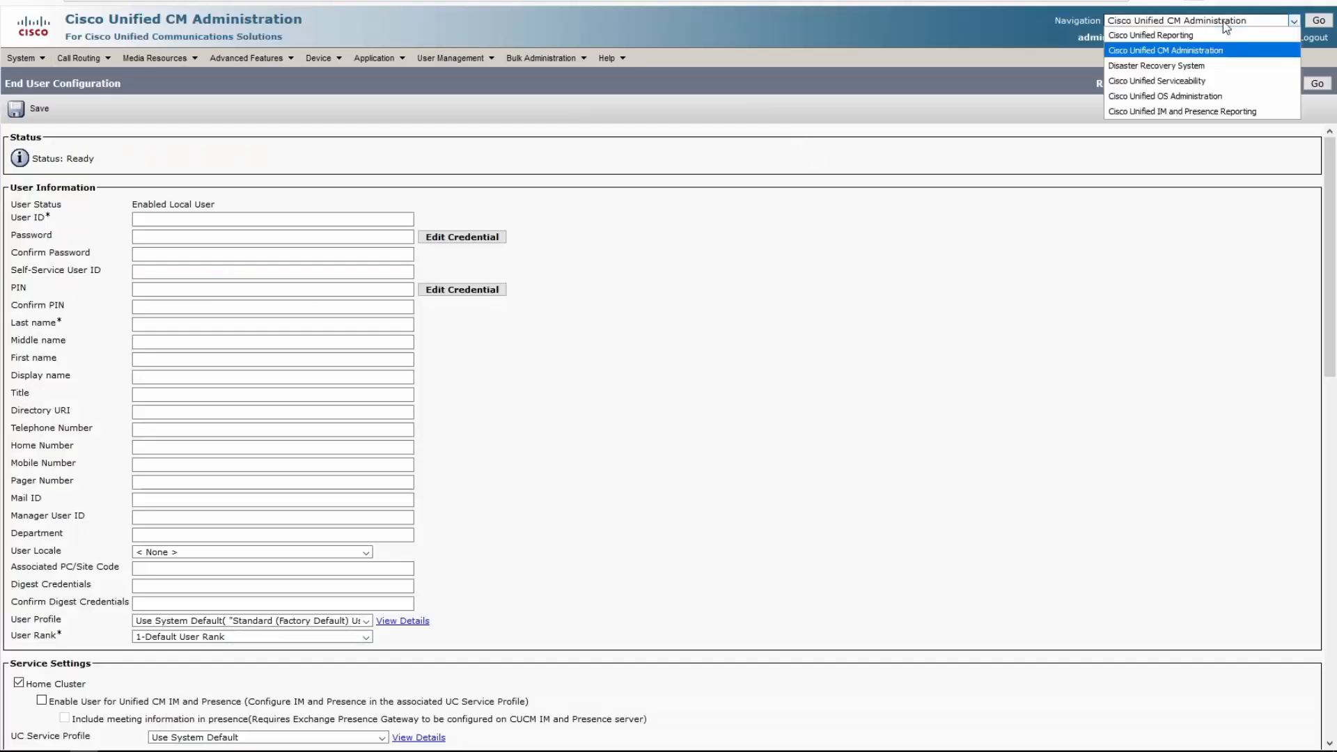
Select OS Administration on the 11.5 server and log in
click(1165, 95)
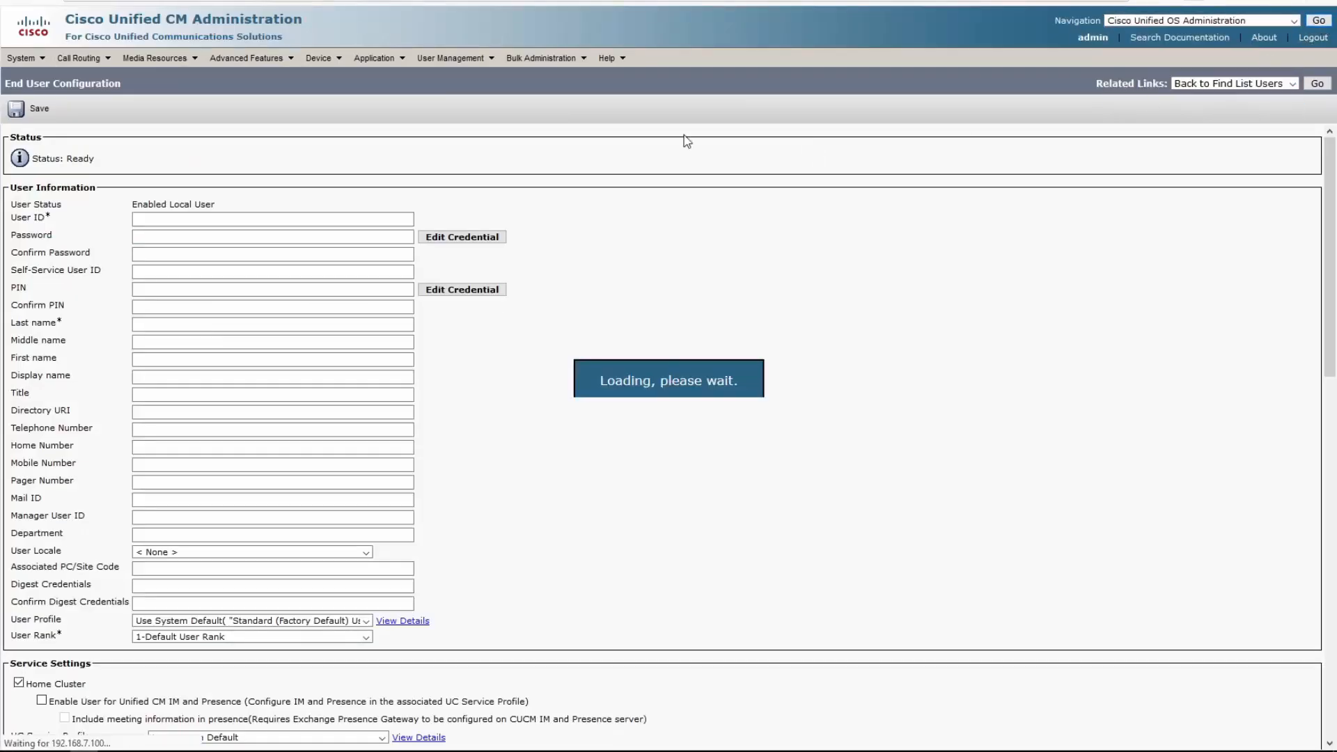
click(1318, 25)
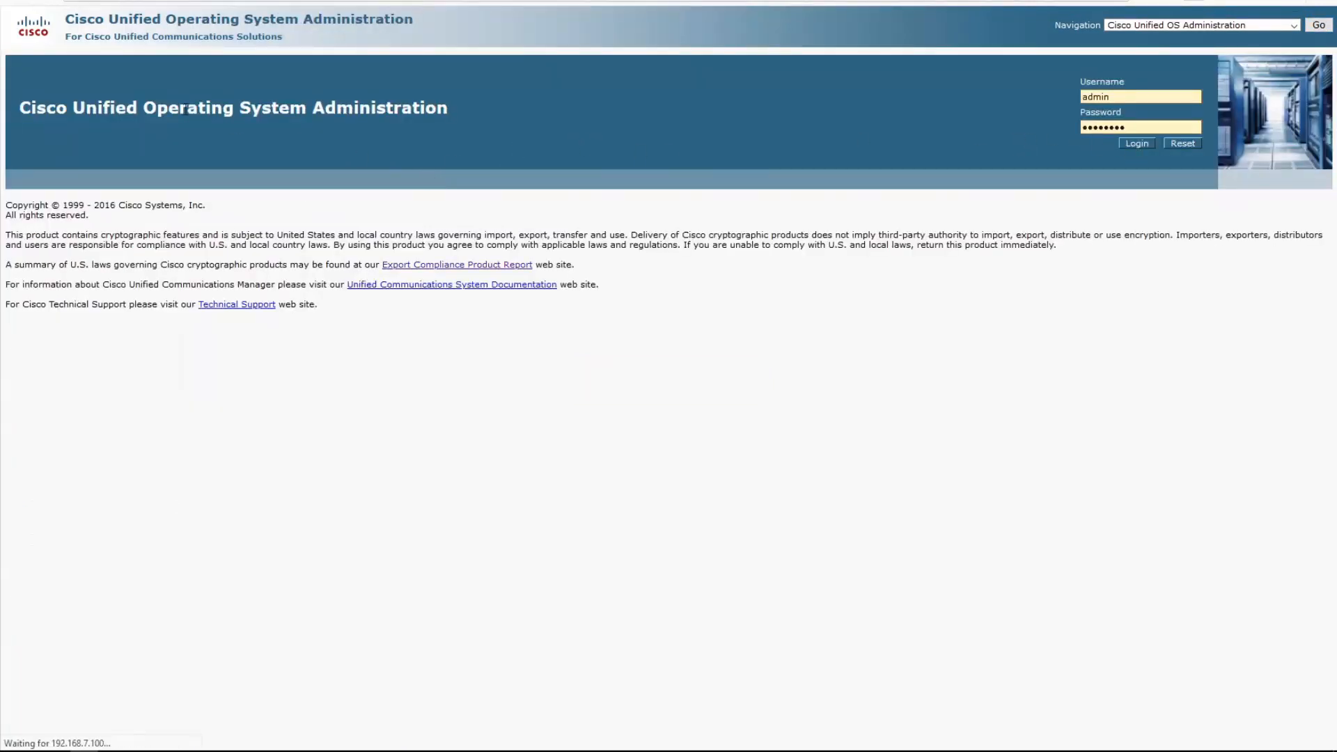
click(1136, 142)
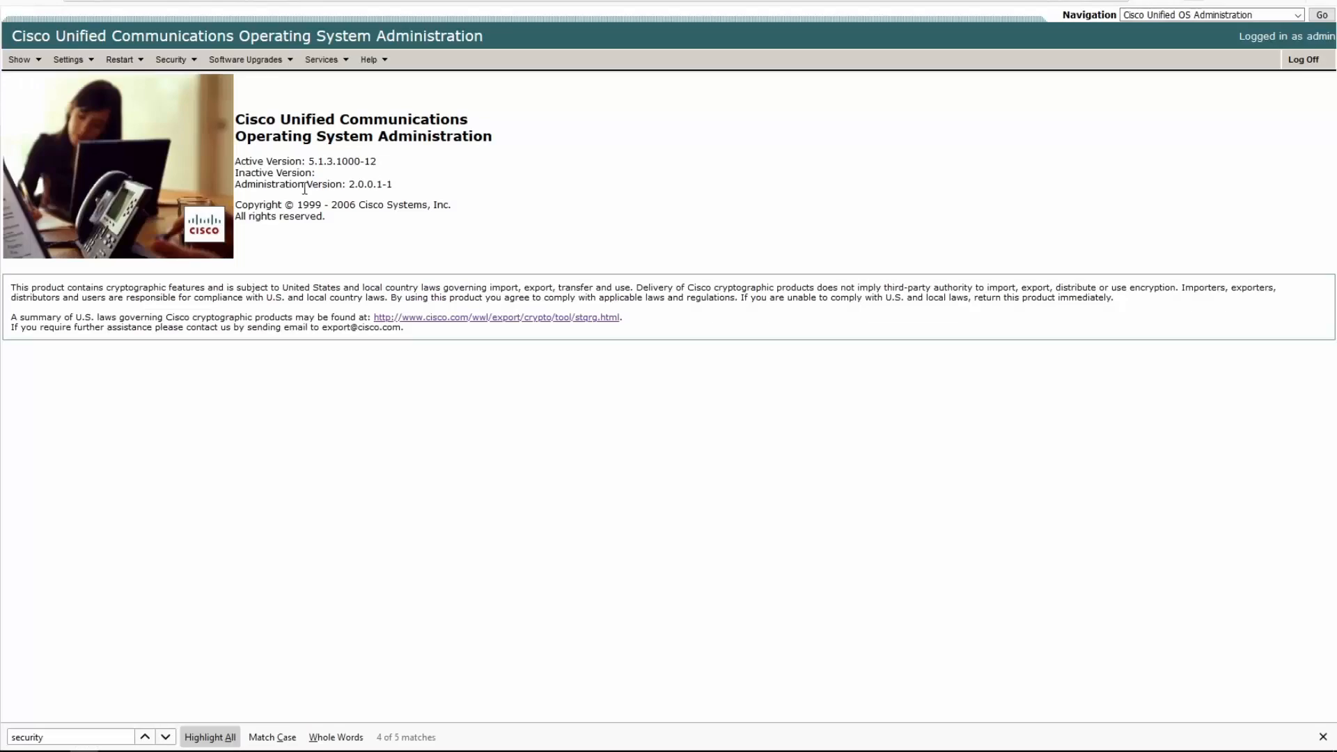
click(1303, 58)
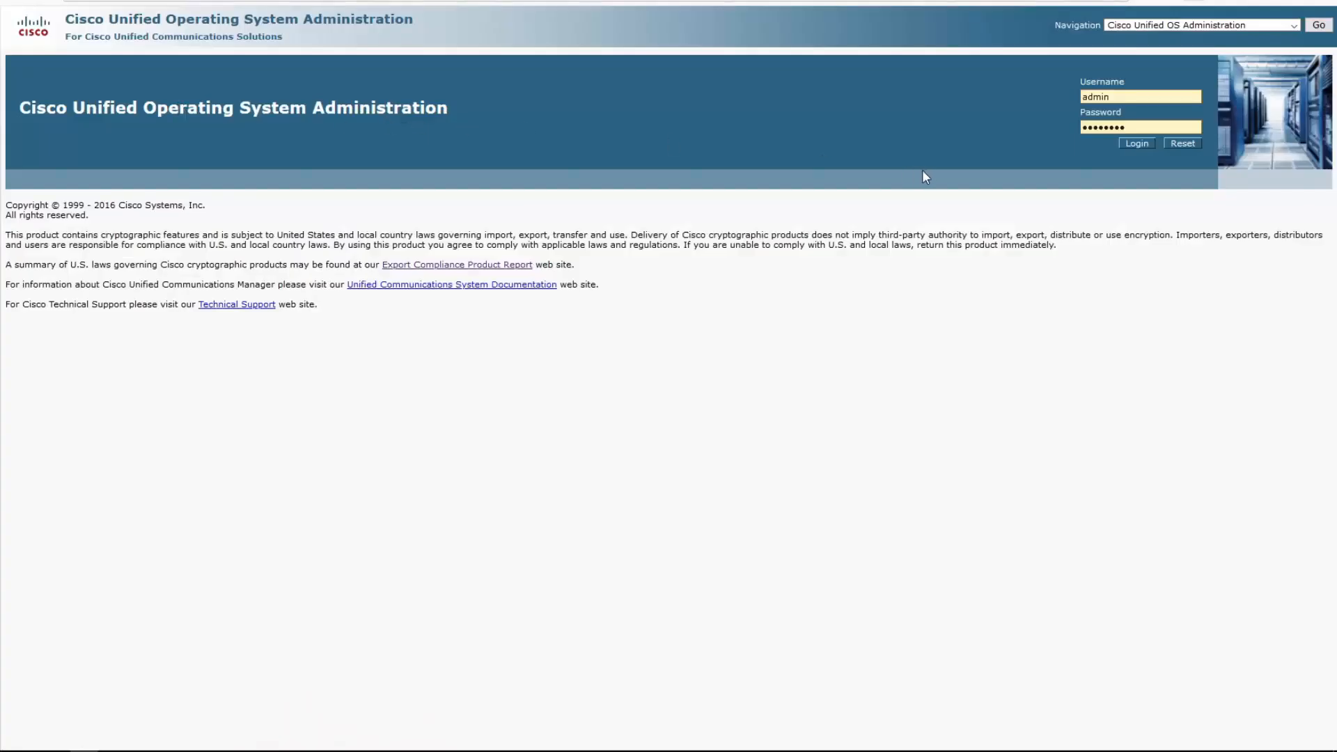
click(1135, 142)
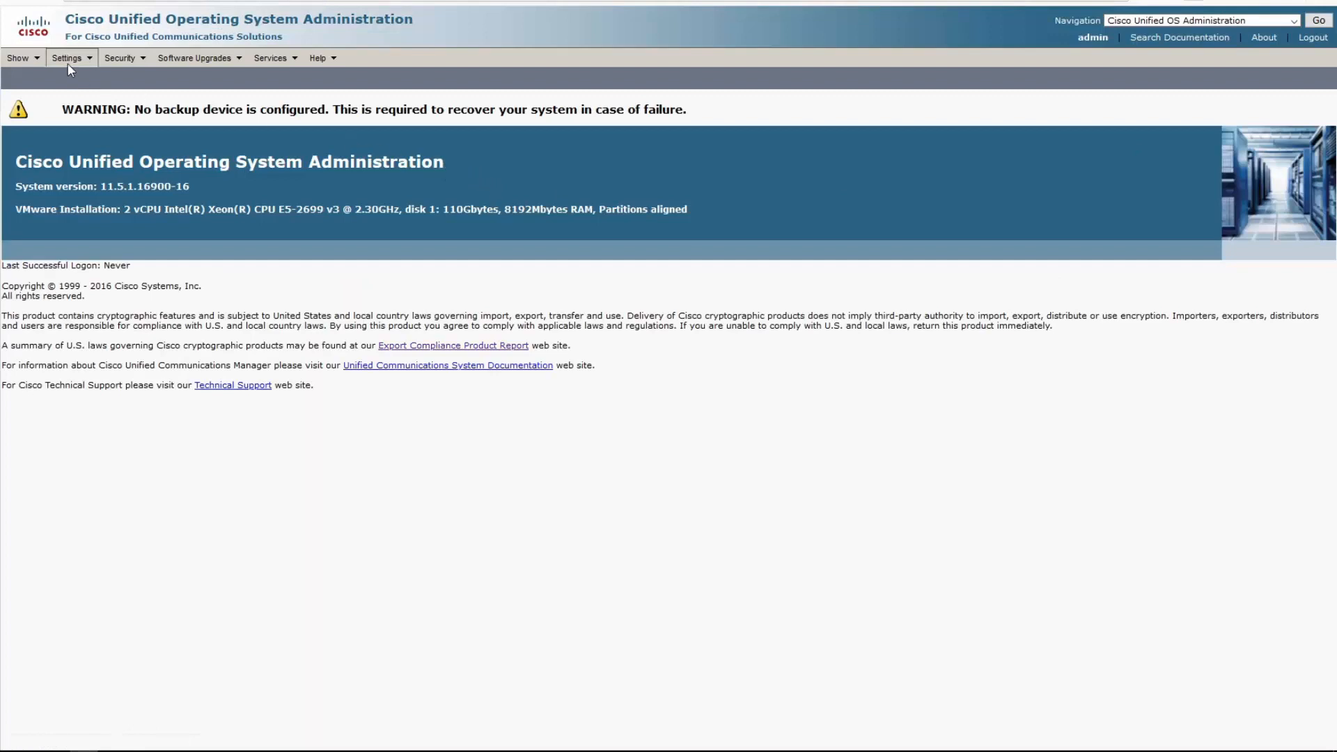
Browse the 11.5 Settings, Show, Services and Security menus, then return to the 5.1 page
click(67, 57)
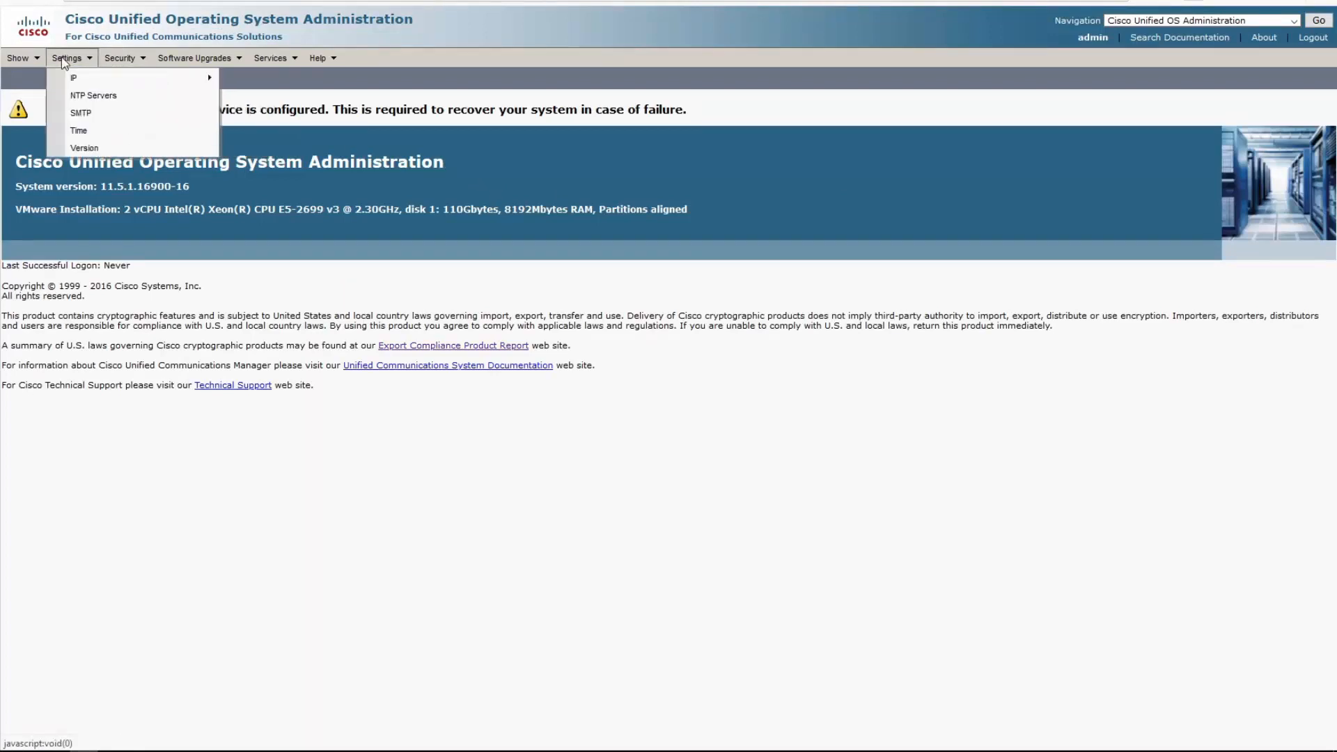
click(18, 57)
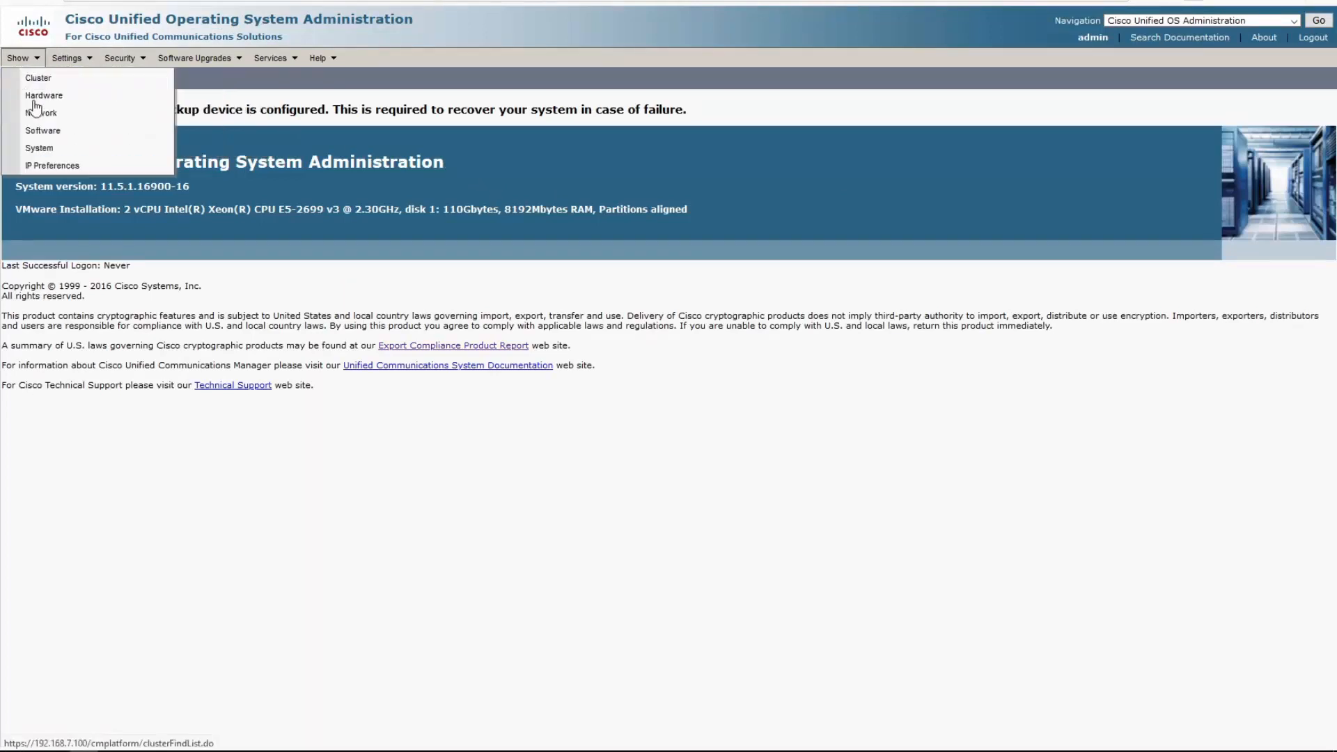
click(271, 57)
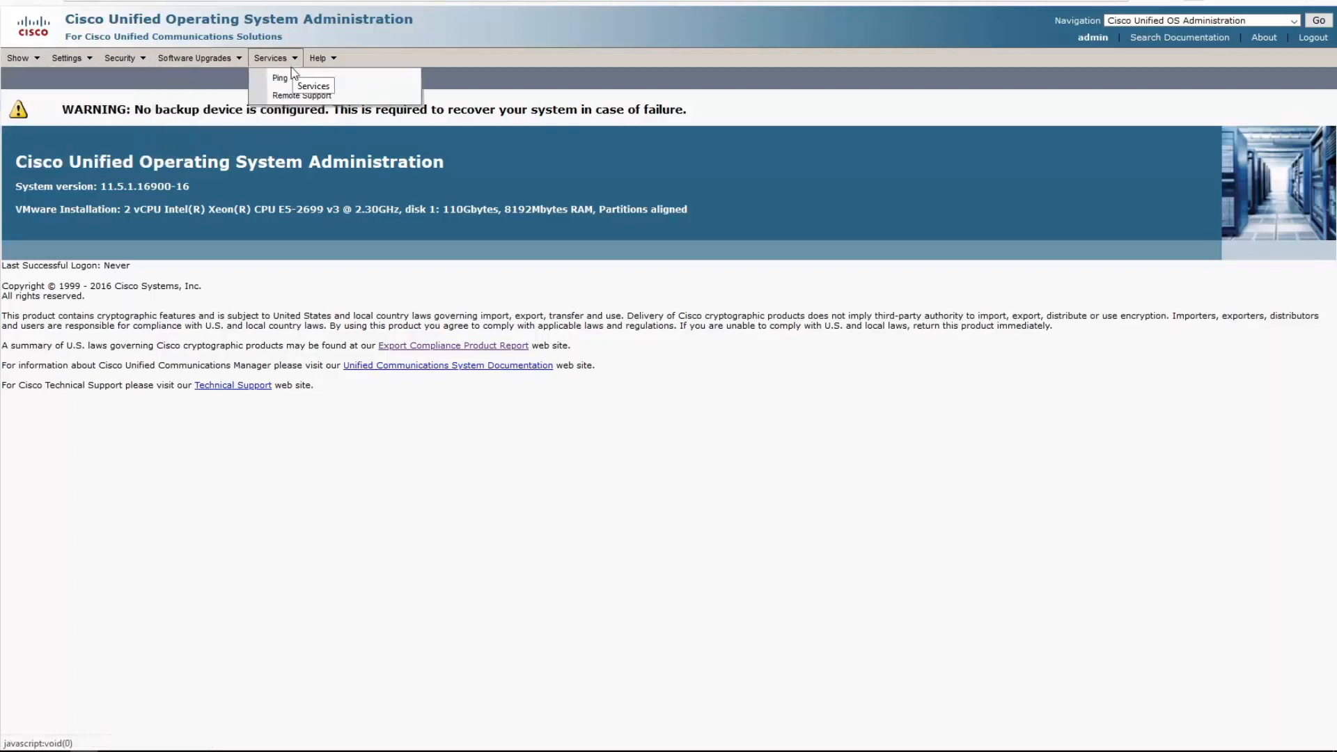
click(119, 57)
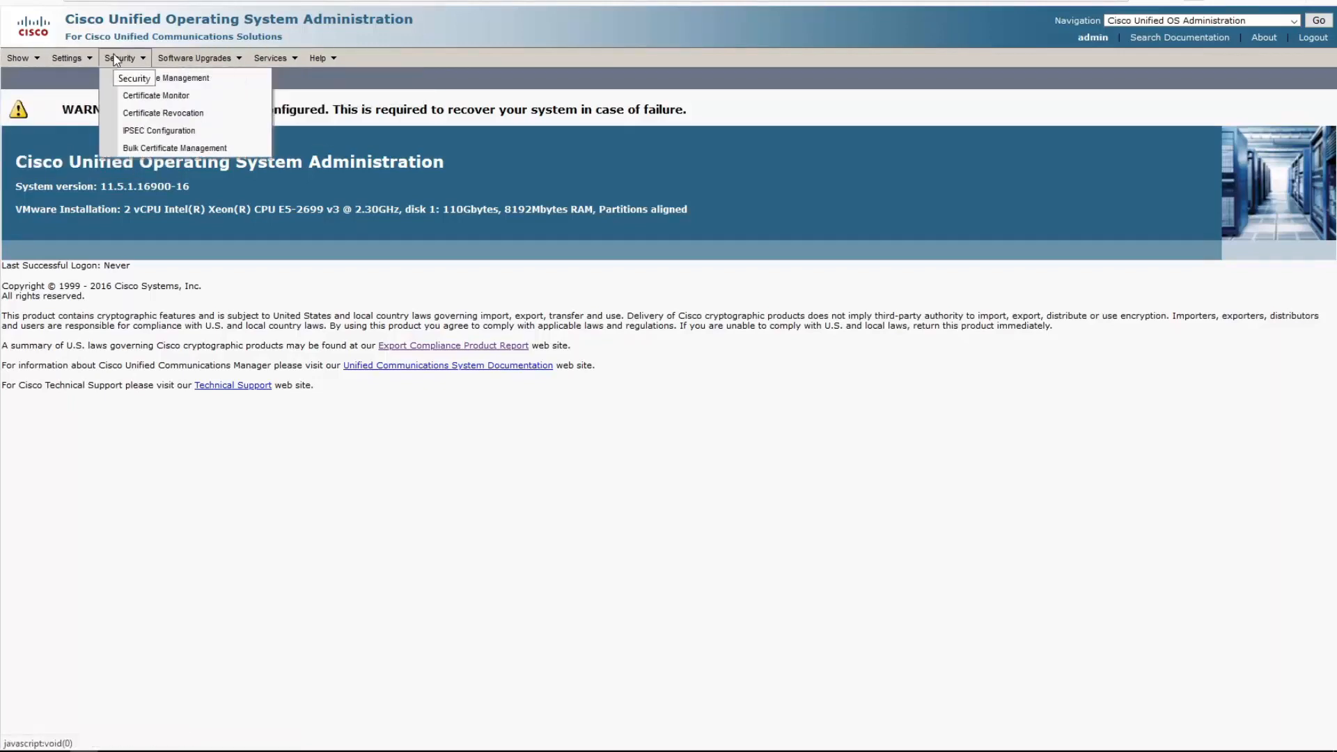
click(67, 57)
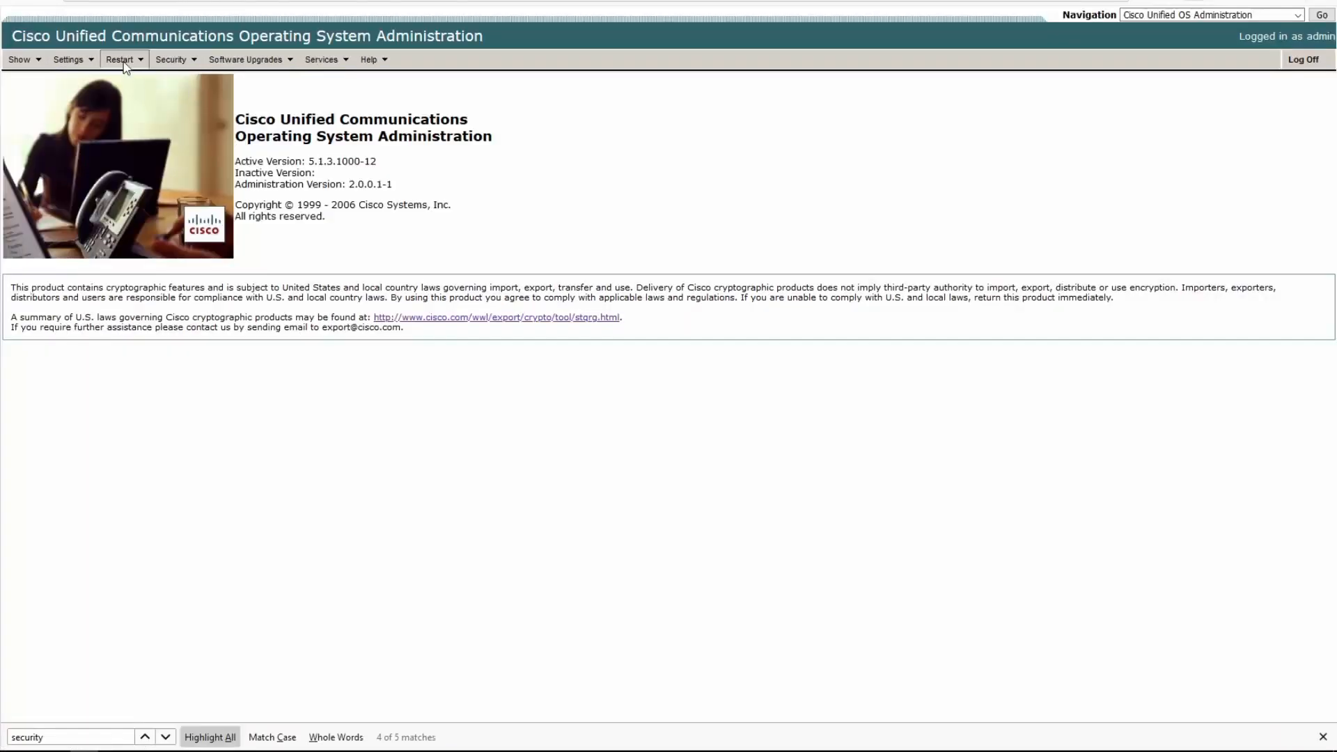
Open the Restart > Current Version confirmation page on the 5.1.3 server
click(119, 58)
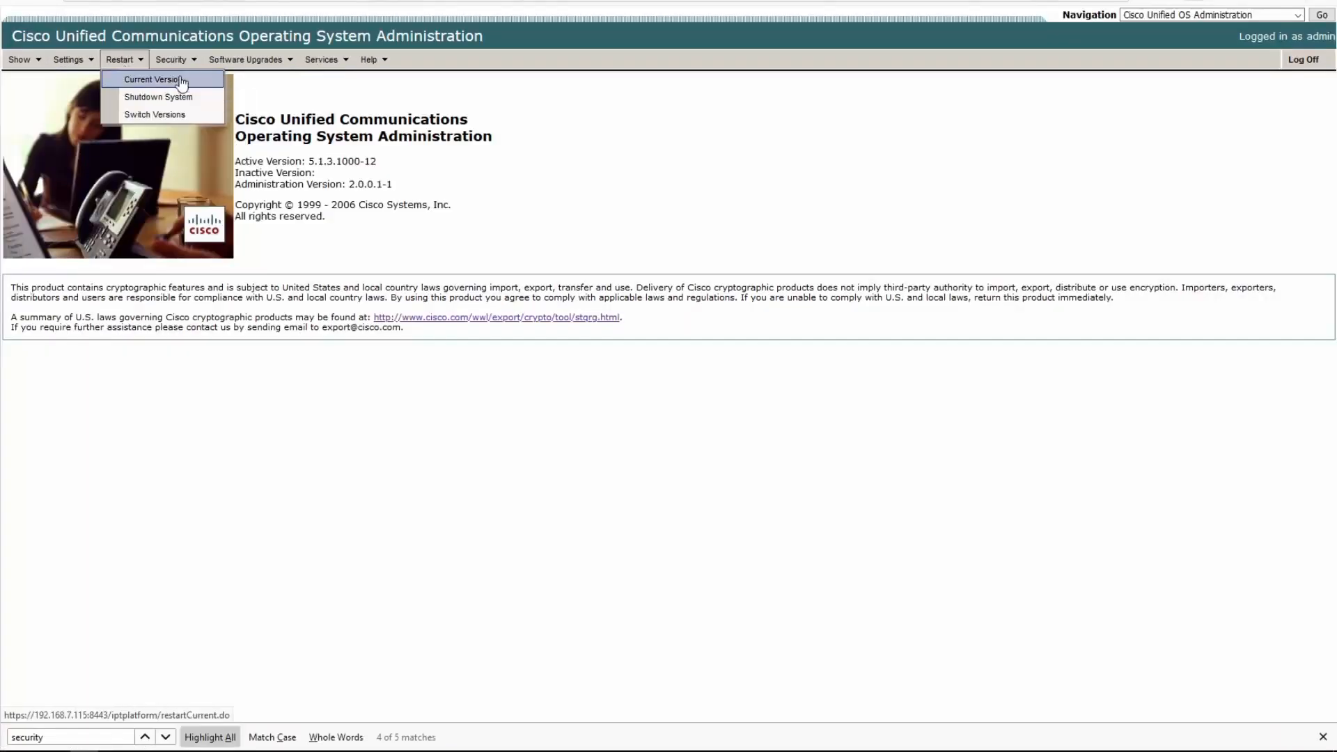
click(151, 79)
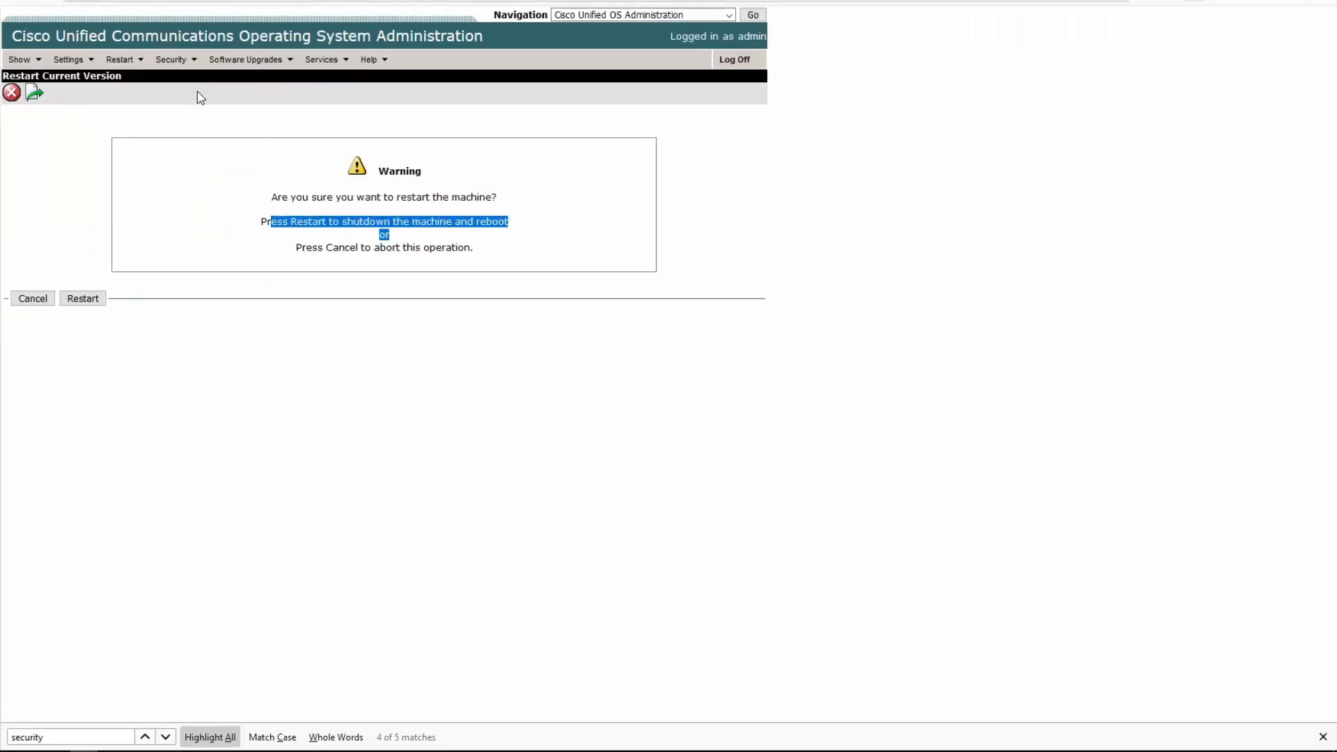
click(120, 59)
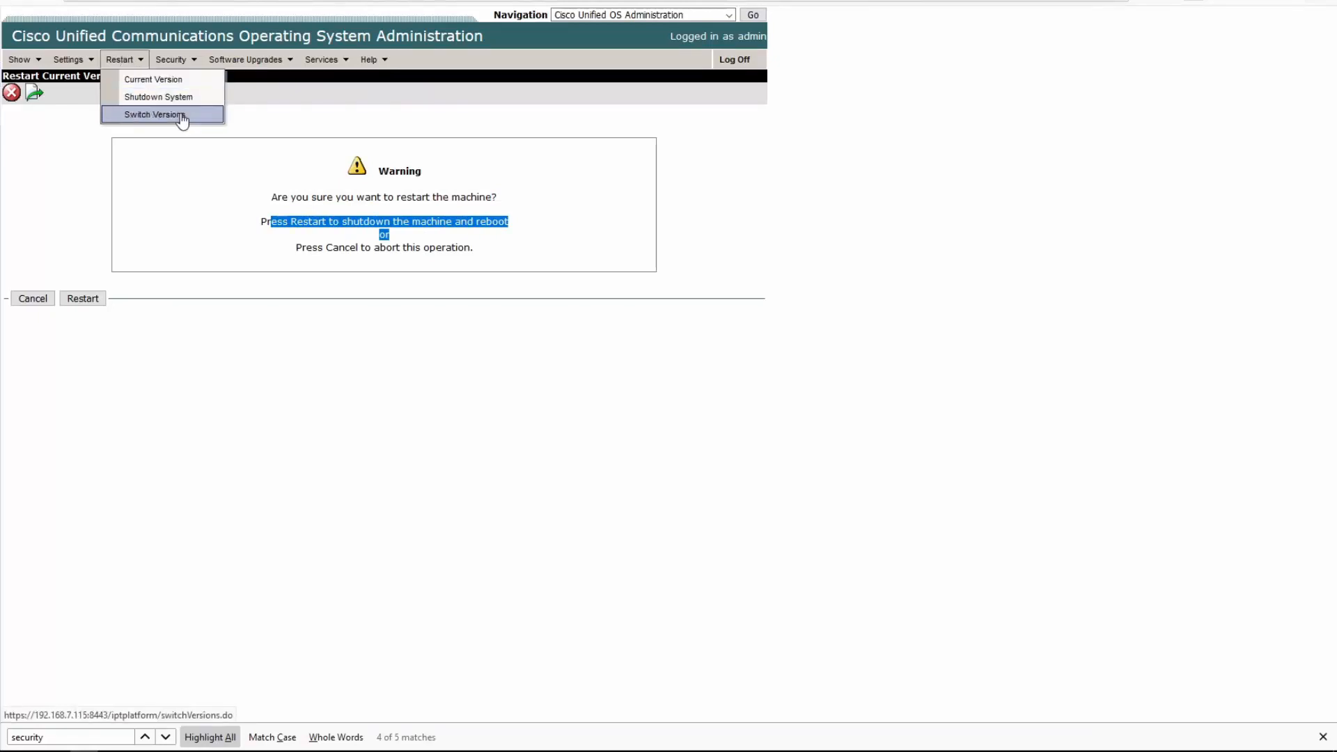
Compare 5.1.3 Security and Certificate Management options with the 11.5 Security menu
click(171, 58)
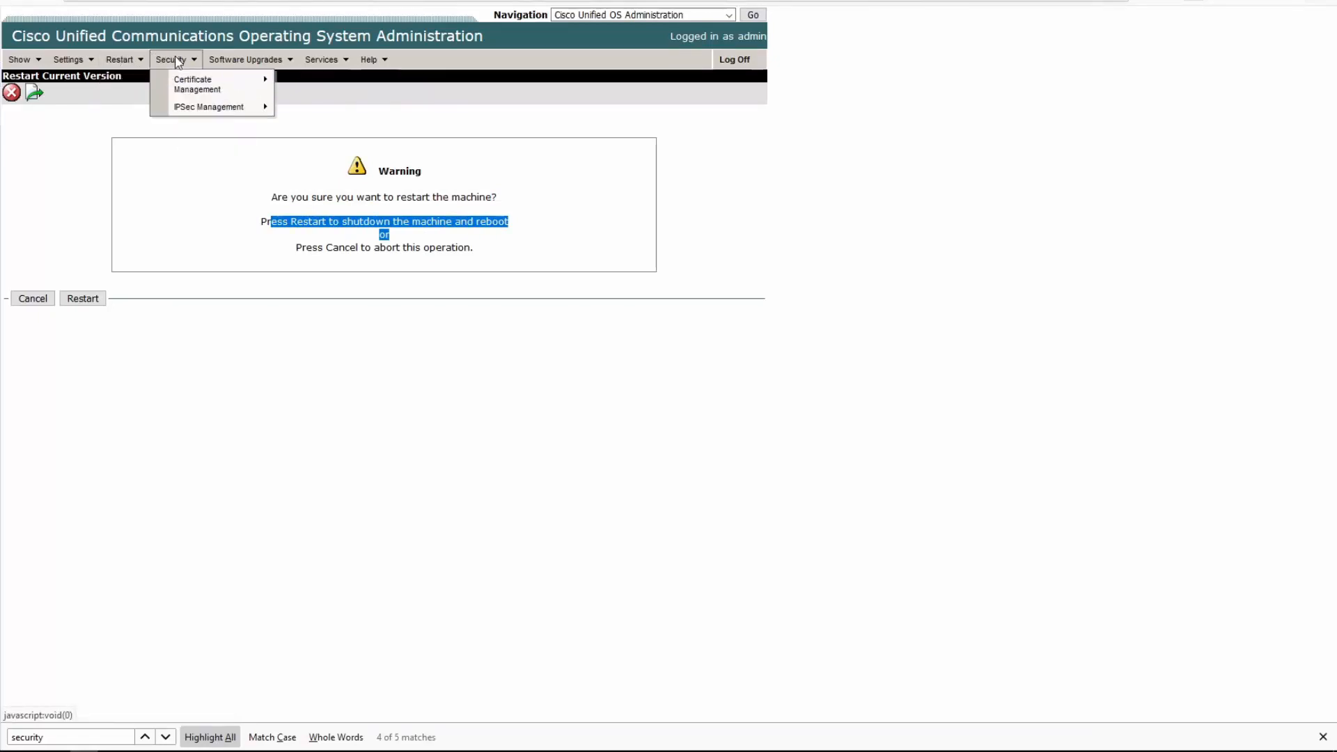
click(33, 299)
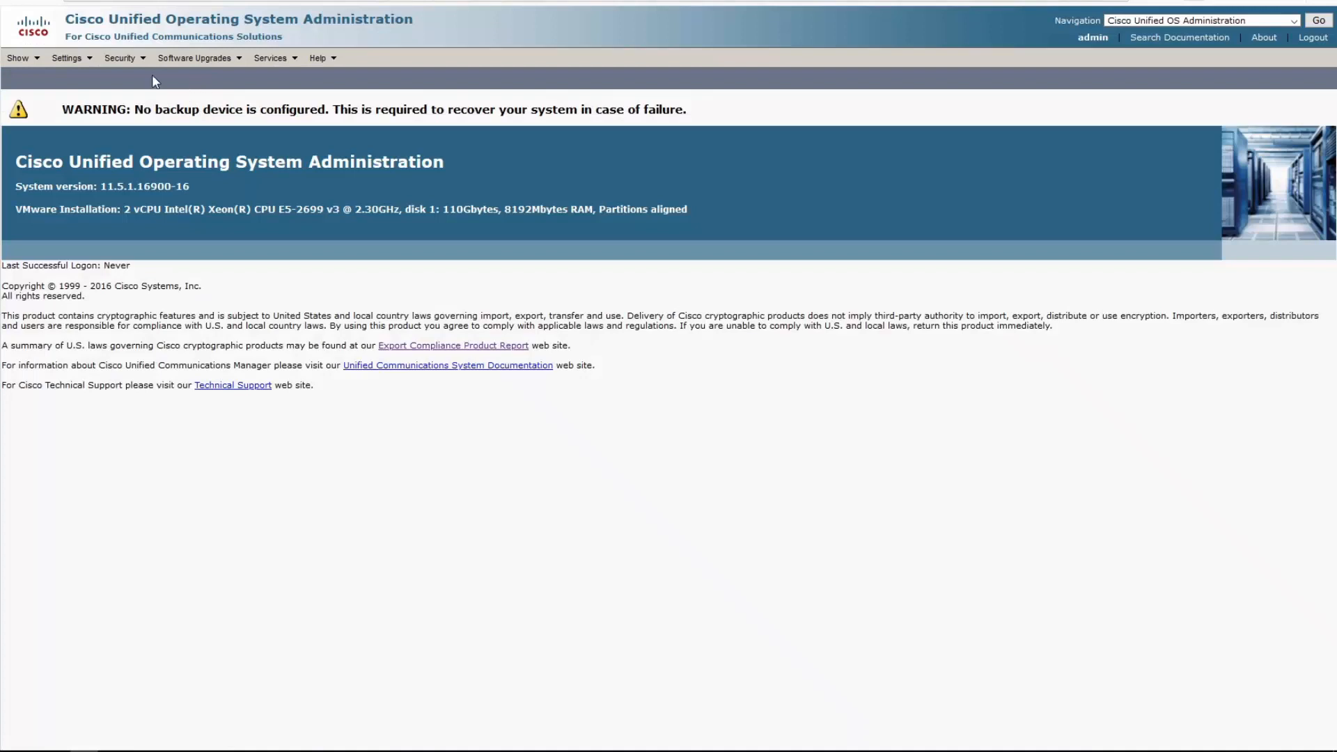
click(120, 58)
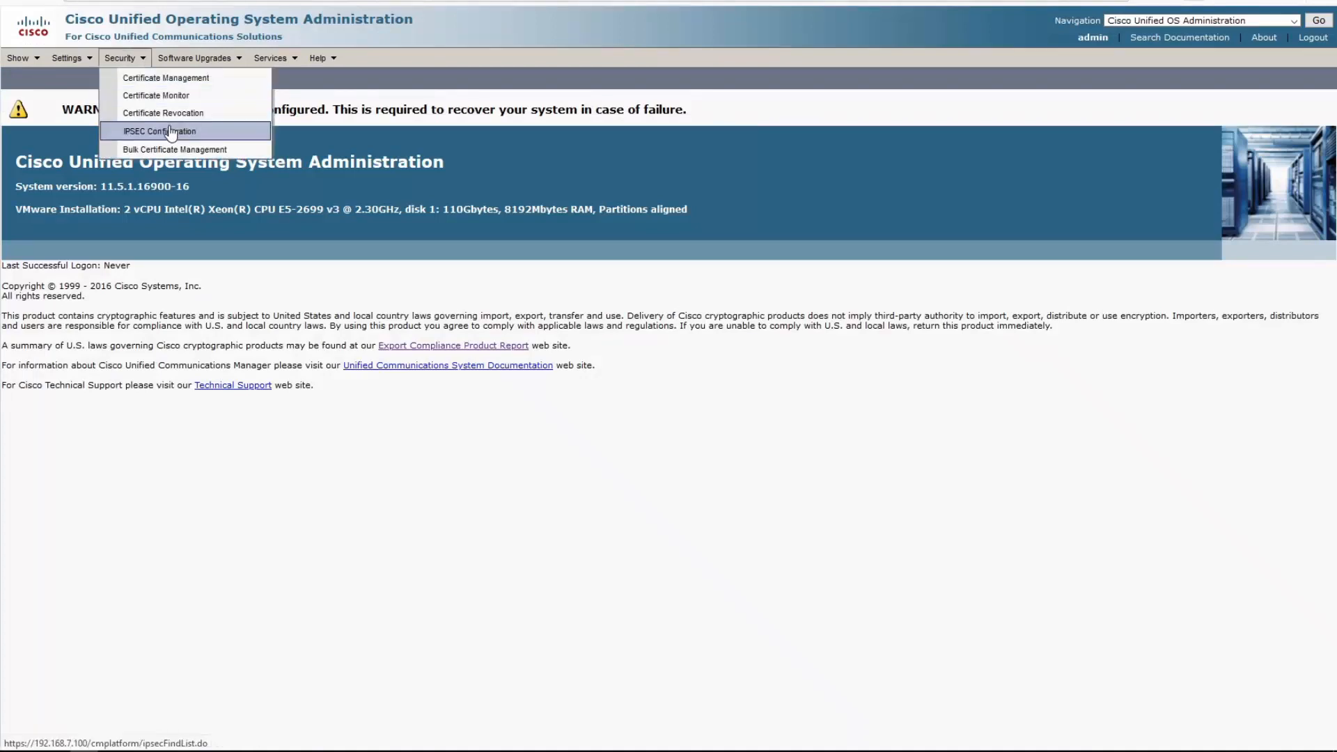
mouse_move(163, 113)
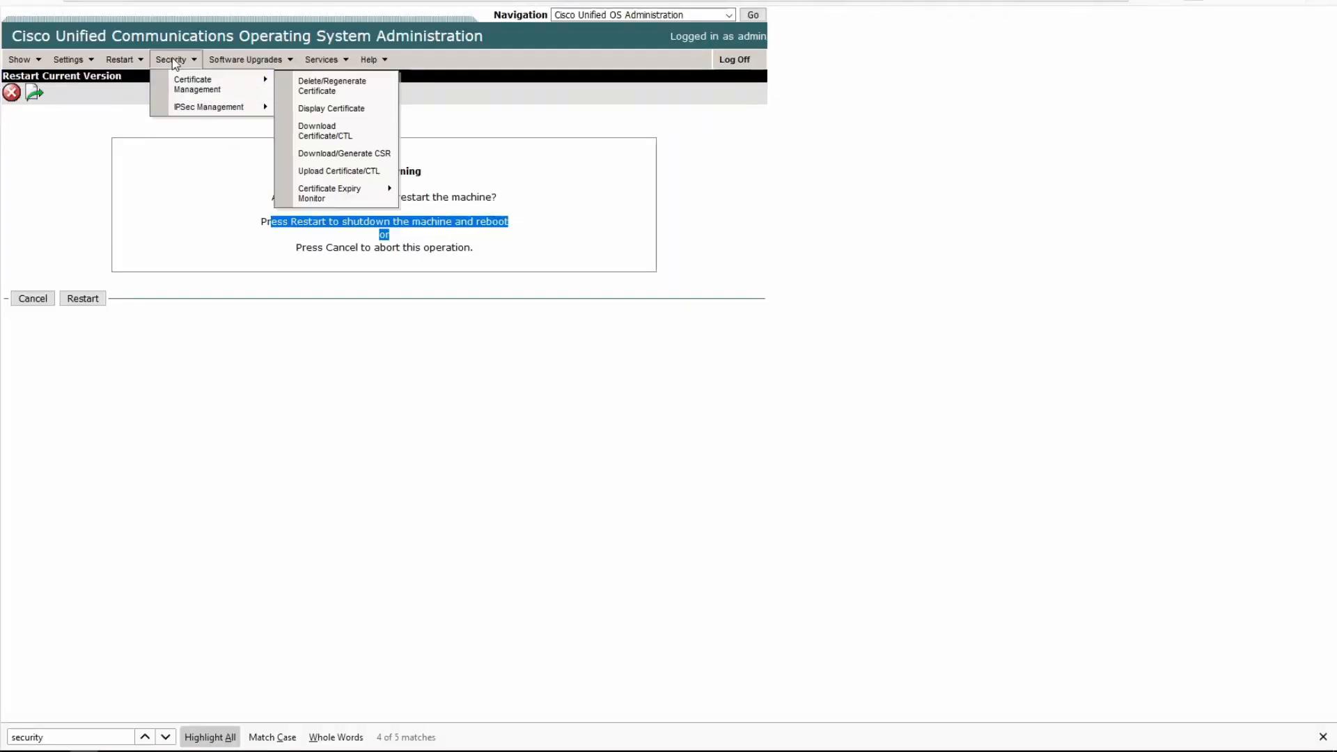
mouse_move(331, 85)
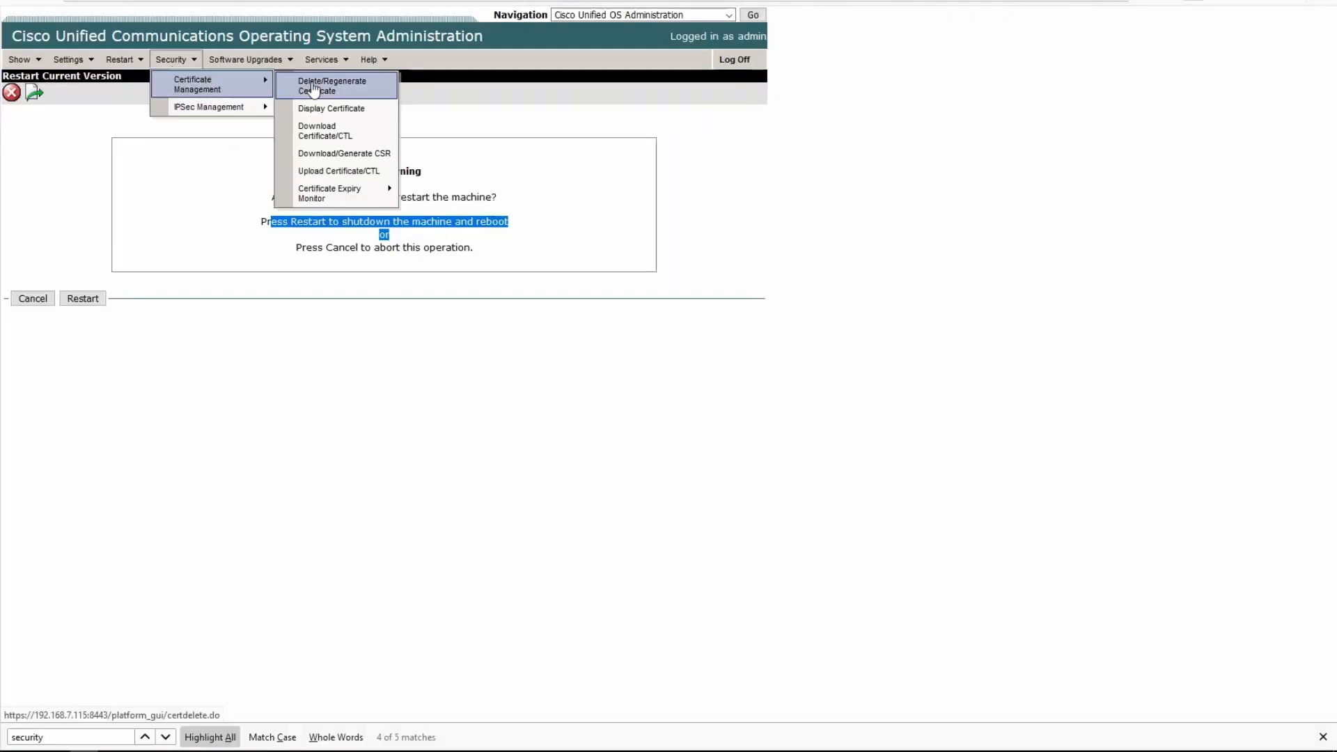
mouse_move(330, 108)
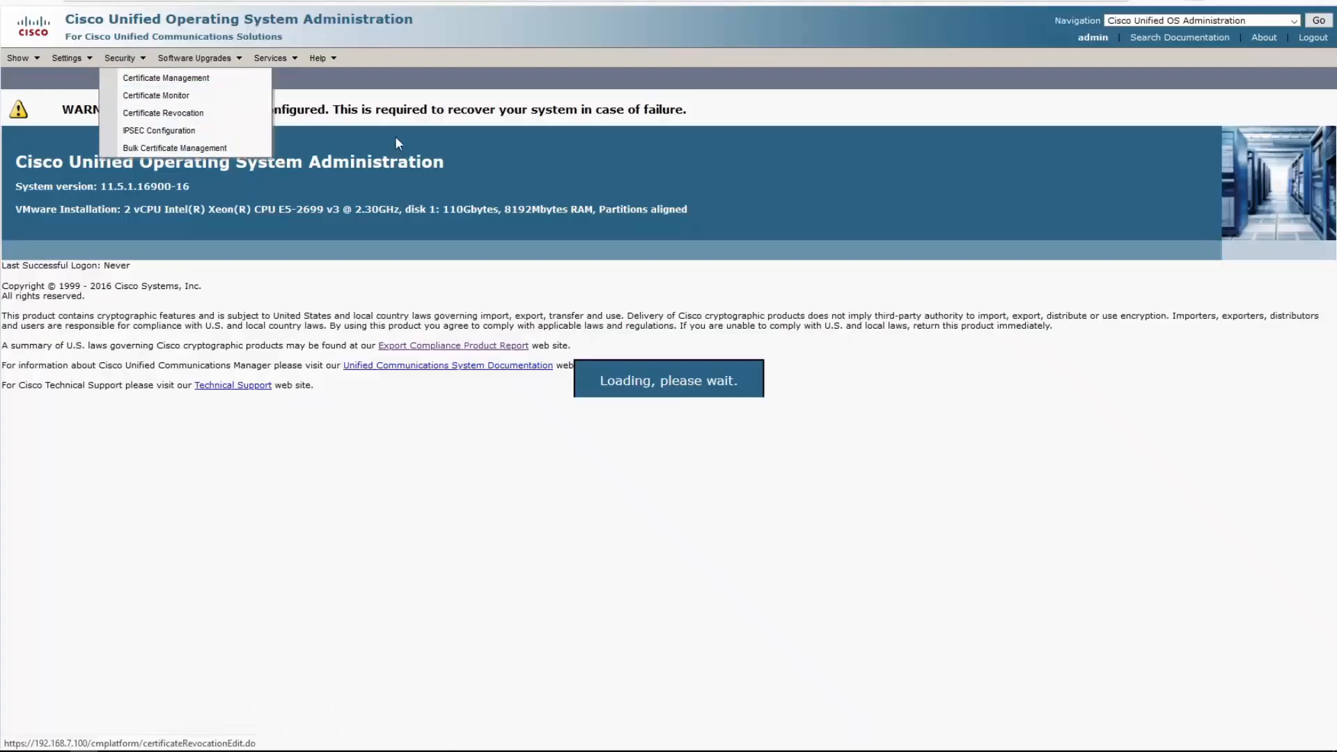
click(163, 114)
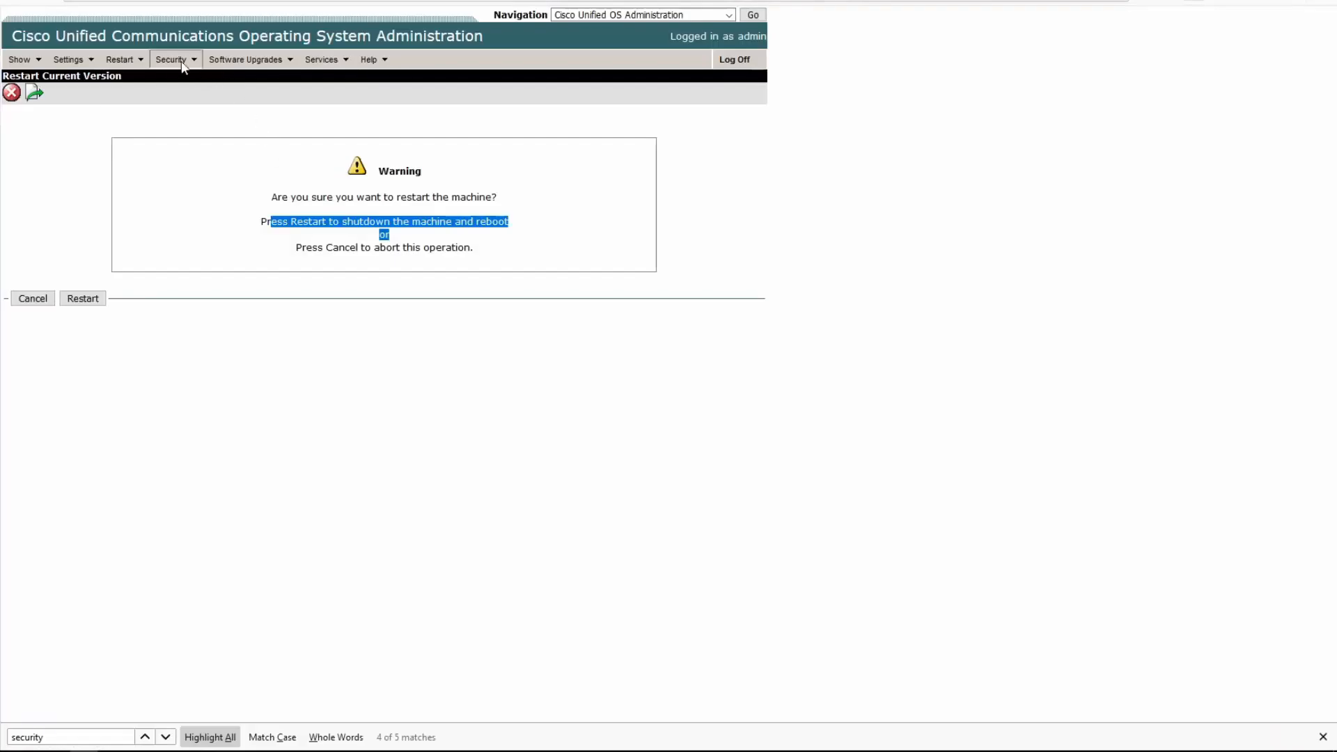
click(171, 58)
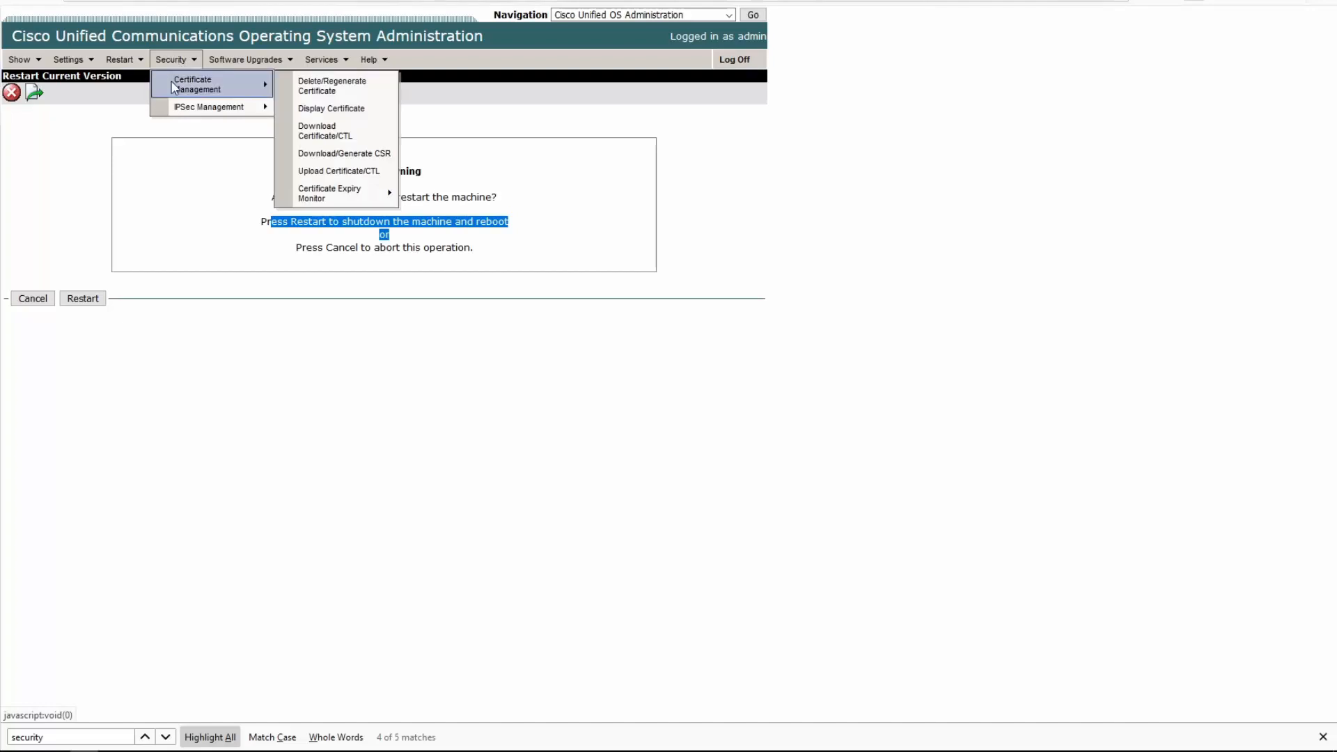
mouse_move(236, 88)
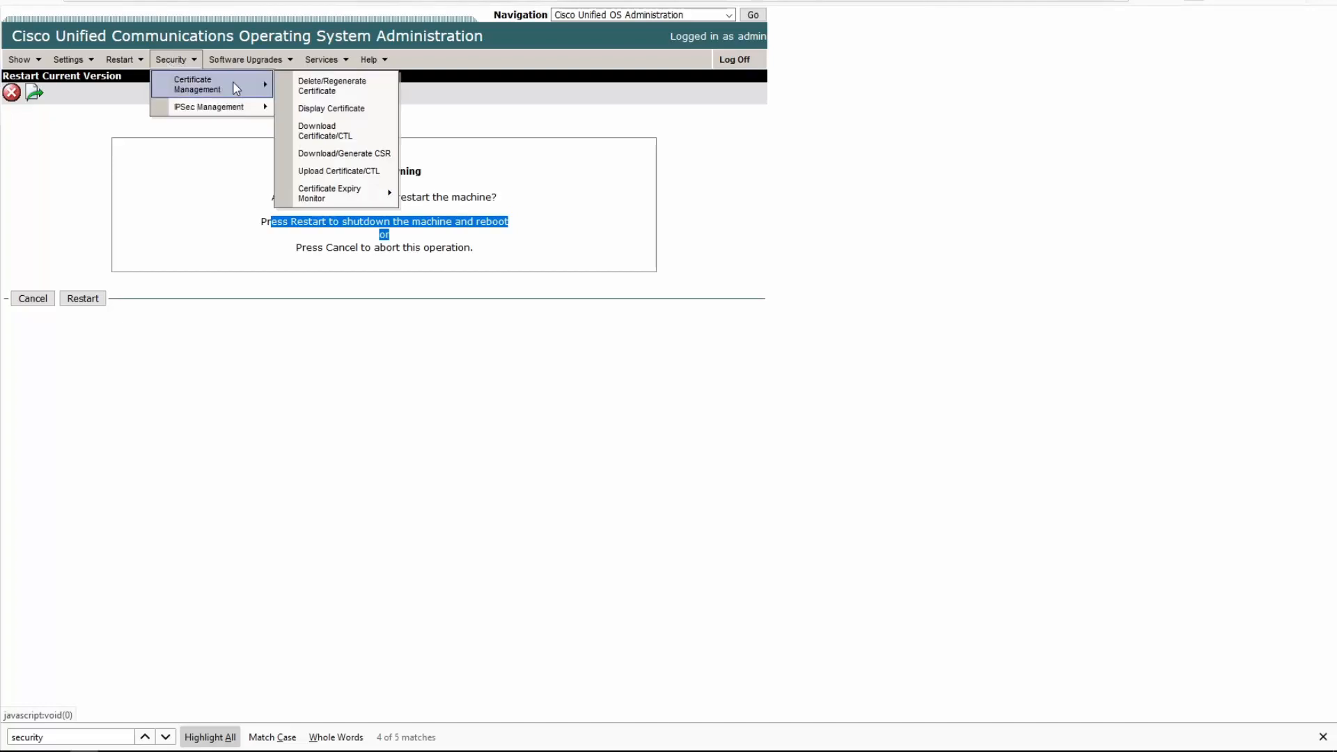
mouse_move(361, 85)
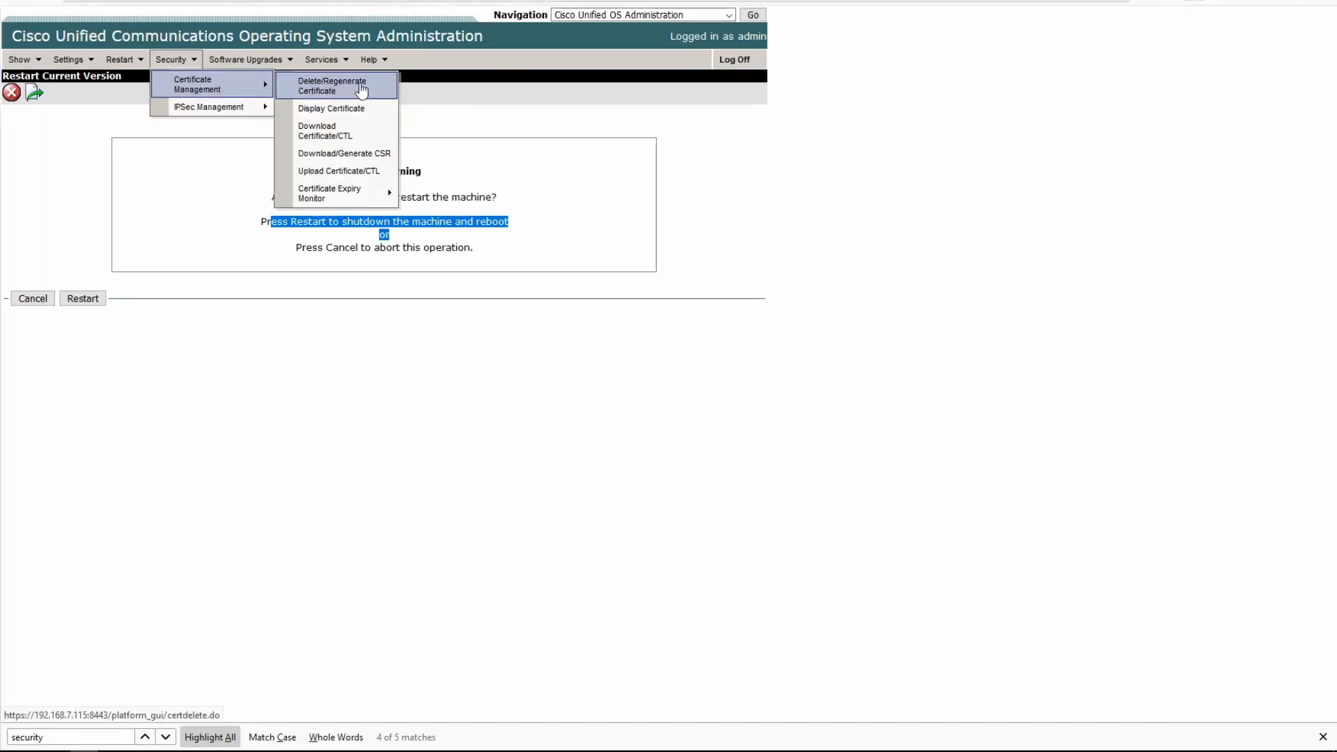
mouse_move(361, 96)
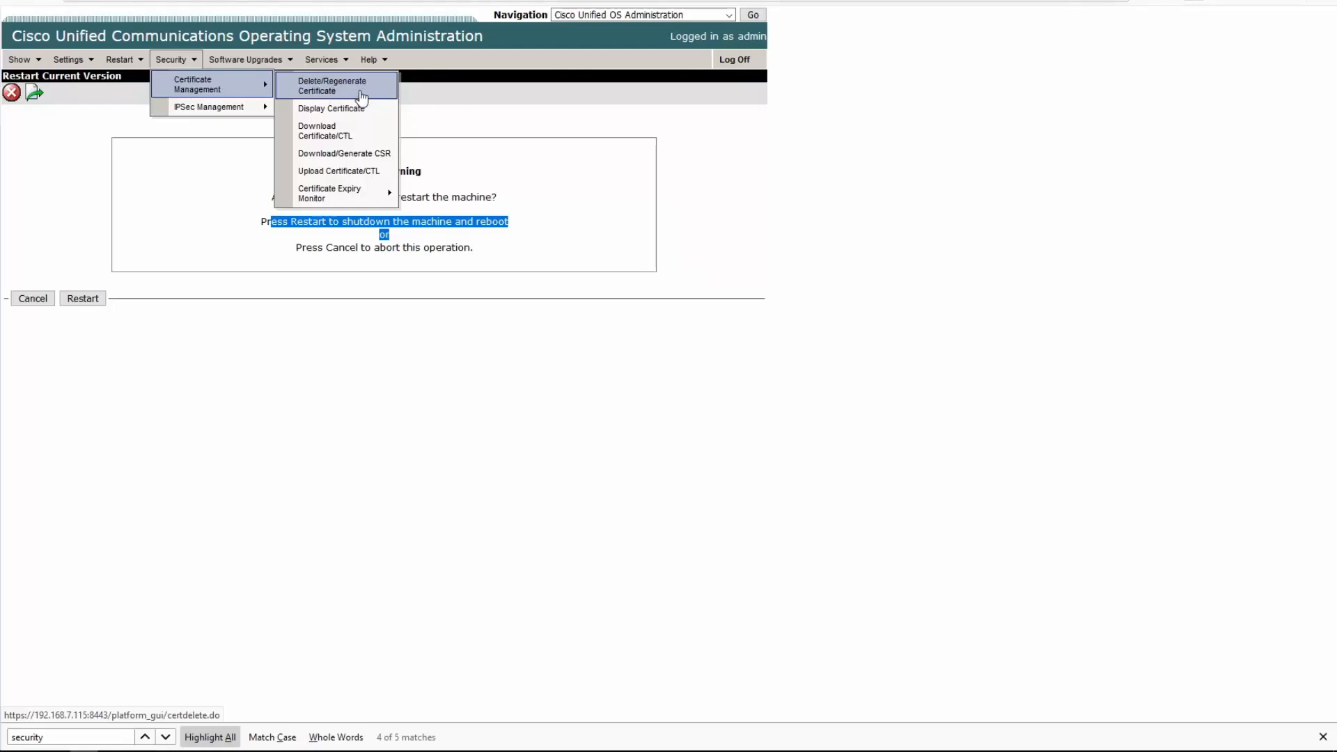
Display the 5.1.3 server's own tomcat_cert details and scroll through them, noting MD5withRSA
click(331, 107)
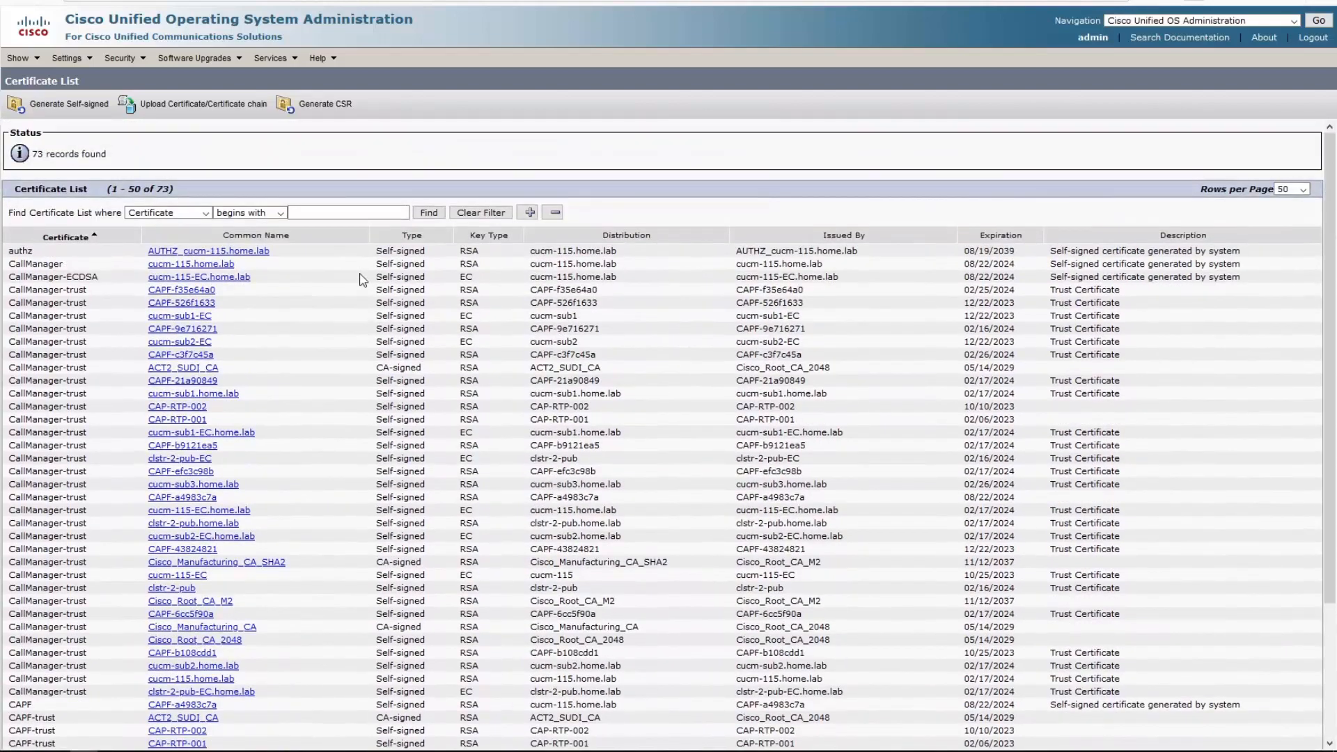
mouse_move(415, 278)
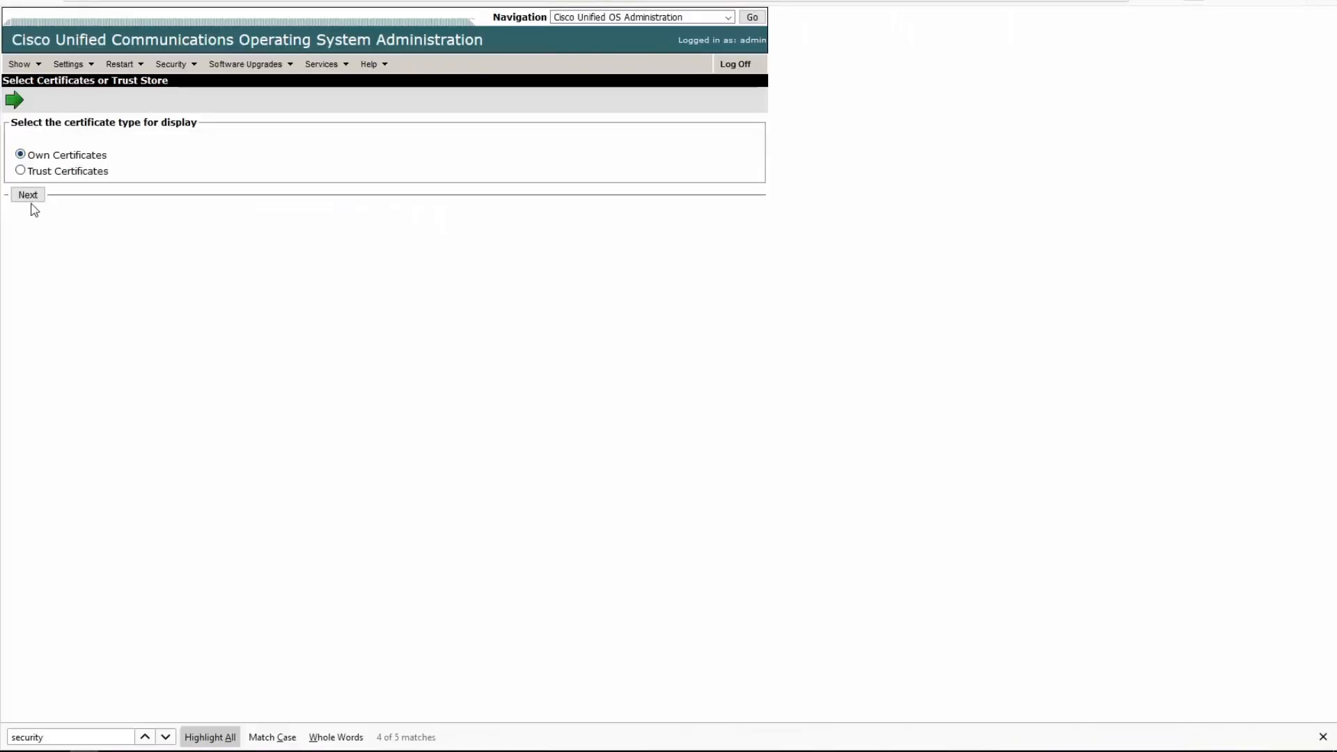
click(27, 194)
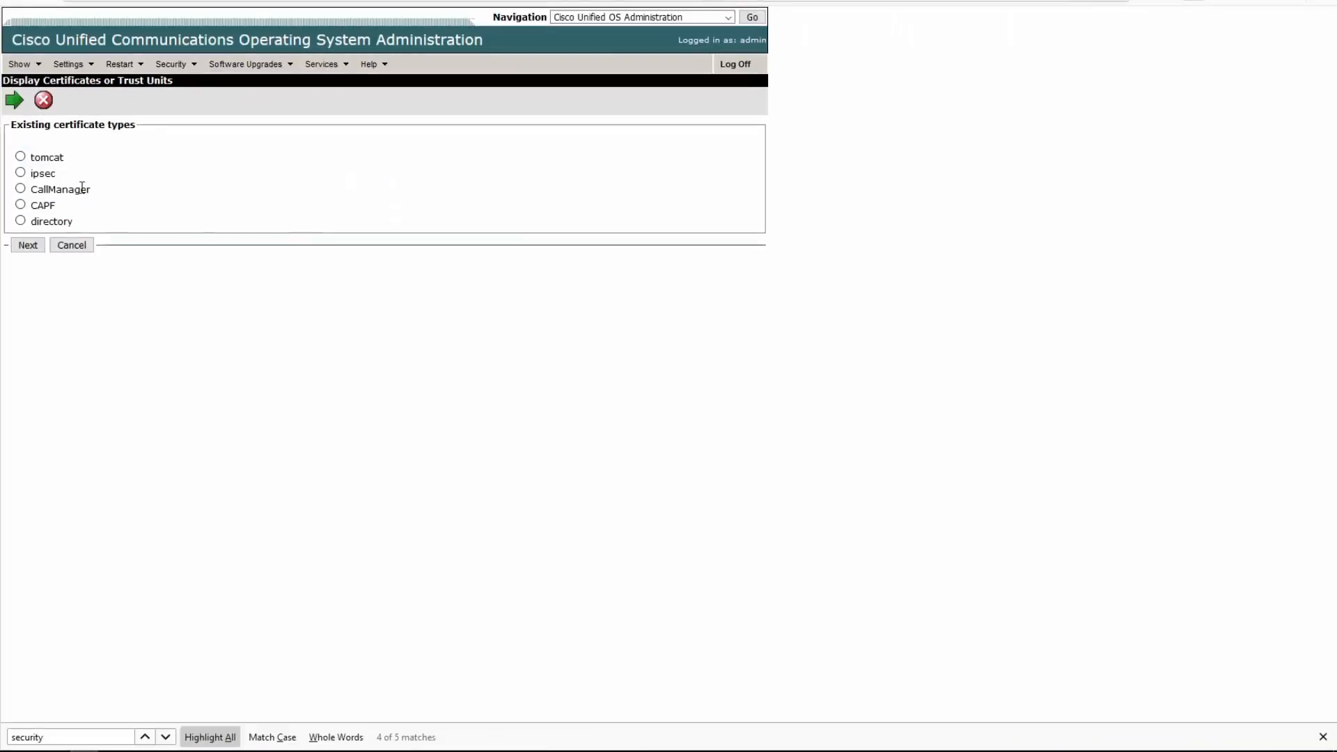
click(27, 246)
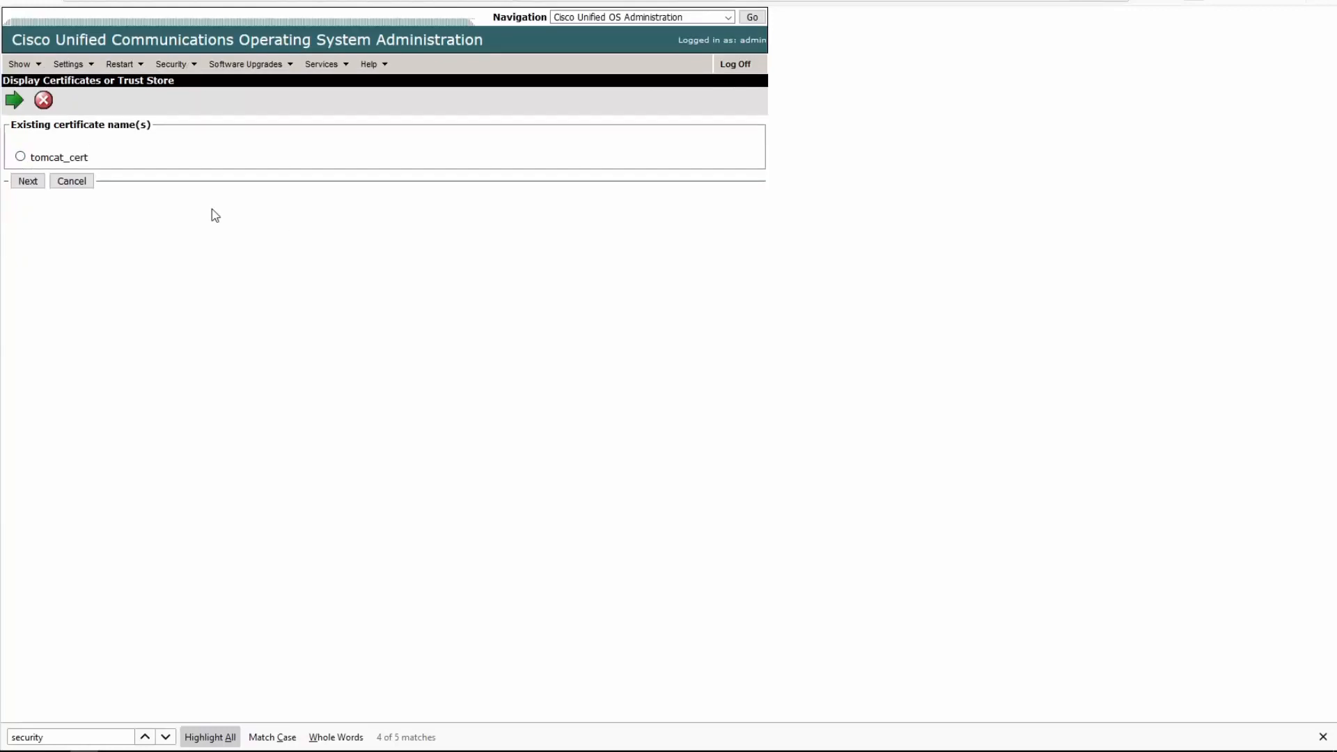
click(27, 181)
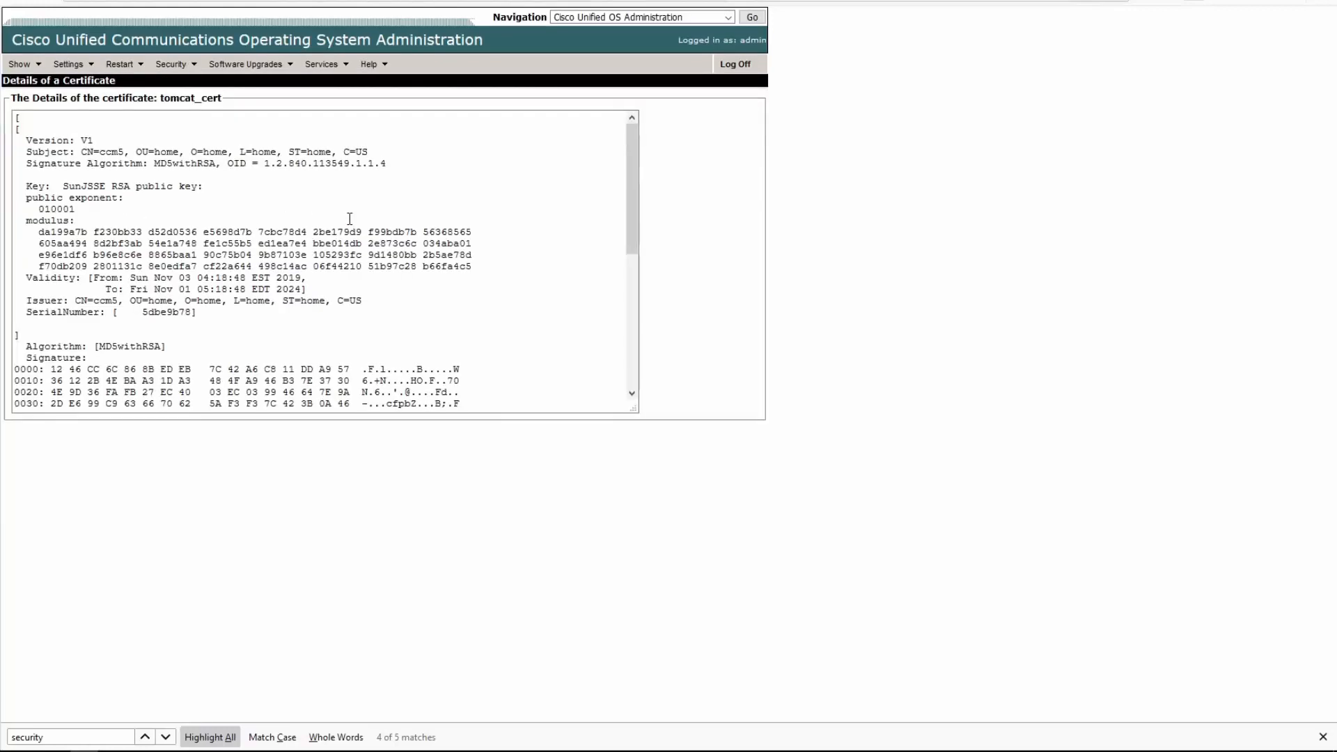
scroll(down, 3)
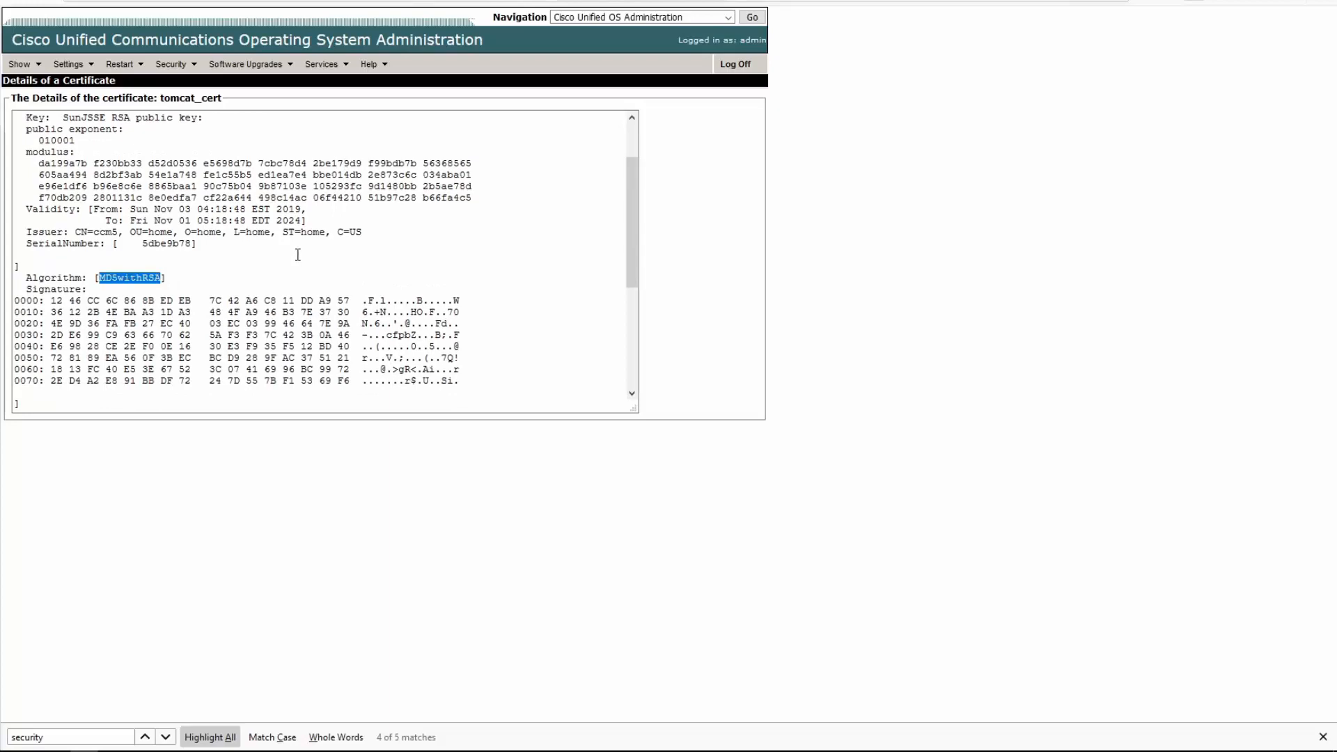
scroll(up, 3)
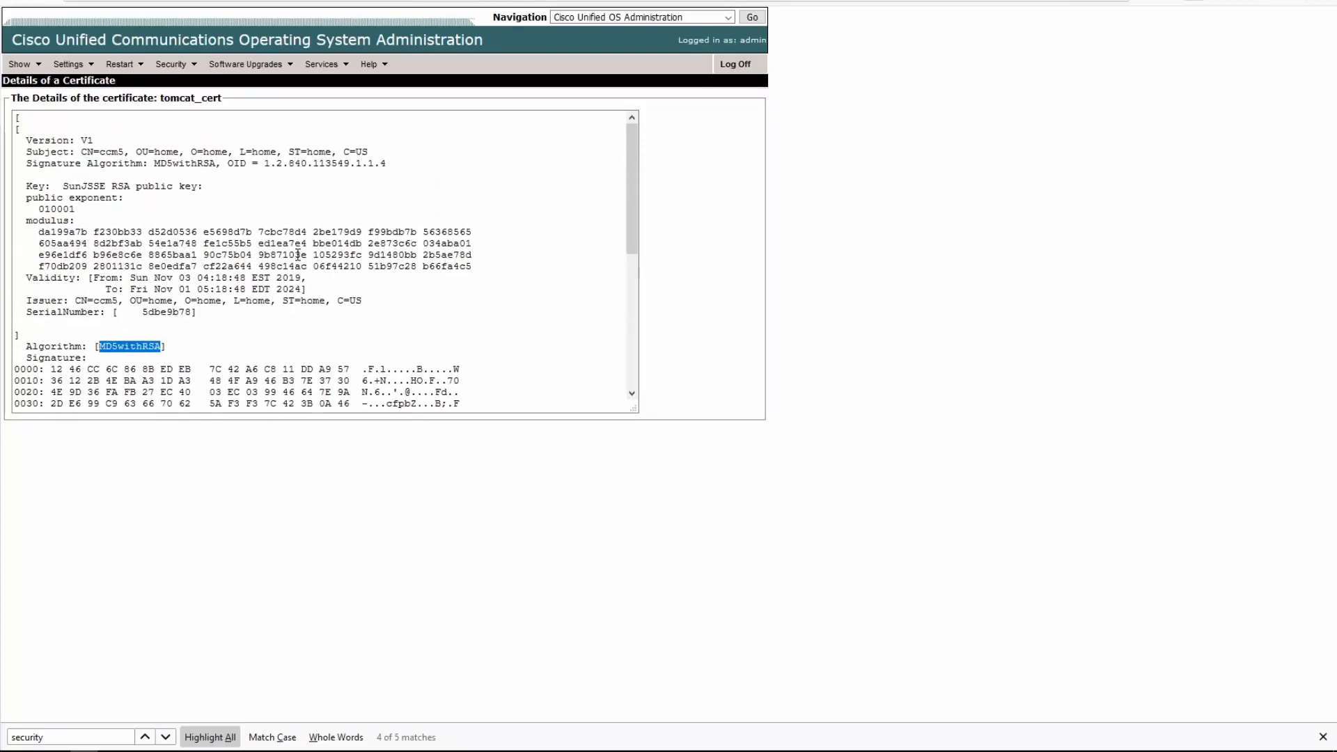
scroll(down, 3)
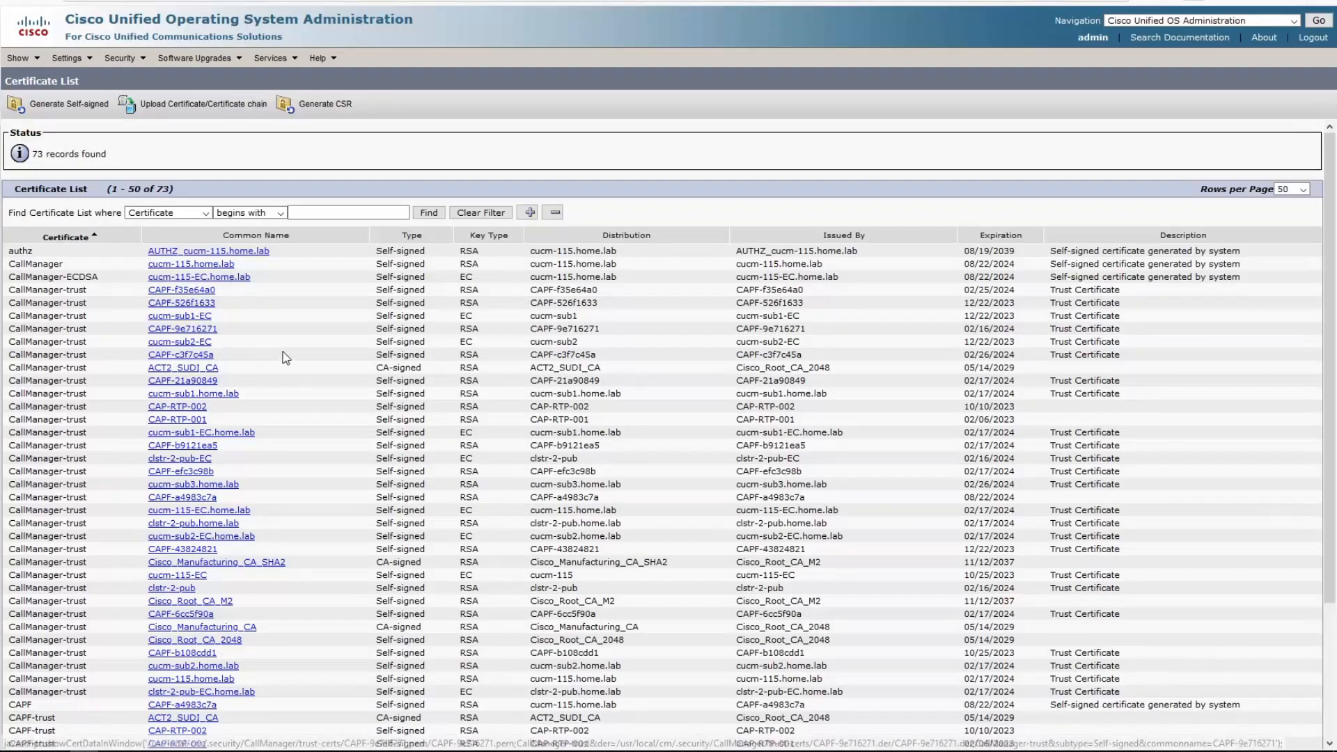
scroll(down, 3)
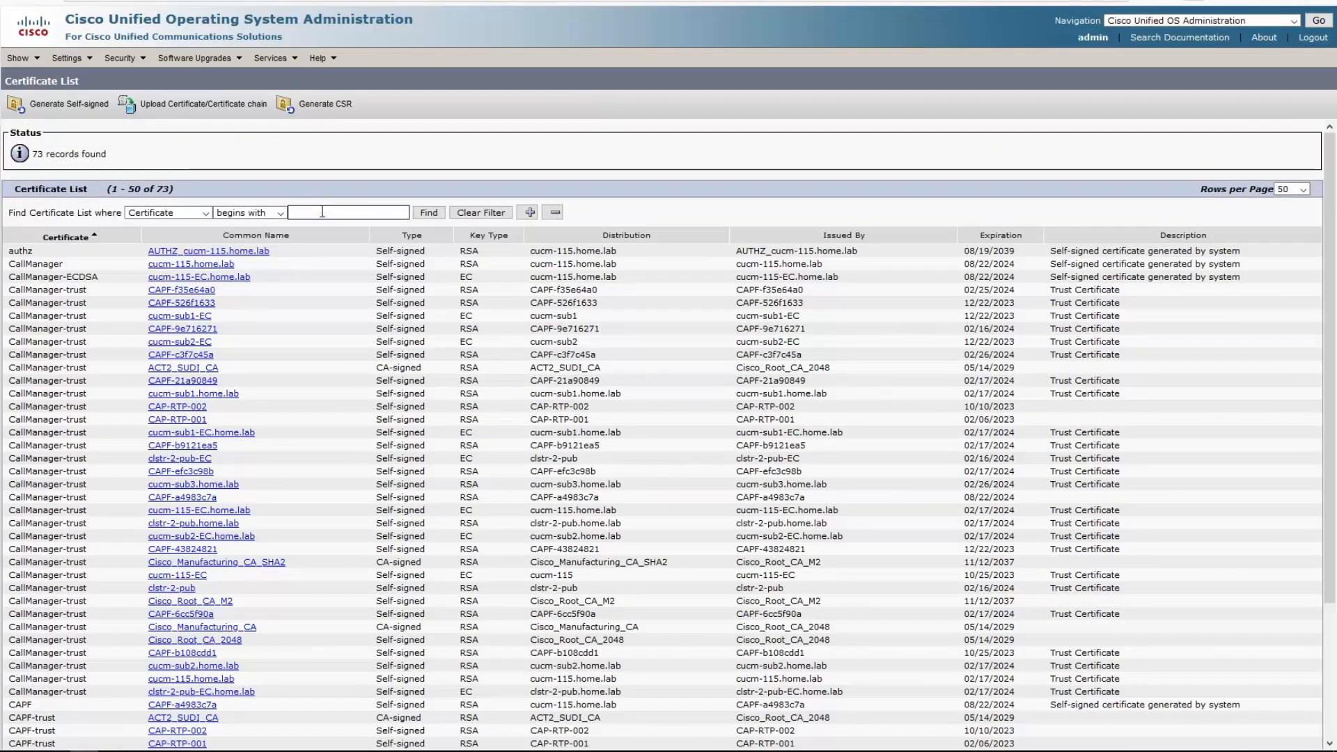
Filter the 11.5 certificates by 'tom' and review the cucm-115.home.lab tomcat certificate details
click(428, 213)
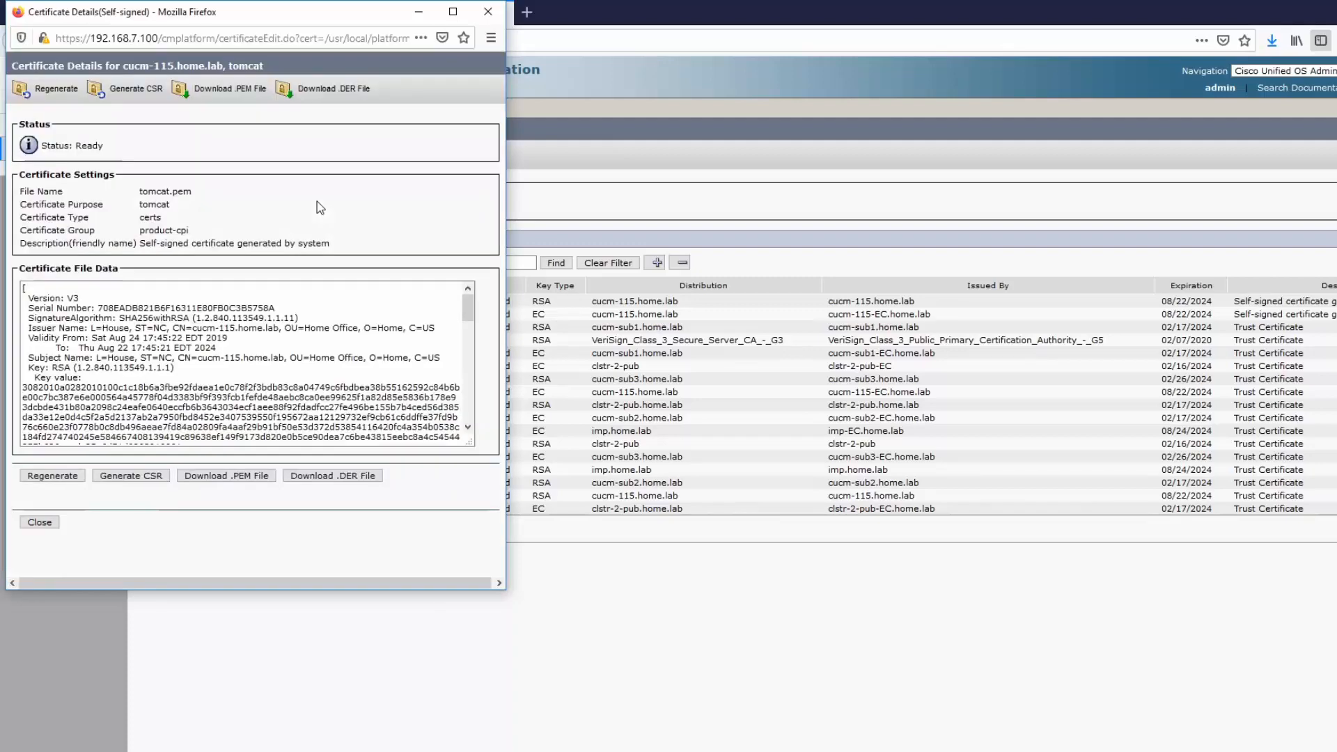
scroll(down, 3)
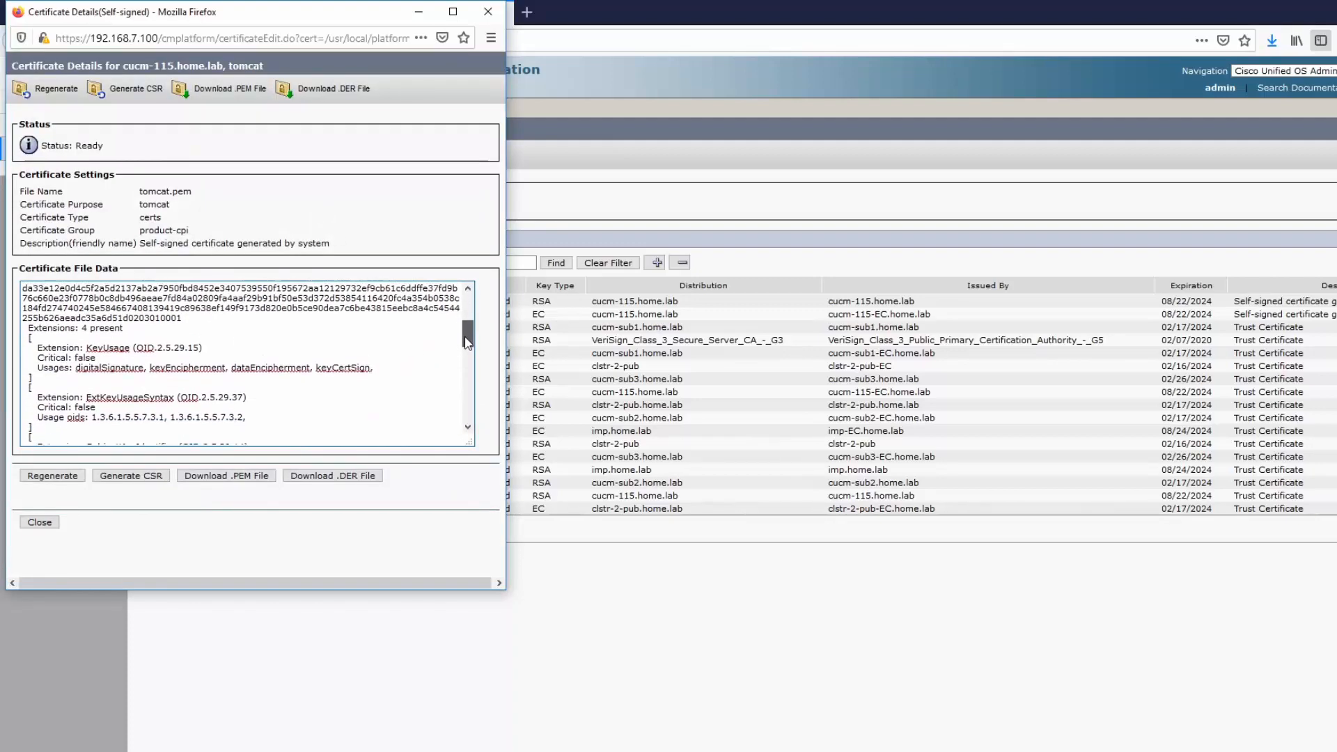
scroll(down, 3)
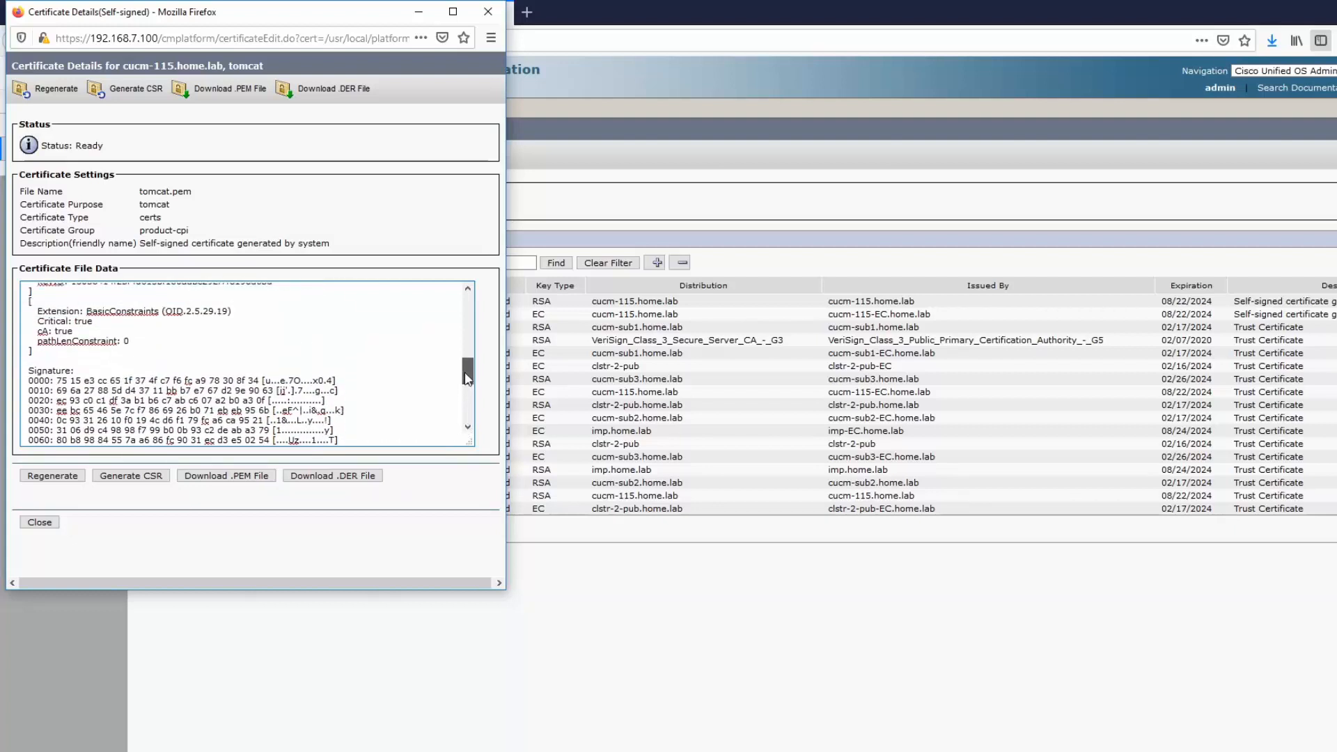
scroll(up, 3)
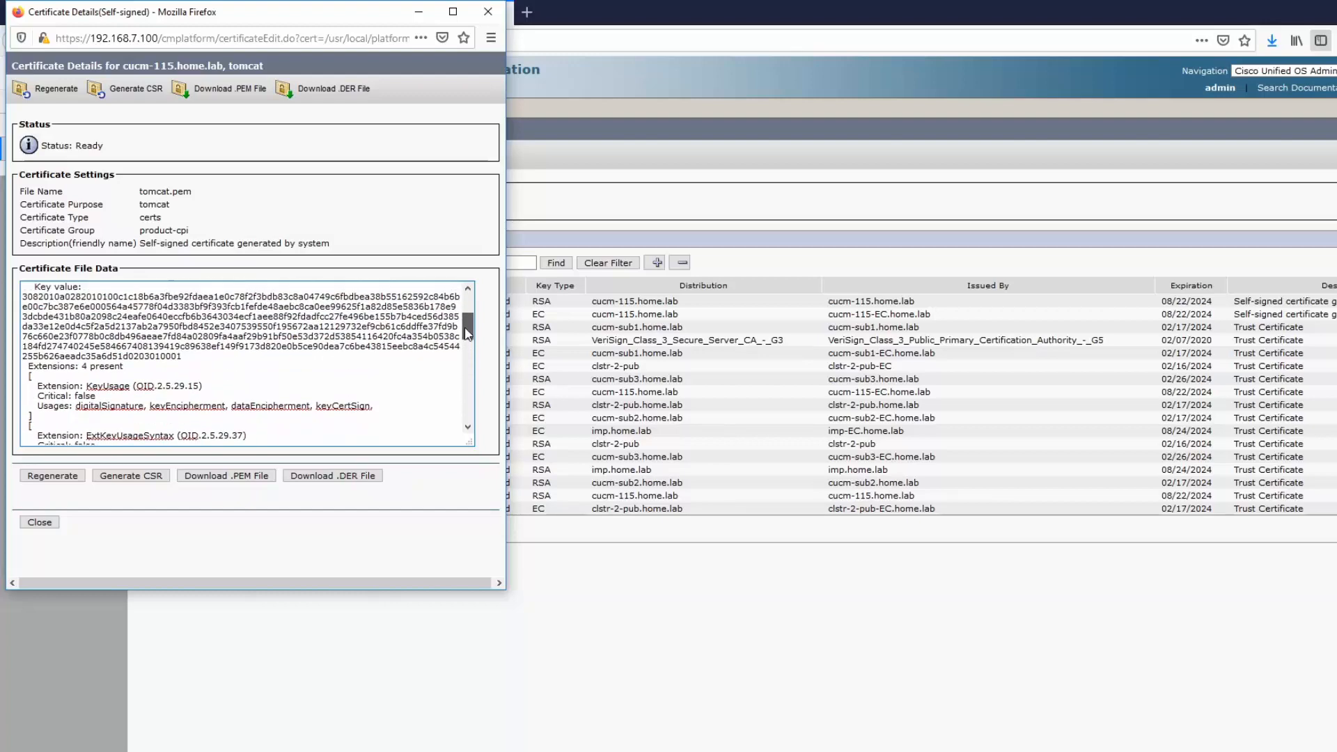
scroll(up, 3)
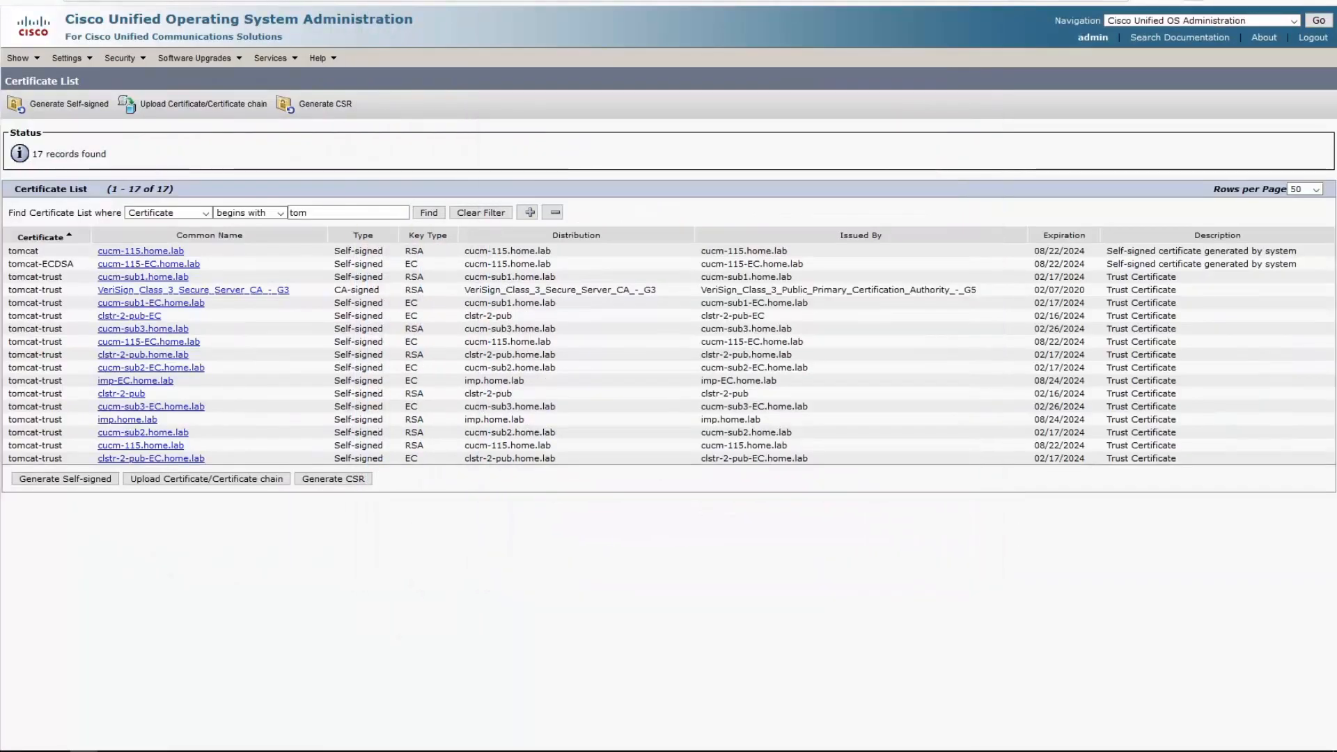
Generate a new tomcat CSR on the 5.1.3 server, dismissing the missing certificate-type warning
click(140, 251)
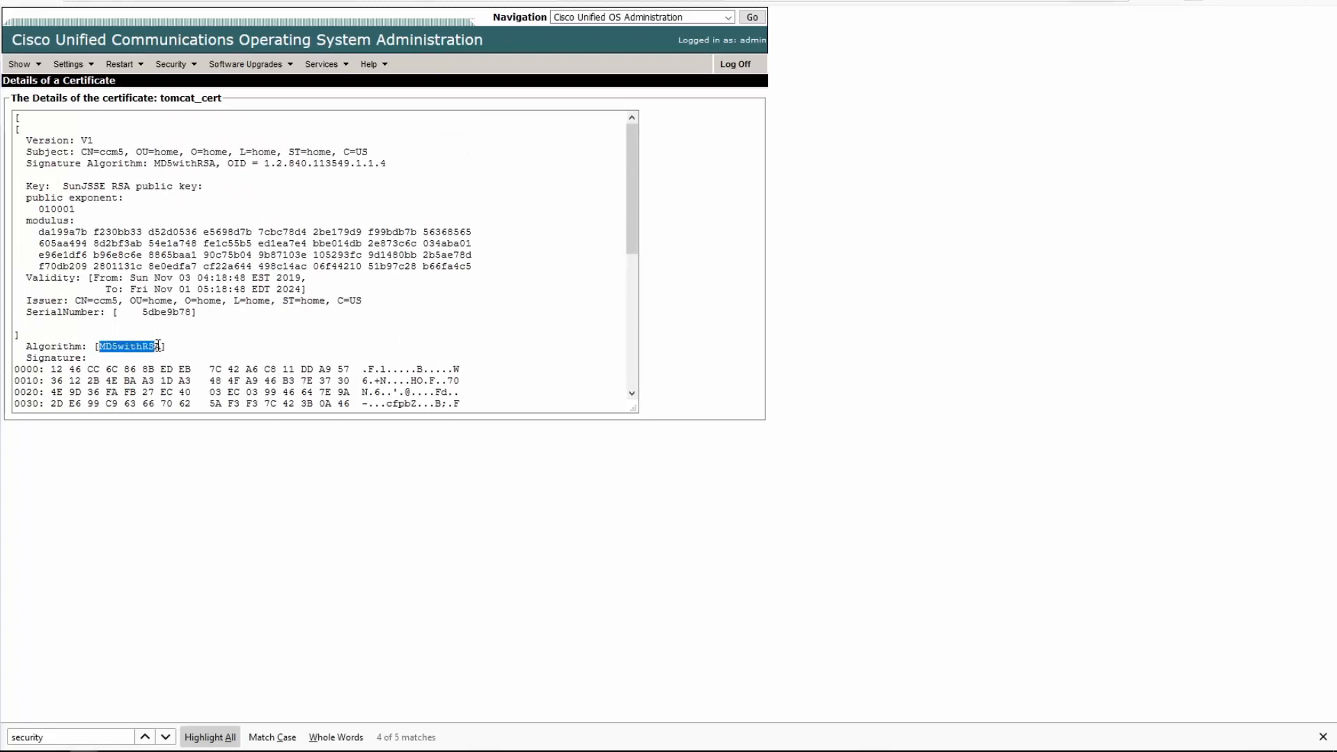
mouse_move(211, 627)
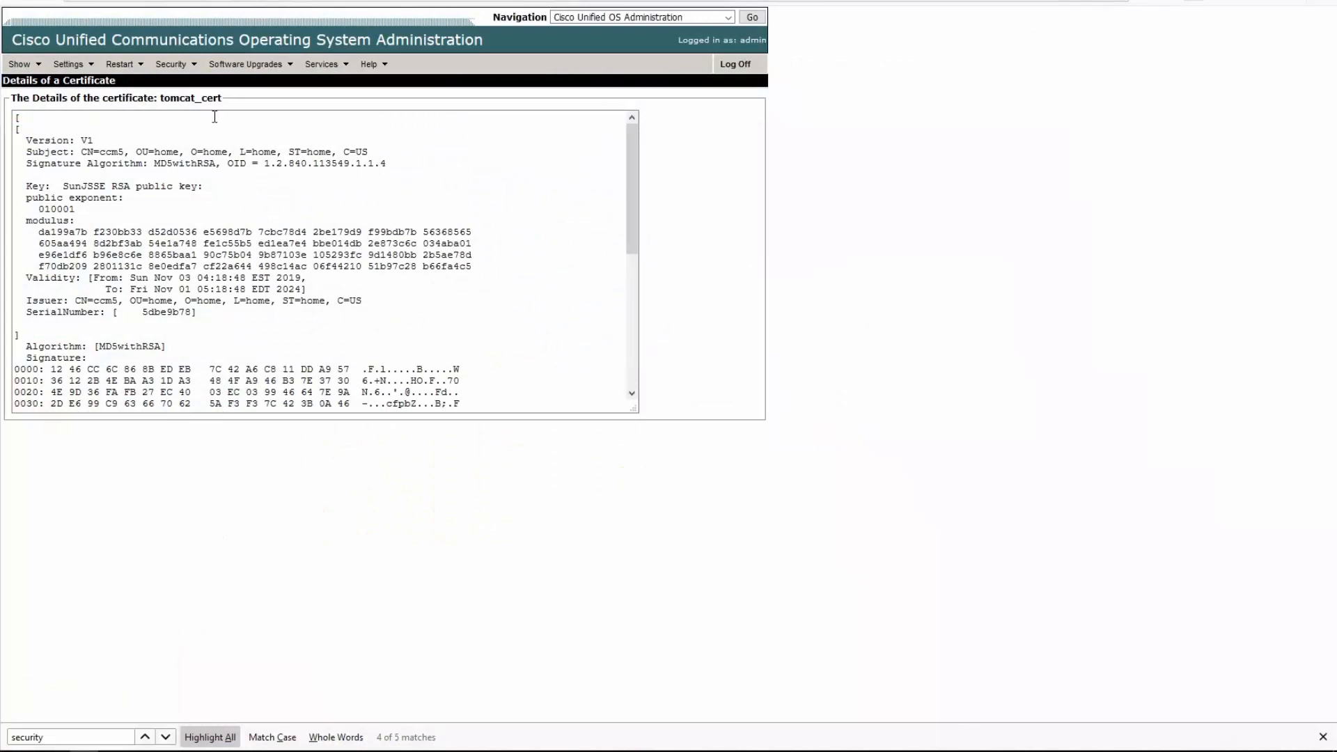
click(171, 64)
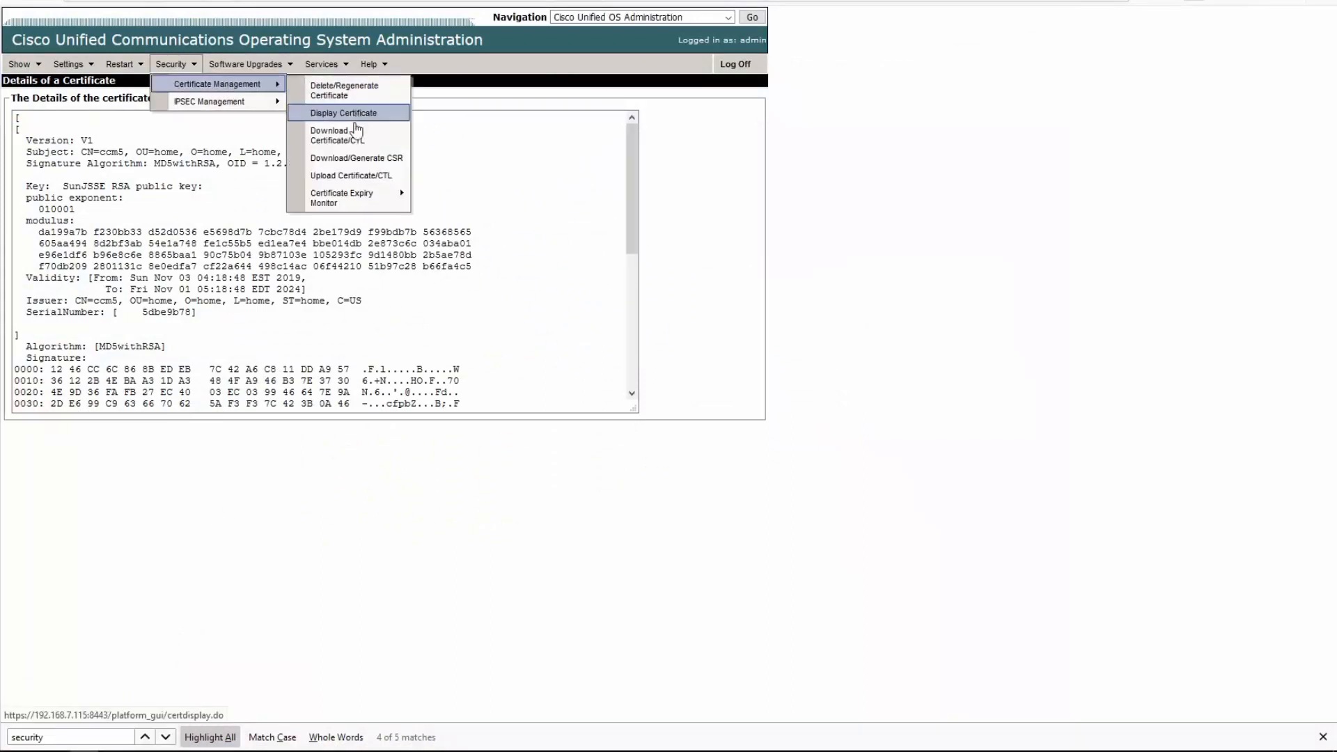
click(357, 158)
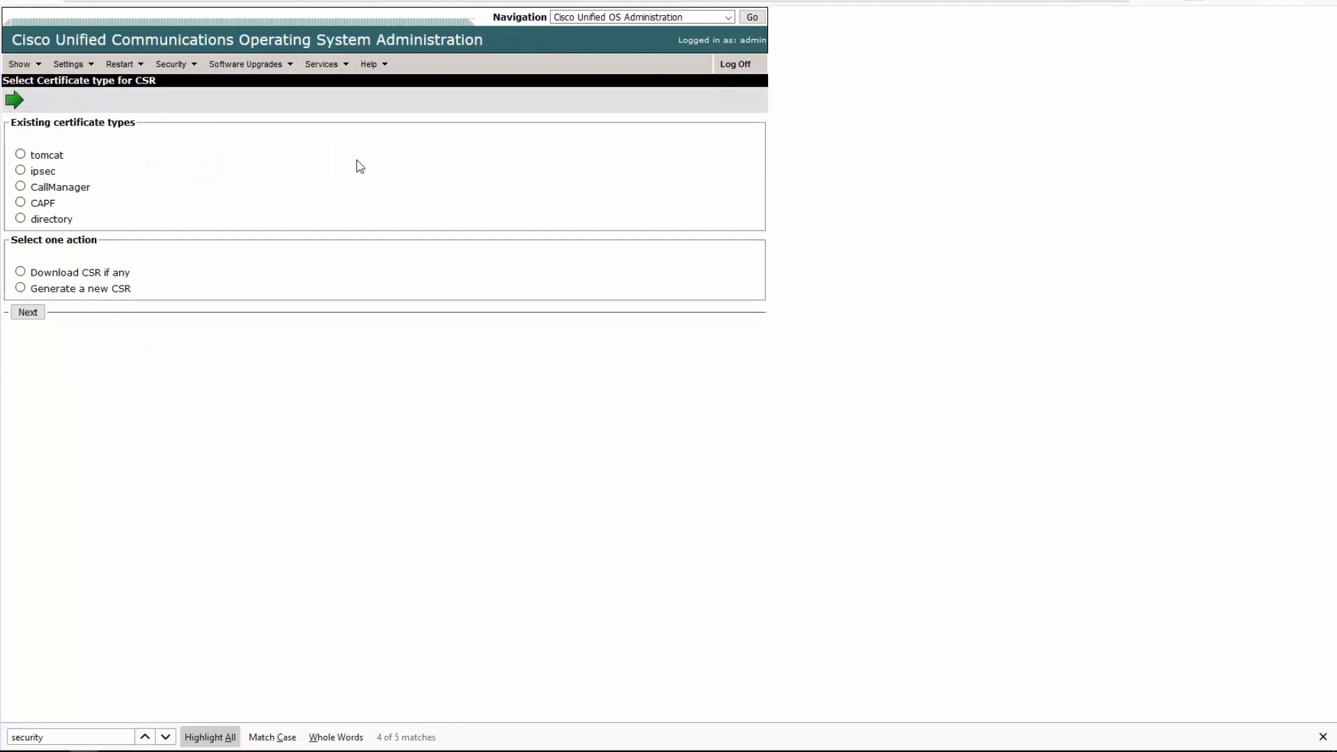
mouse_move(137, 273)
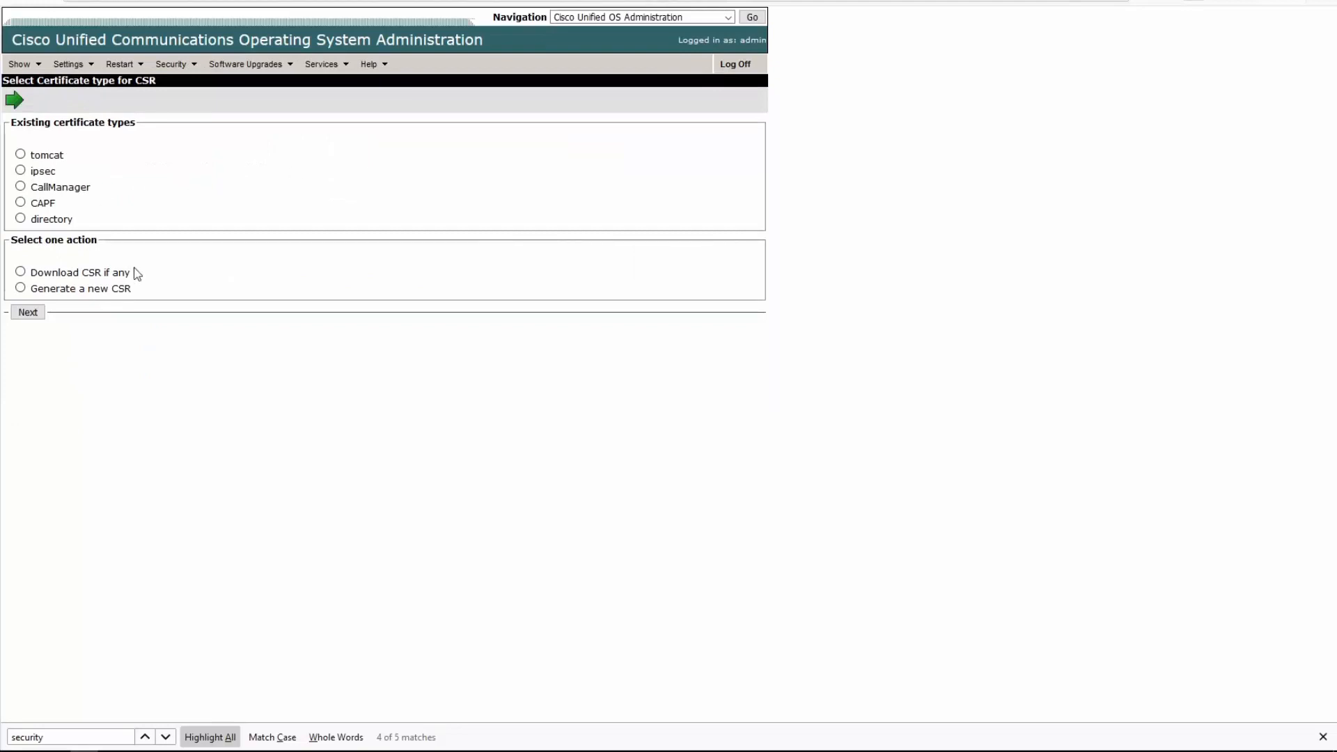
click(27, 311)
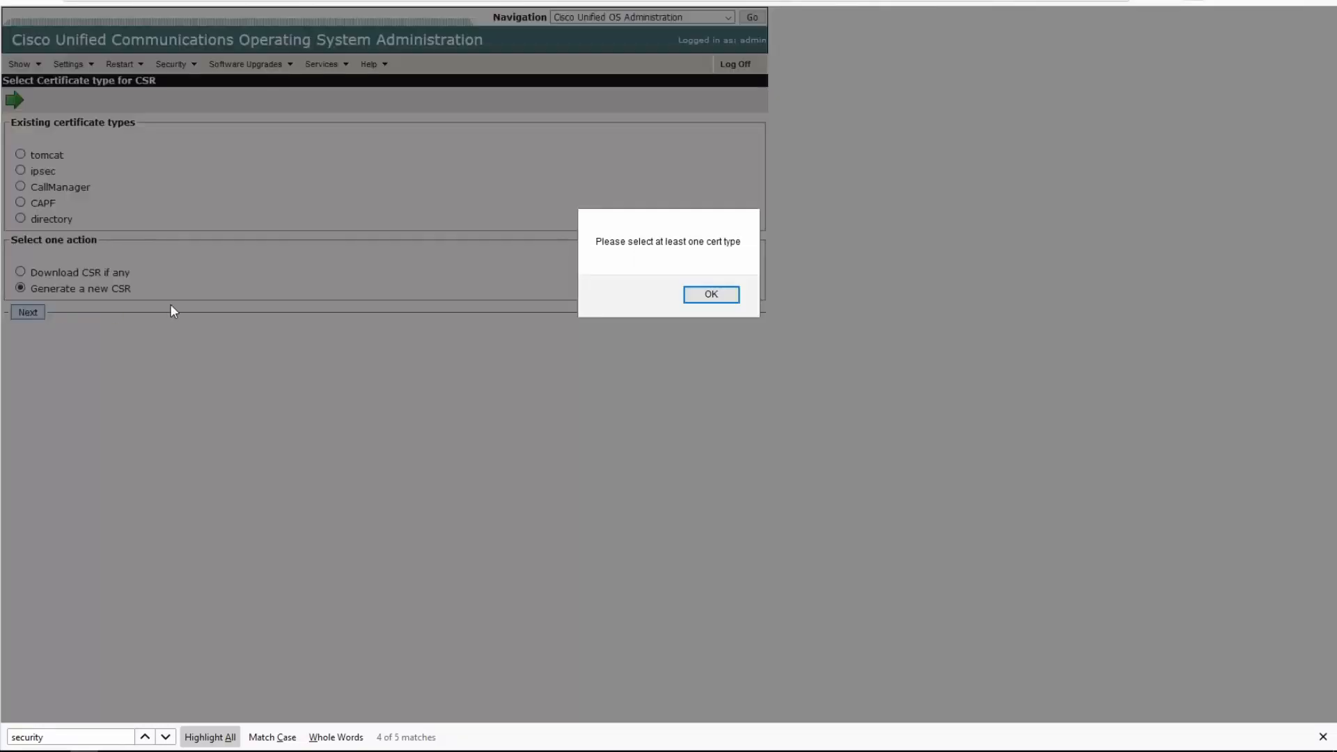
click(710, 294)
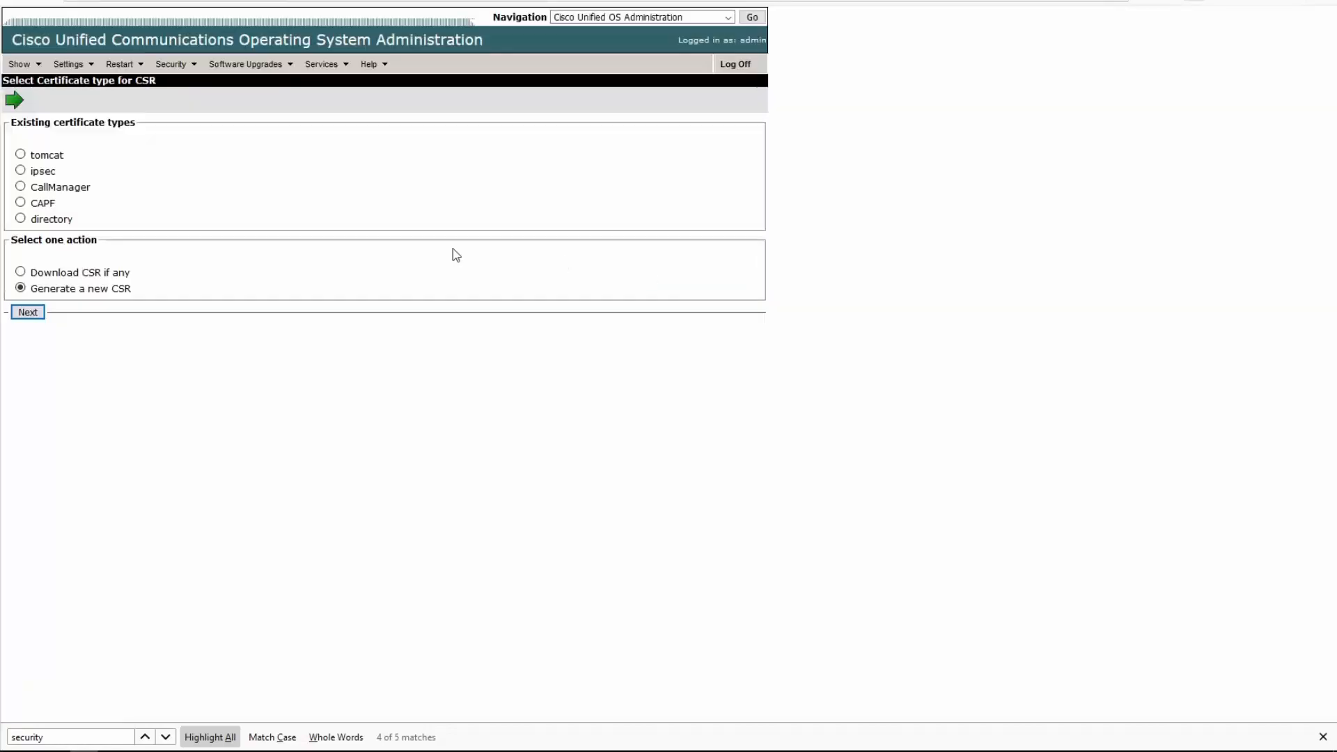
click(20, 154)
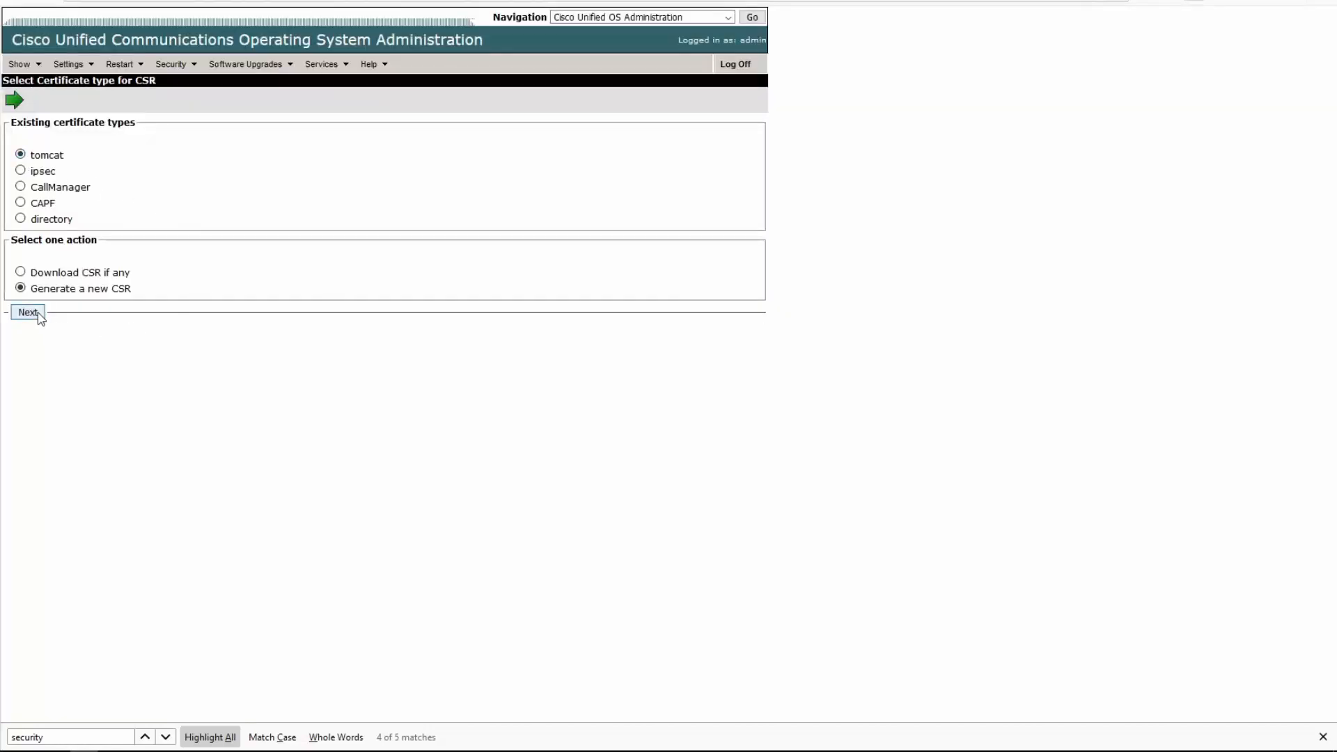
click(27, 312)
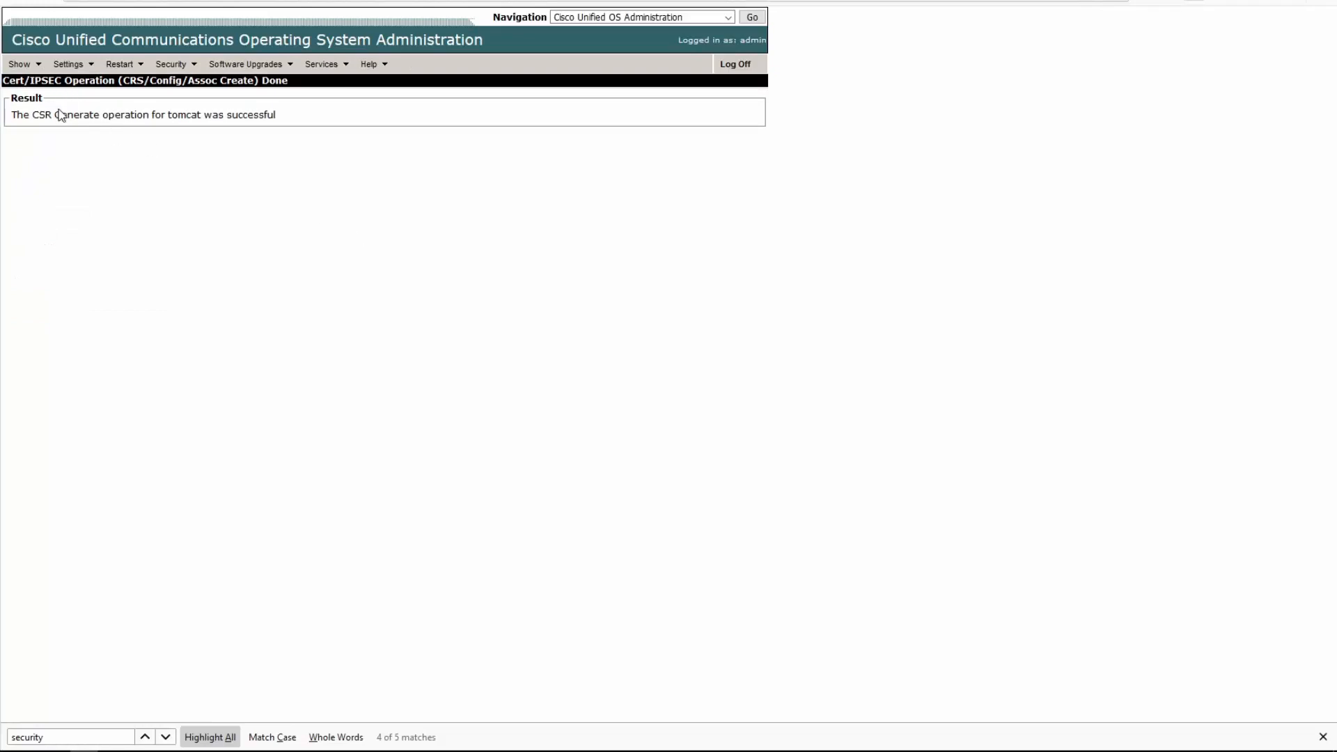
mouse_move(331, 155)
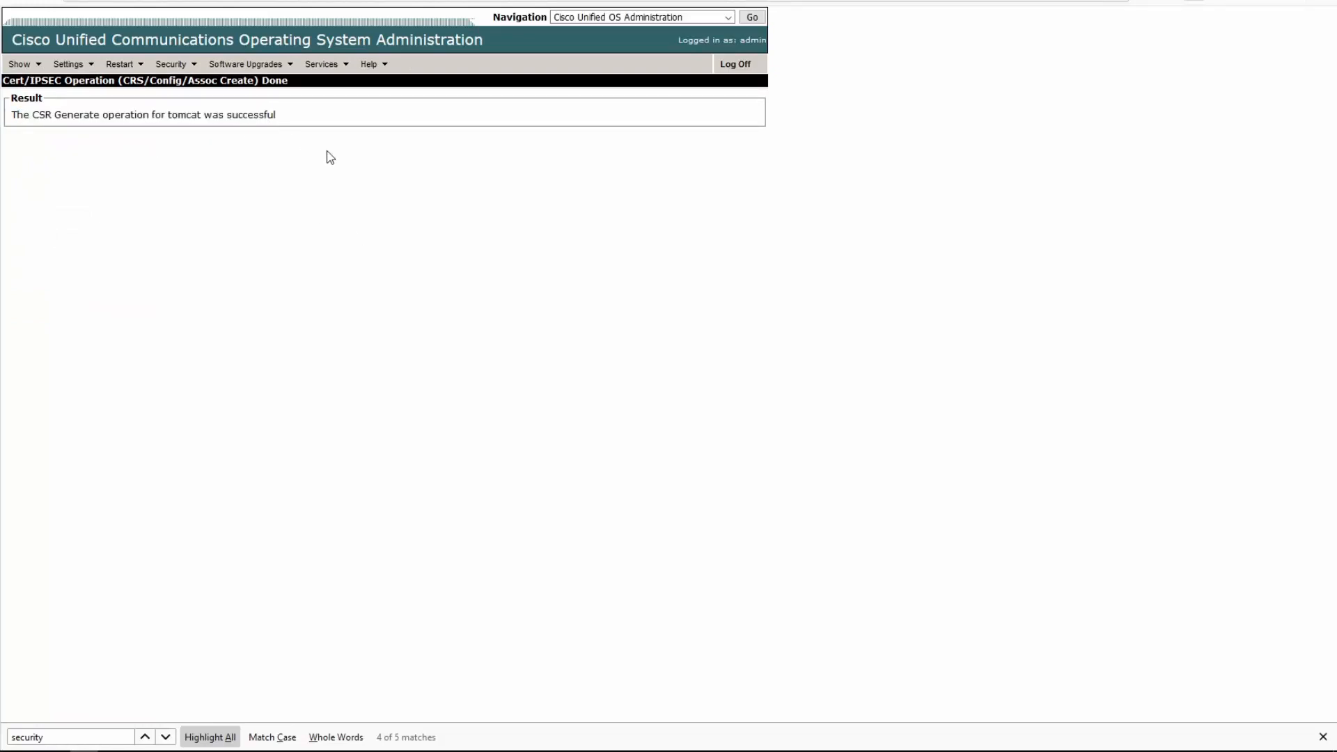
mouse_move(312, 132)
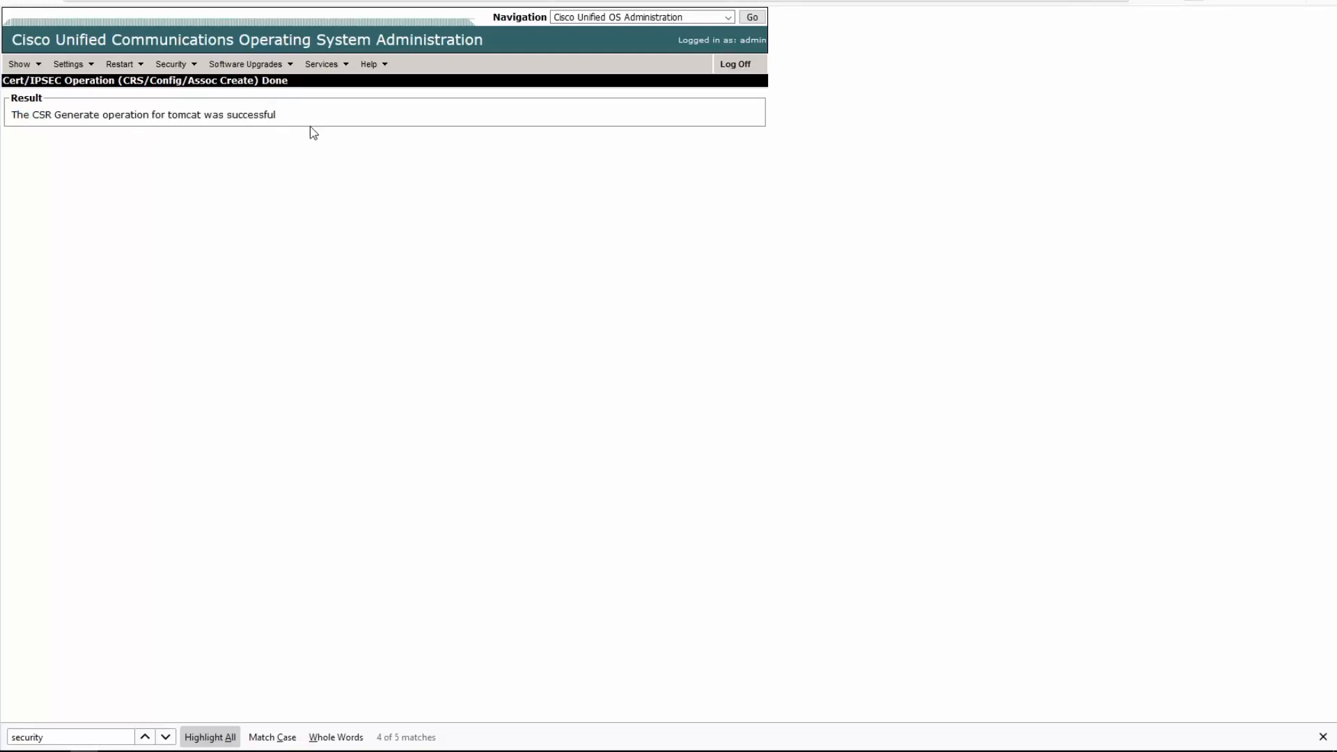
click(246, 64)
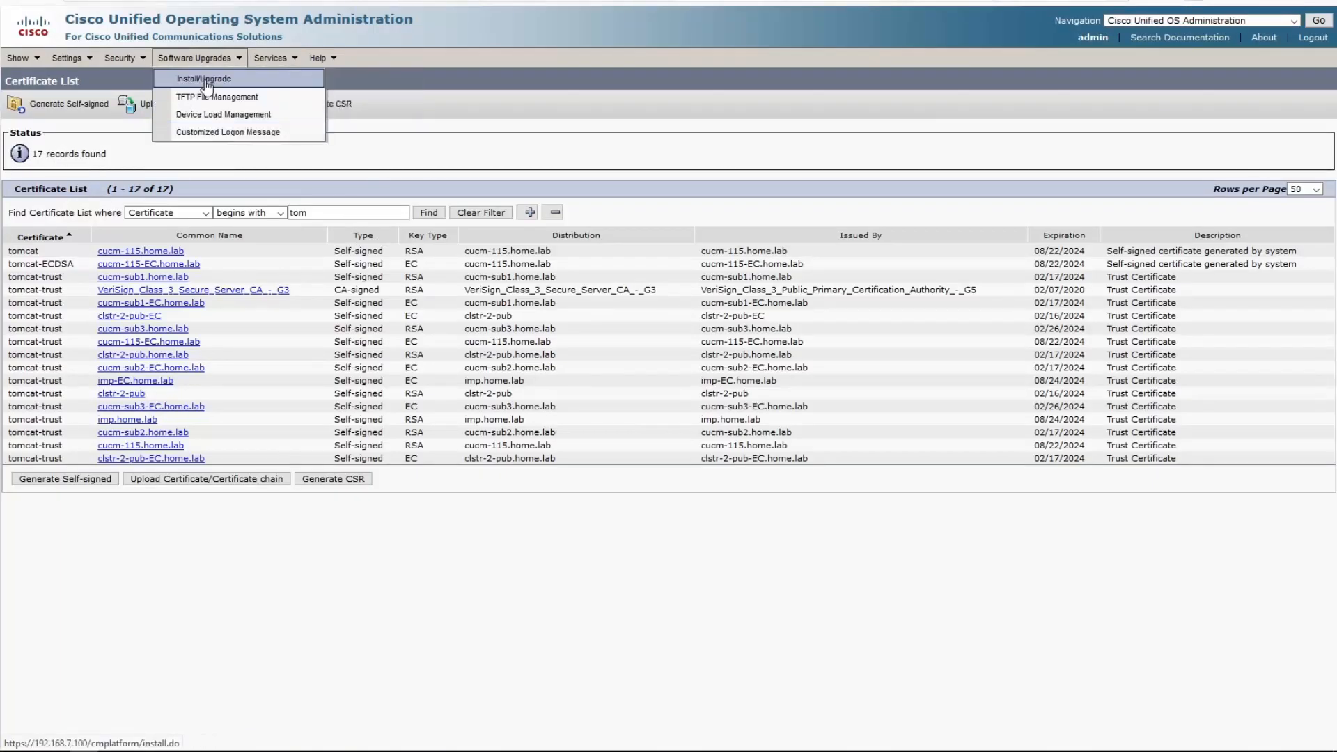
mouse_move(216, 97)
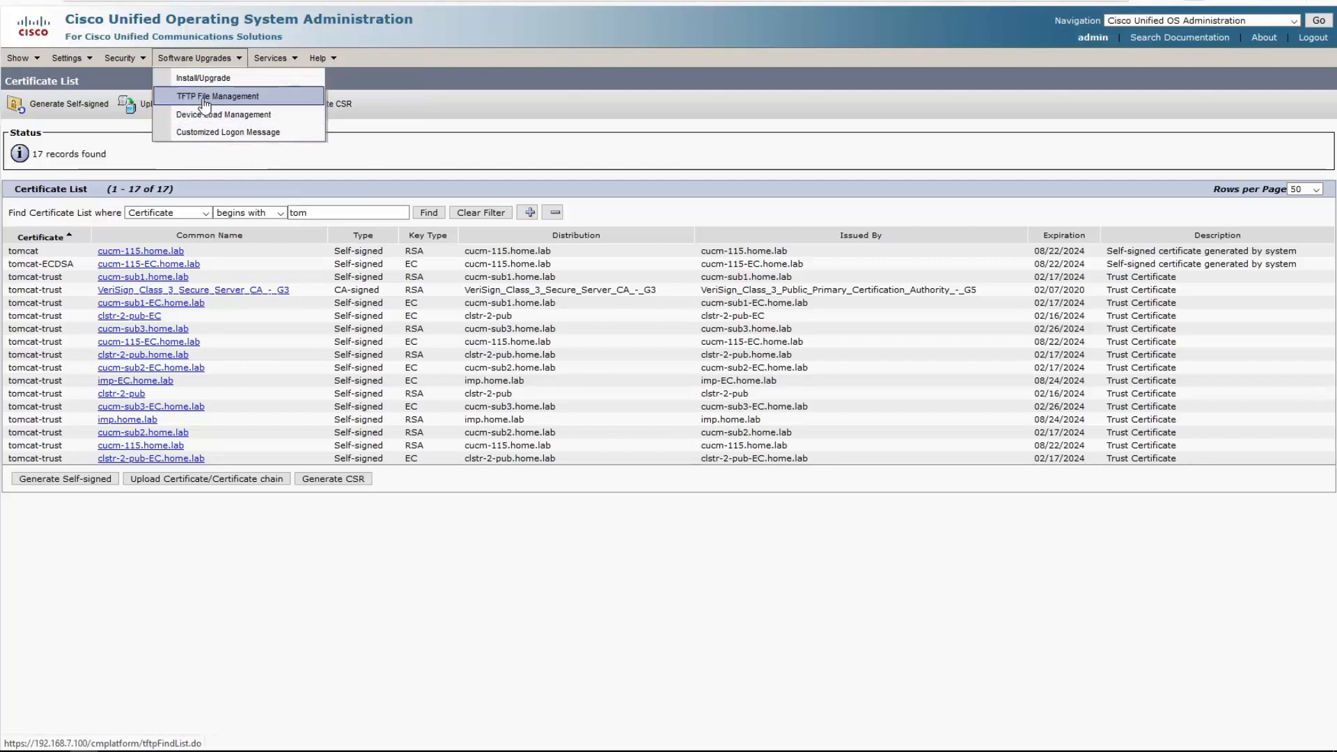
Compare the 11.5 TFTP File Management list with the 5.1.3 TFTP Server File Upload files
click(217, 95)
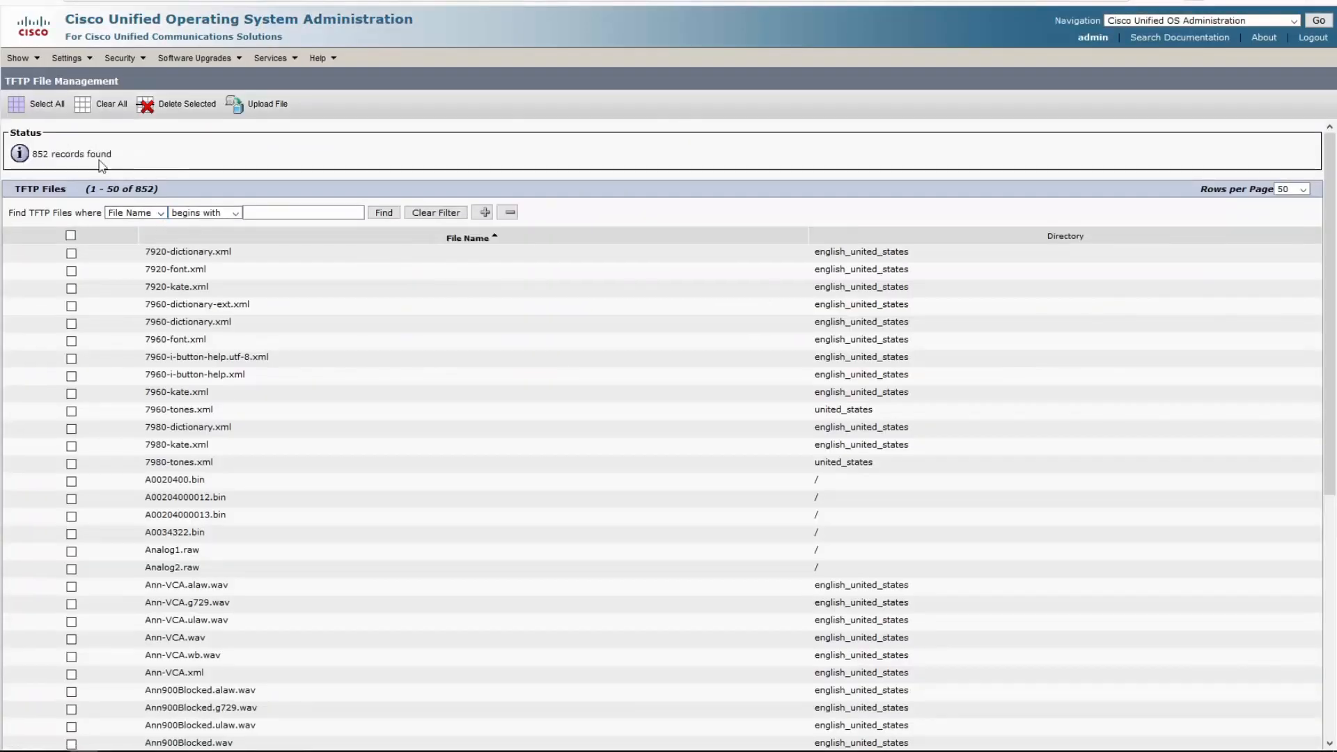
click(266, 103)
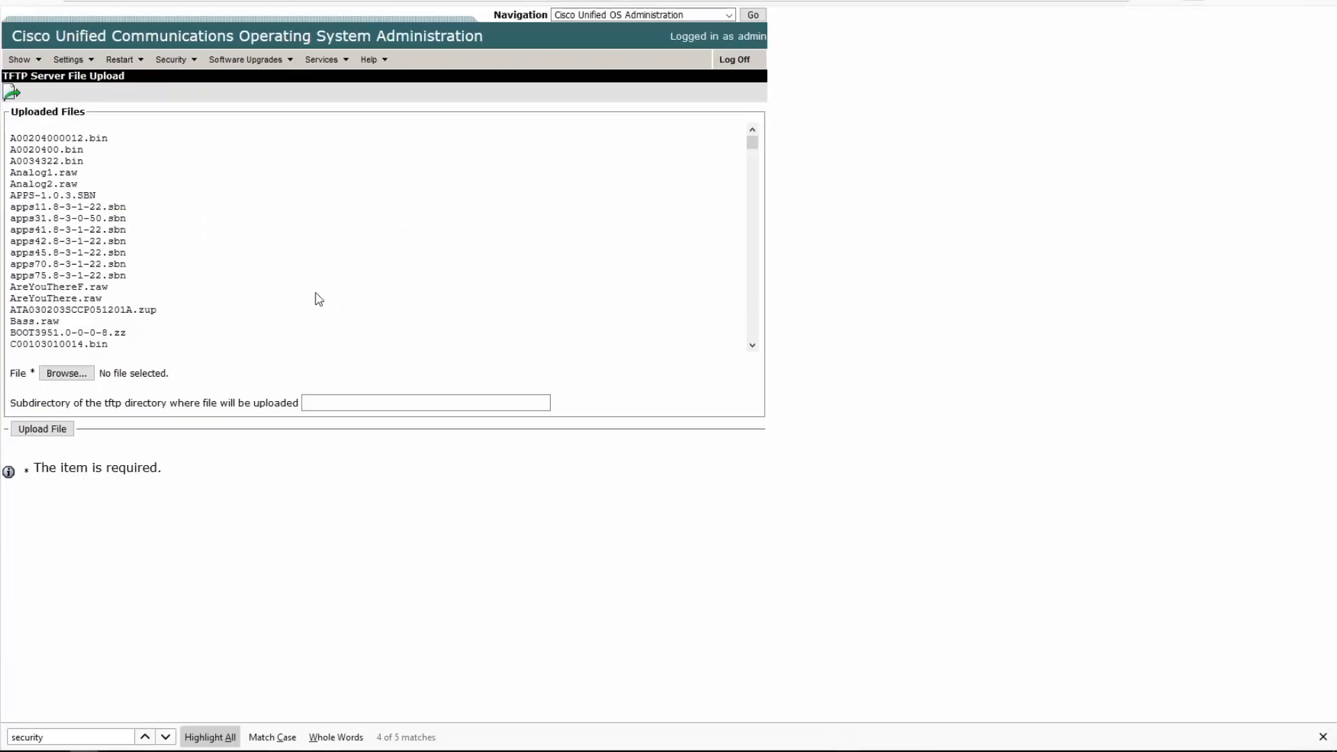
scroll(down, 3)
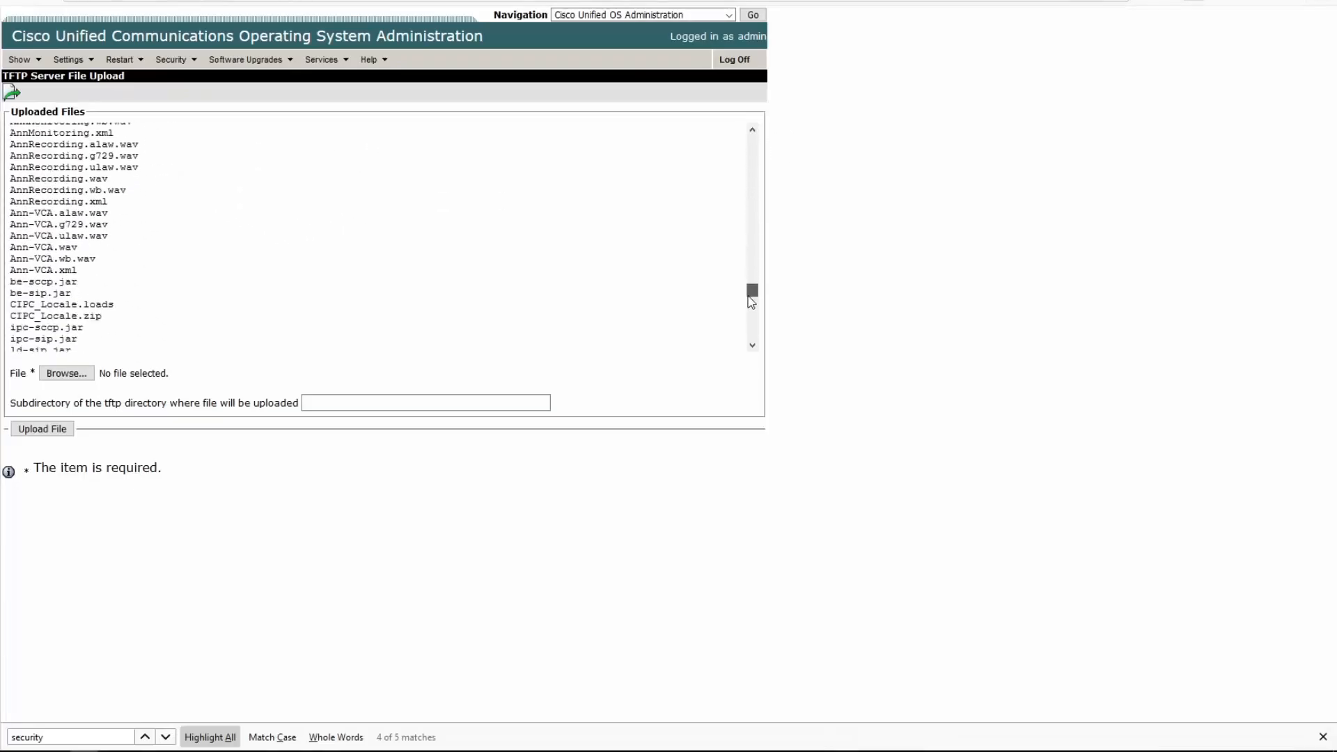
scroll(down, 3)
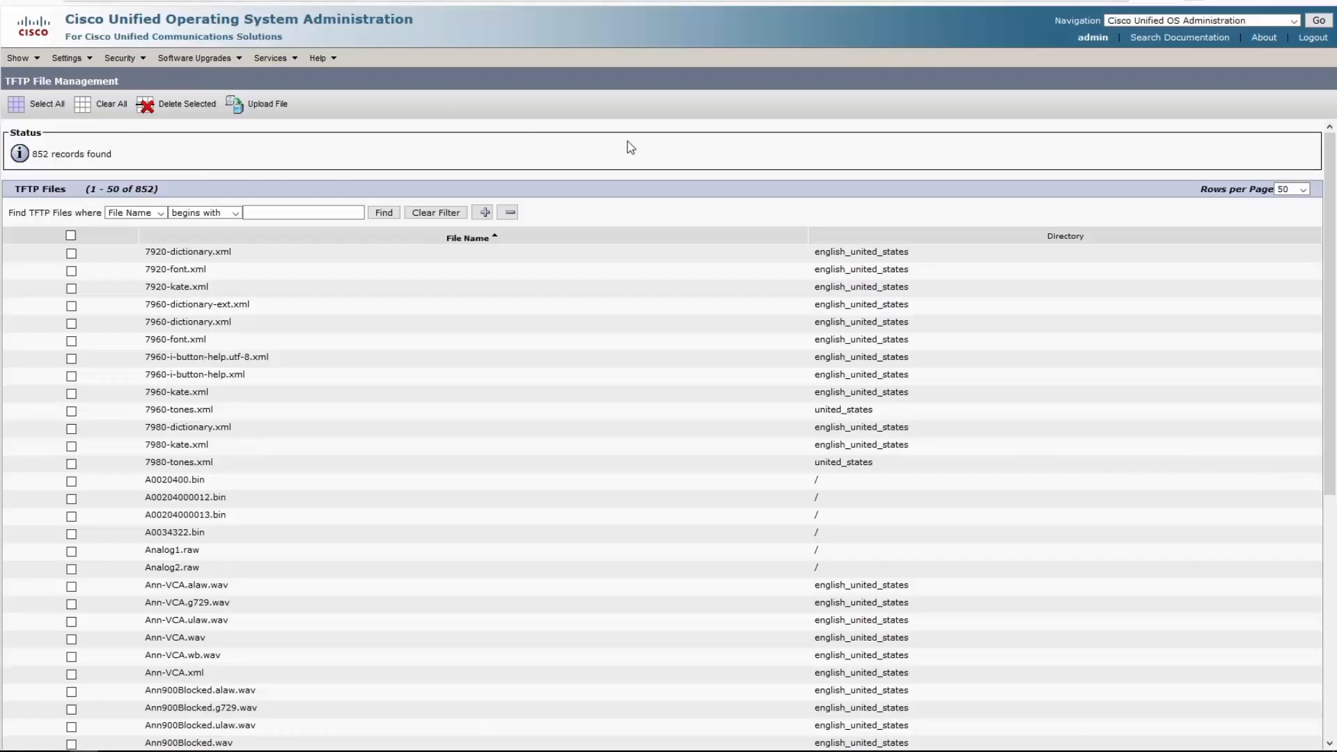
Switch both the 11.5 and 5.1.3 servers to Cisco Unified CM Administration
click(1295, 20)
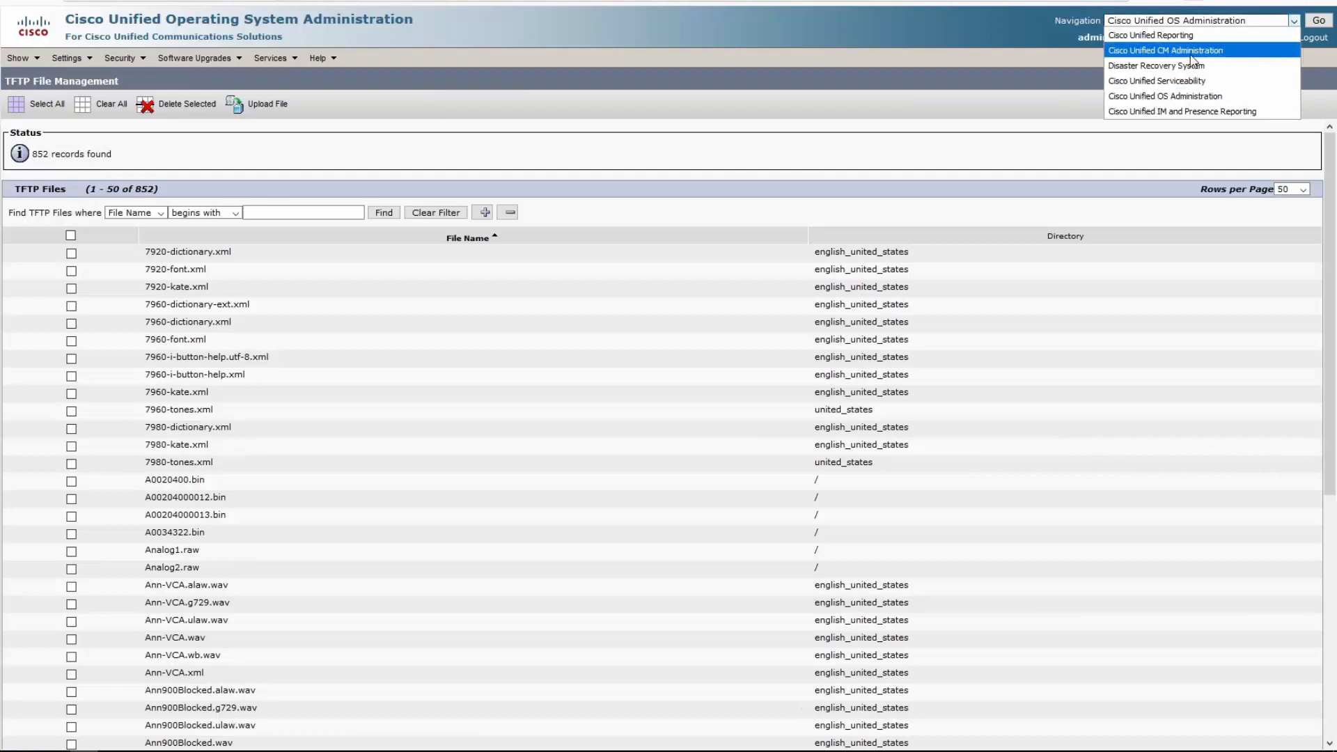
click(1165, 49)
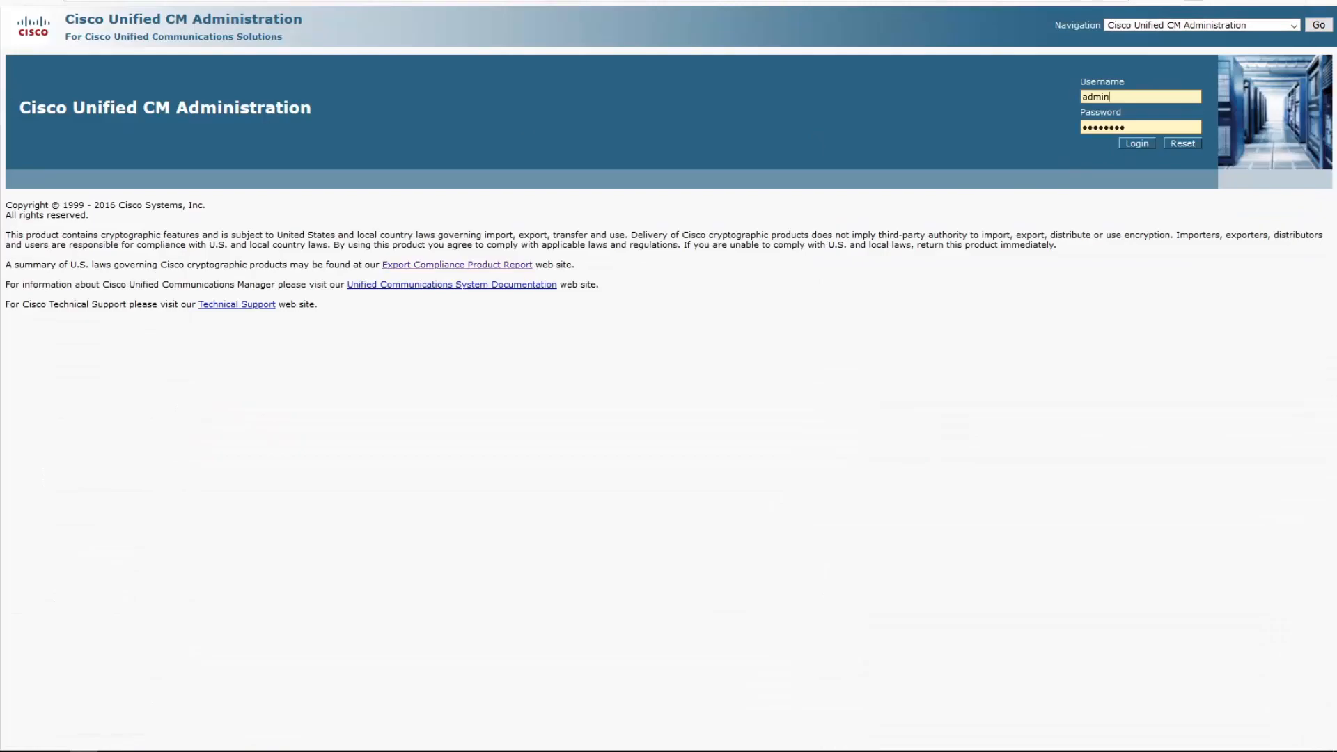
click(726, 15)
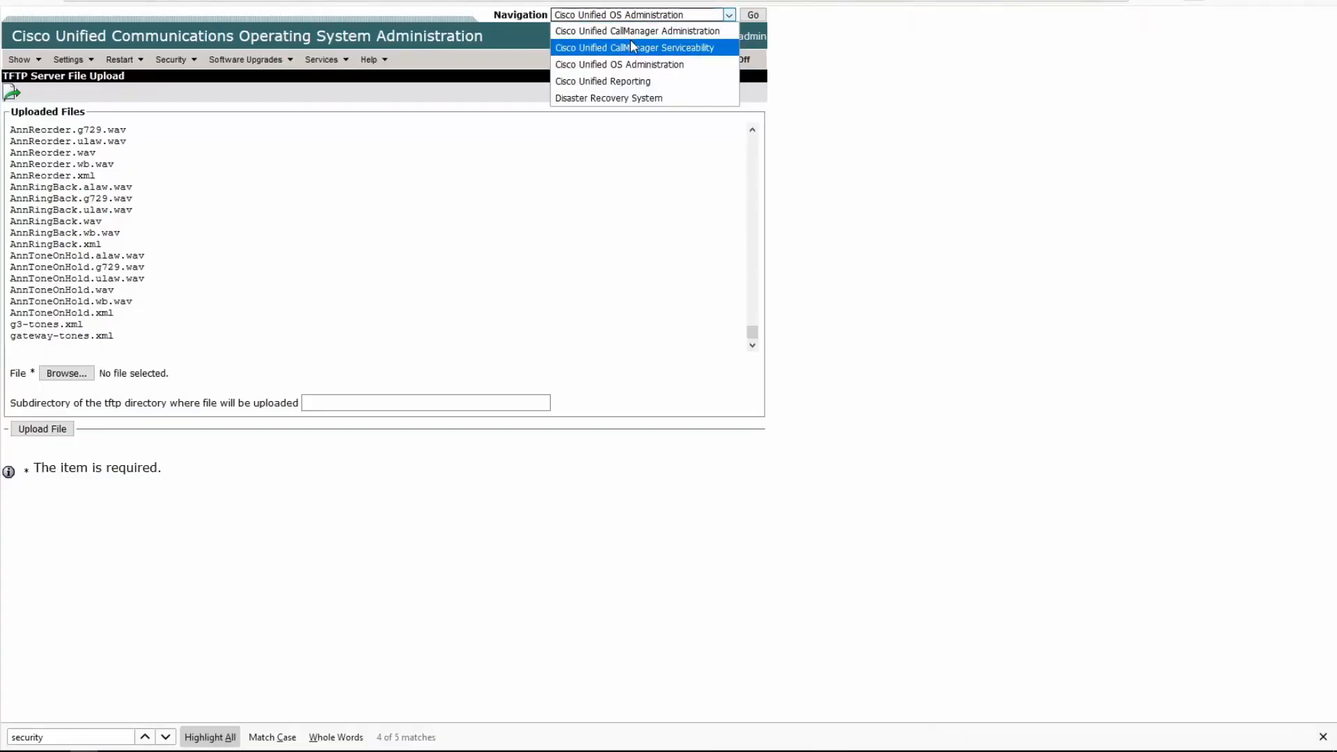
click(635, 31)
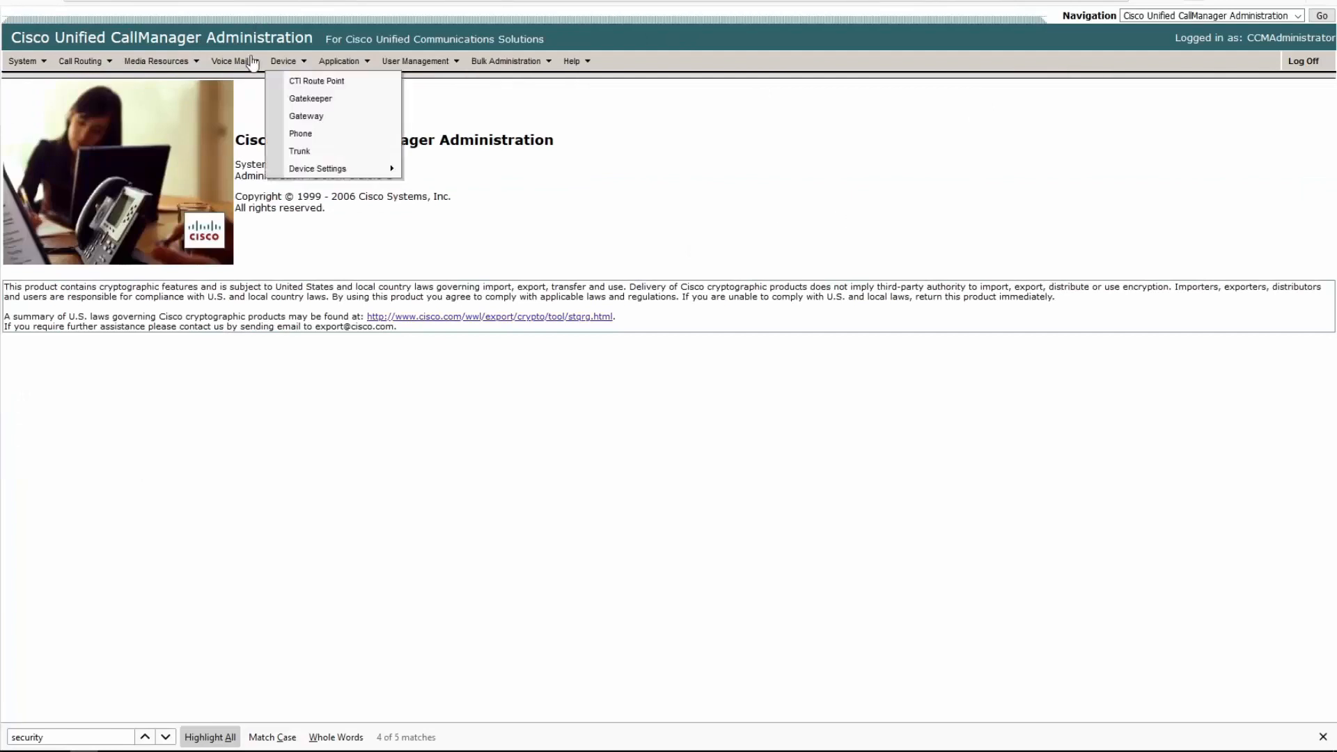
Browse the 5.1.3 Application and User Management menus to show the Attendant Console options
click(339, 61)
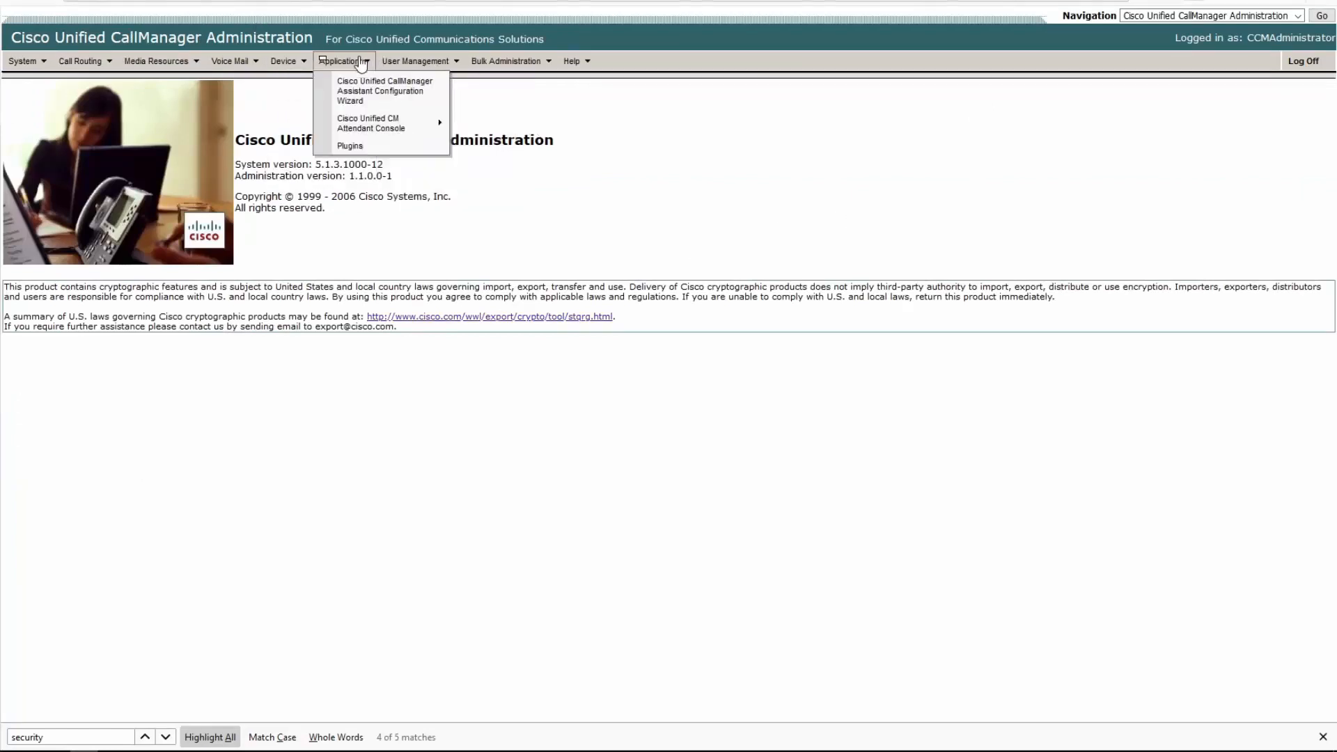
click(415, 61)
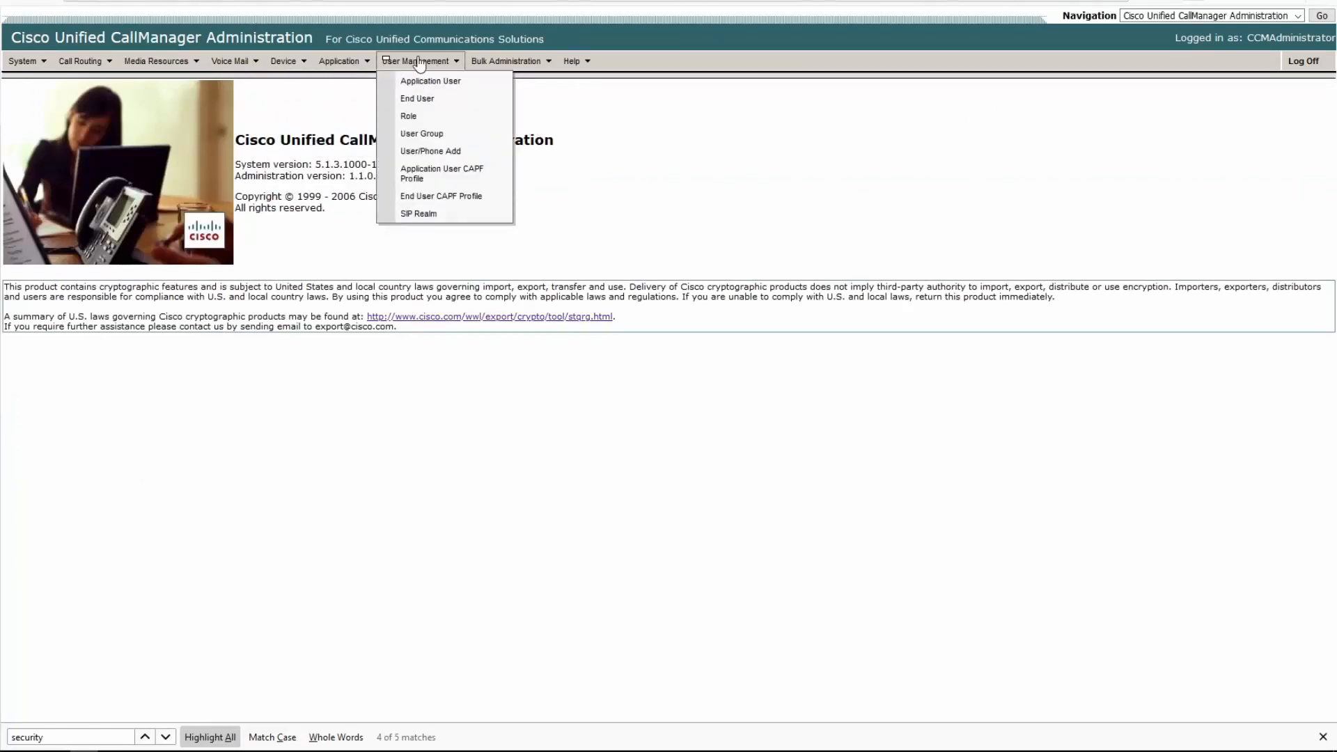
click(339, 61)
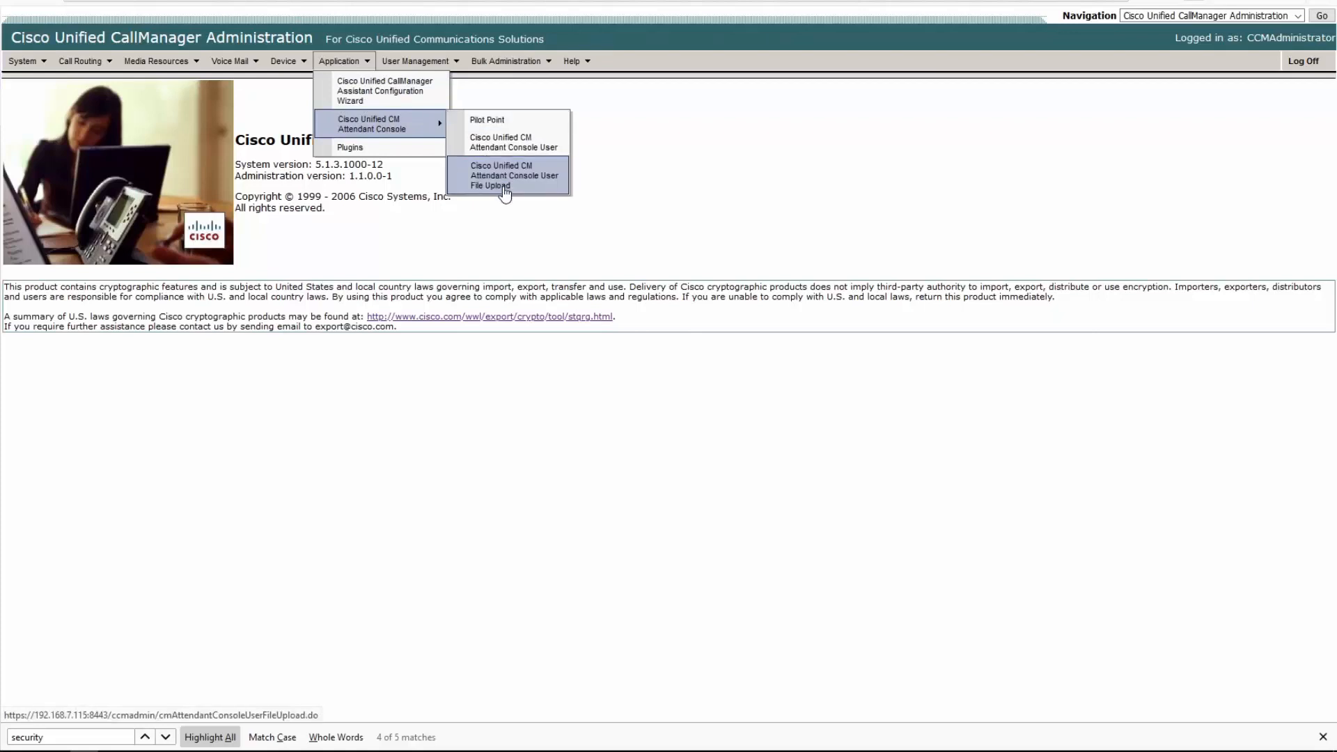
mouse_move(513, 142)
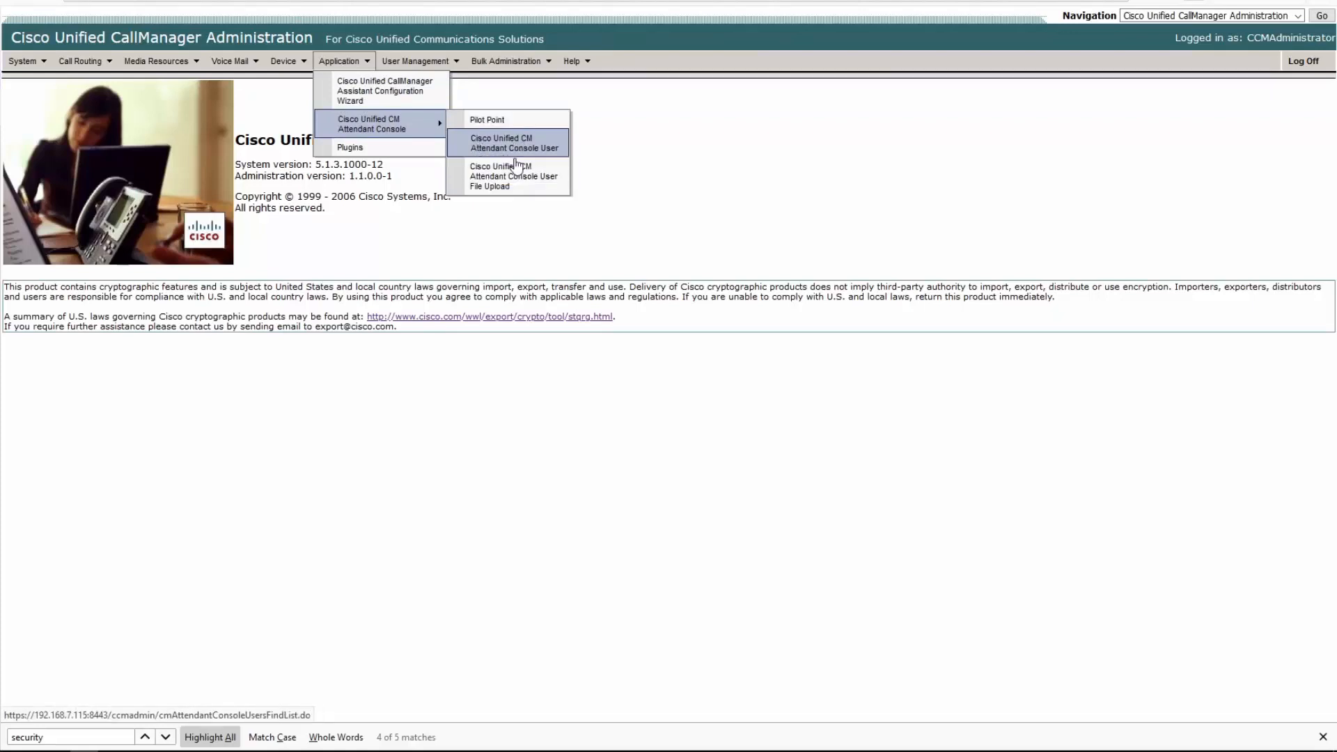
Open the Attendant Console Pilot Point configuration page on the 5.1.3 server
click(486, 119)
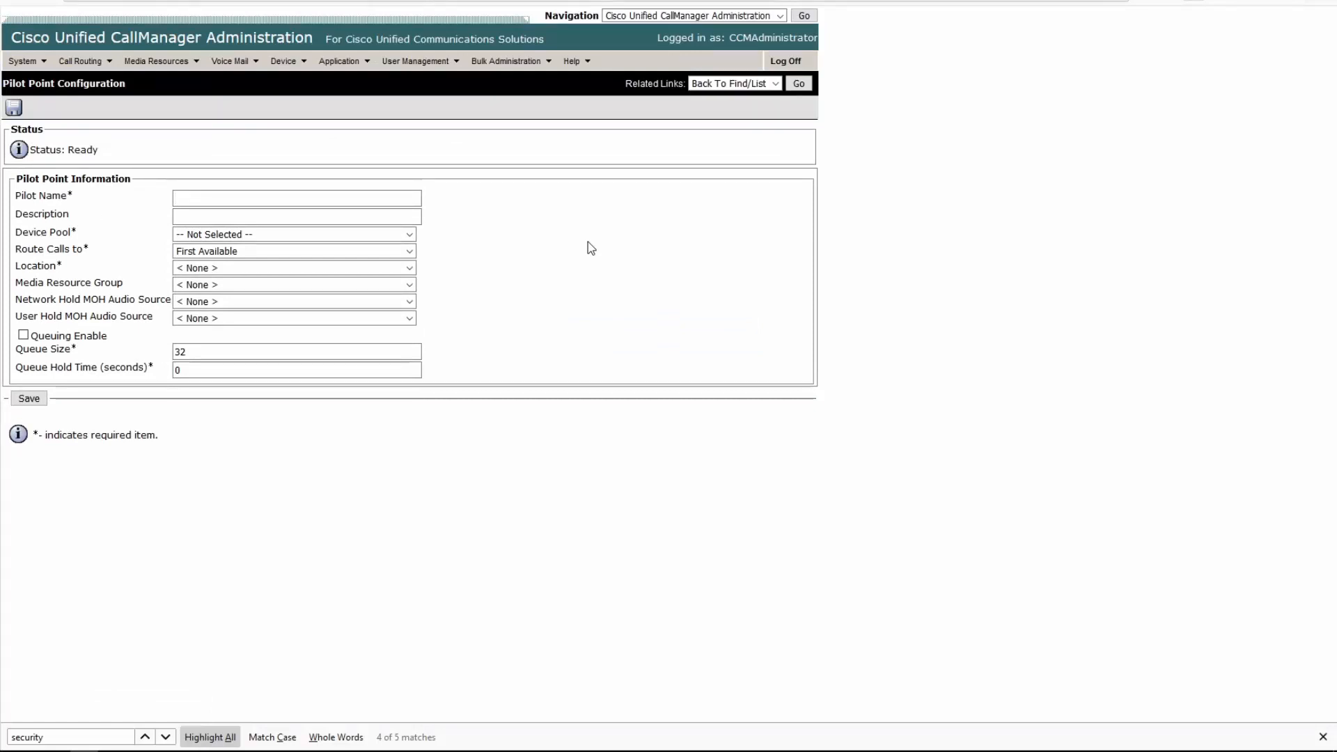
mouse_move(586, 236)
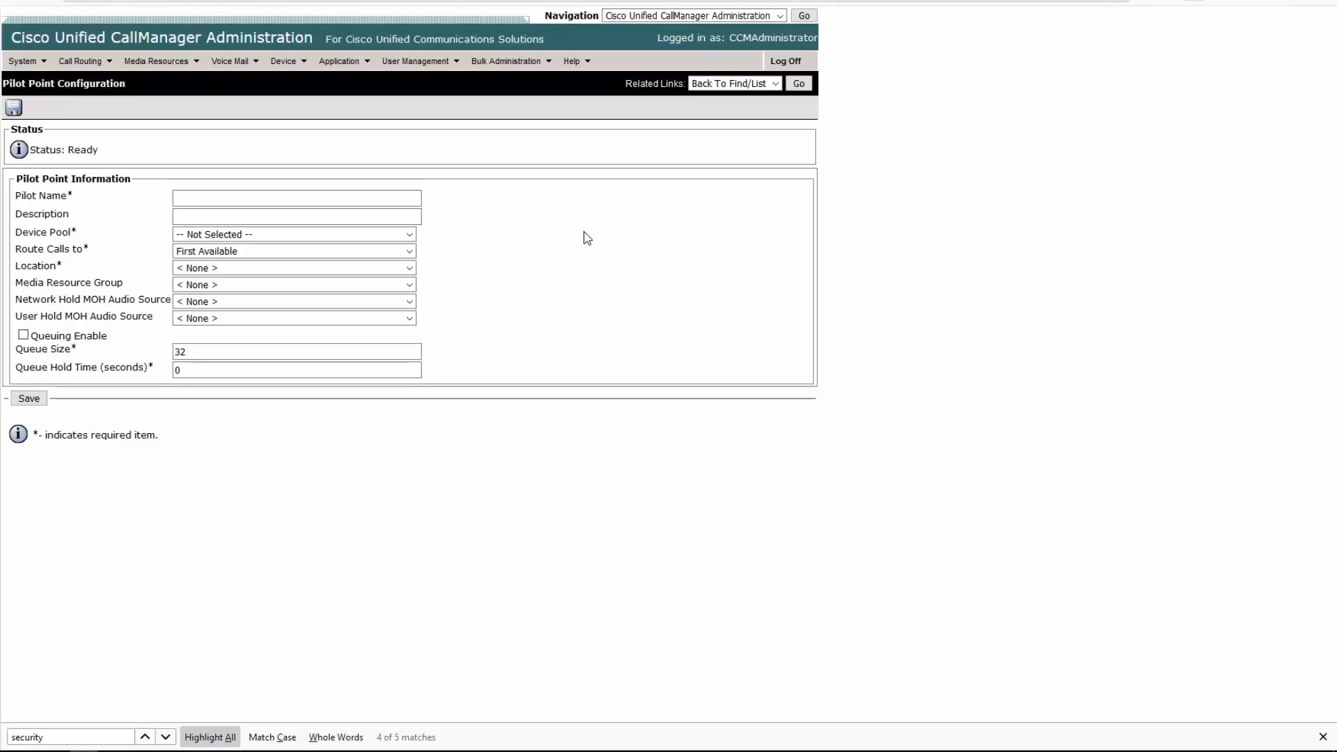
mouse_move(573, 235)
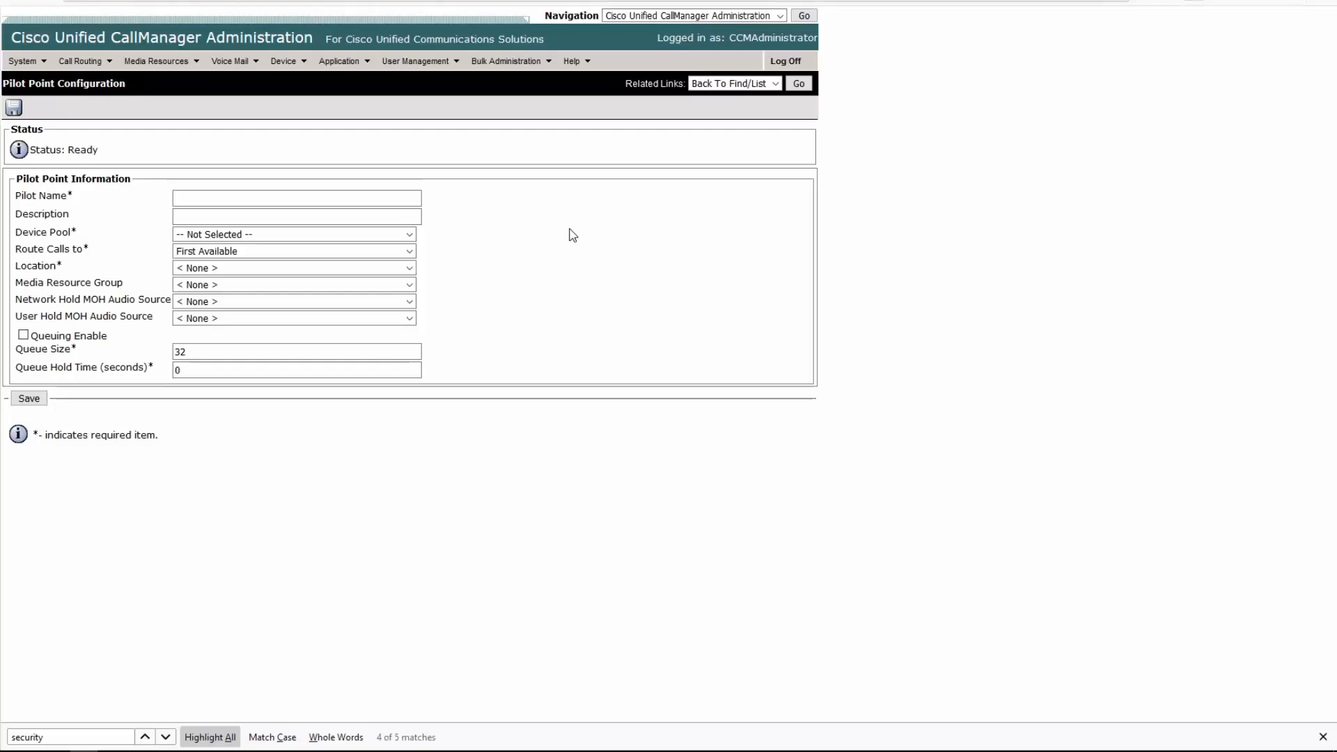